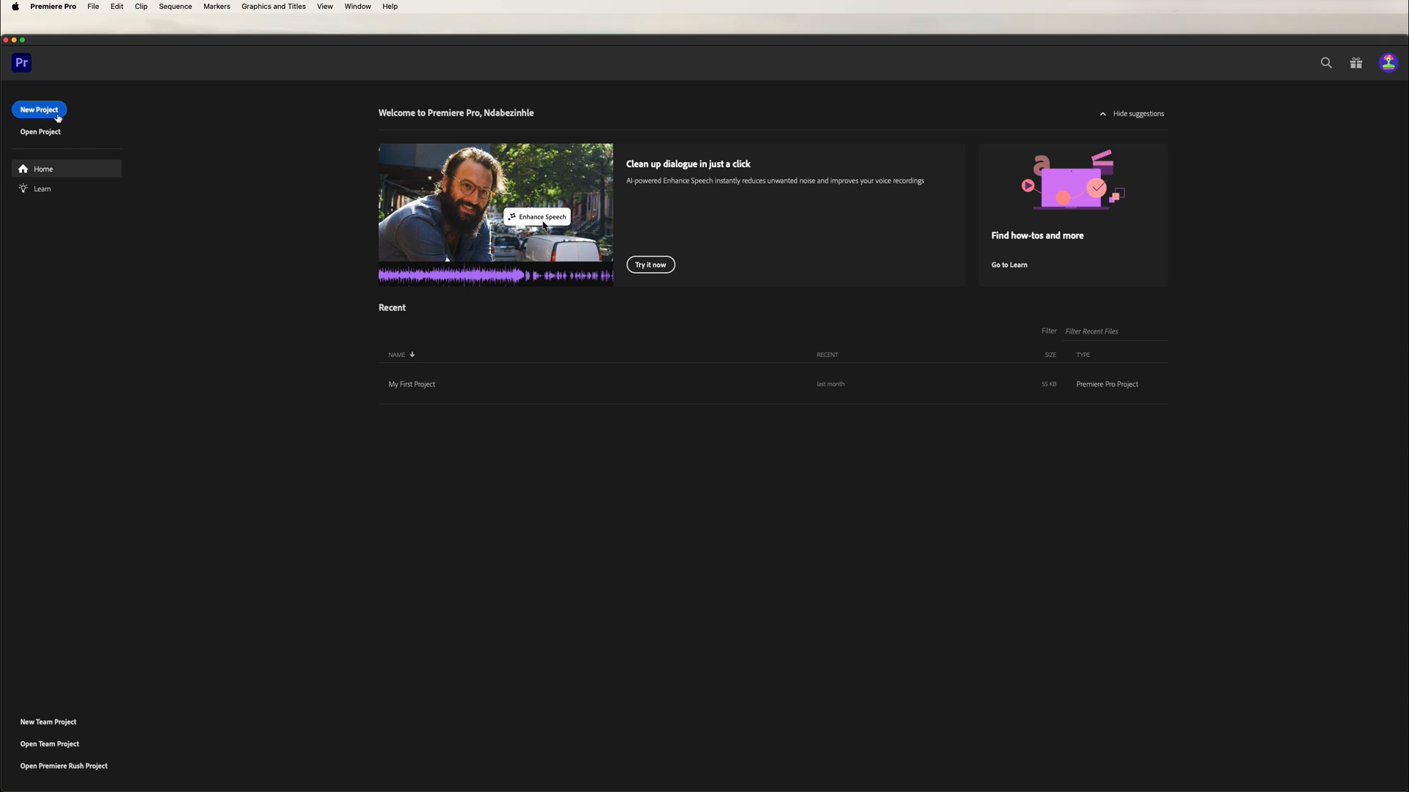
- Create a new empty project named 'This Project' from the Home screen
click(39, 109)
text(This Project)
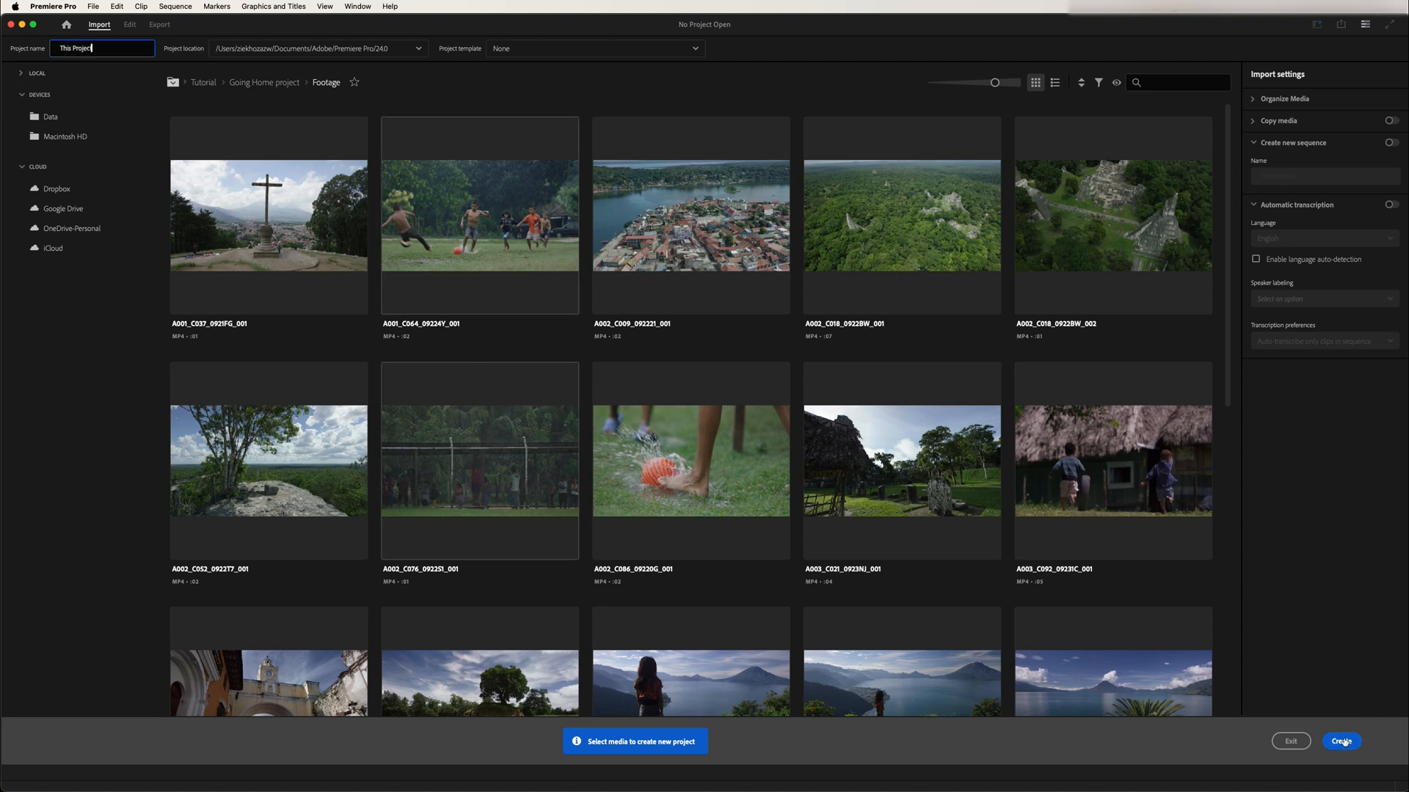
click(1340, 741)
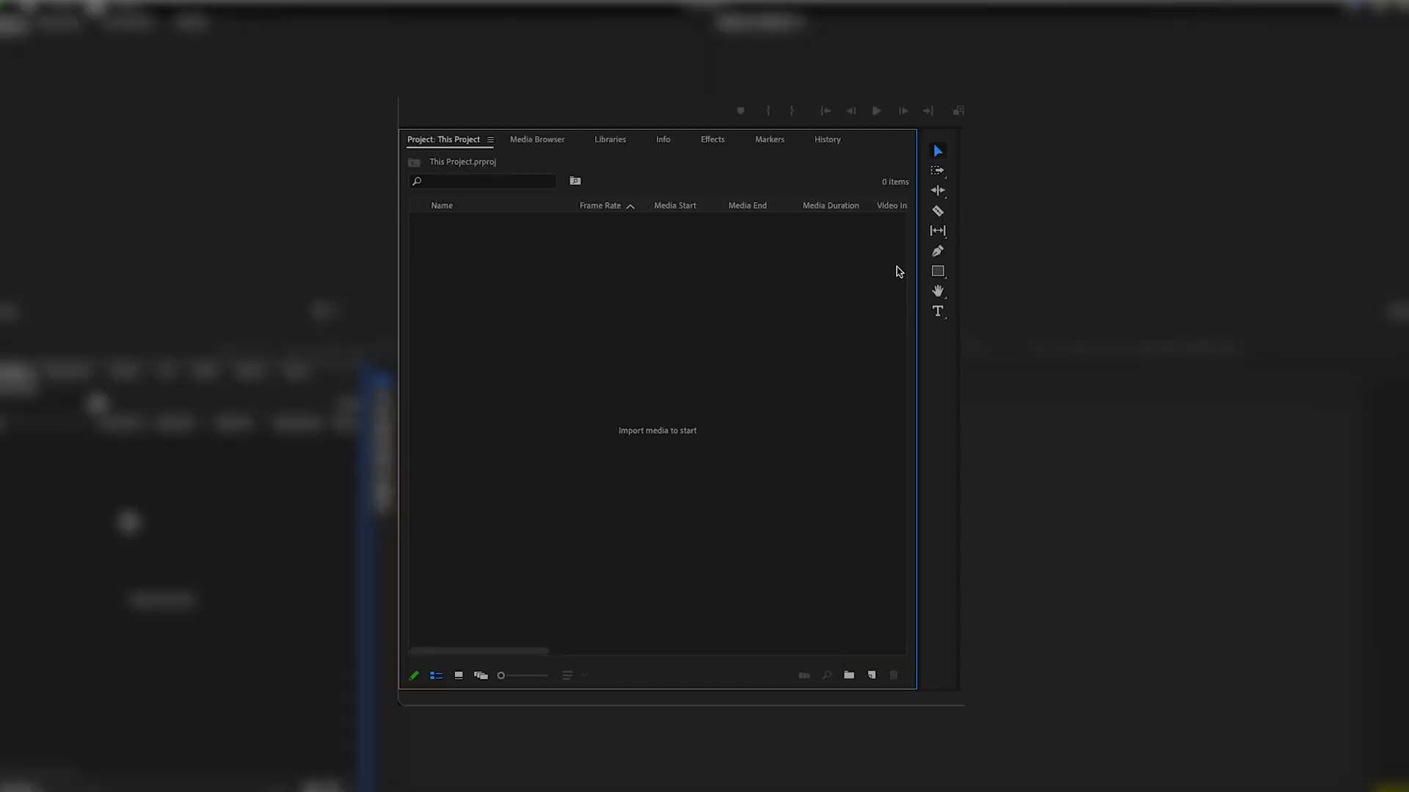
mouse_move(665, 346)
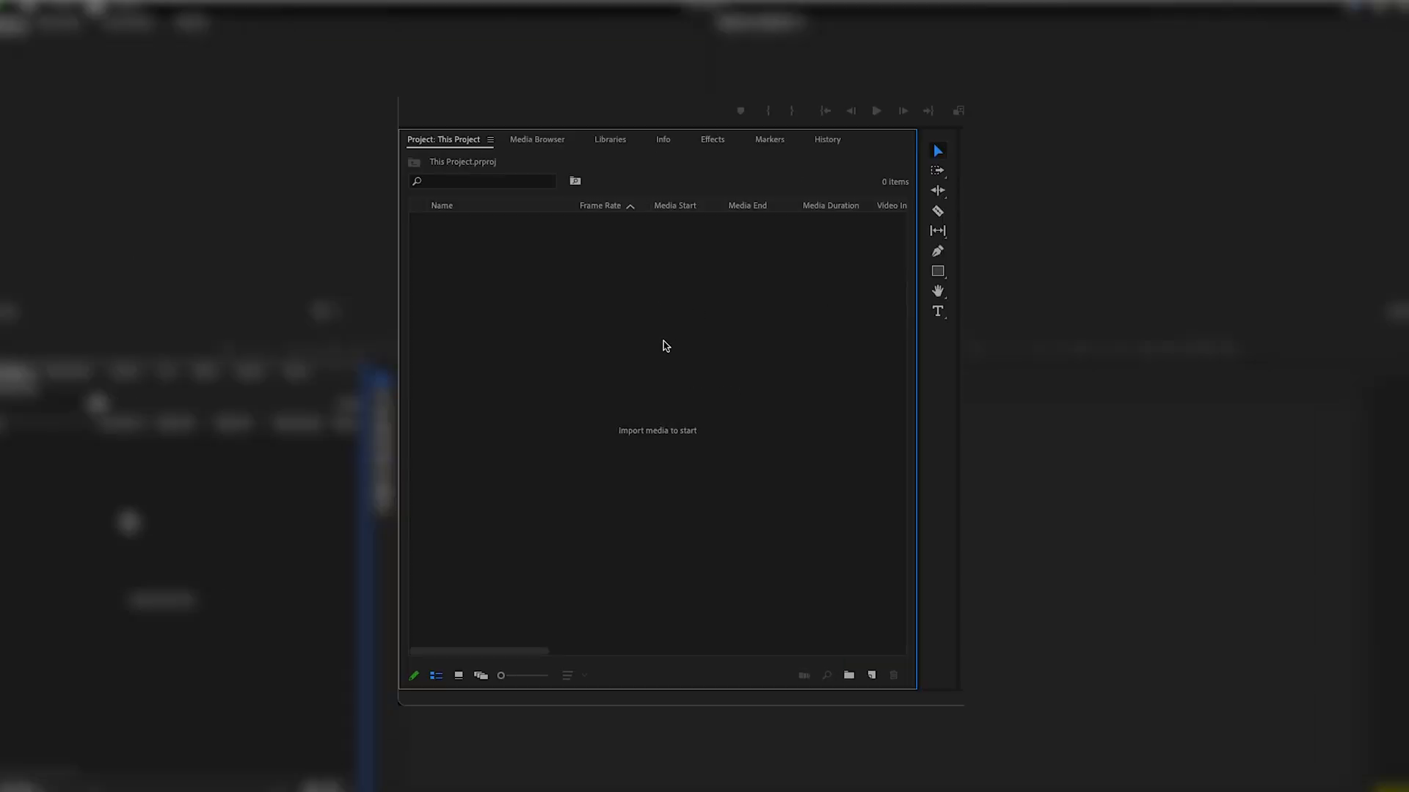
mouse_move(584, 333)
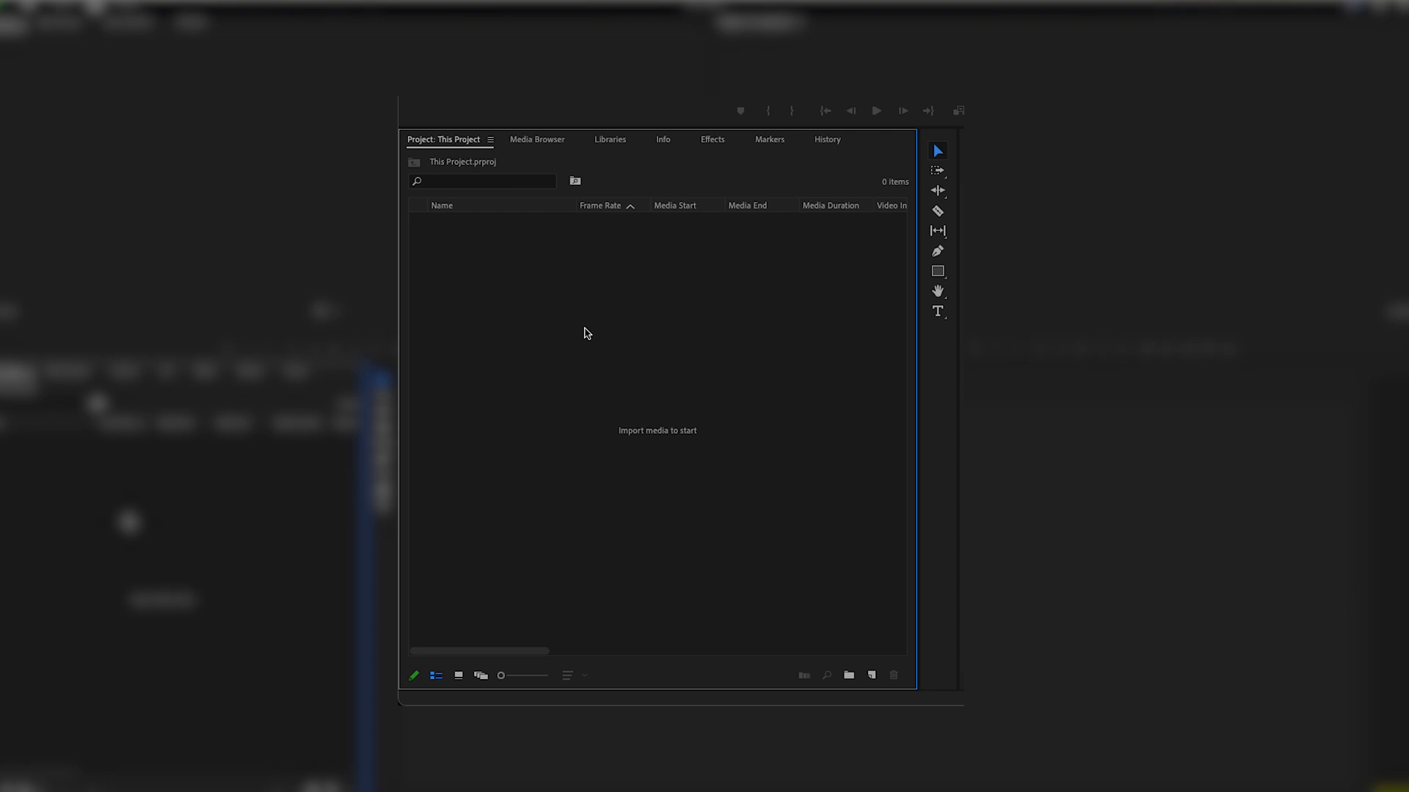
mouse_move(848, 675)
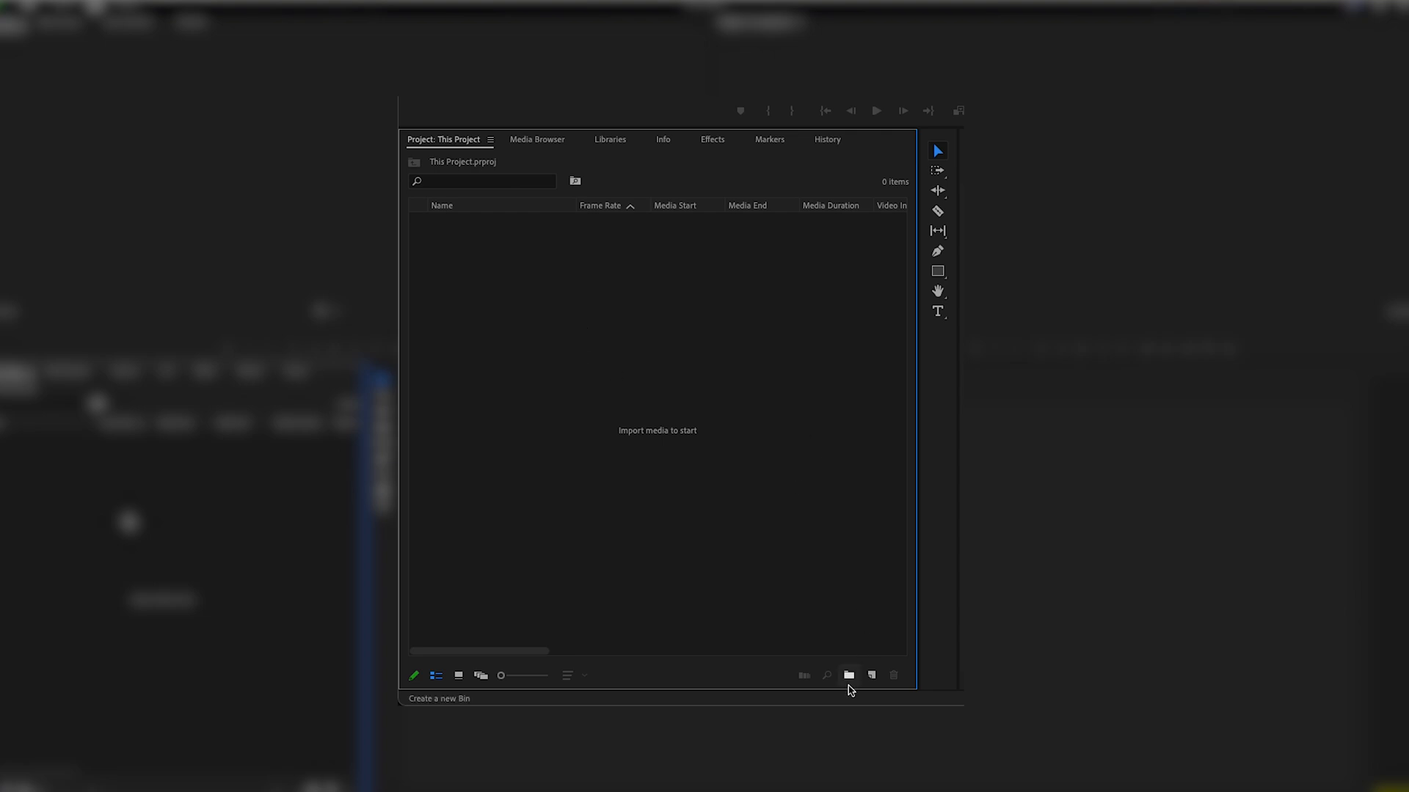
- Add two new bins to the Project panel, named Footage and Audio
click(848, 675)
text(Footage)
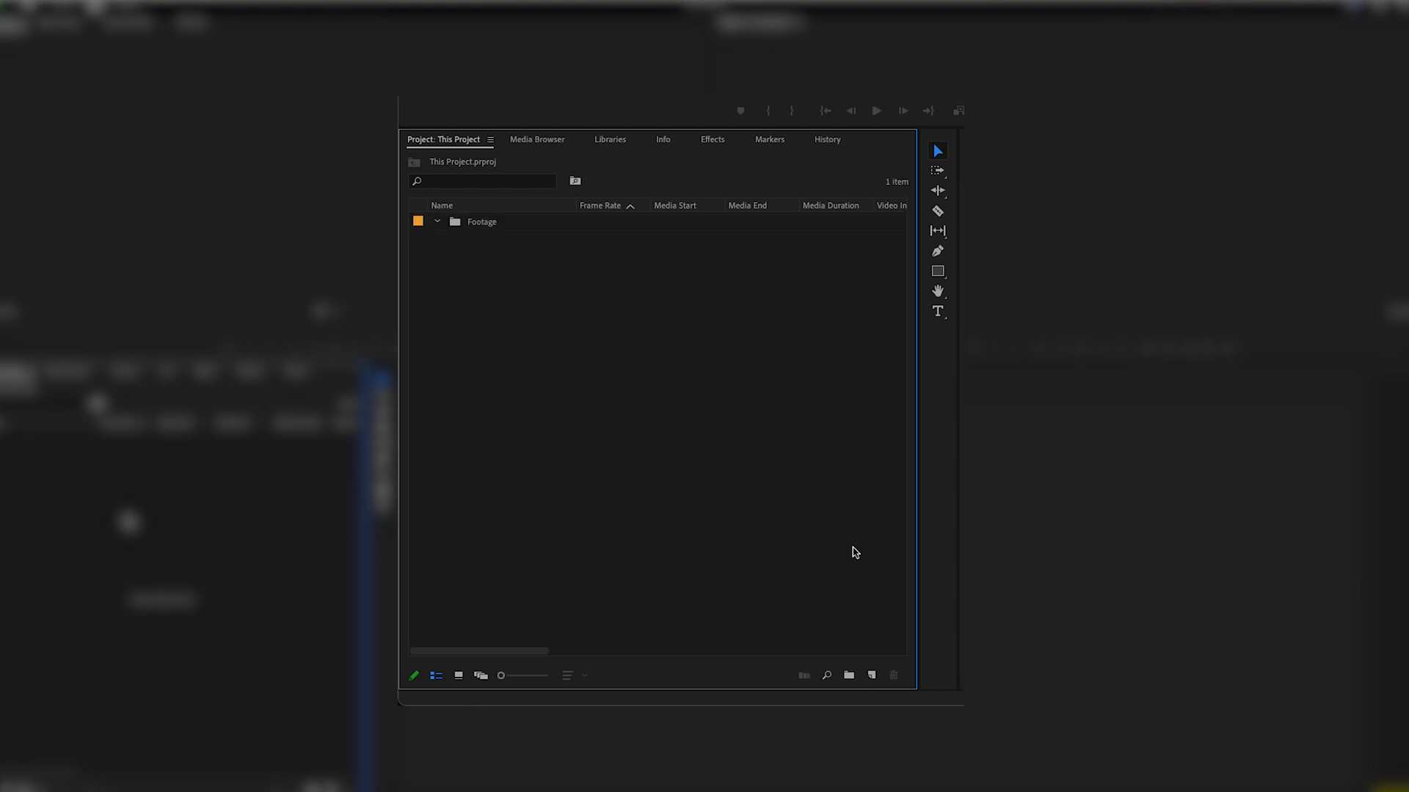
click(848, 674)
text(Audio)
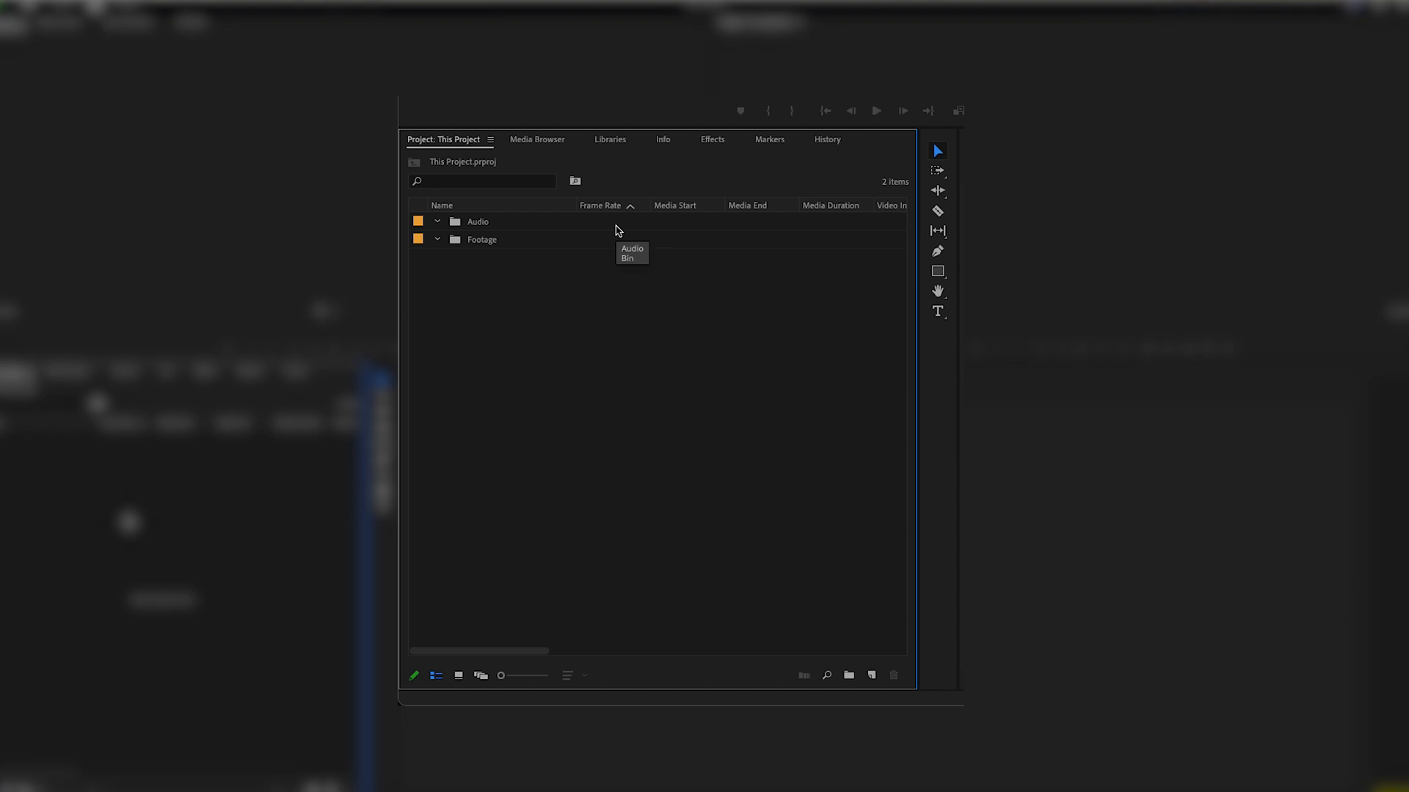
mouse_move(617, 231)
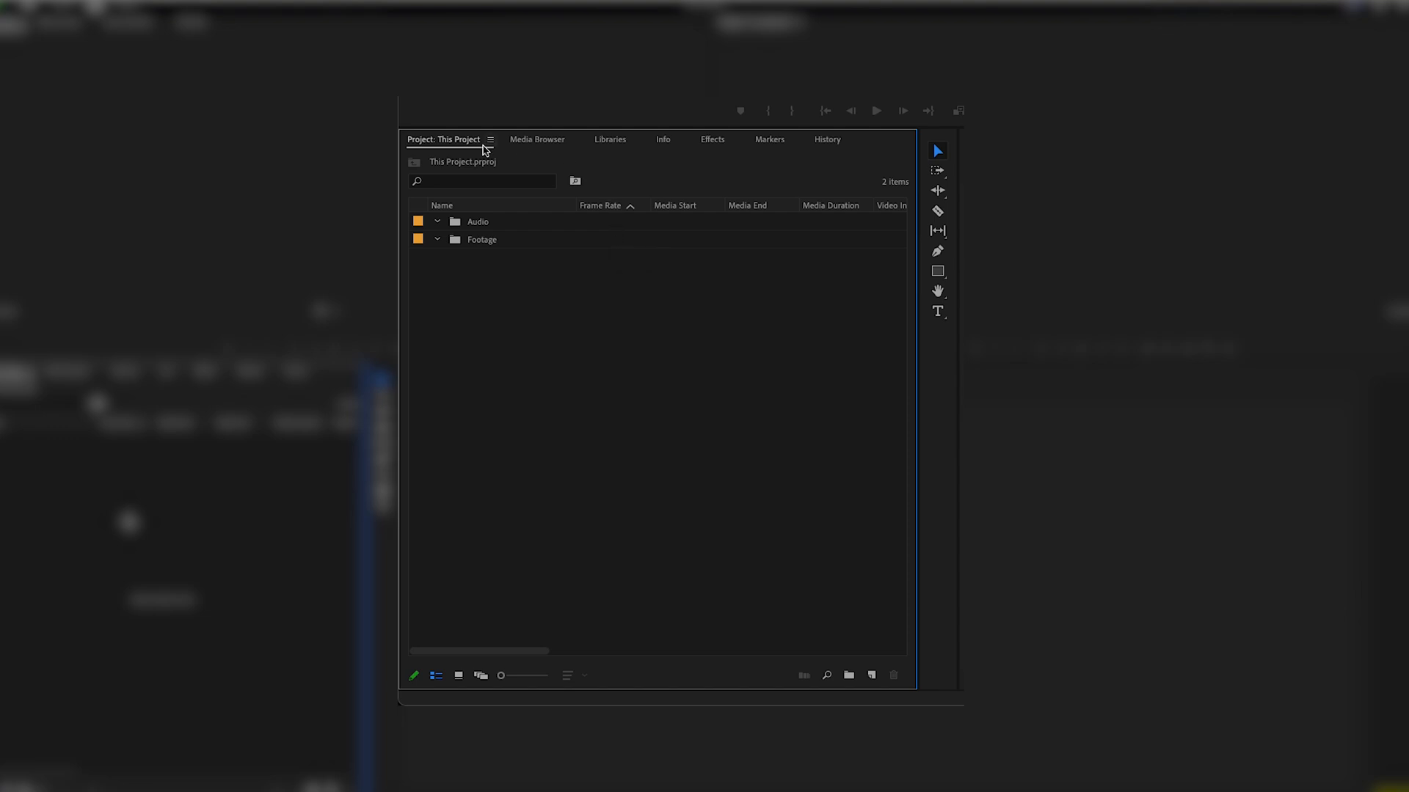
- Create a second project named 'Project Template' via File > New > Project
click(92, 7)
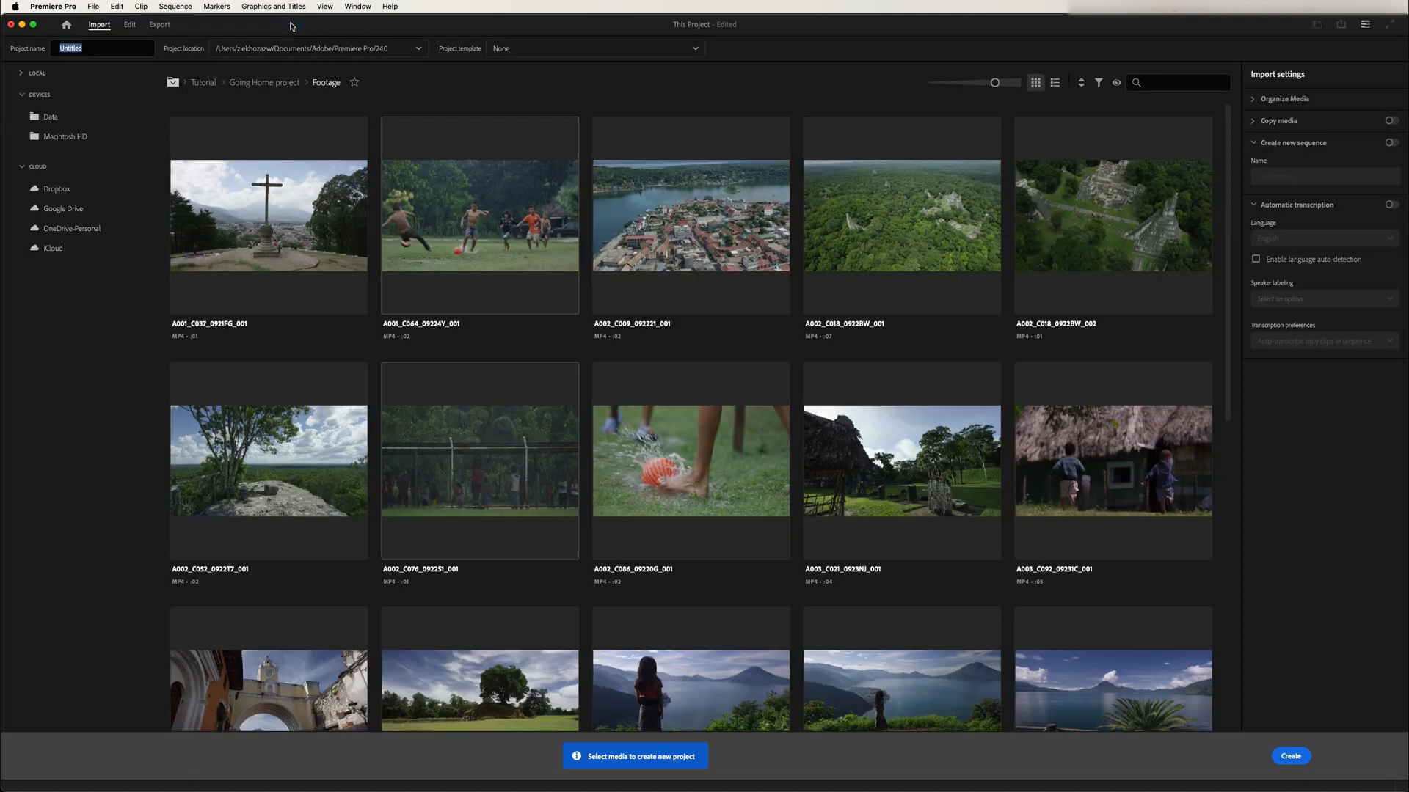
click(103, 48)
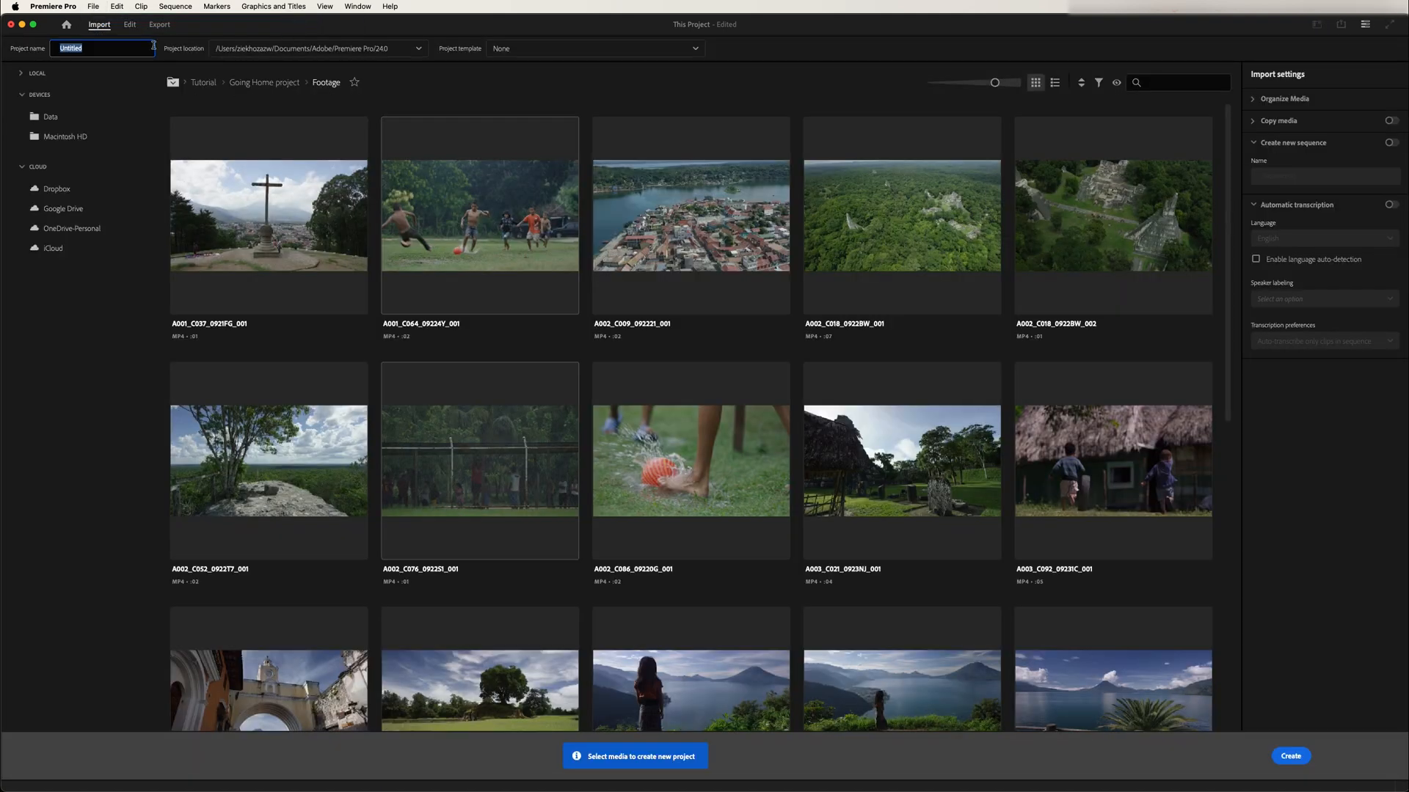
text(Pro)
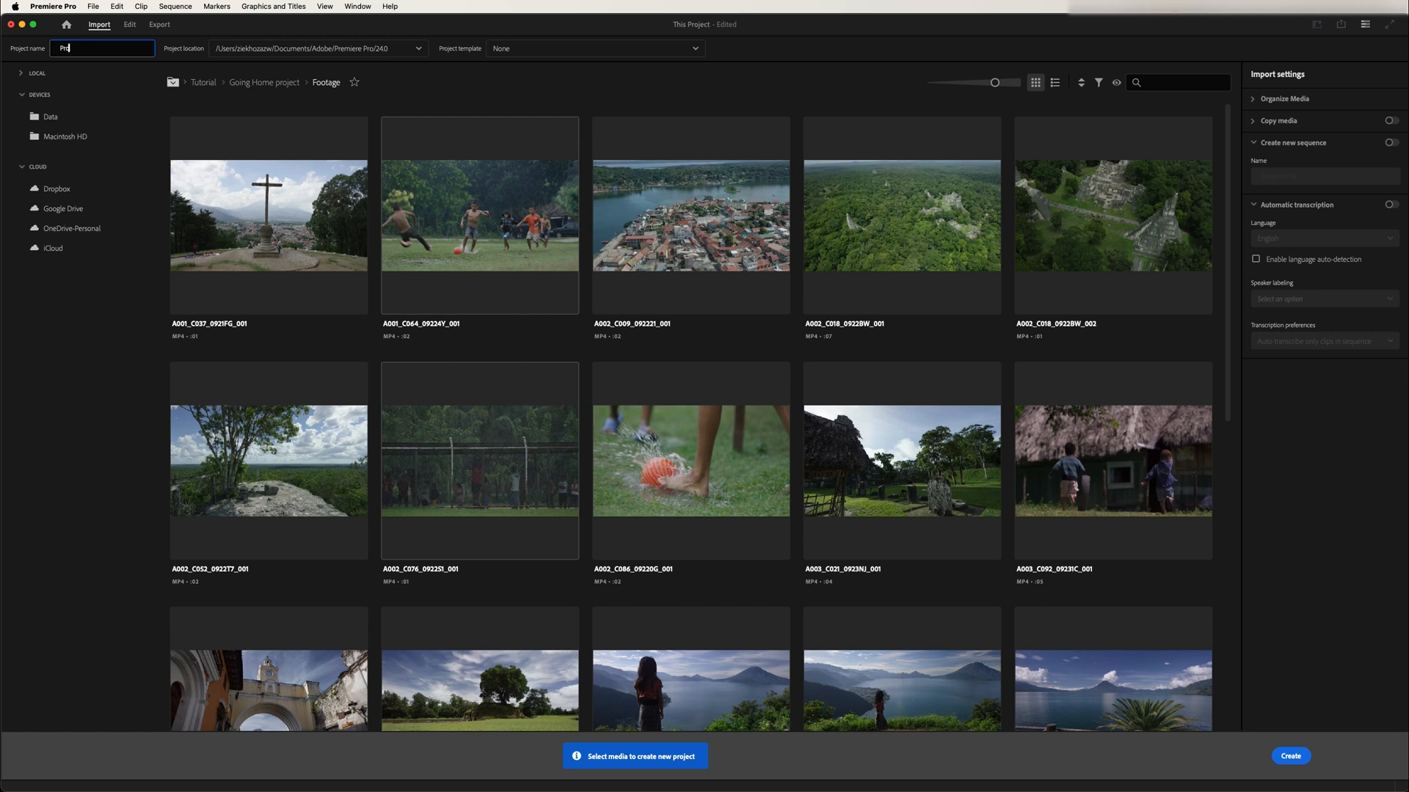
text(Project Template)
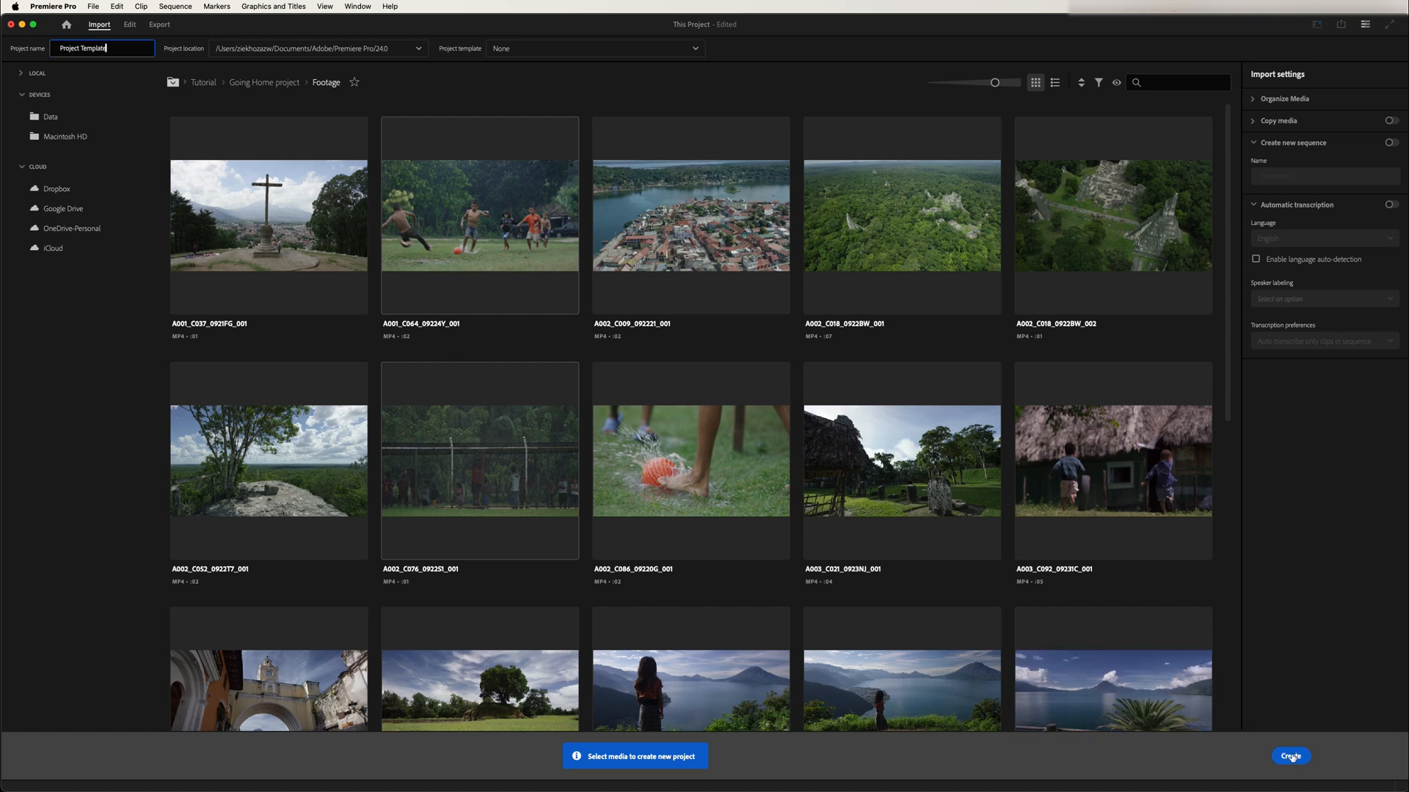
click(1290, 755)
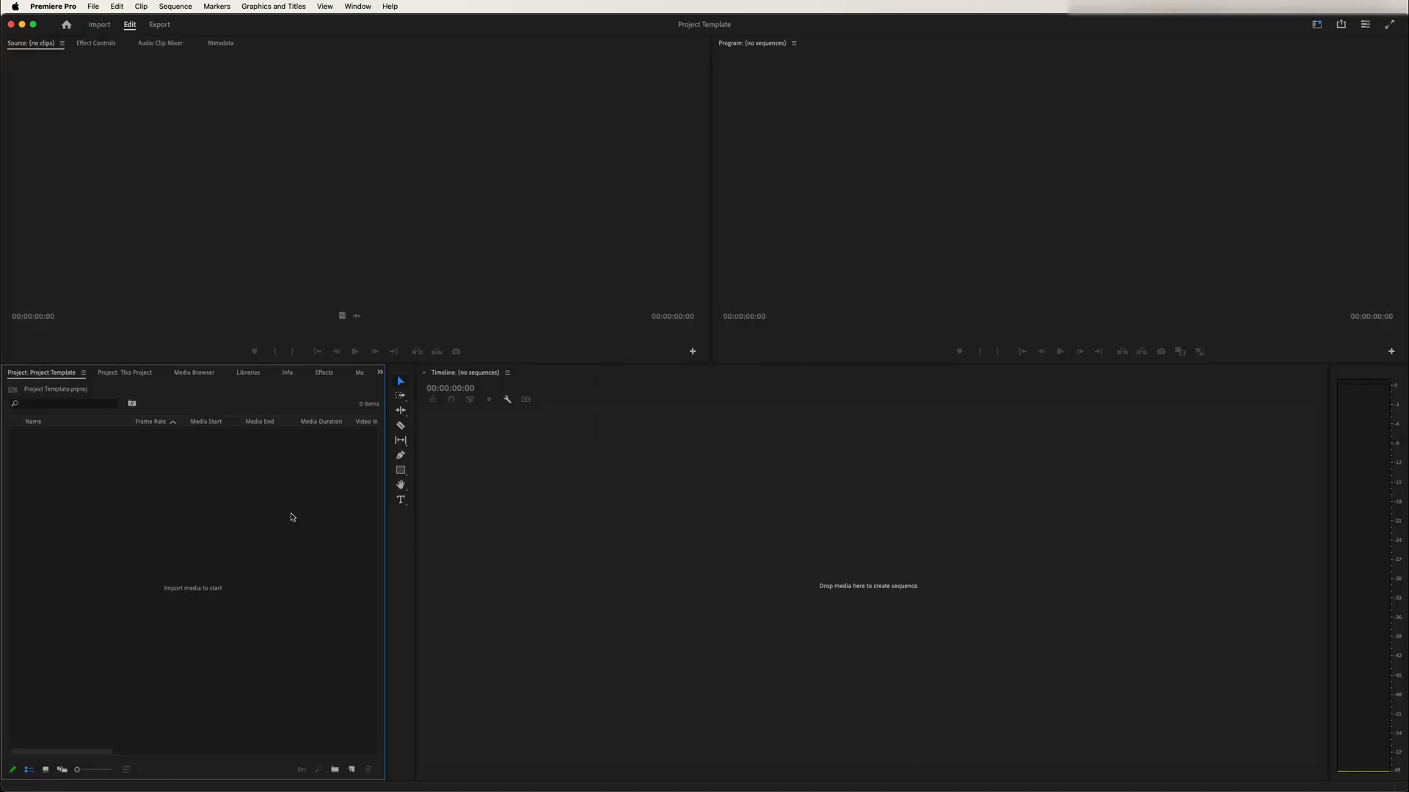
mouse_move(141, 488)
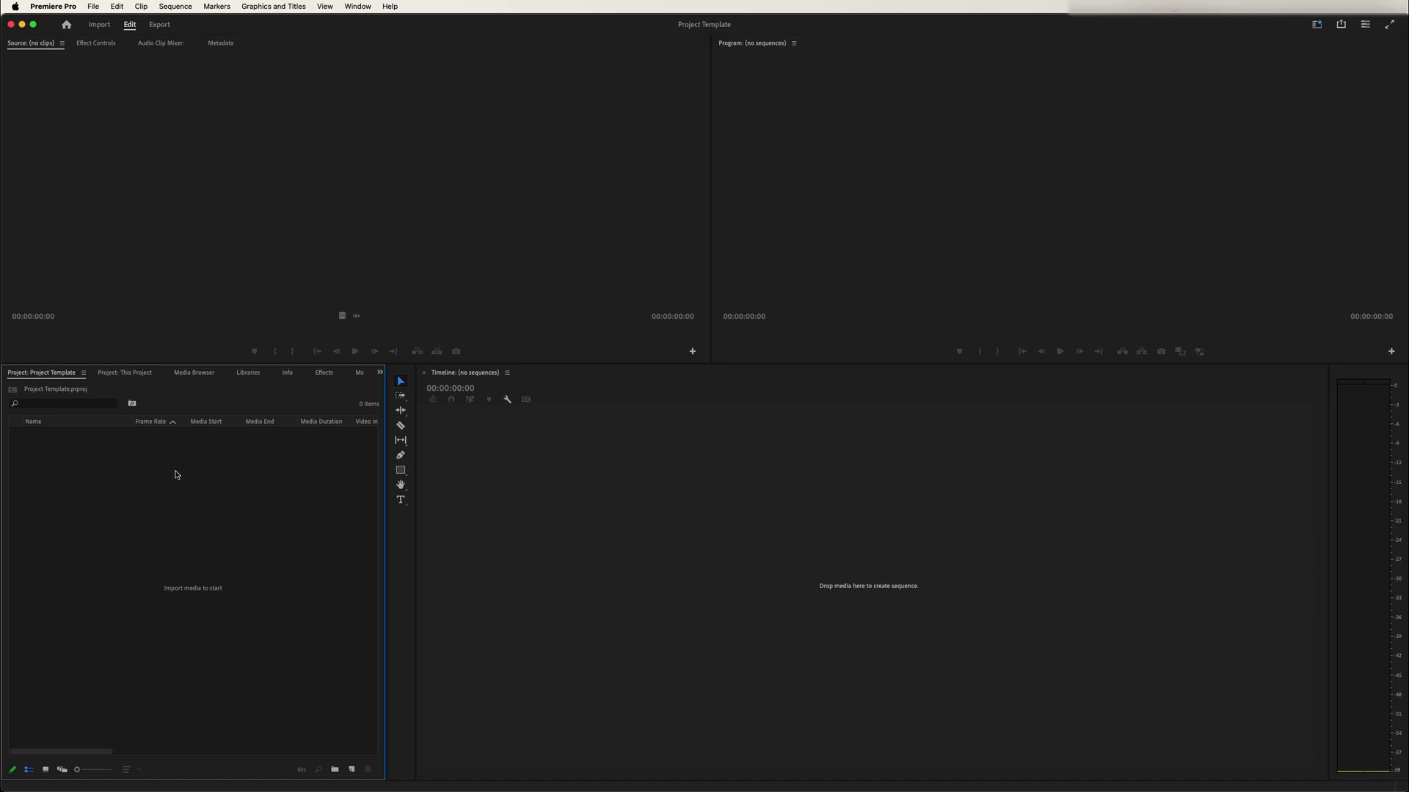
mouse_move(269, 757)
text(Footage)
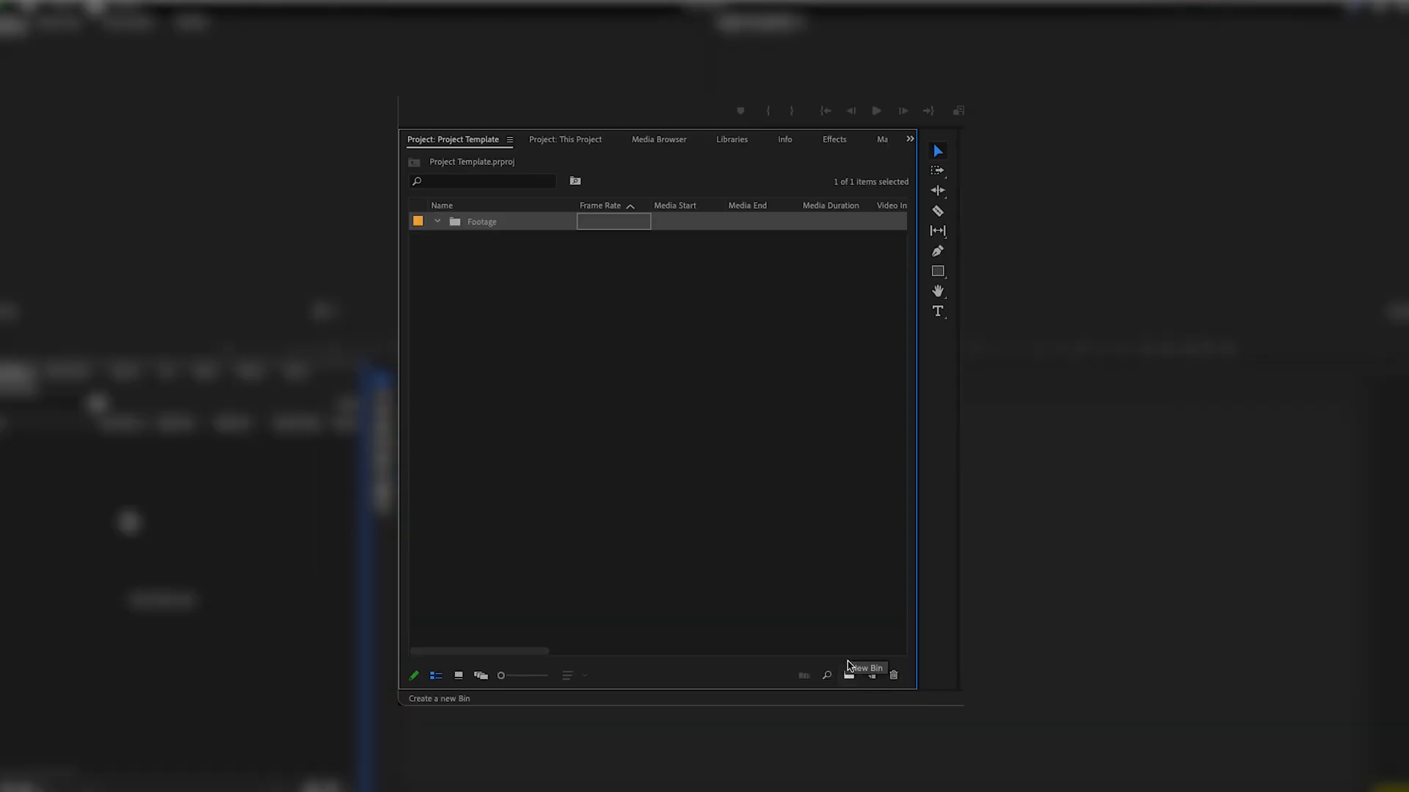
- Add bins named Audio, Graphics and Adjustment Layers alongside Footage in Project Template
click(848, 675)
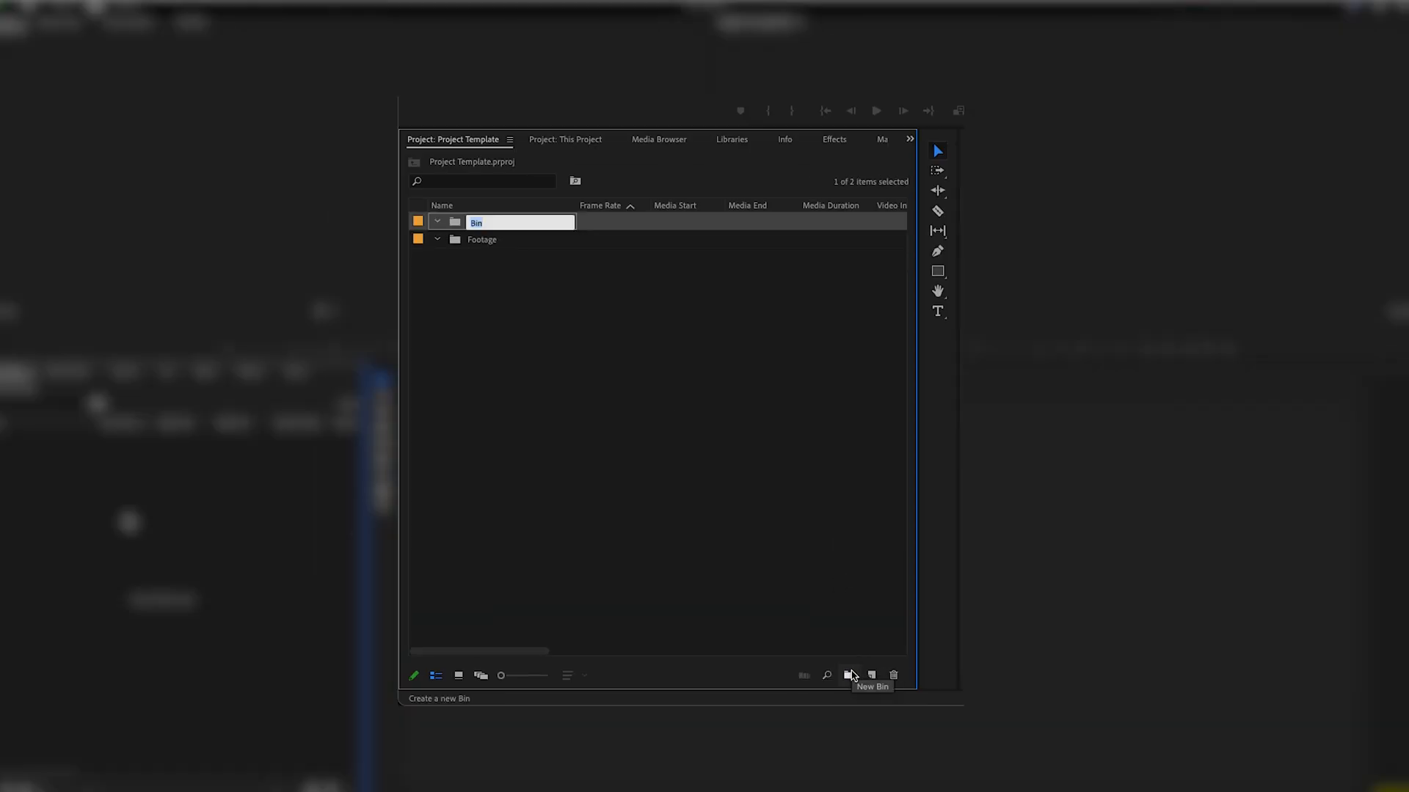
text(Audio)
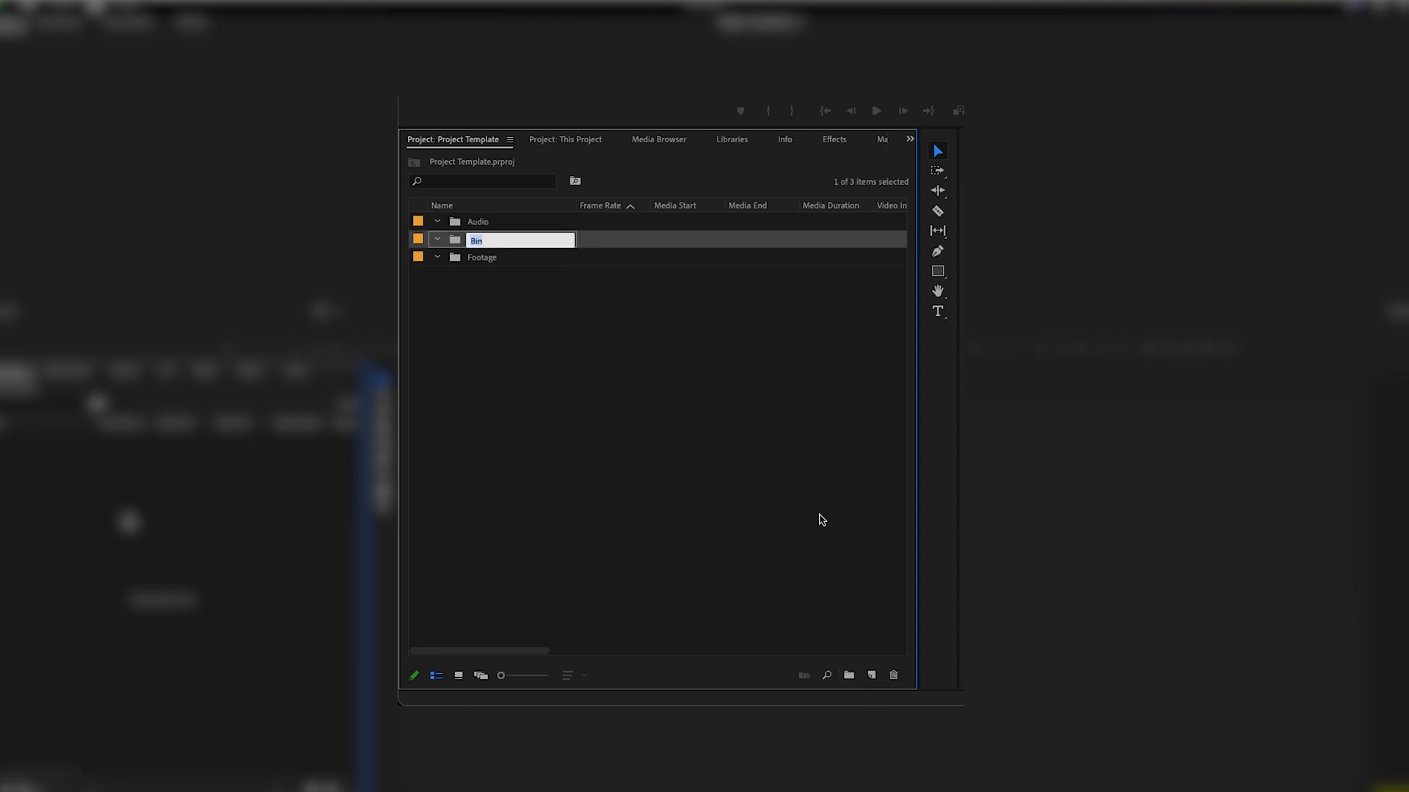
mouse_move(816, 507)
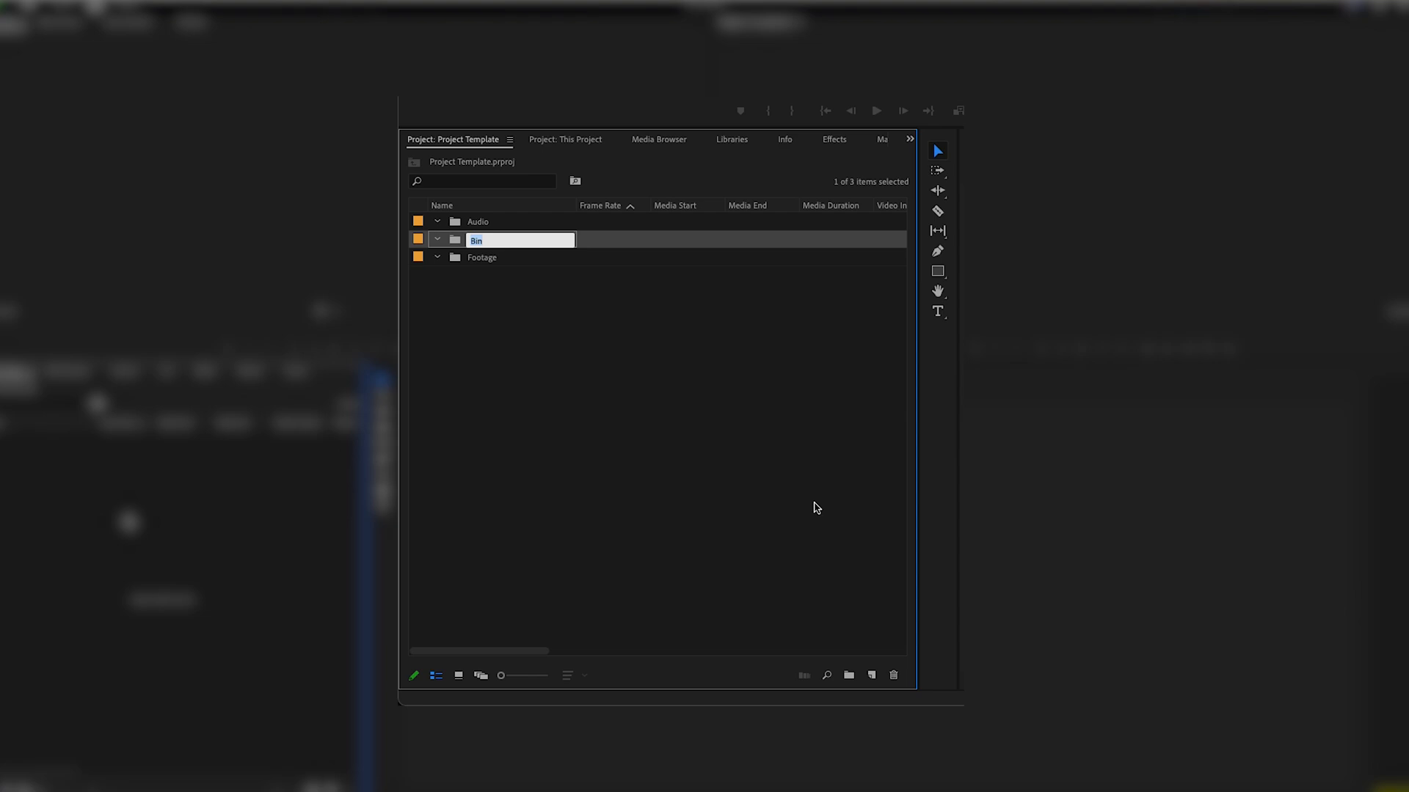
text(Graphics)
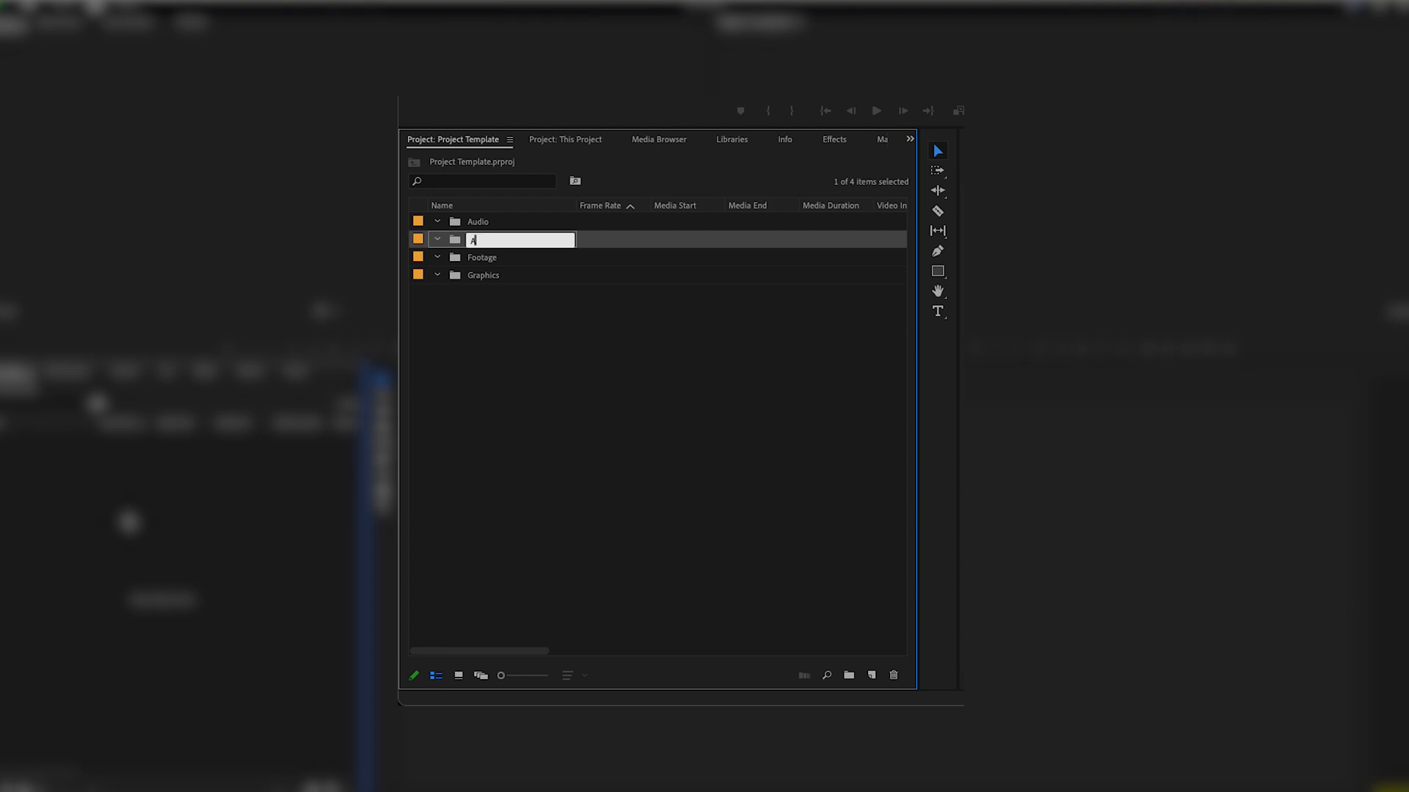
text(djustment)
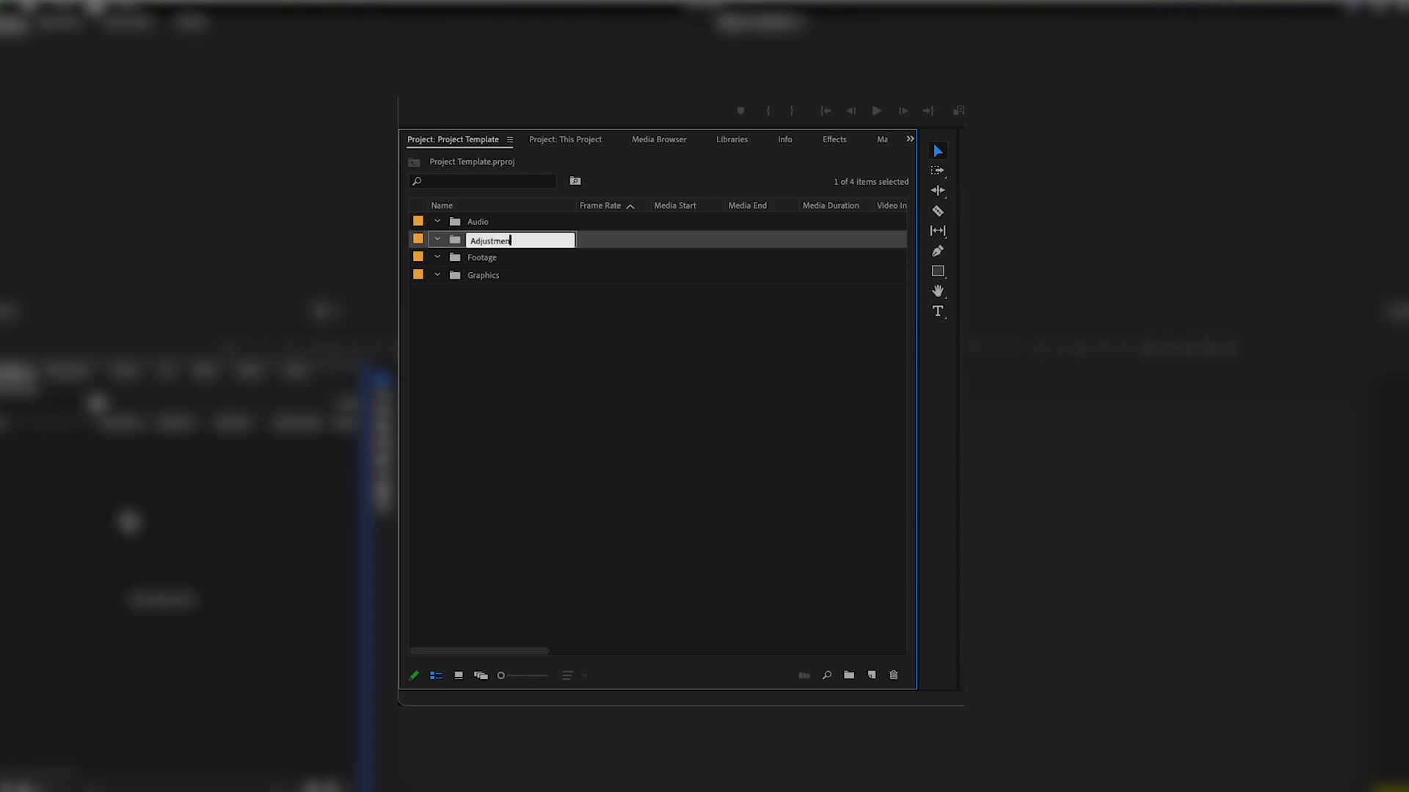
text(t Layers)
key(Return)
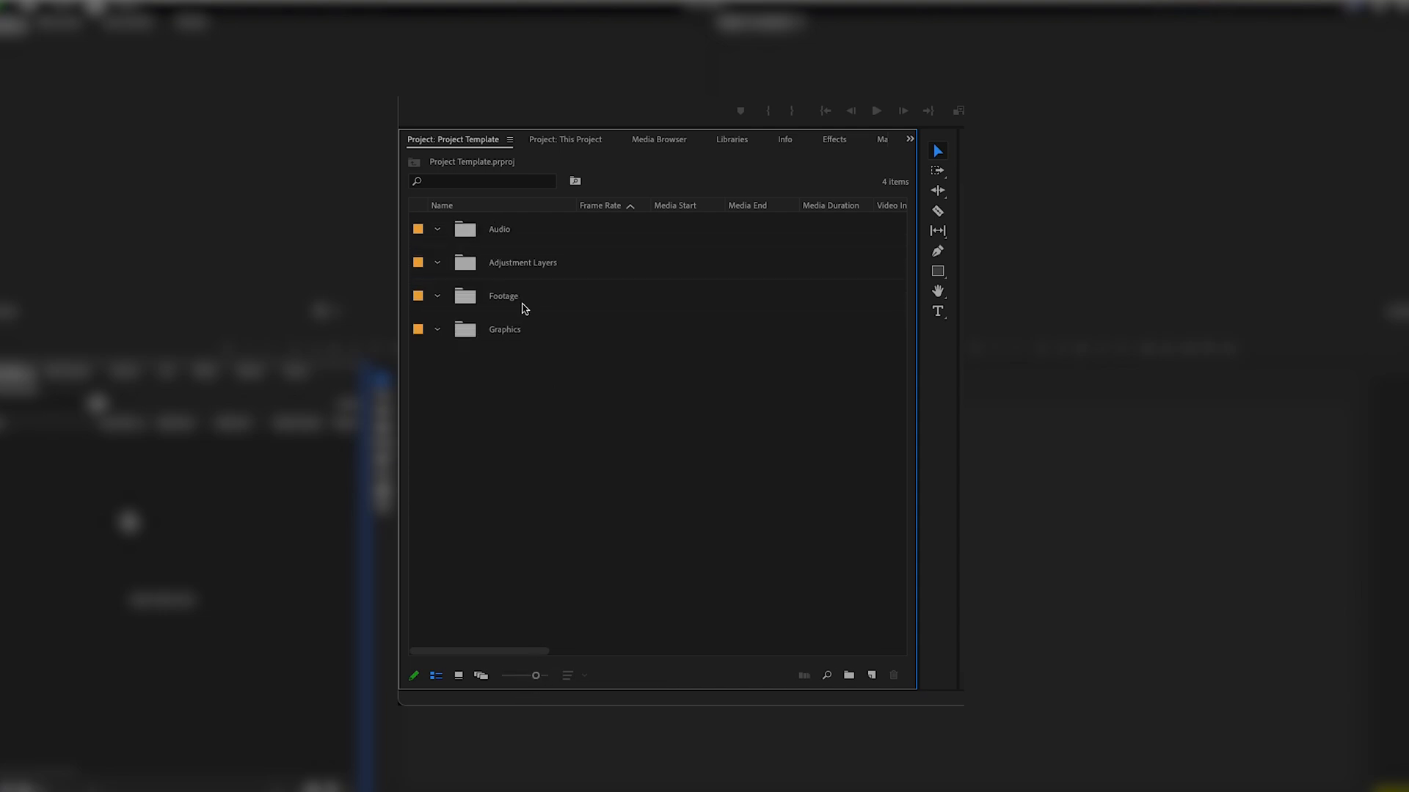
mouse_move(565, 285)
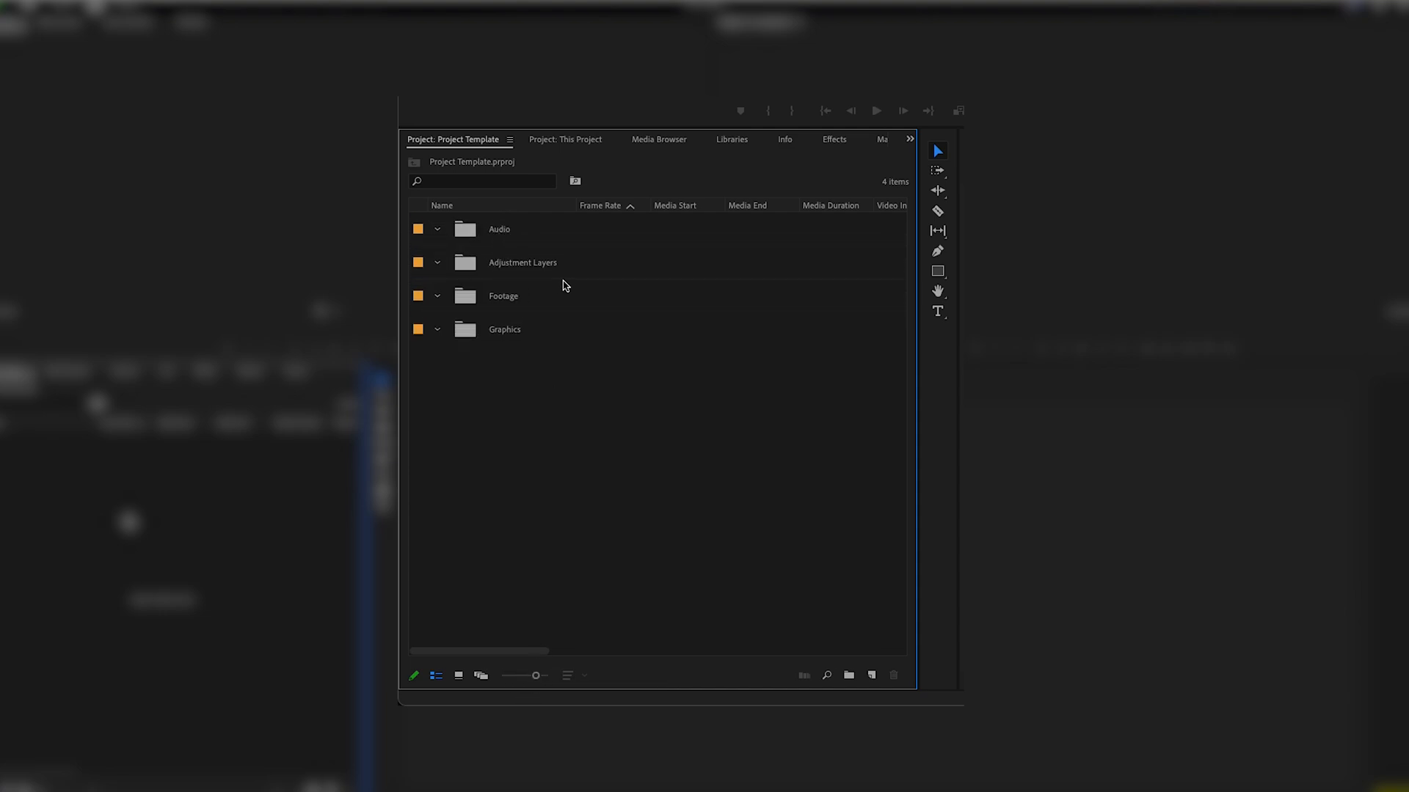
mouse_move(503, 250)
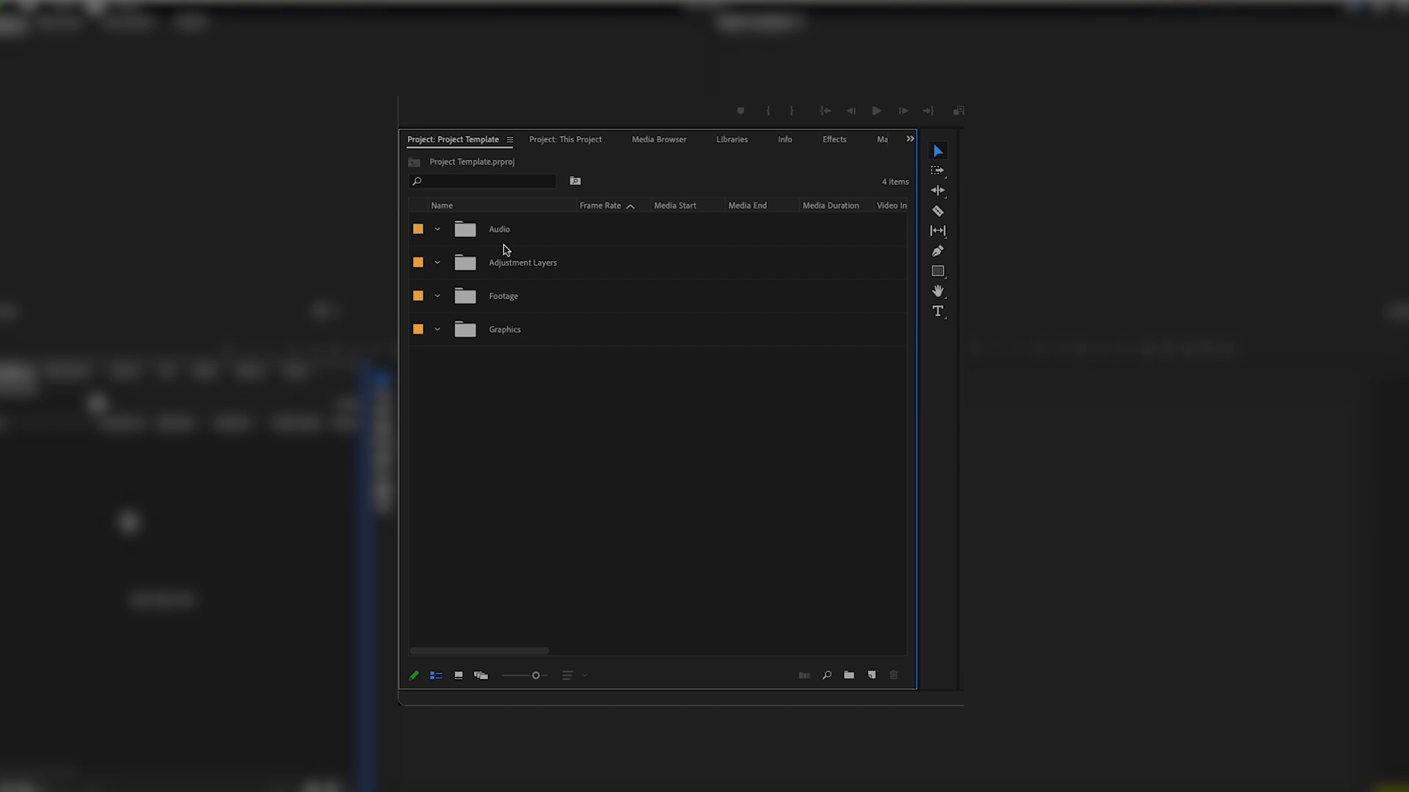
mouse_move(497, 324)
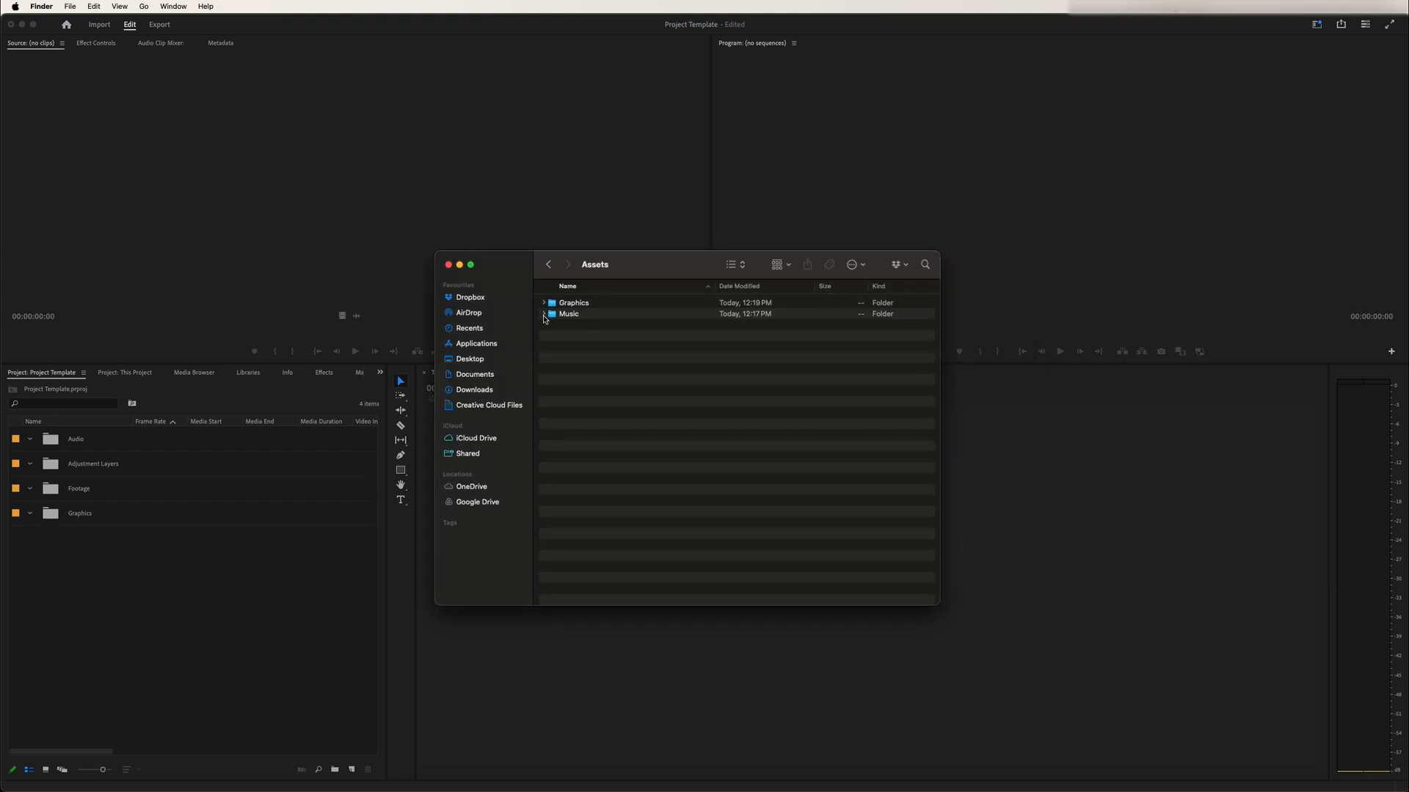
- Browse the Music and Icons folders in Finder to review the assets
click(543, 313)
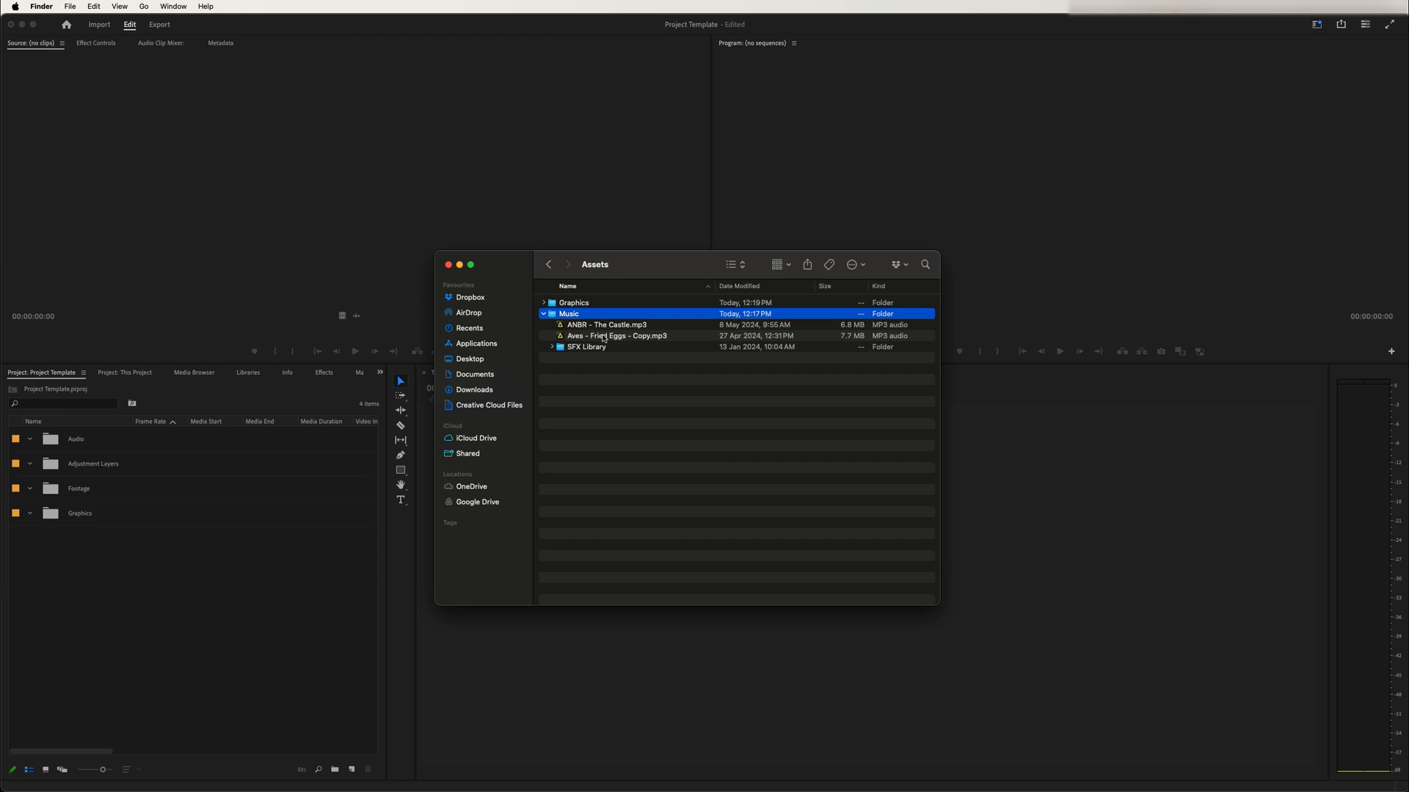
mouse_move(555, 349)
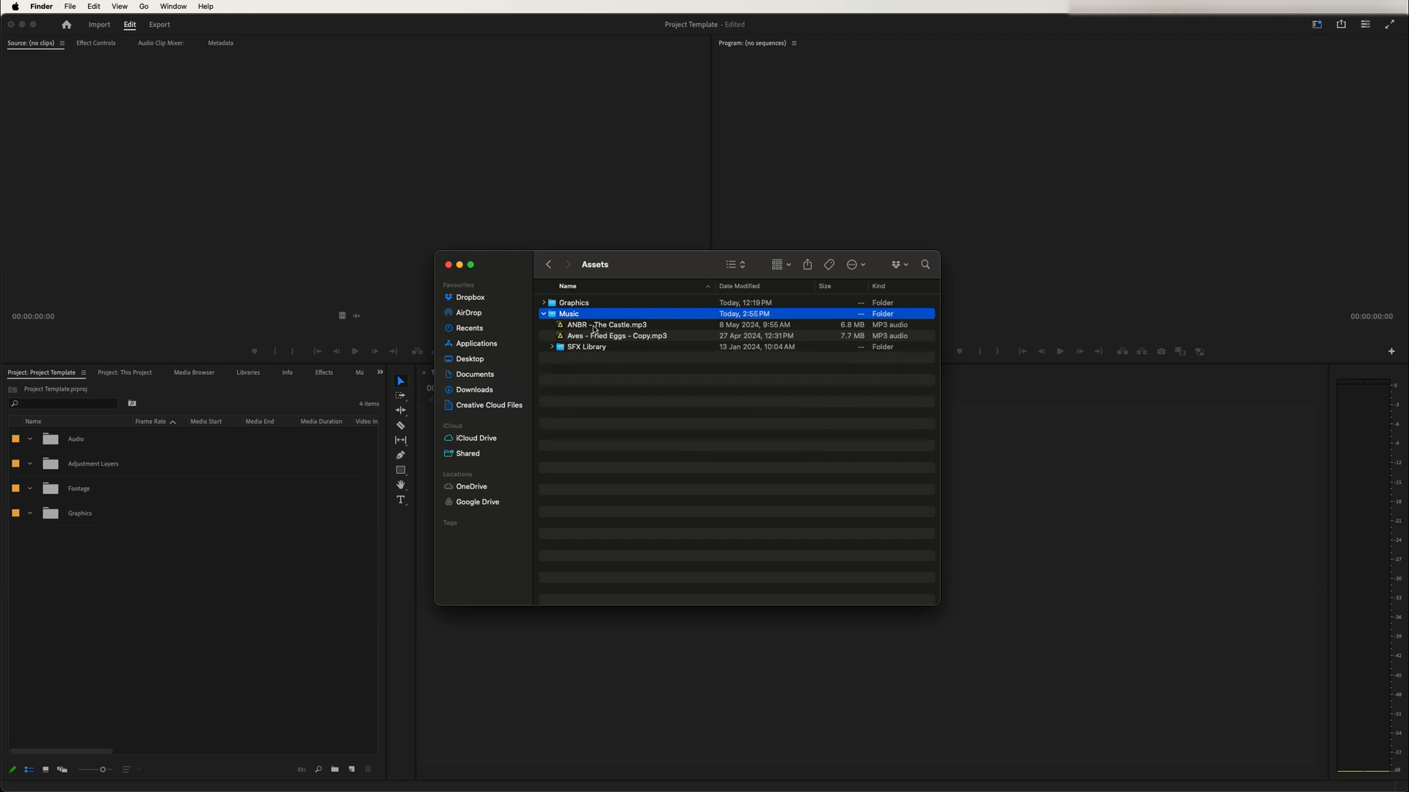
click(542, 301)
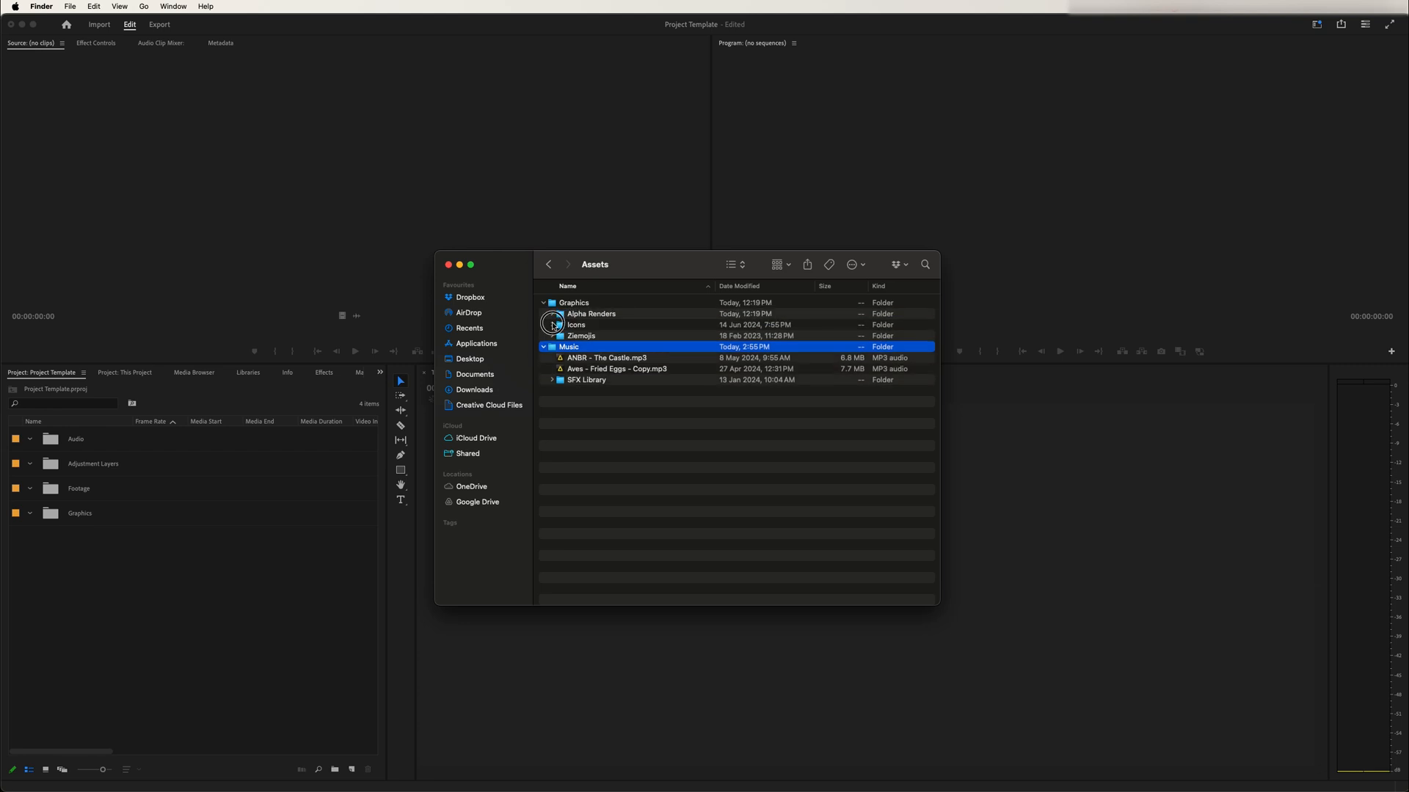
click(552, 324)
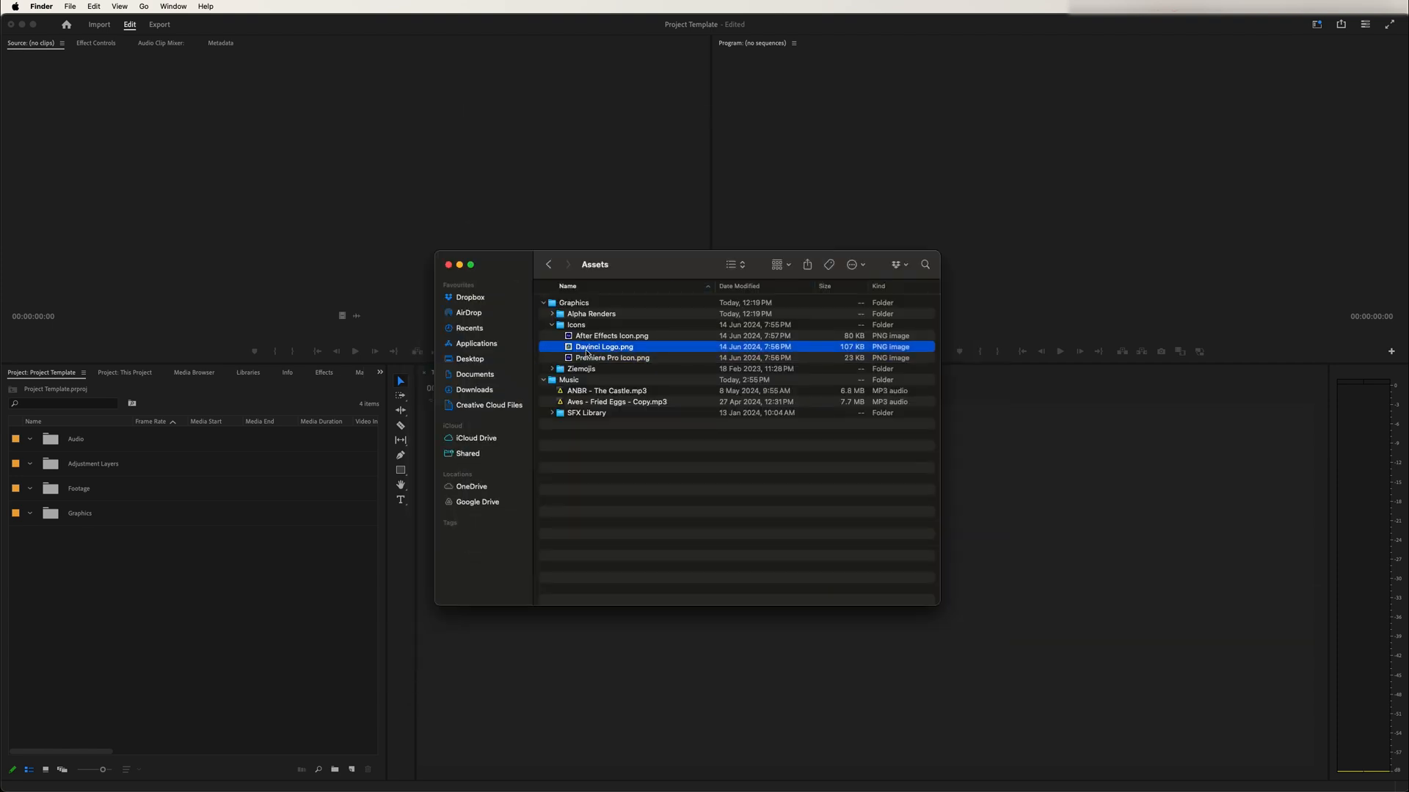
click(553, 313)
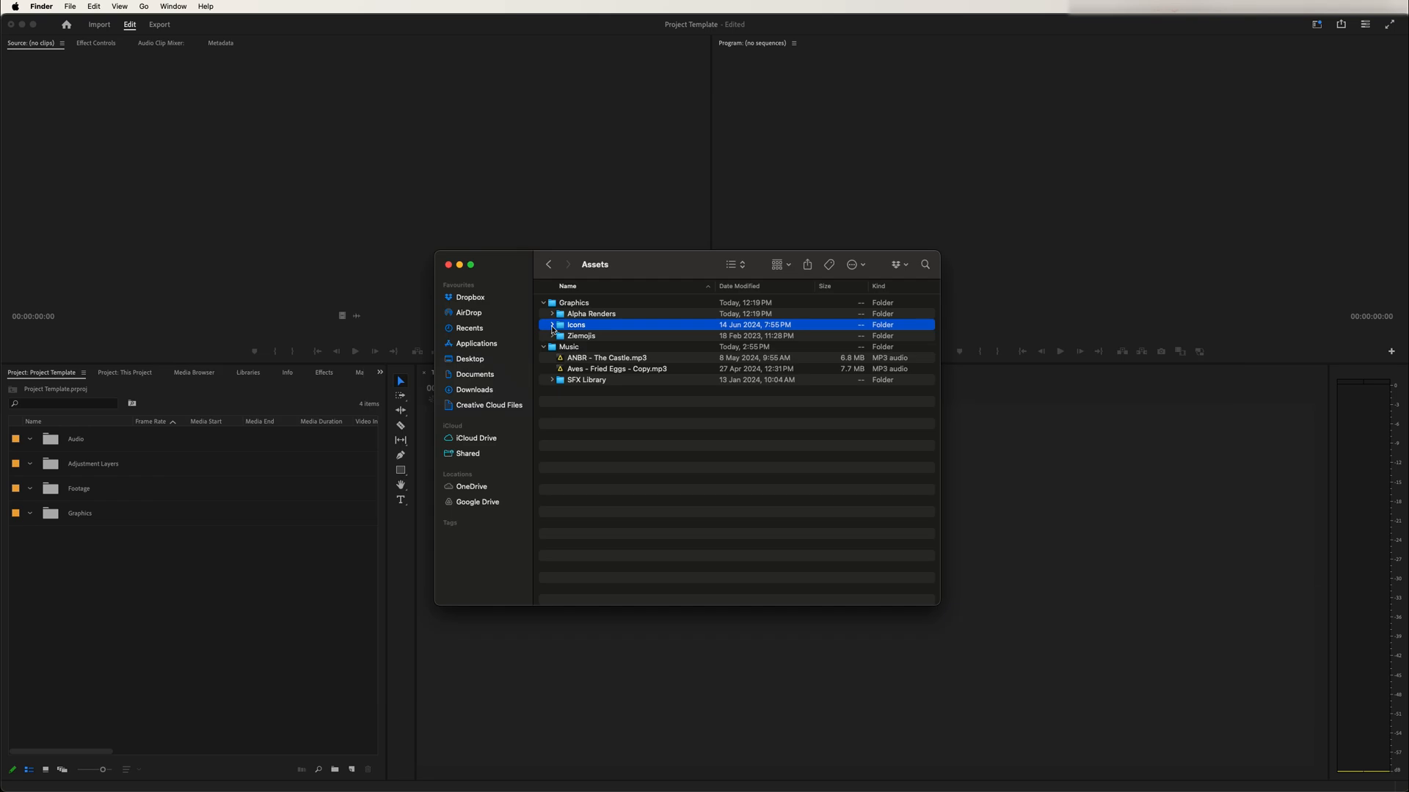
click(551, 347)
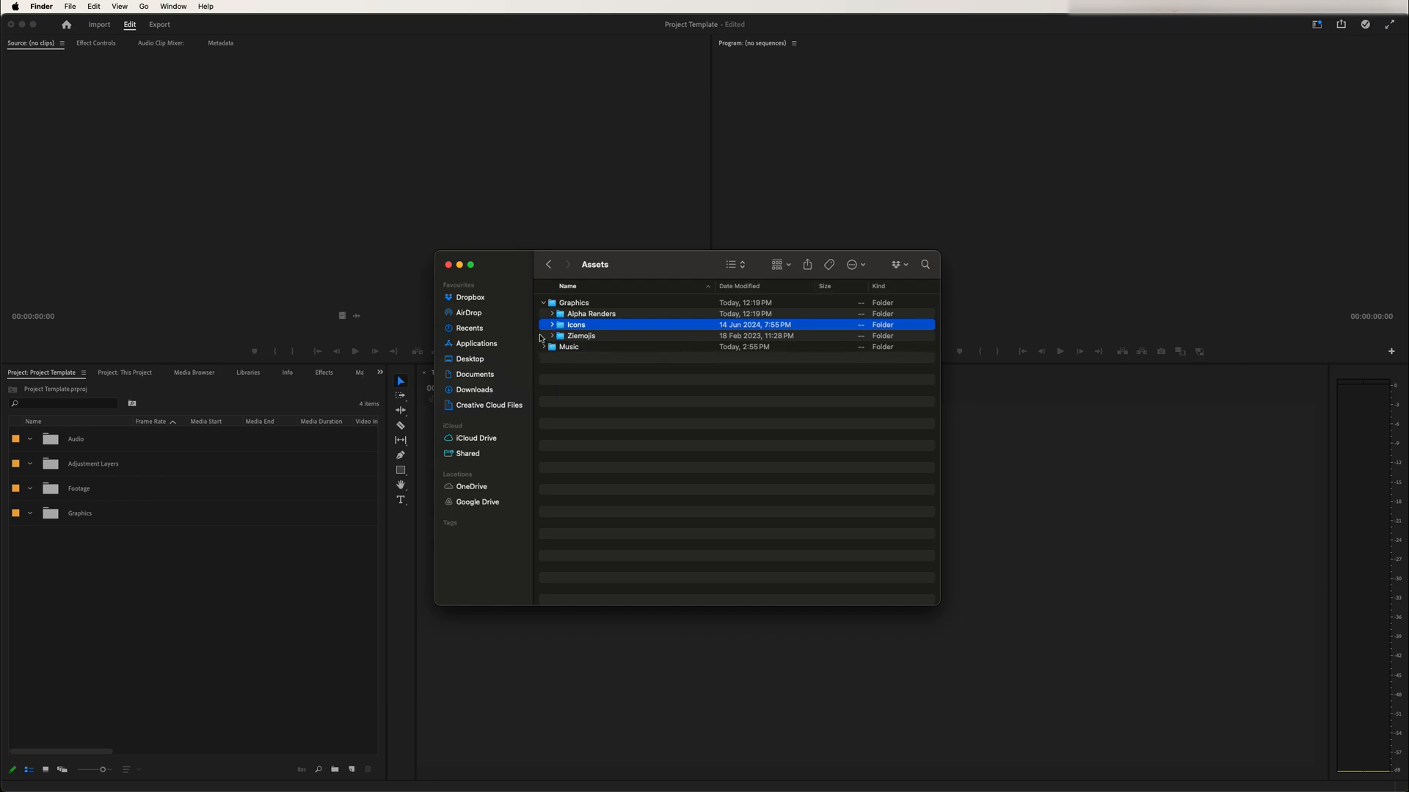
- Drag Alpha Renders, Icons and Ziemojis into the Graphics bin and select the Castle track
click(589, 314)
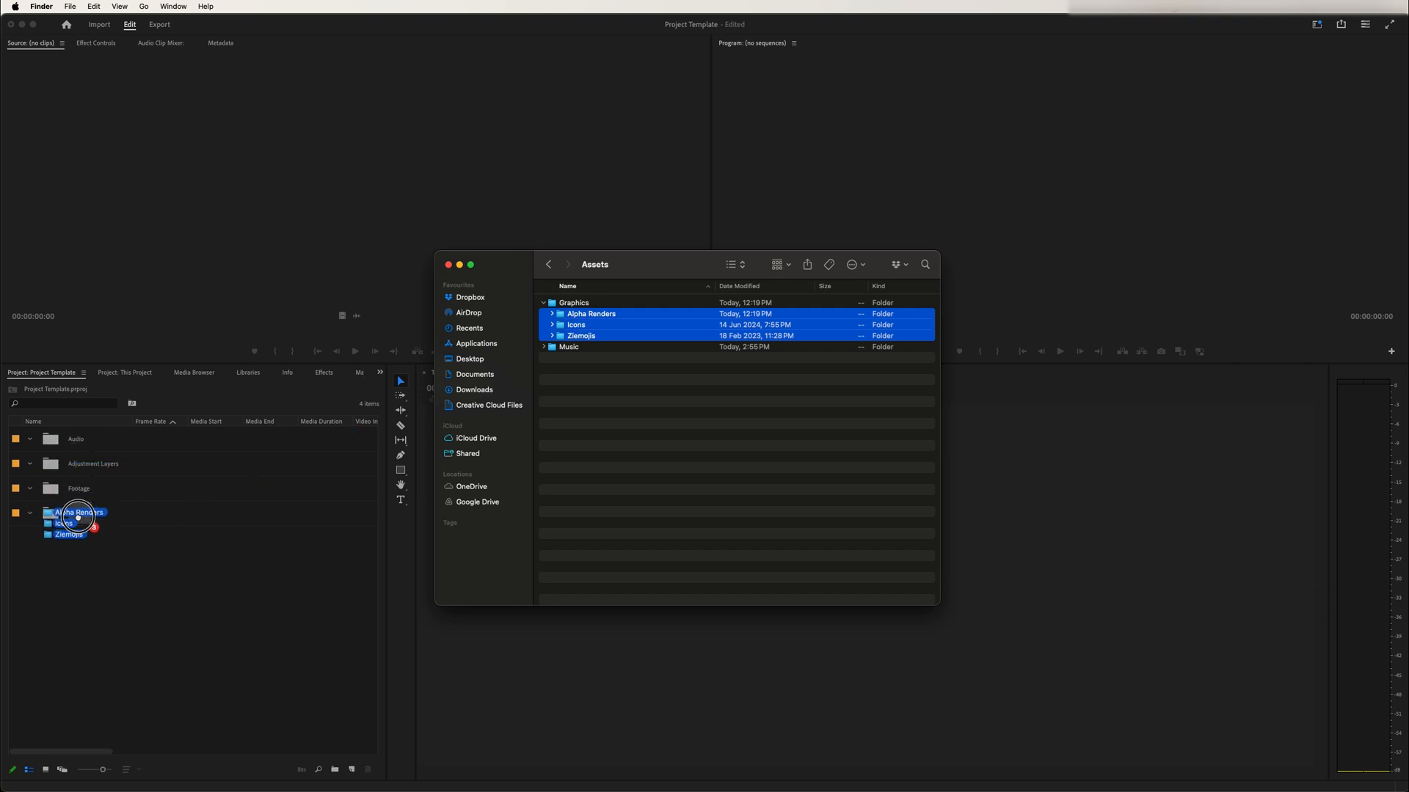
click(30, 513)
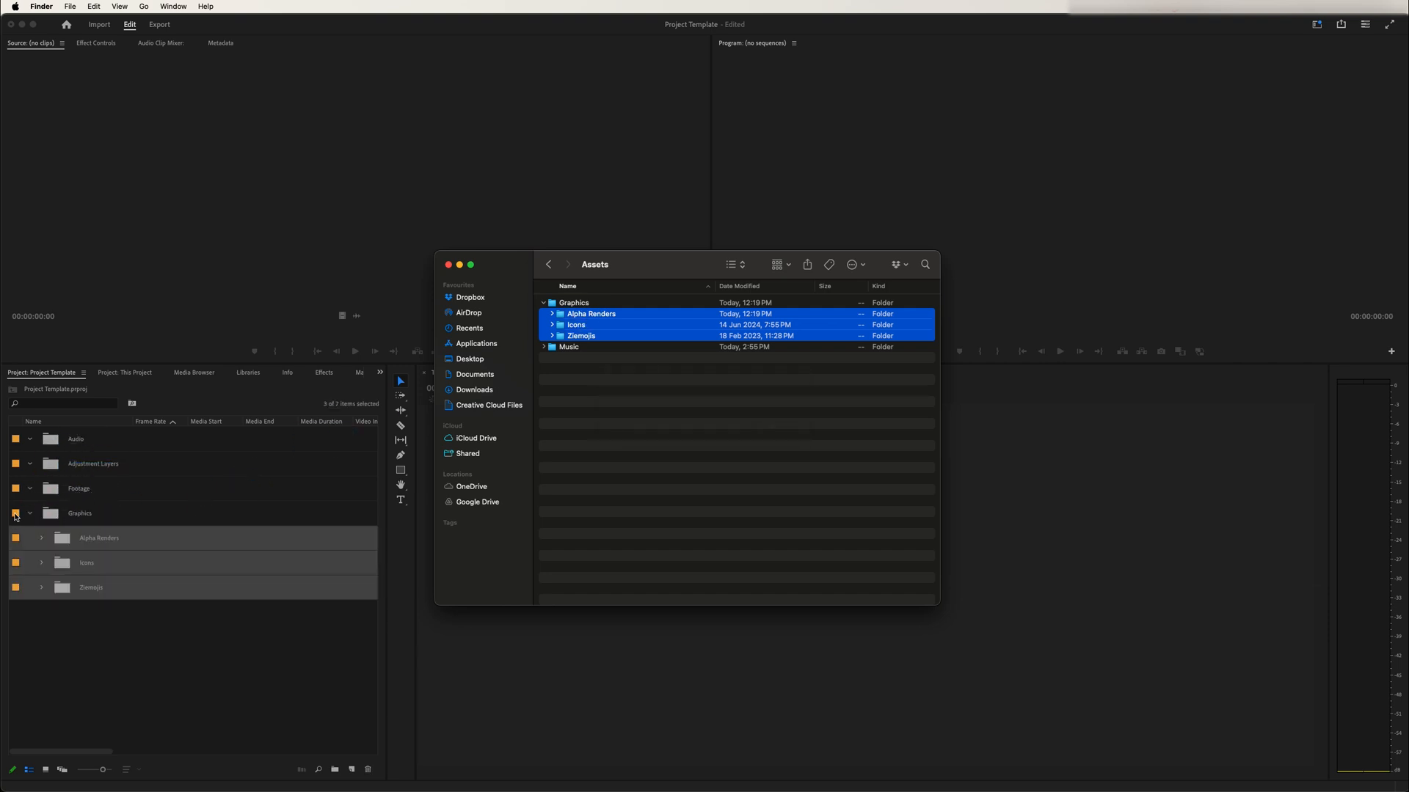
click(544, 347)
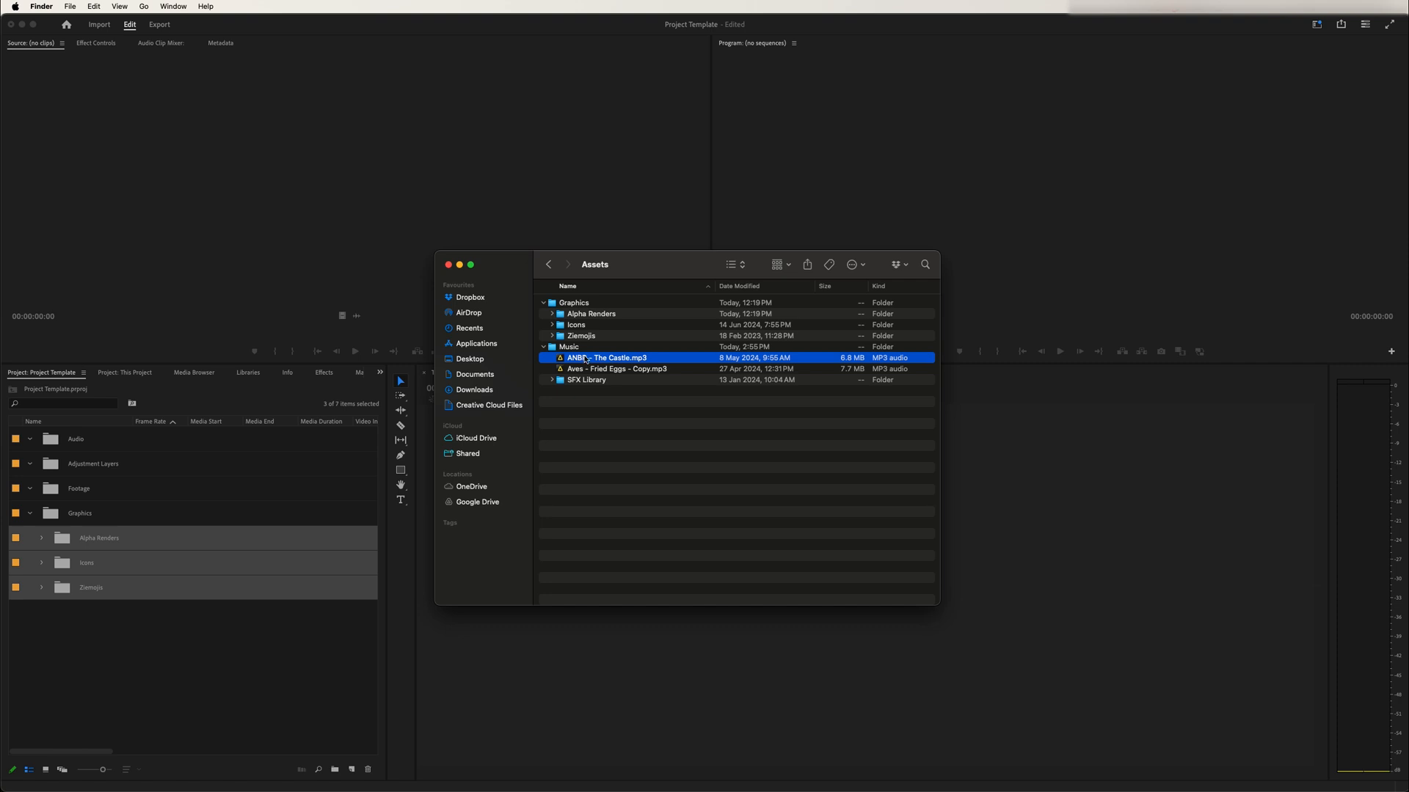
click(616, 369)
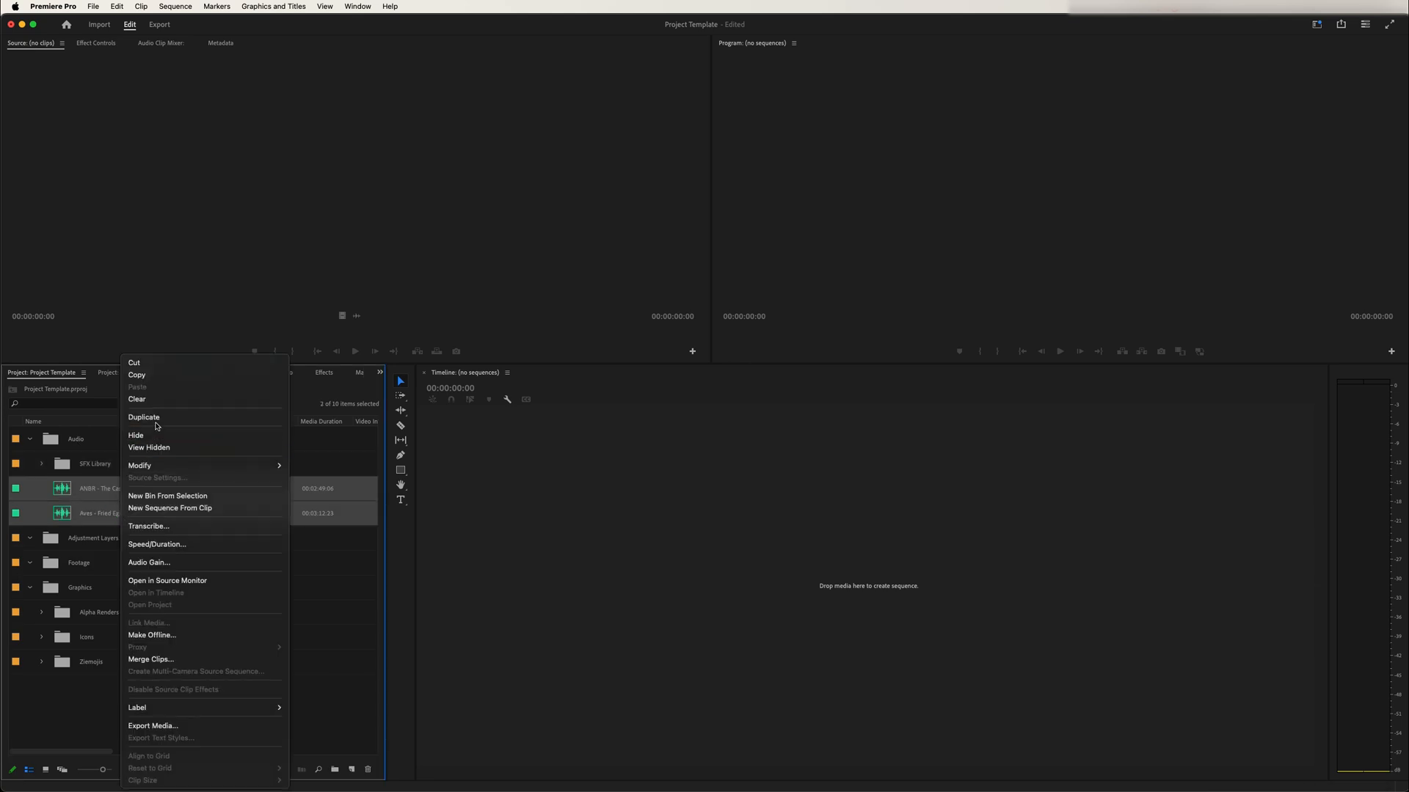
- Put the two music tracks into a new BackTracks bin inside Audio
click(168, 496)
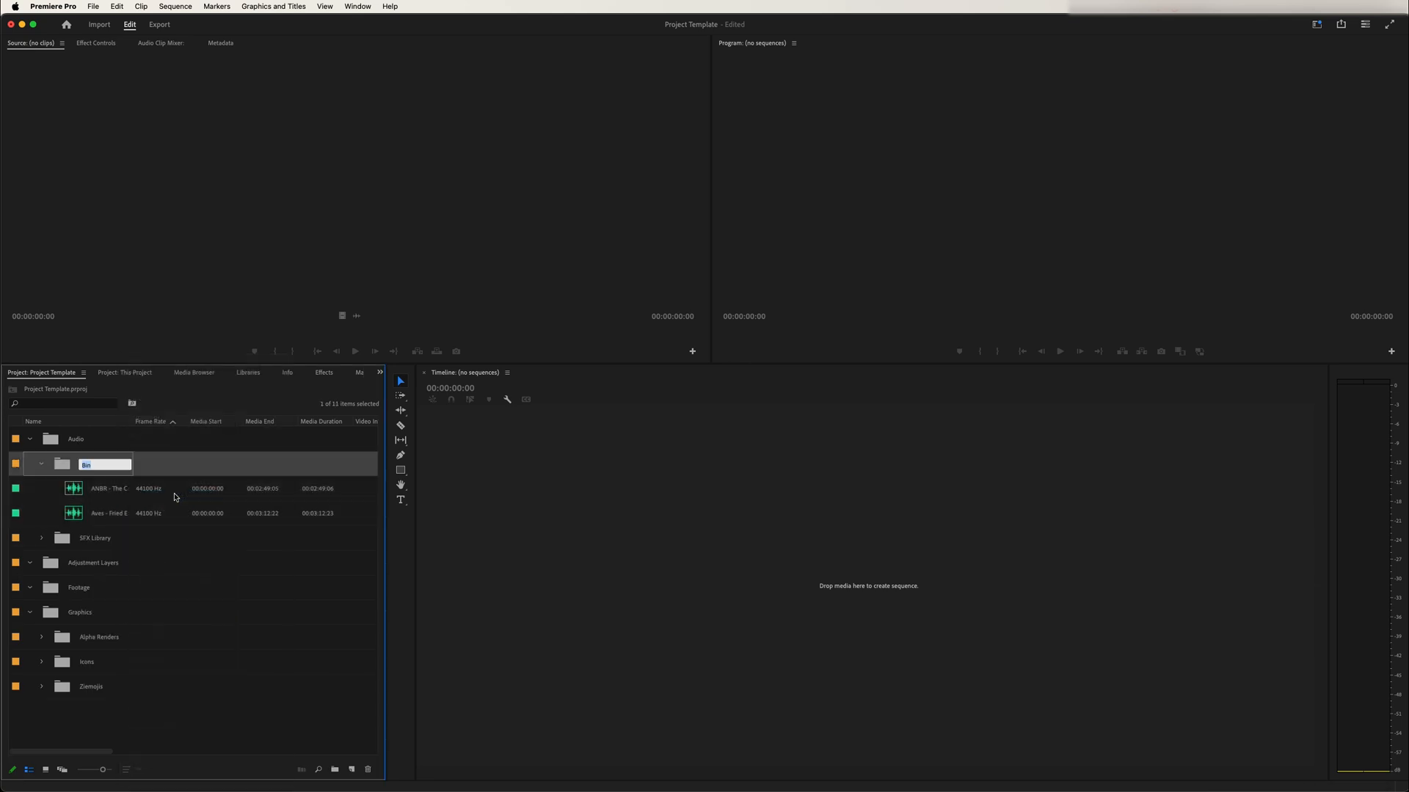
text(BackTracks)
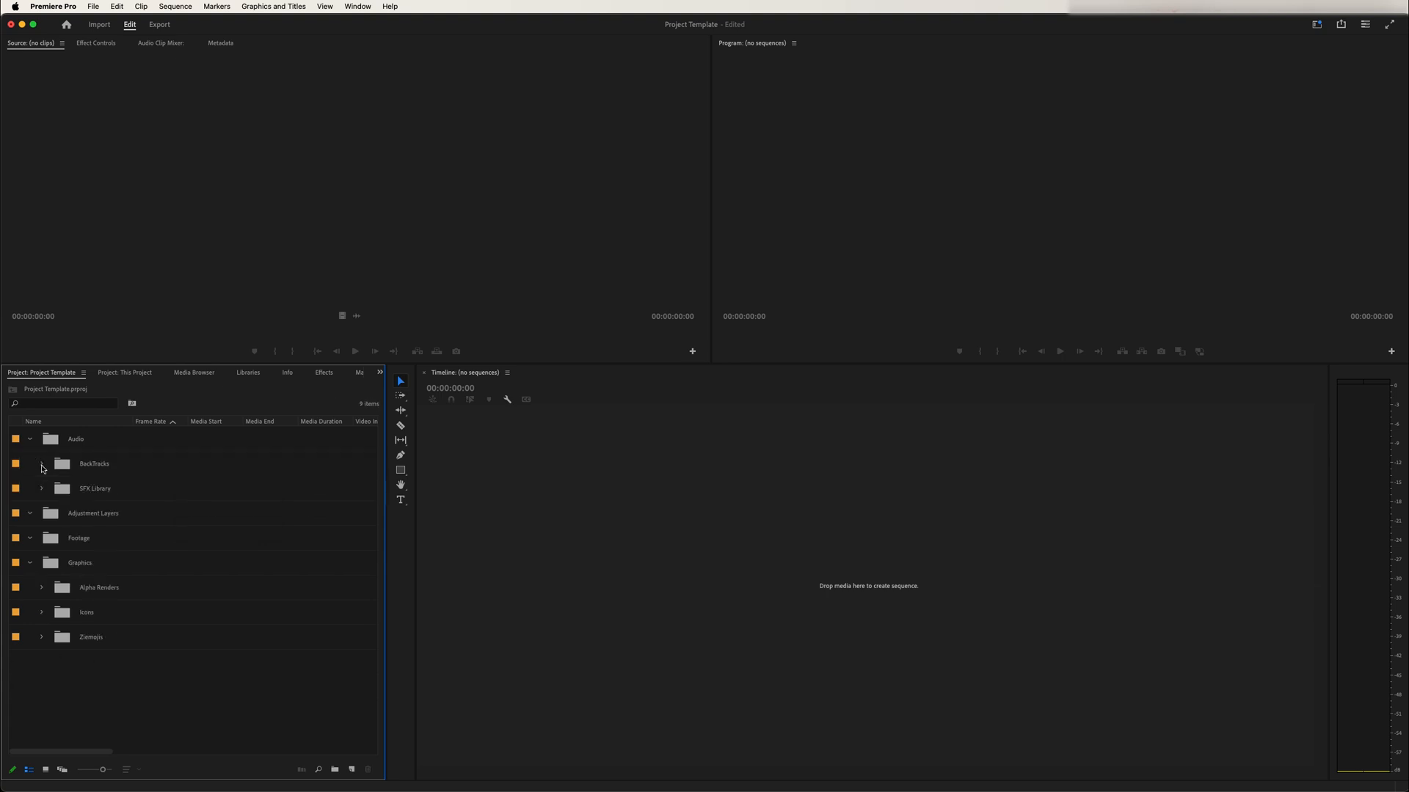
click(29, 439)
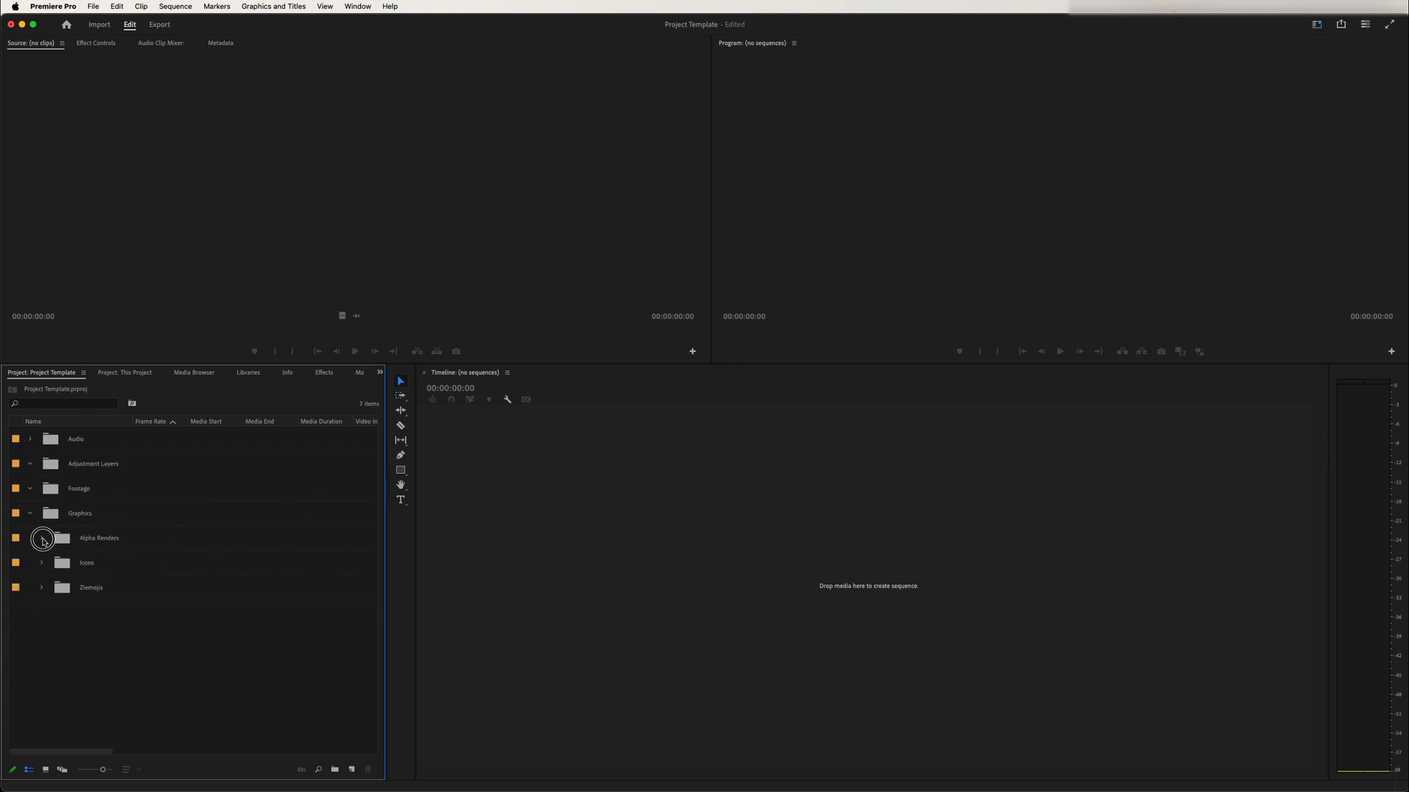
- Expand Alpha Renders, Icons and Ziemojis, preview the After Effects icon, then collapse all bins
click(41, 538)
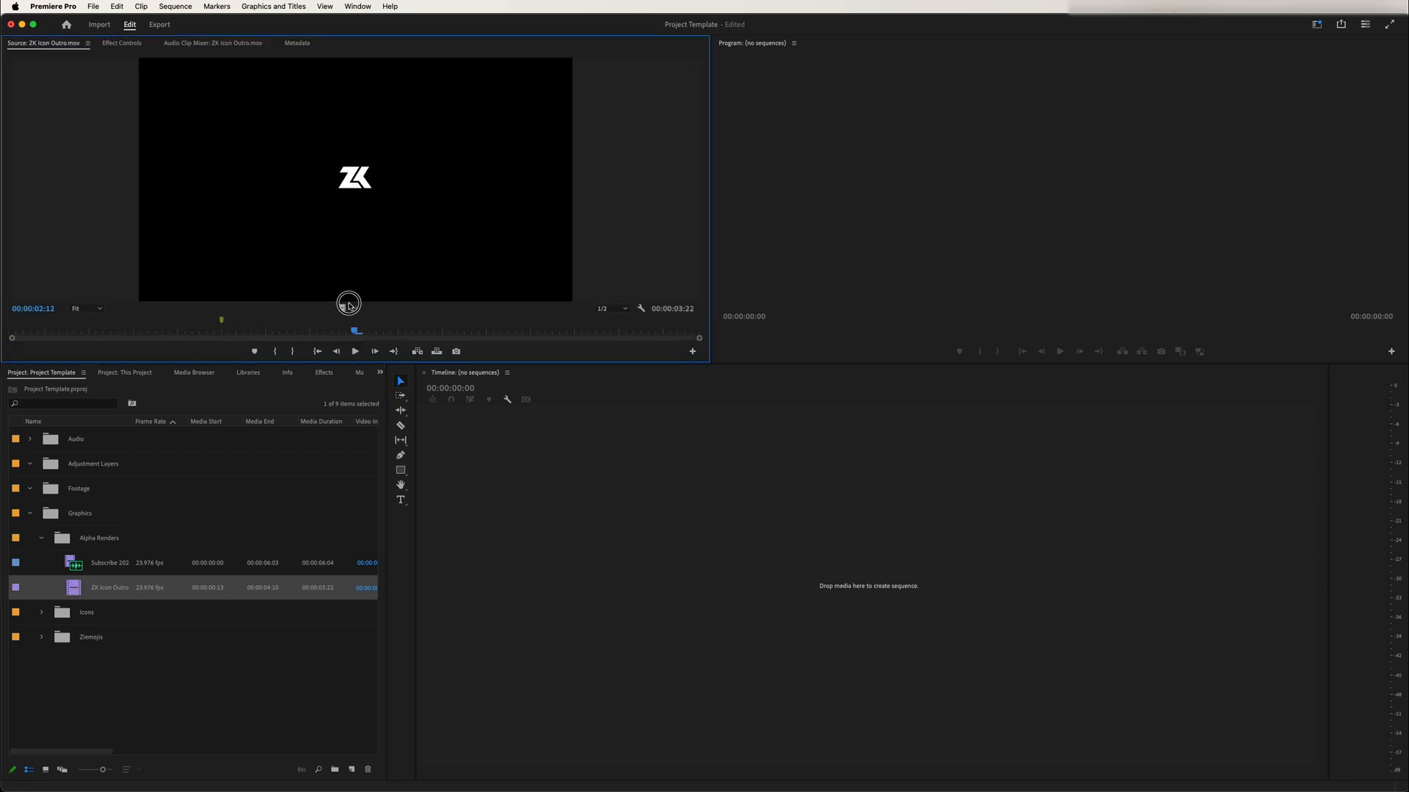
click(41, 612)
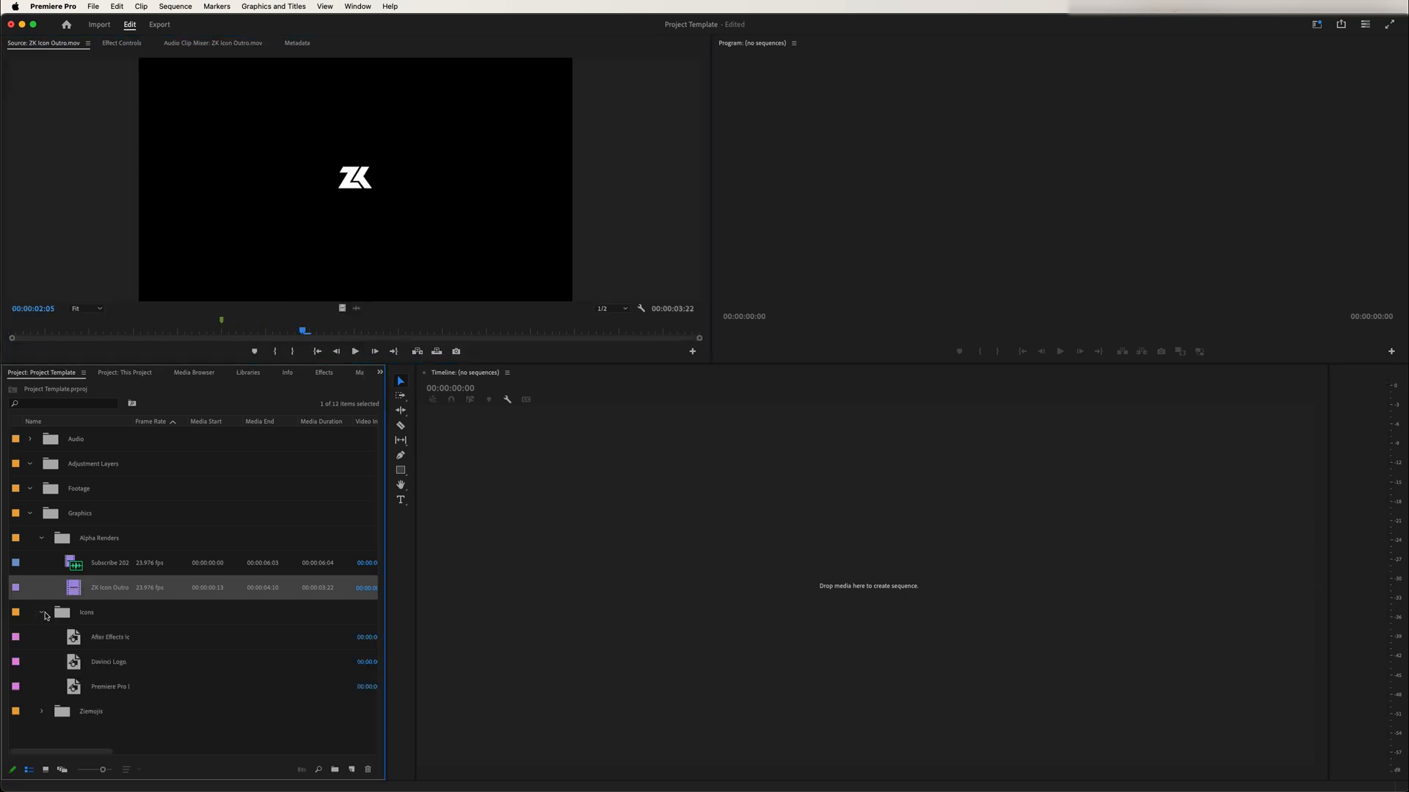
double_click(109, 637)
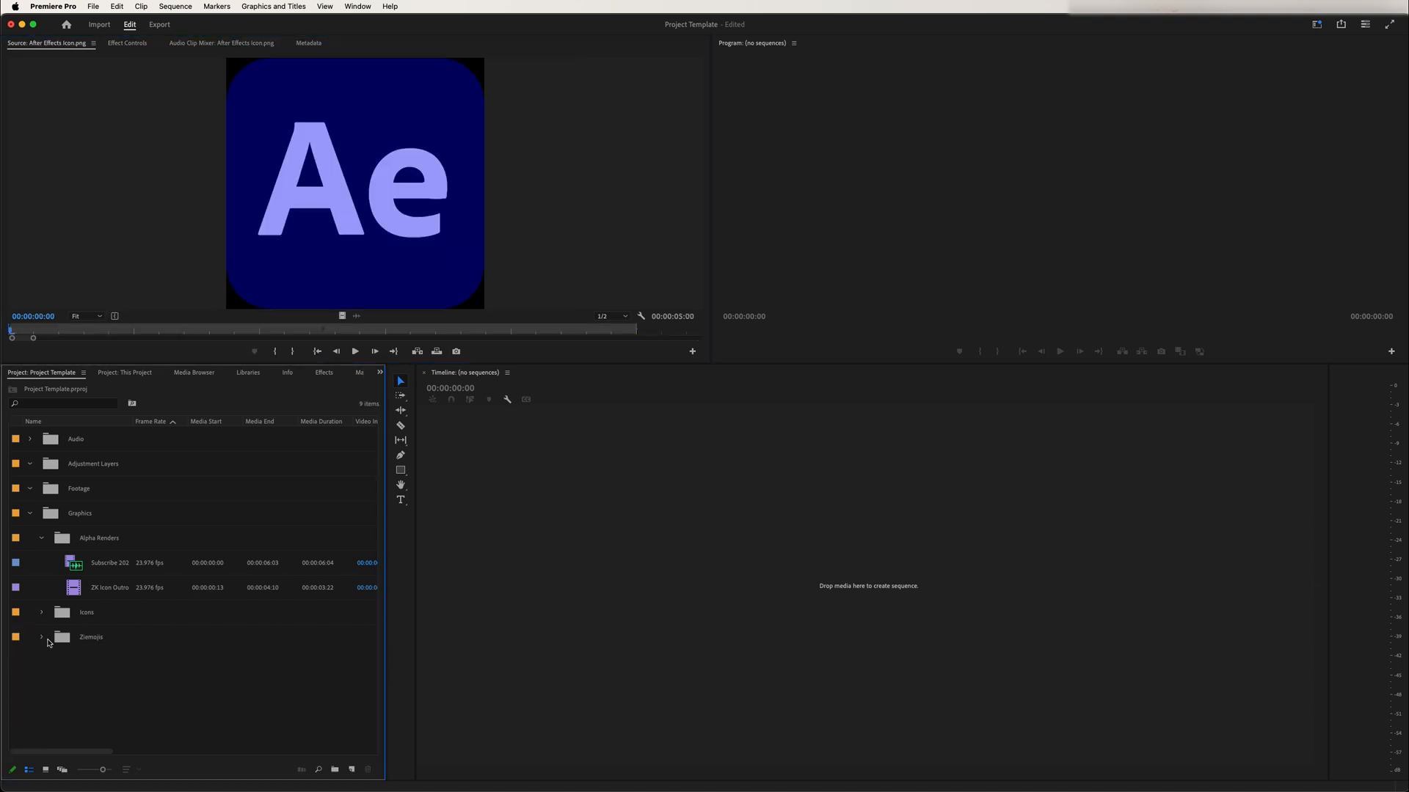
click(42, 636)
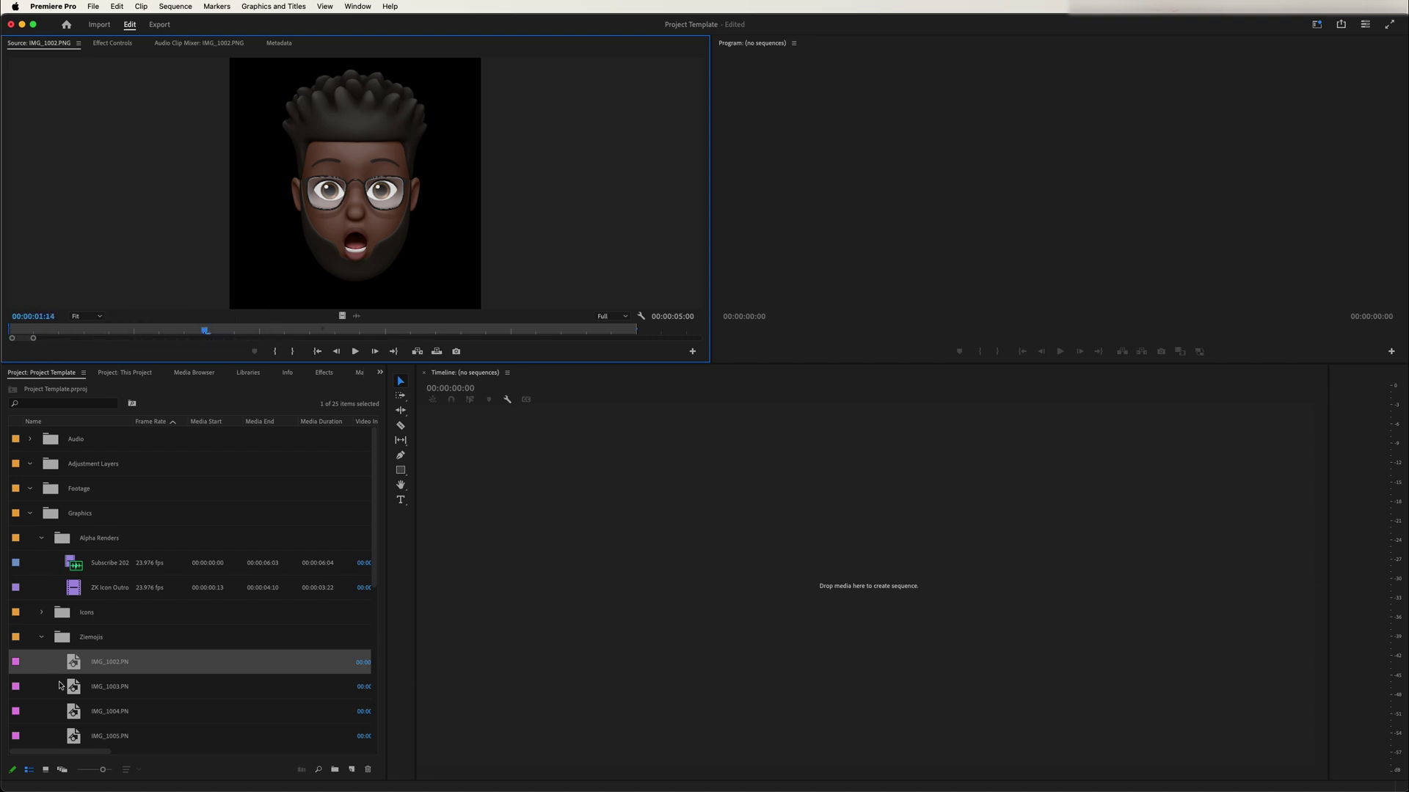
click(40, 637)
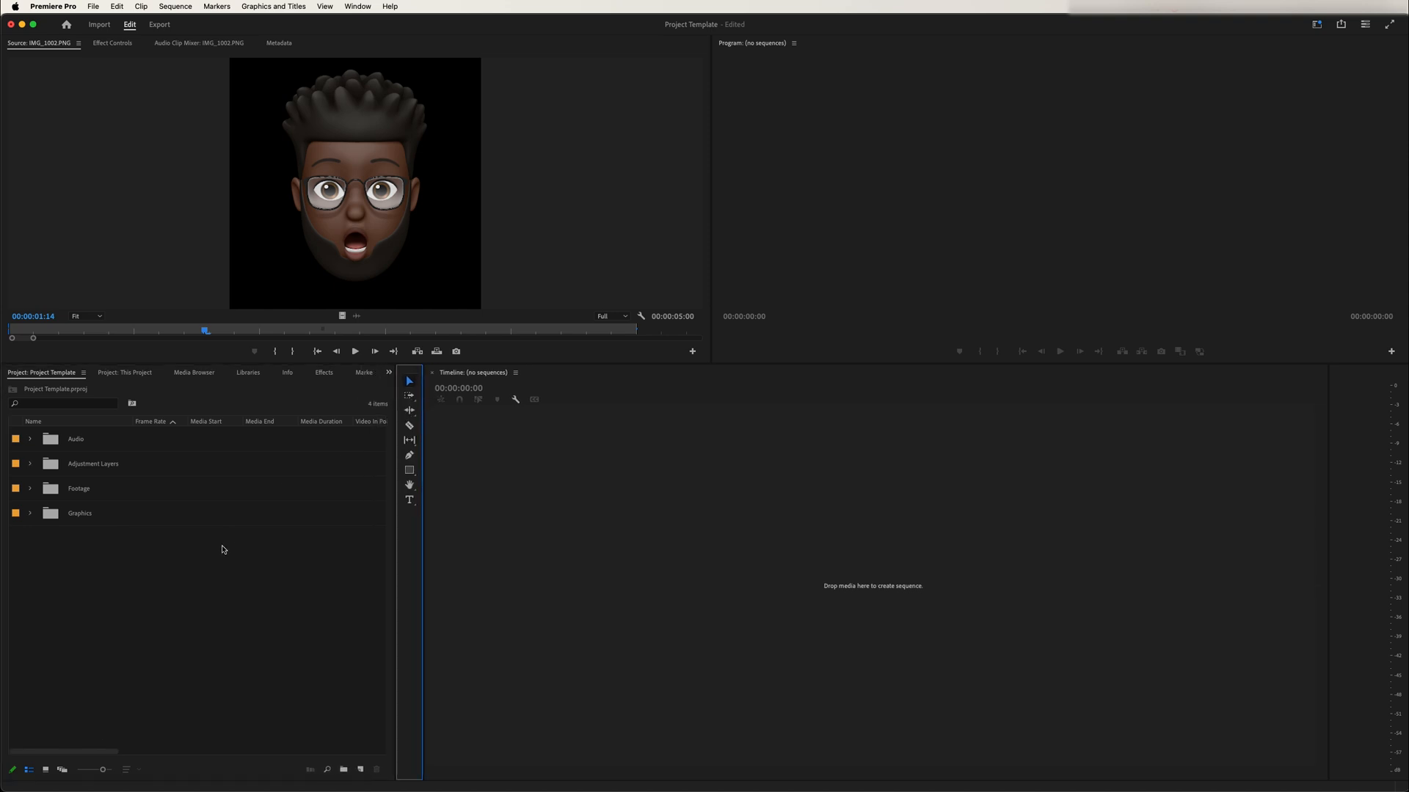
- Add a top-level bin named Sequences and expand it
click(345, 769)
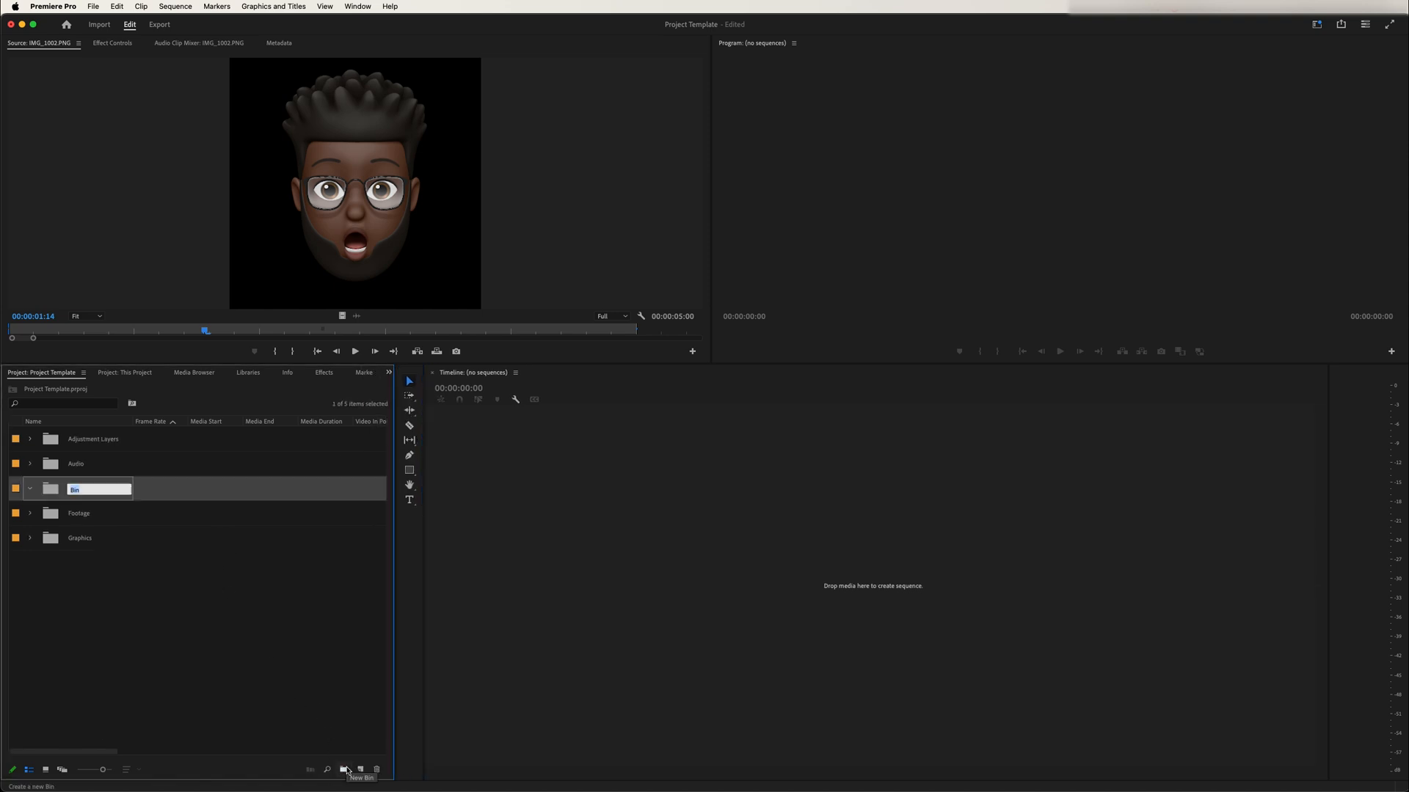
text(Sequences)
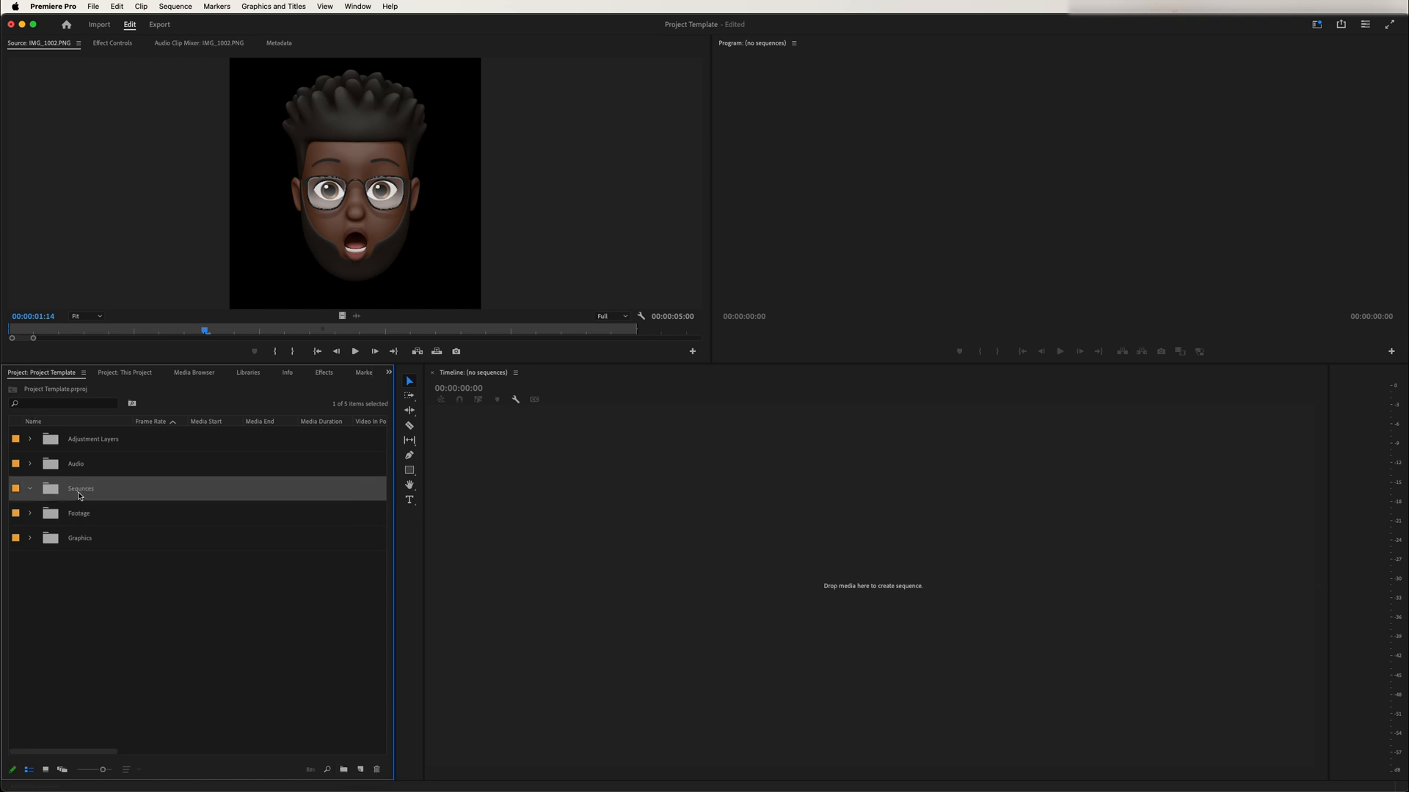
double_click(80, 488)
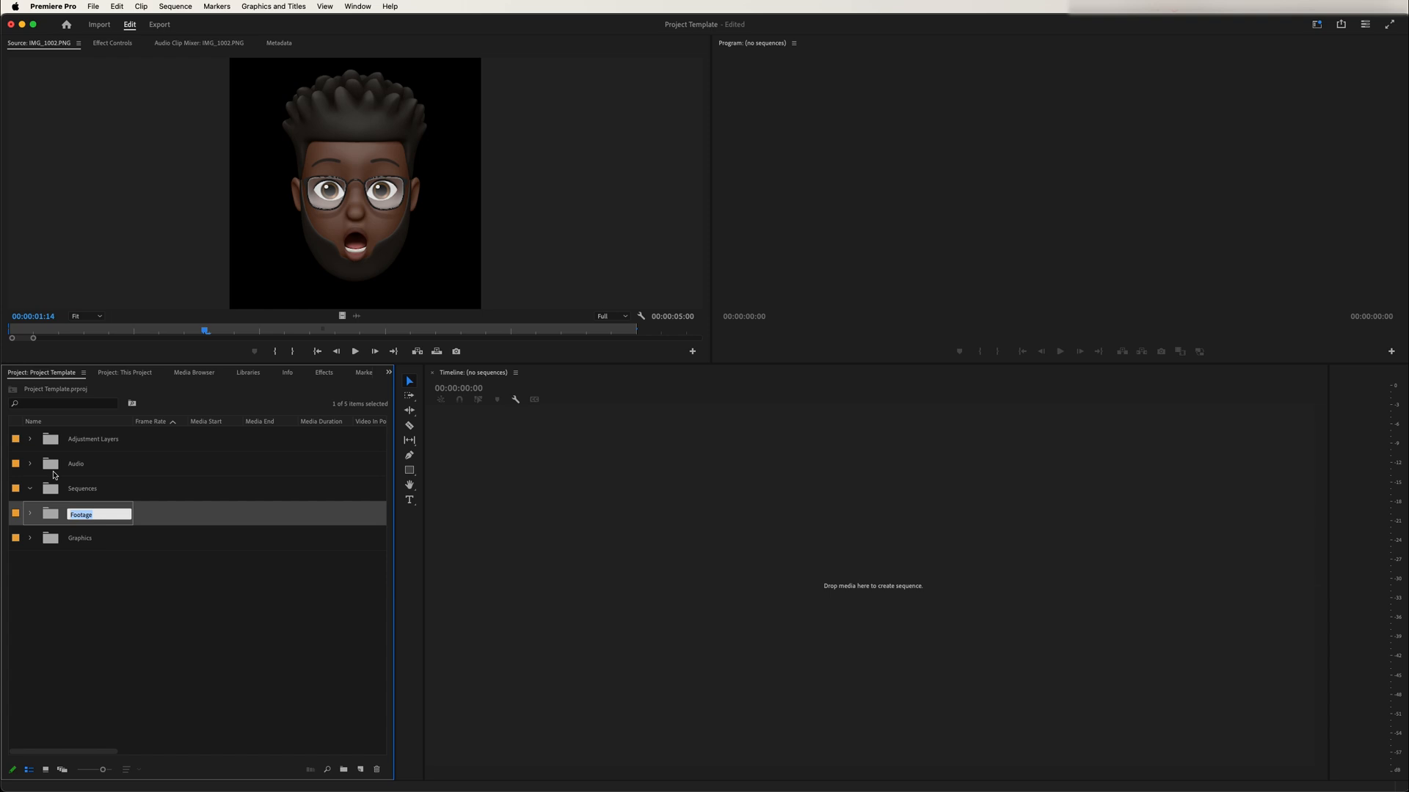
- Create a sequence named 4K25 from the UHD 4K 2160p 25 fps preset
click(343, 769)
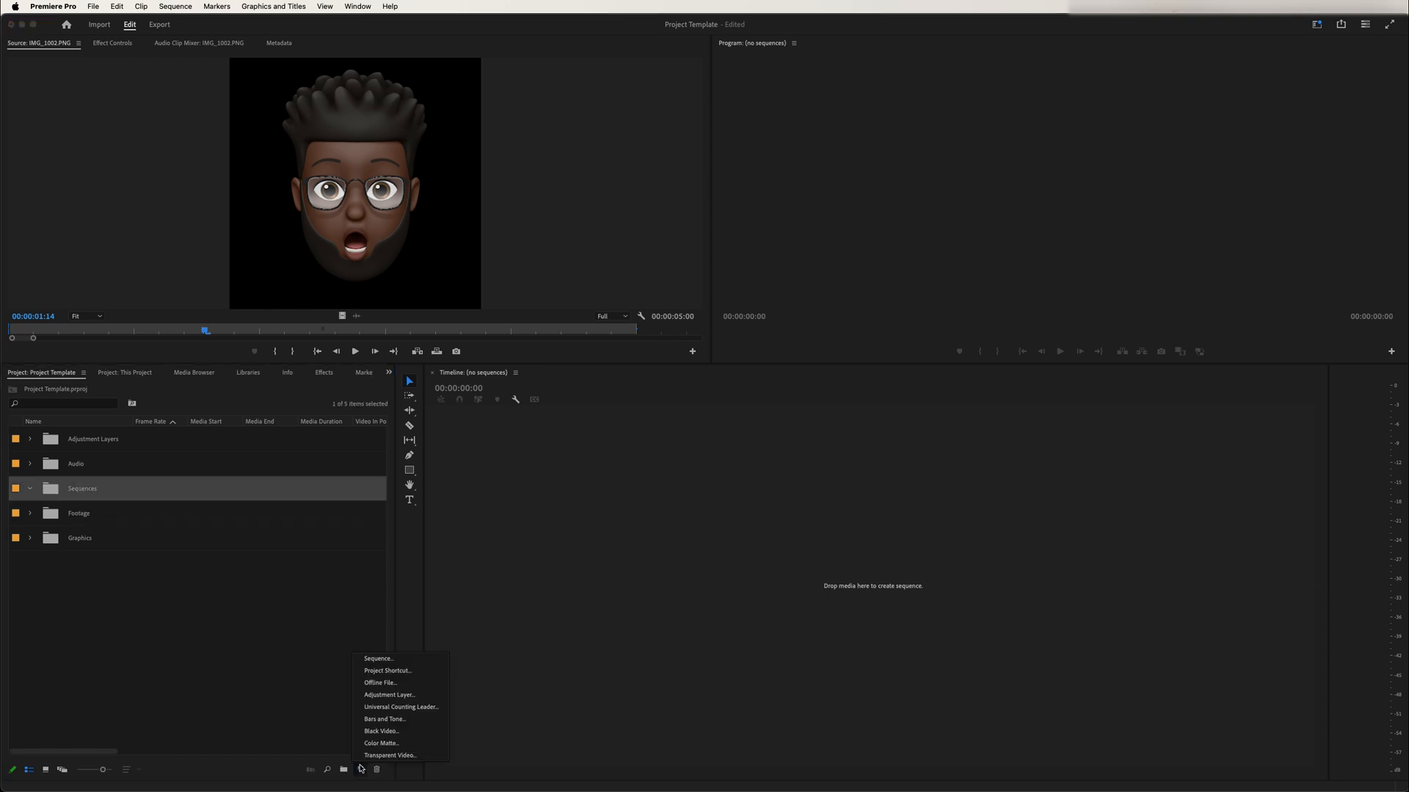
click(378, 659)
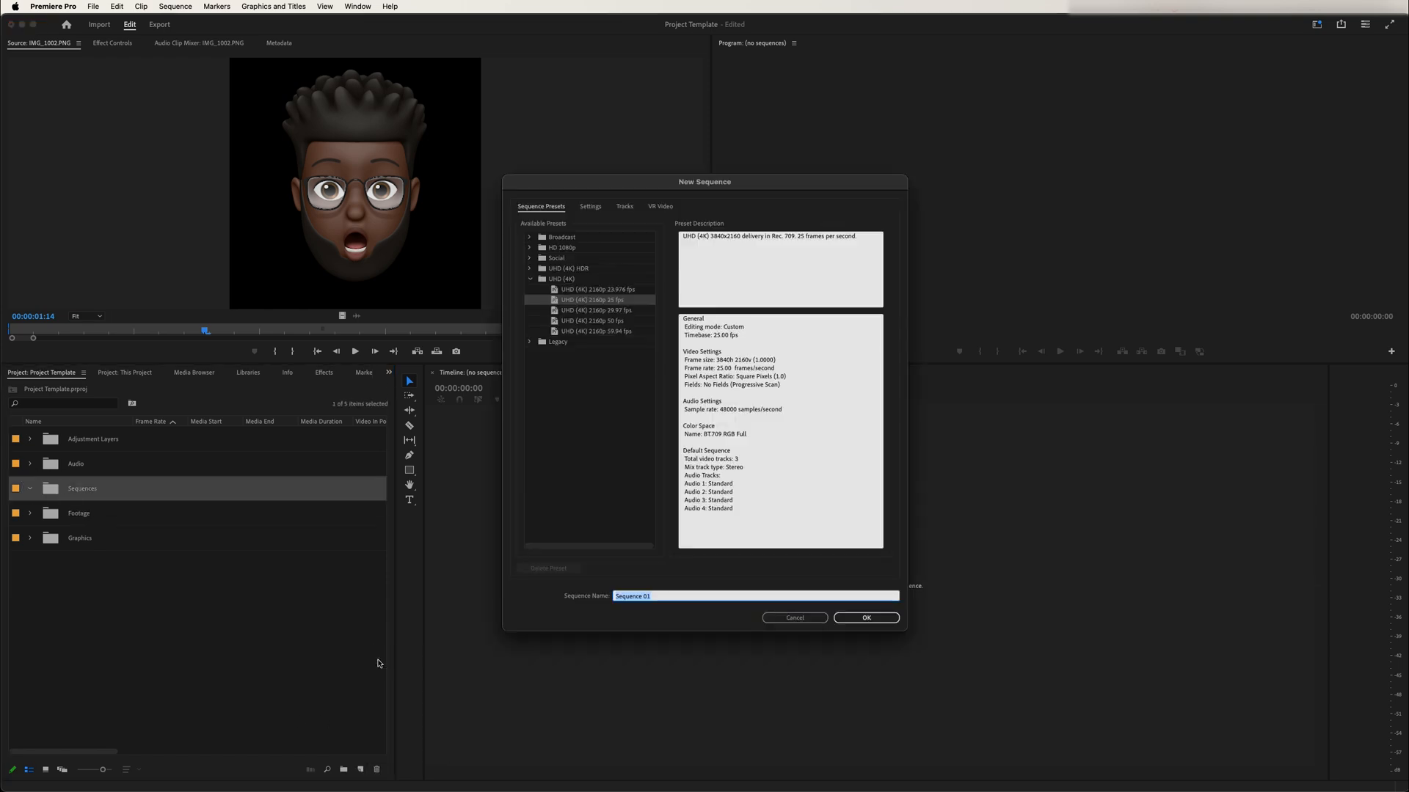
mouse_move(543, 273)
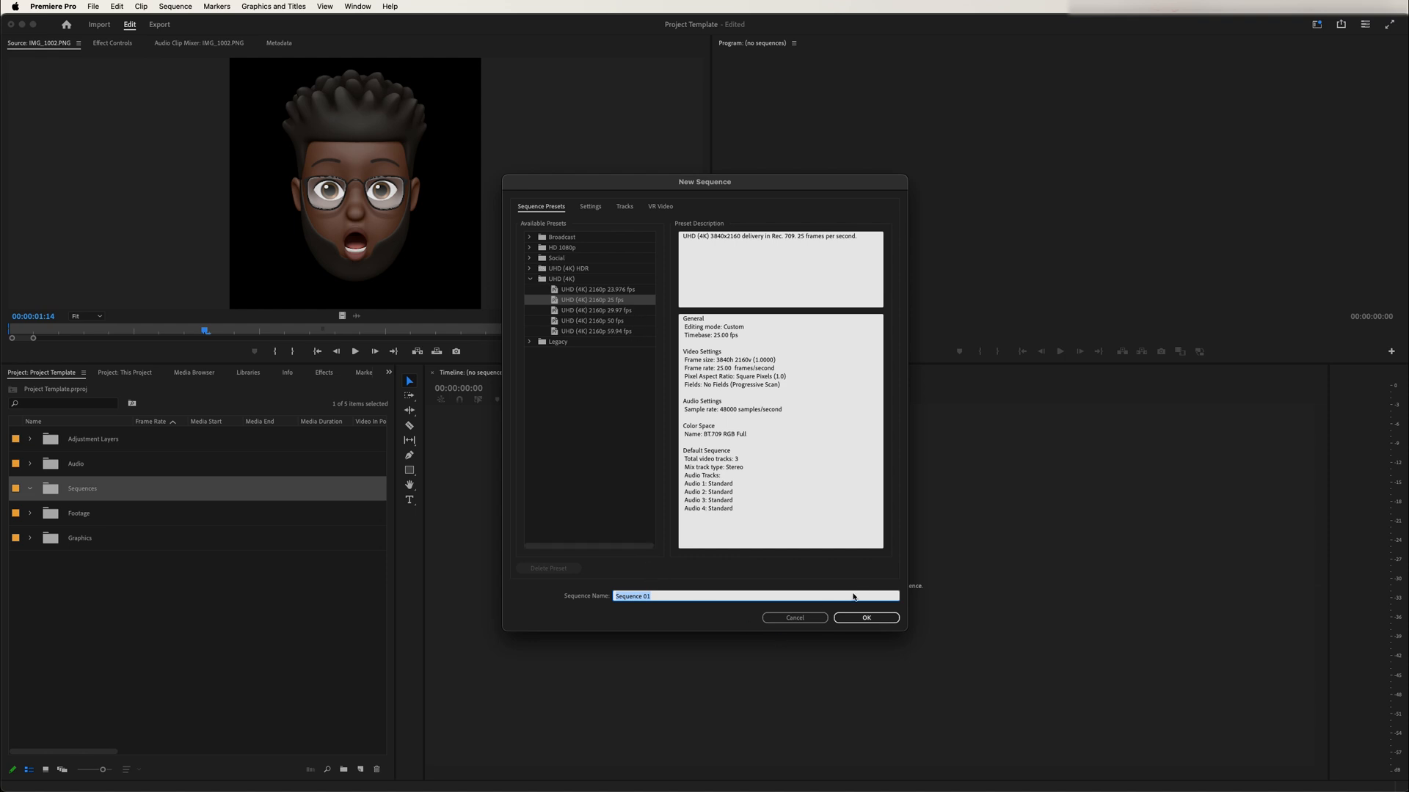
click(595, 309)
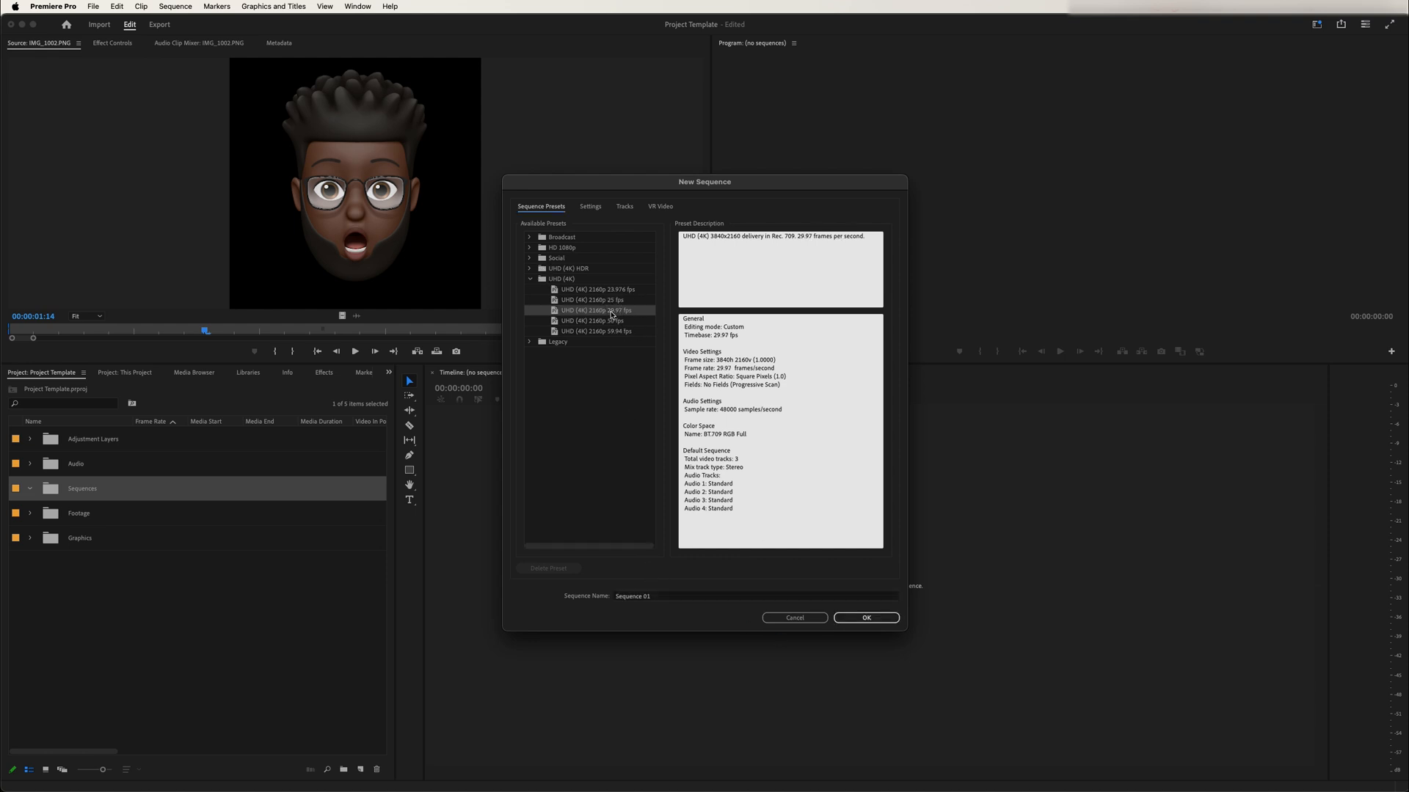
click(591, 299)
text(4K)
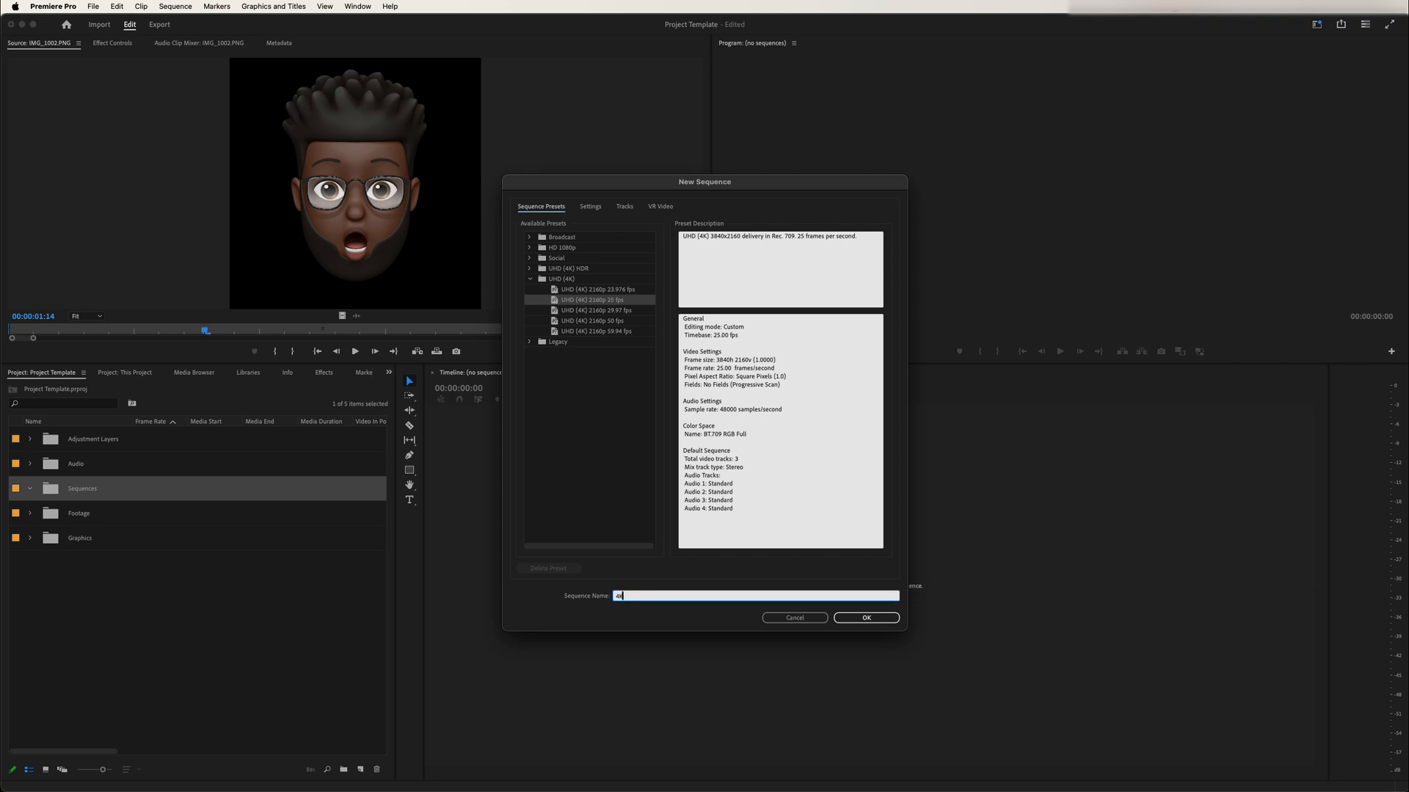
click(865, 617)
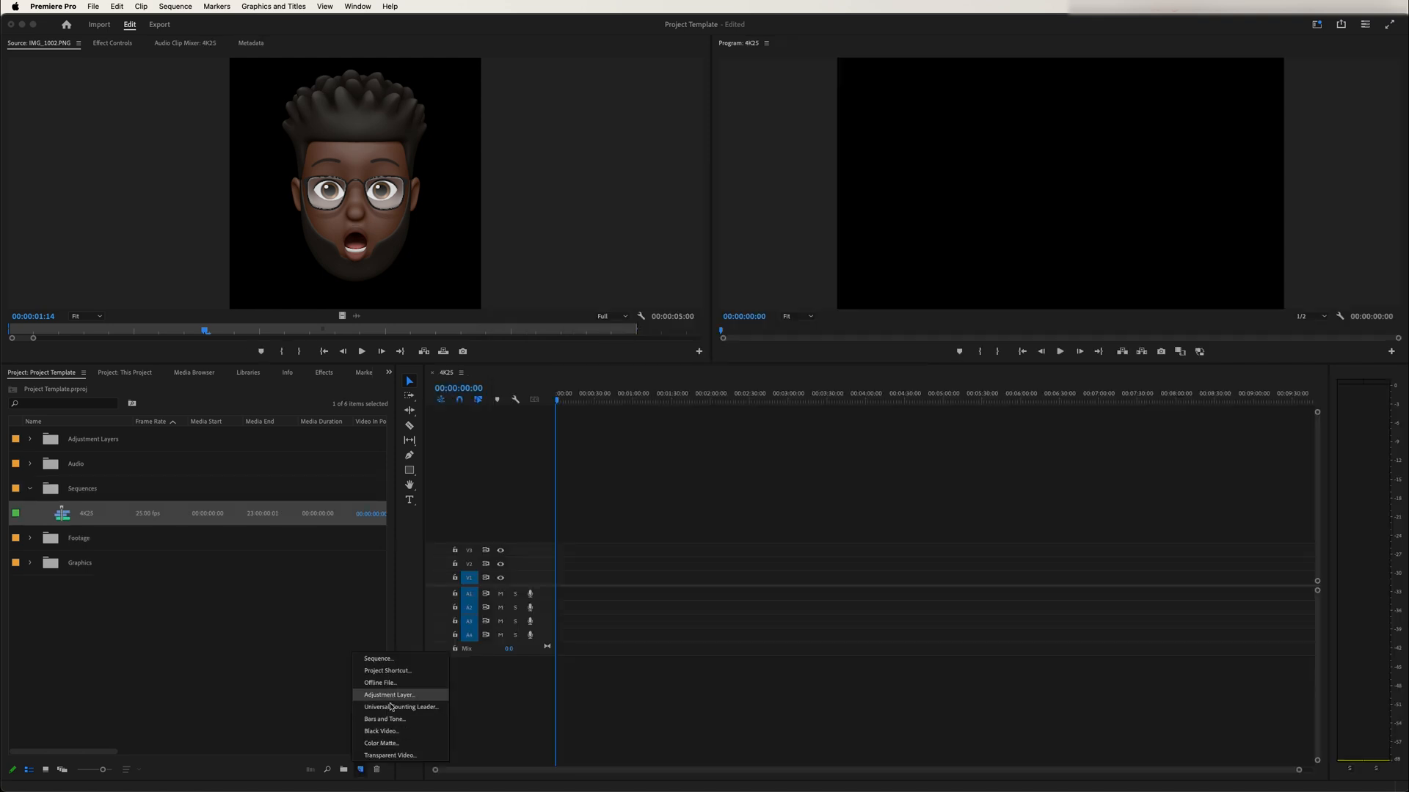
mouse_move(384, 660)
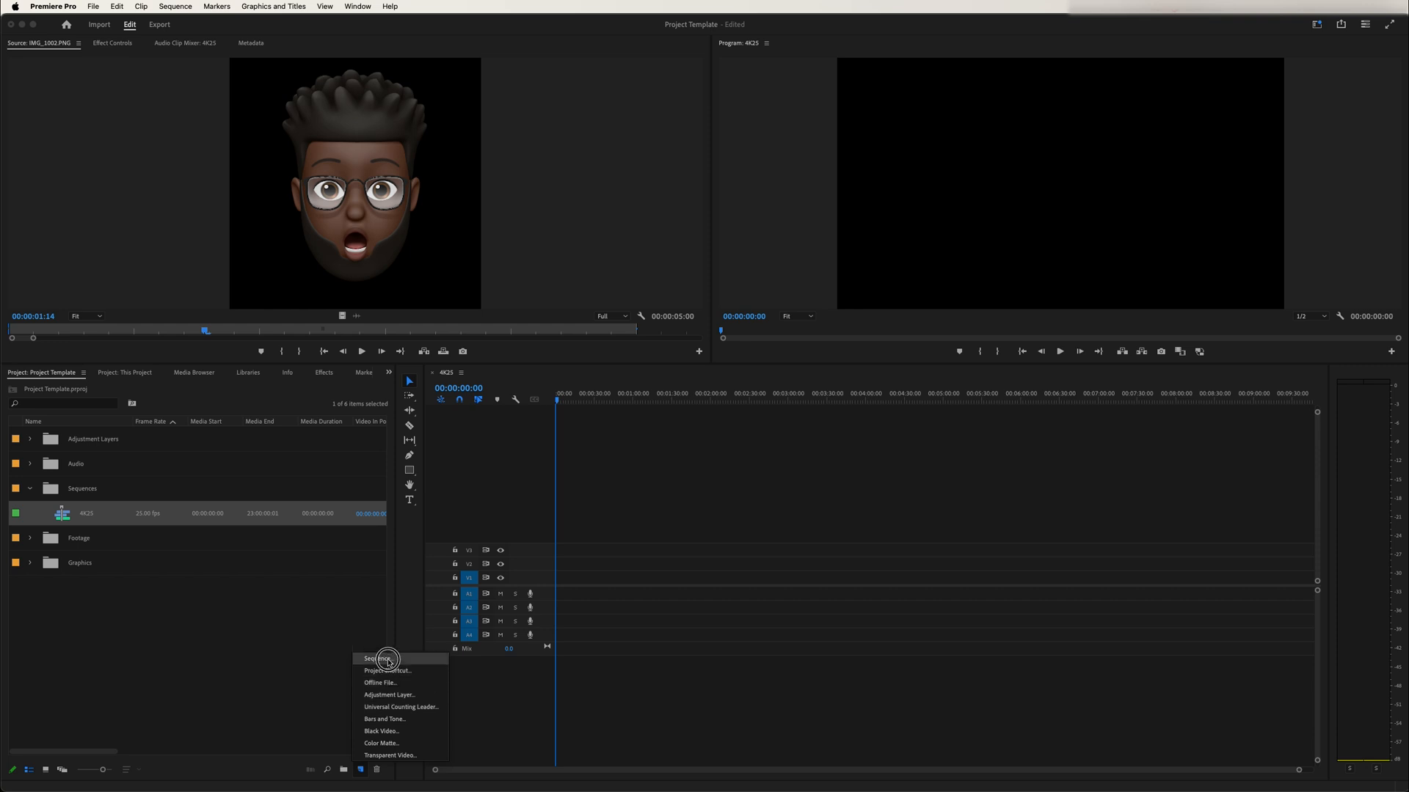
- Create an HD 1080p 25 fps sequence named 1080p25
click(376, 659)
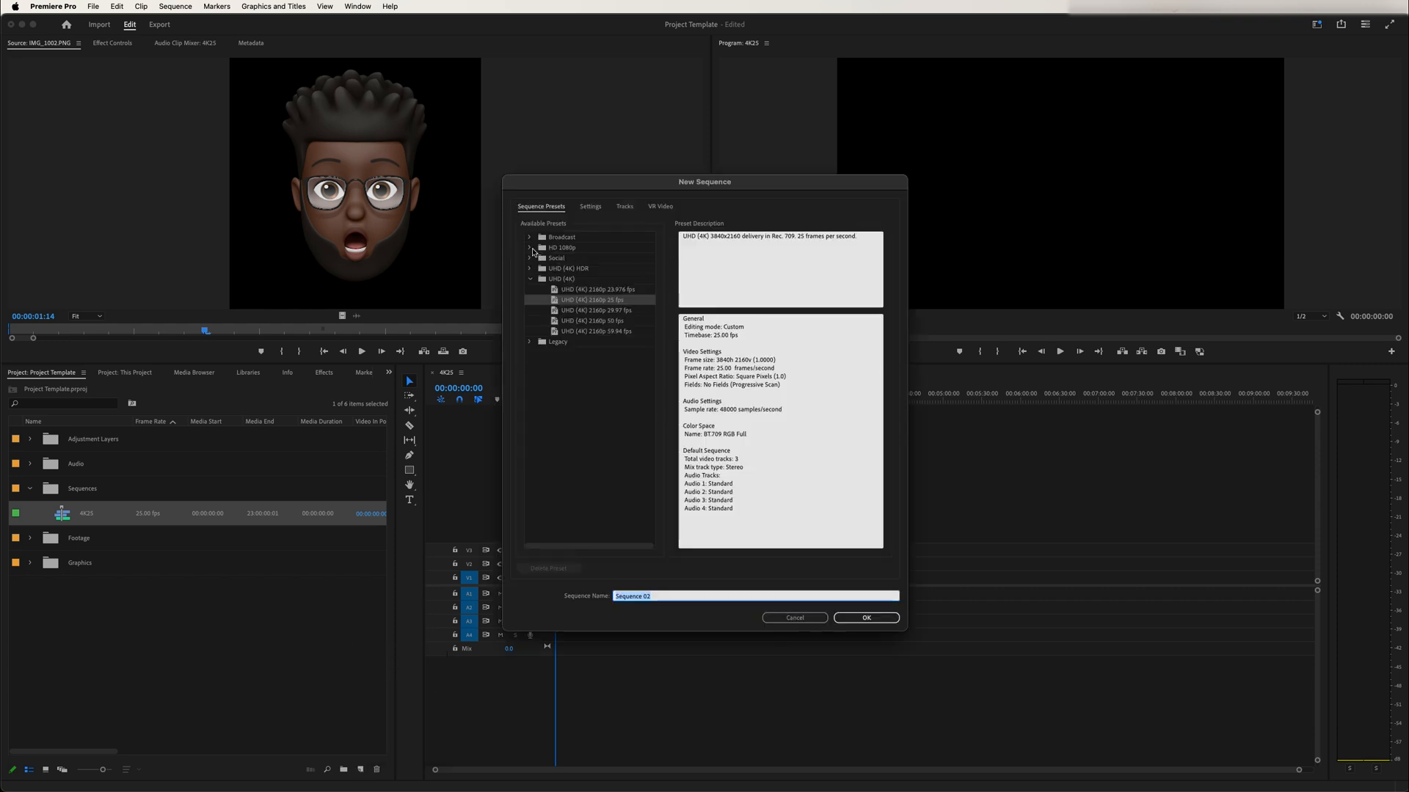
click(530, 248)
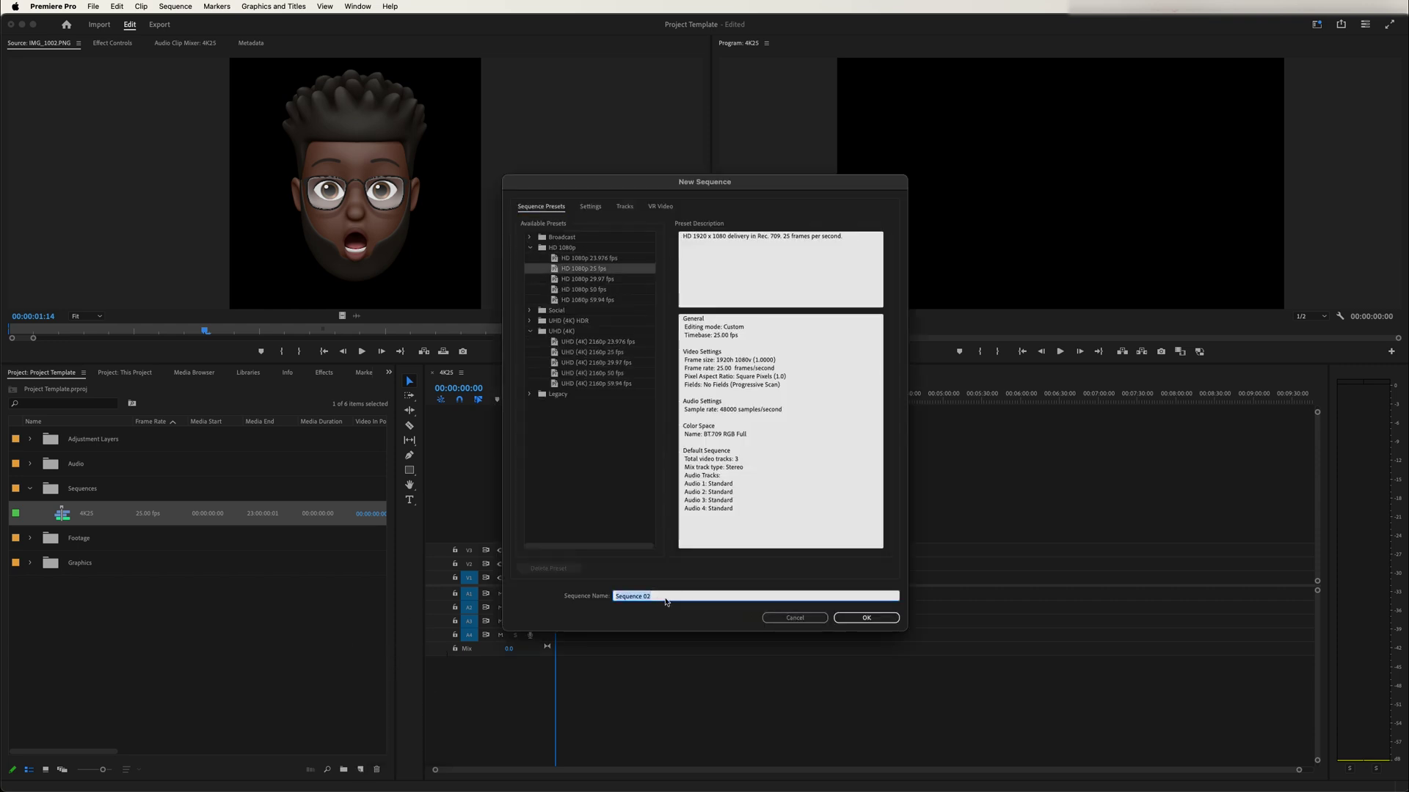
text(1080p25)
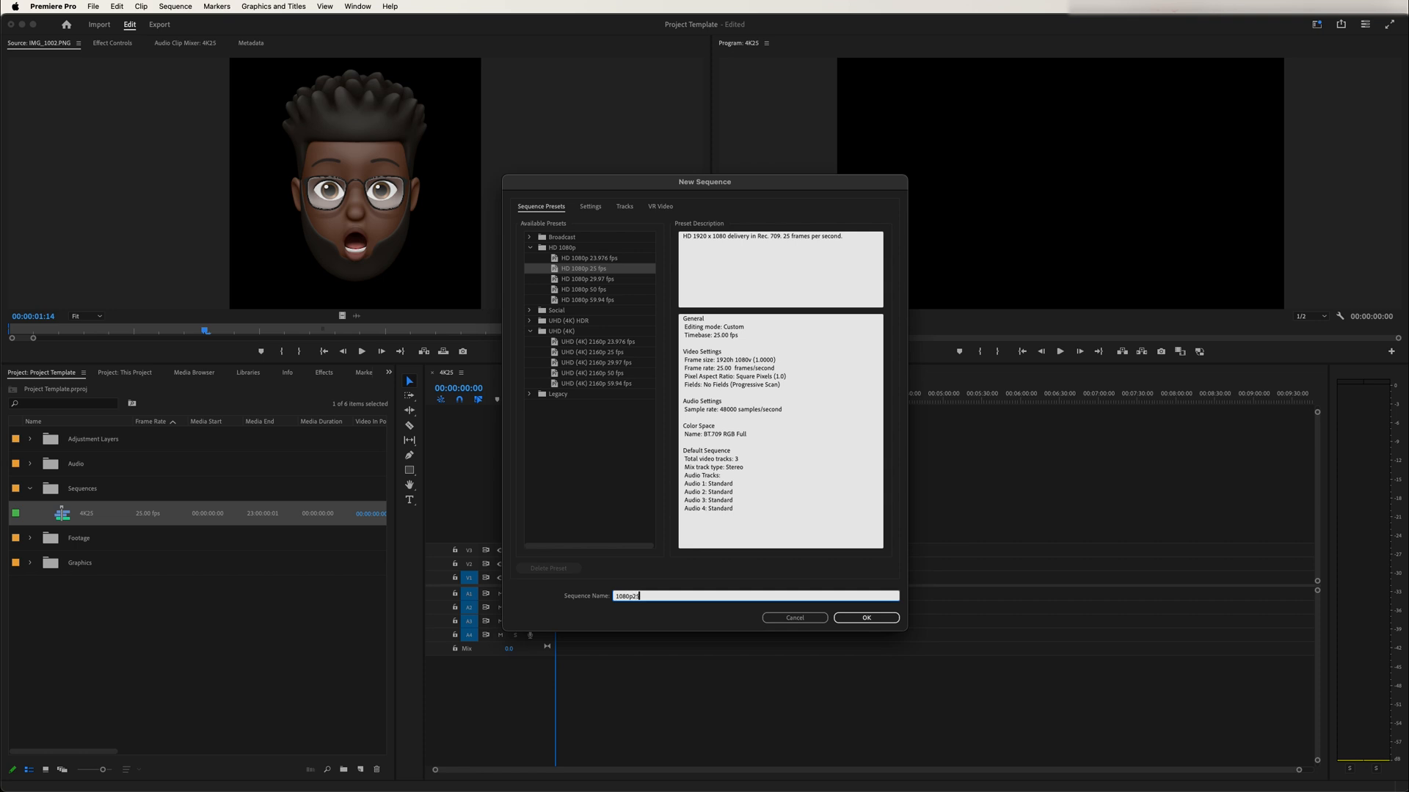
click(865, 617)
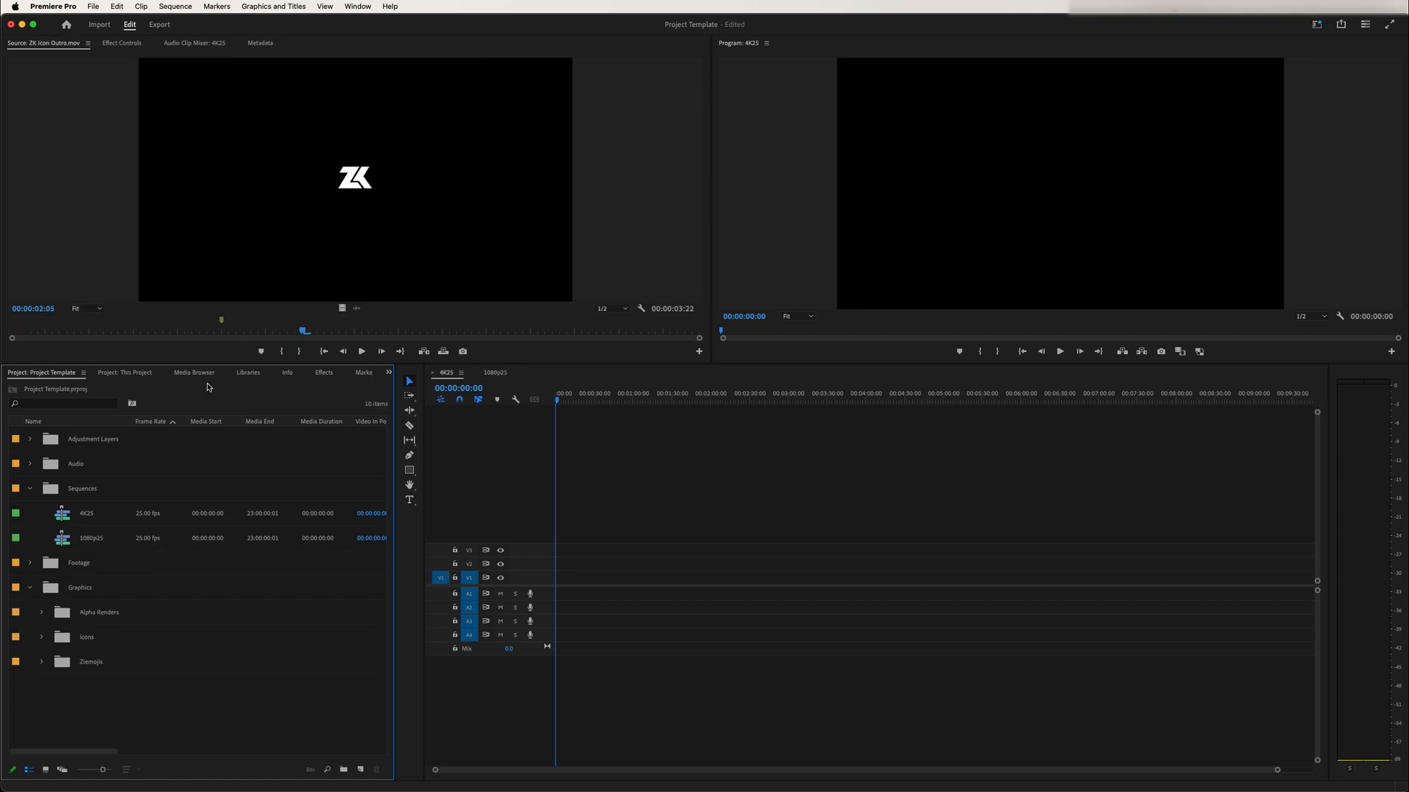
mouse_move(126, 537)
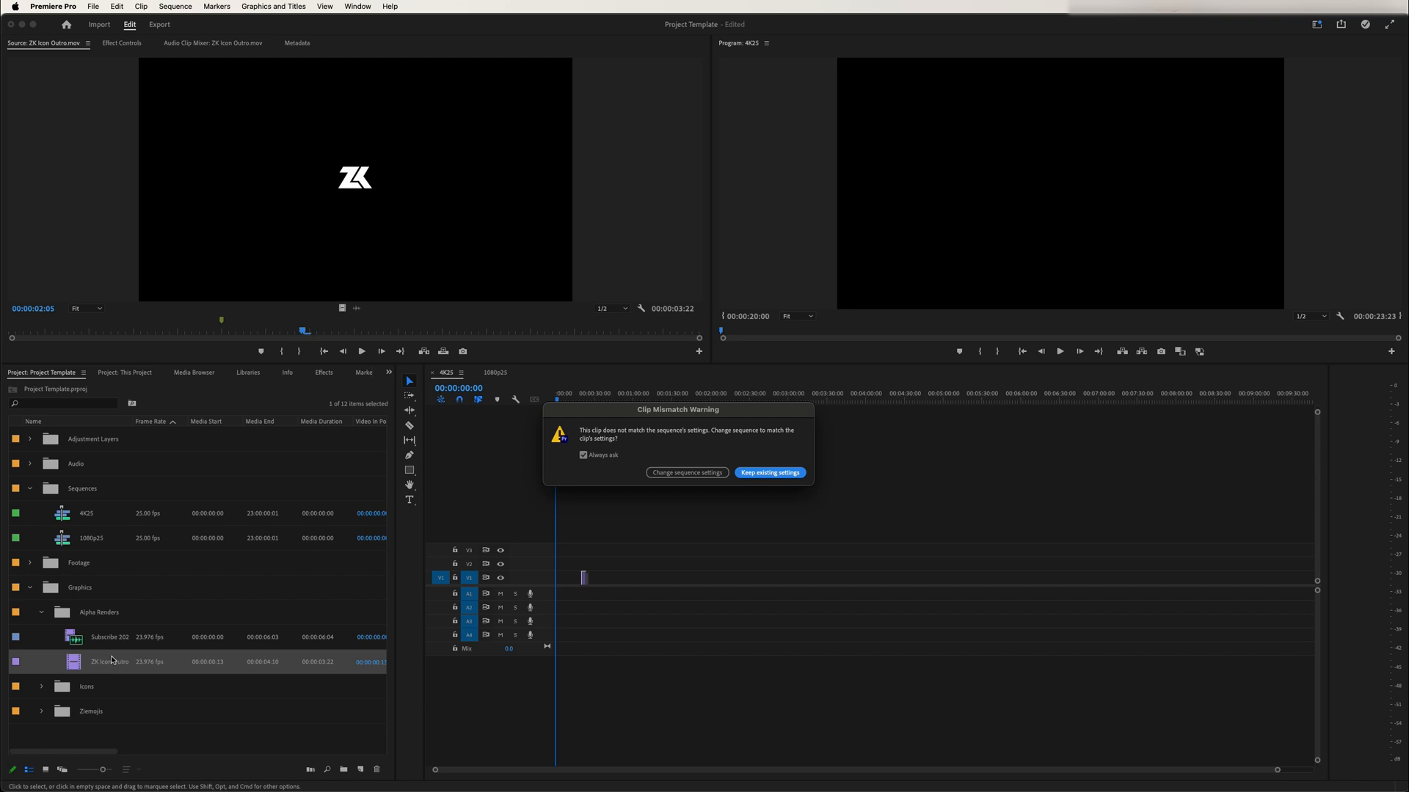
mouse_move(152, 672)
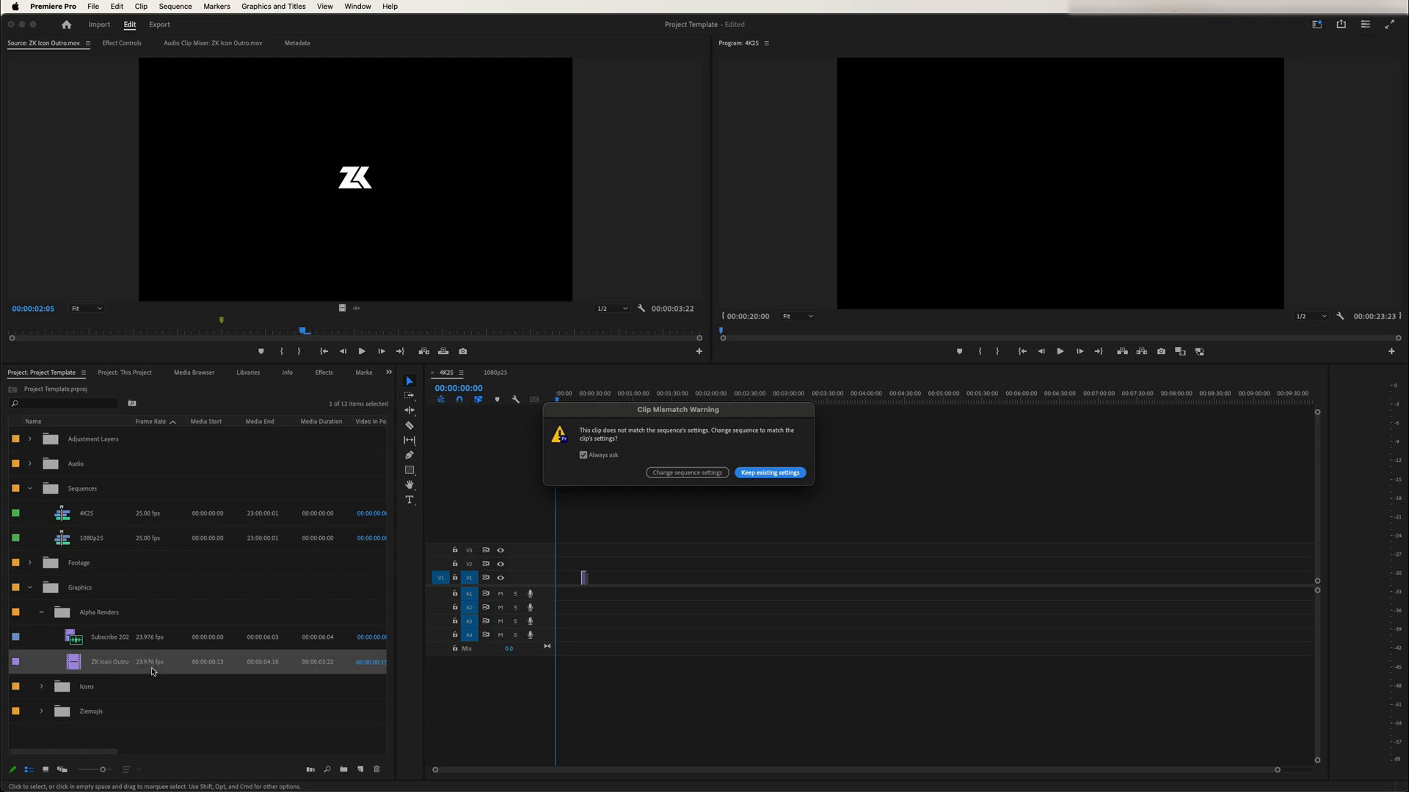
mouse_move(512, 394)
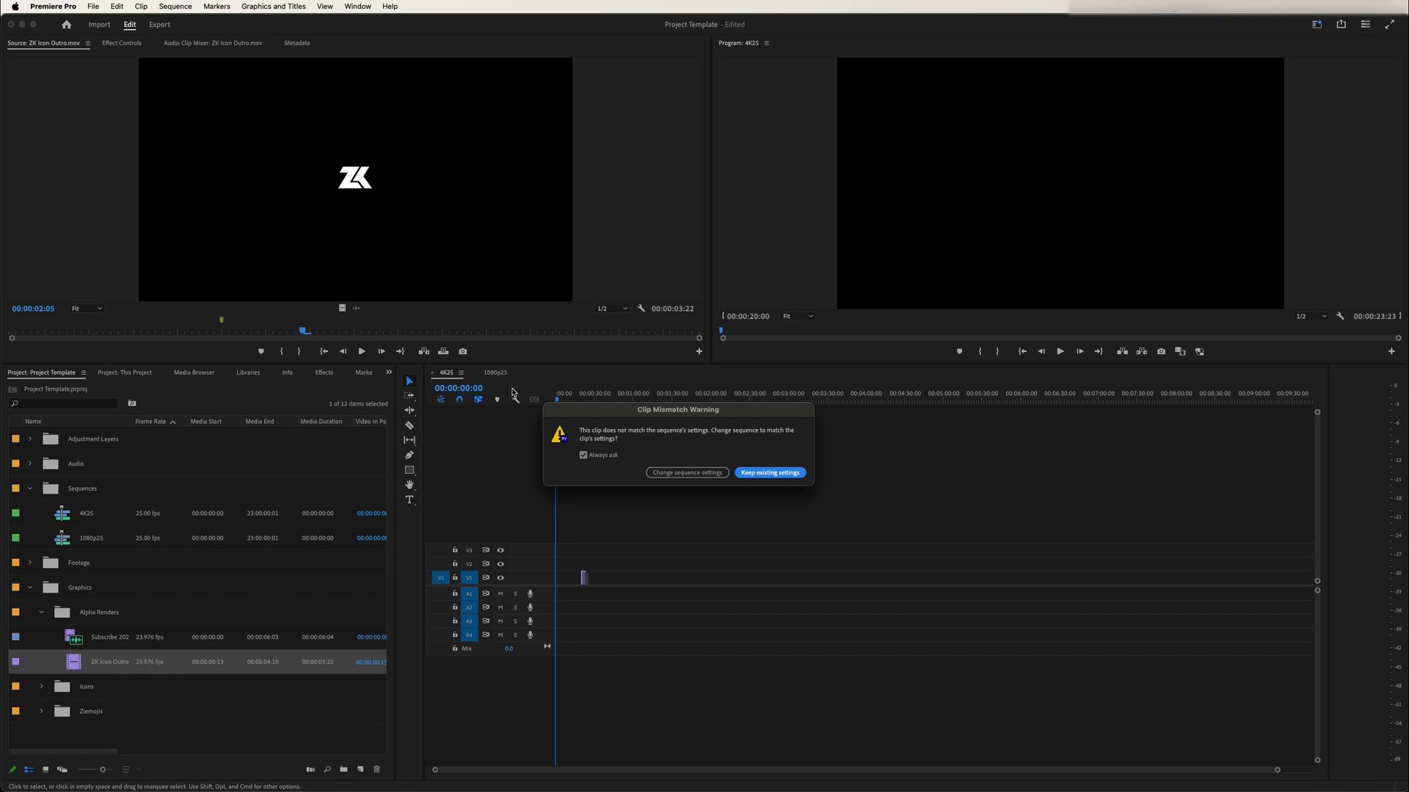
mouse_move(729, 410)
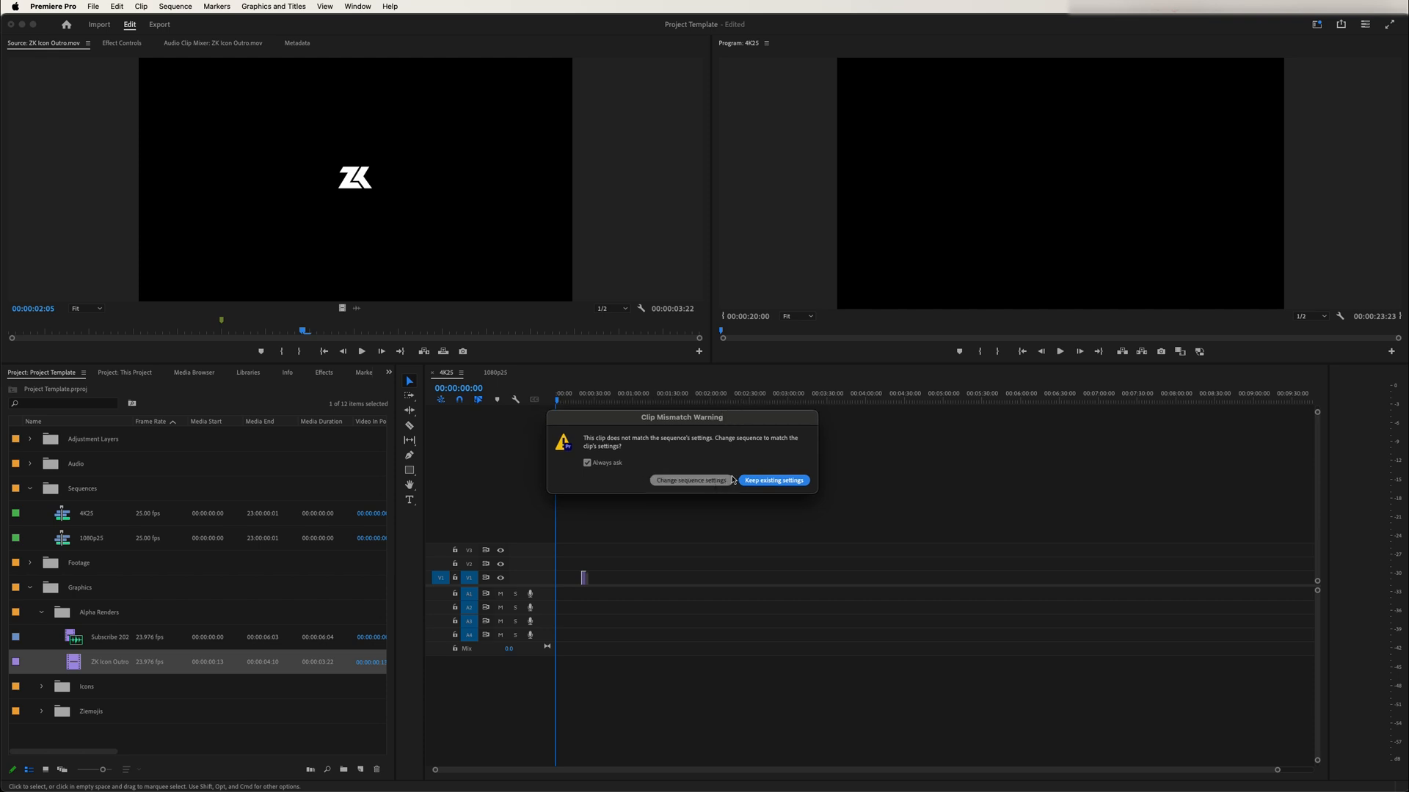
- Keep the 4K25 settings for the ZK Icon Outro clip and select it in the timeline
click(772, 479)
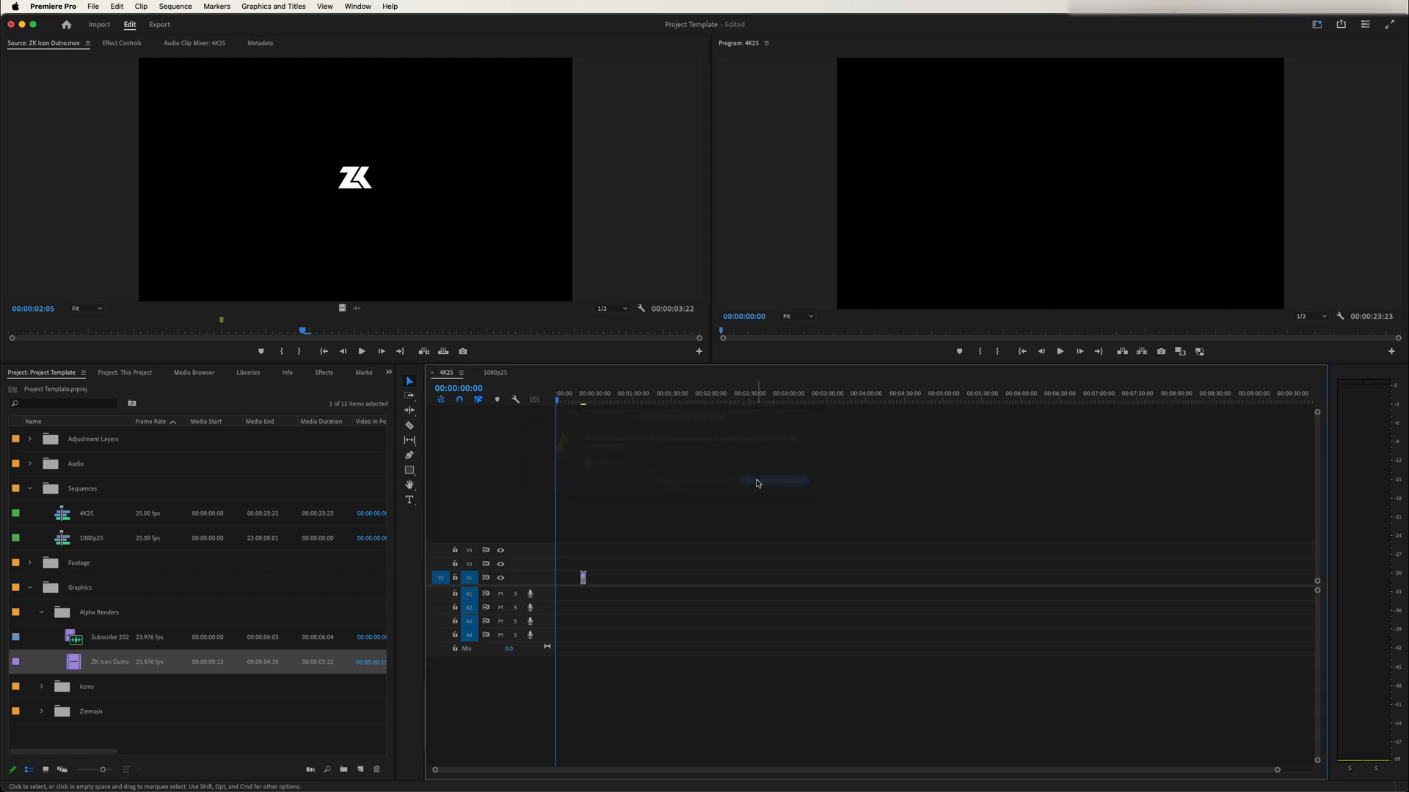
click(577, 393)
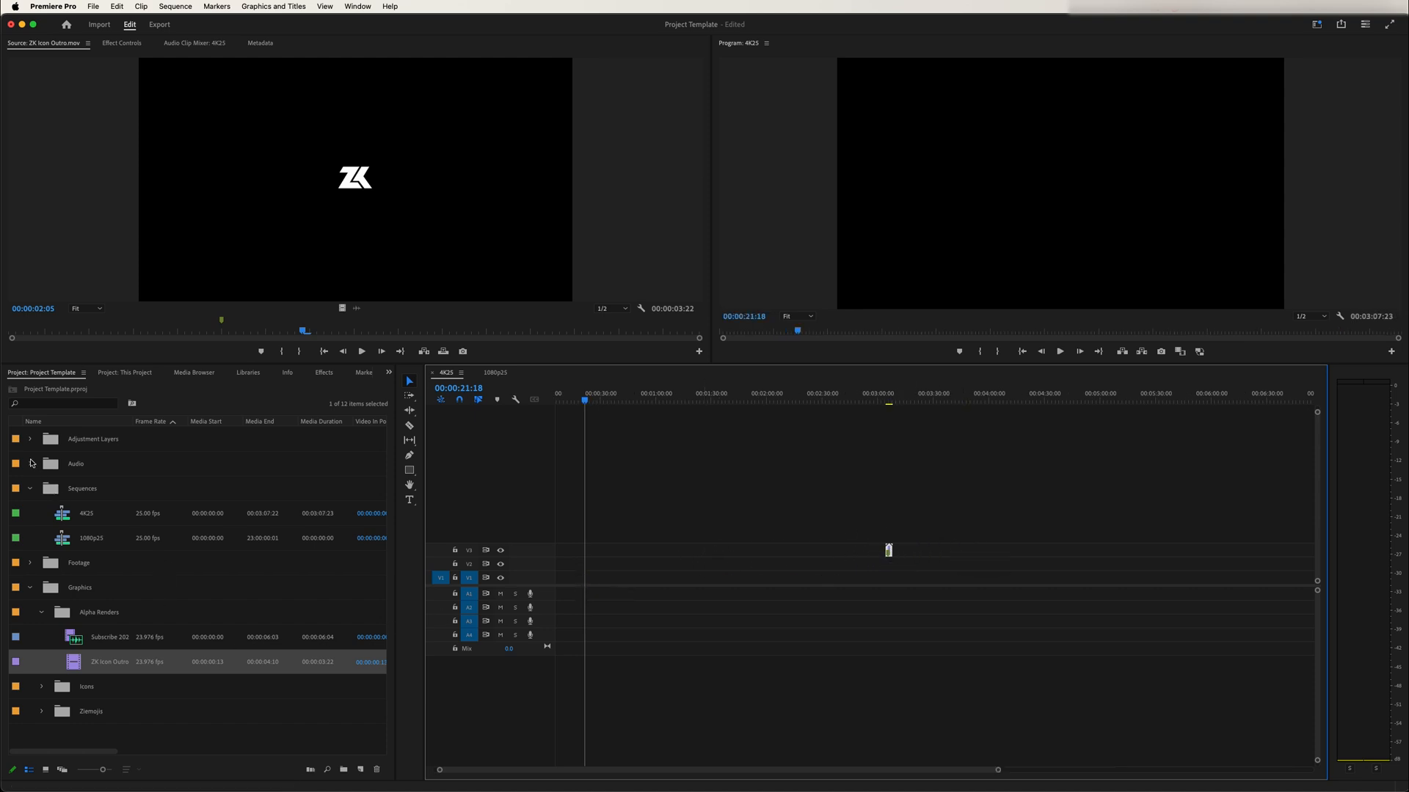
- Place the Aves - Fried Eggs backtrack on the timeline and search effects for 'par'
click(29, 464)
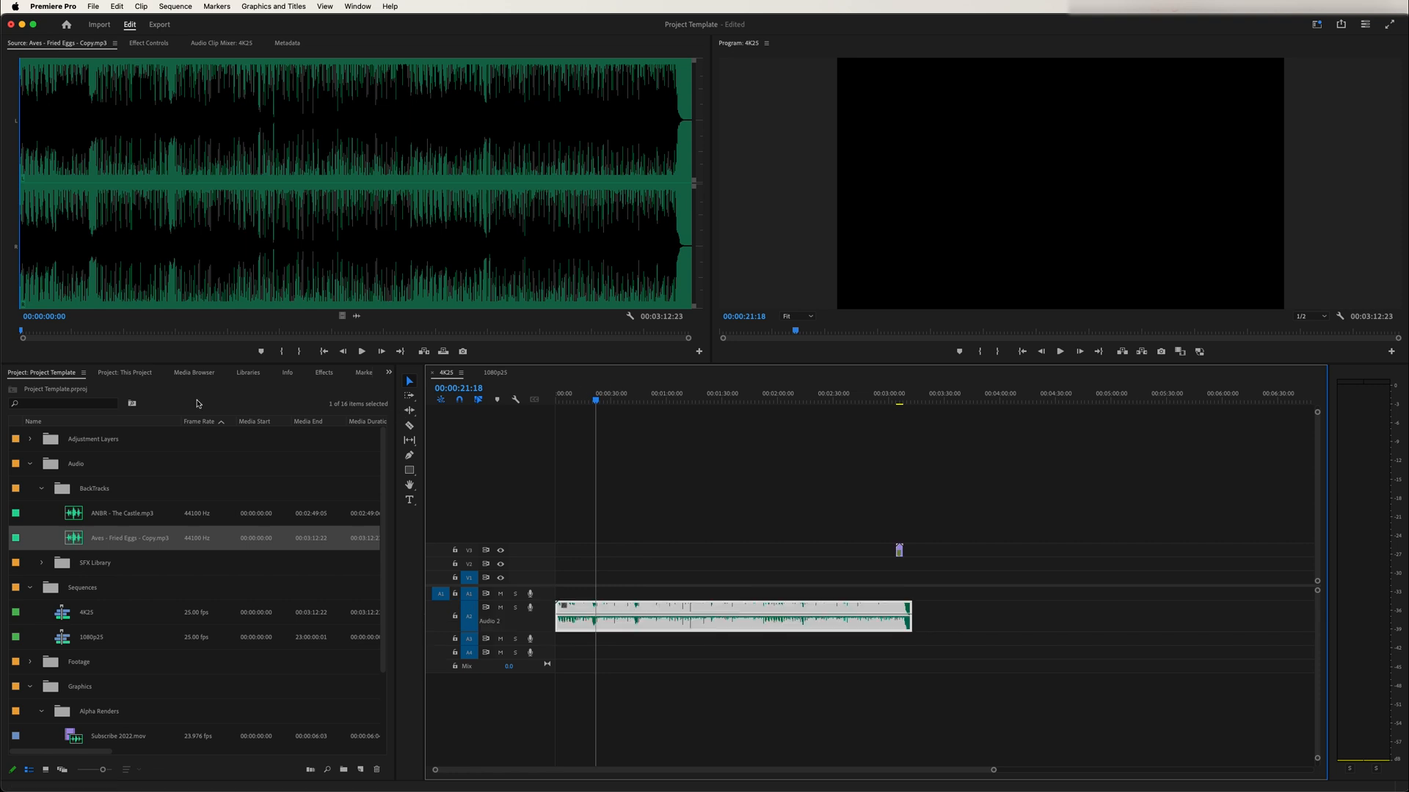
mouse_move(323, 378)
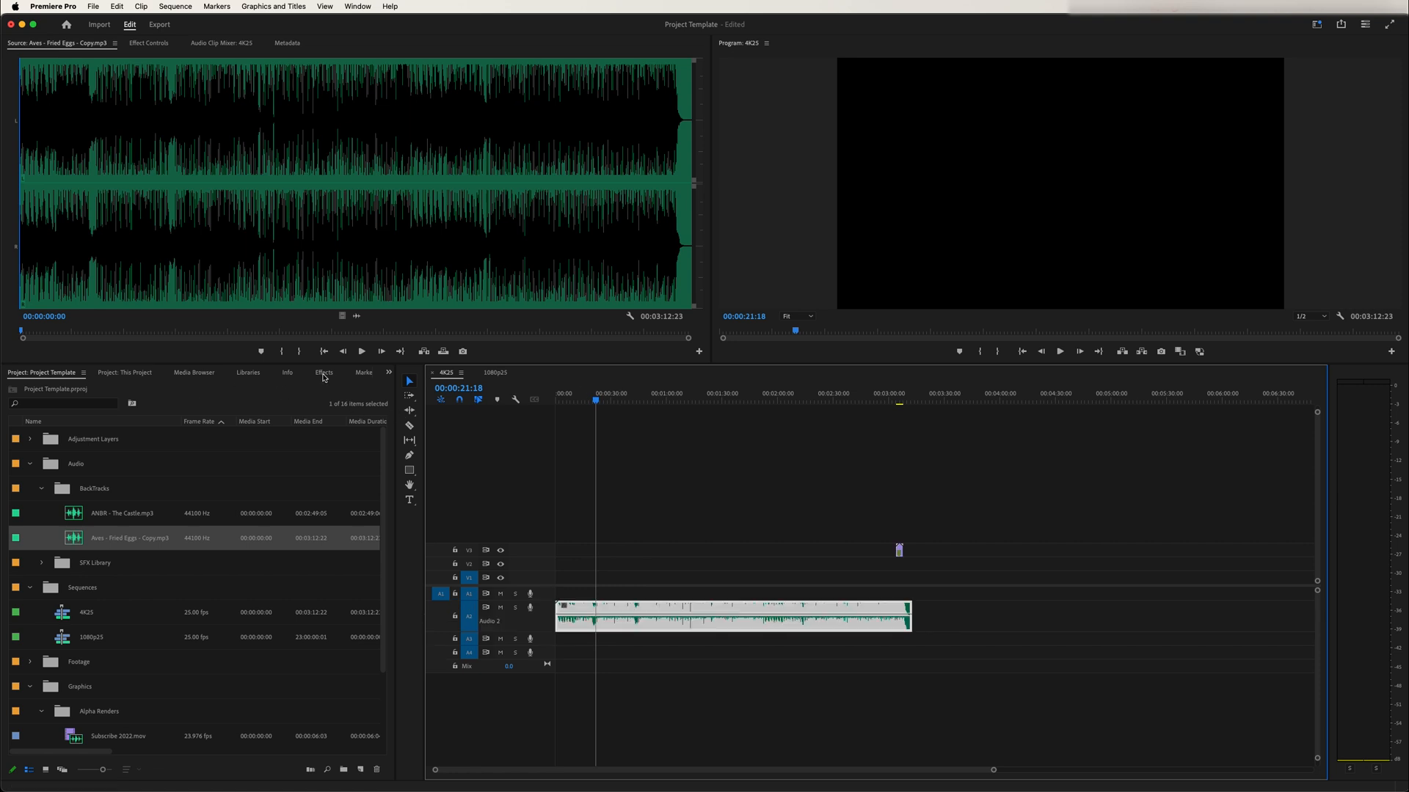
click(325, 372)
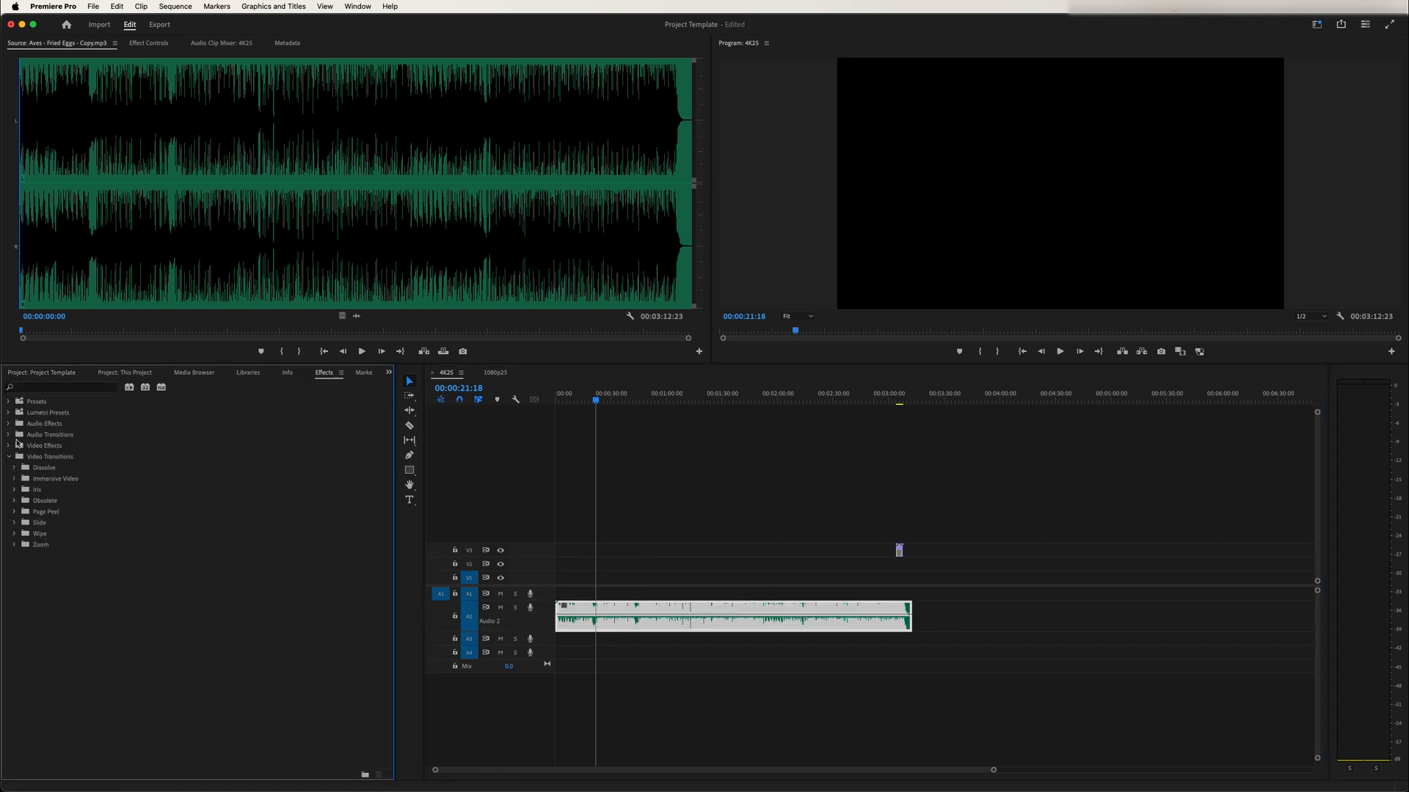
click(58, 387)
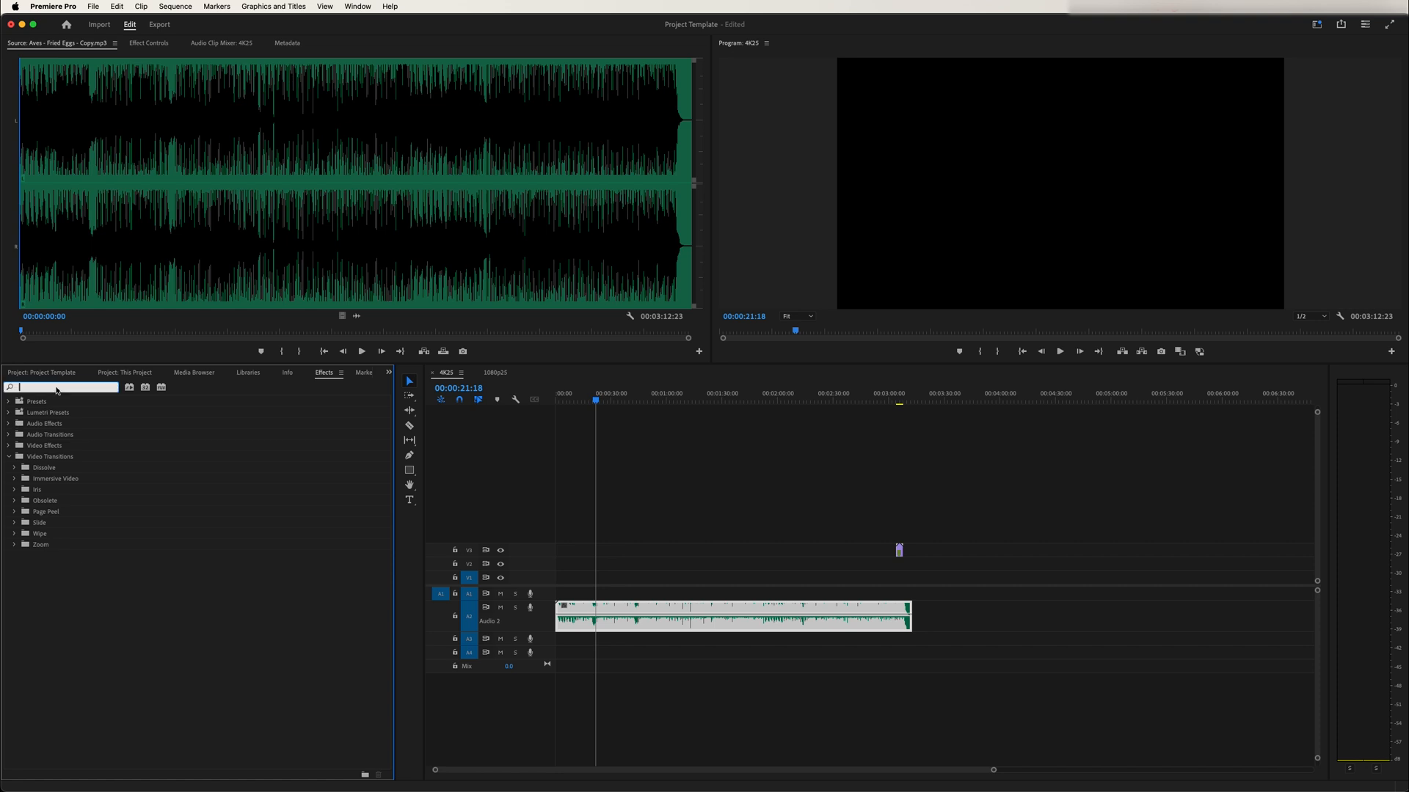
text(para)
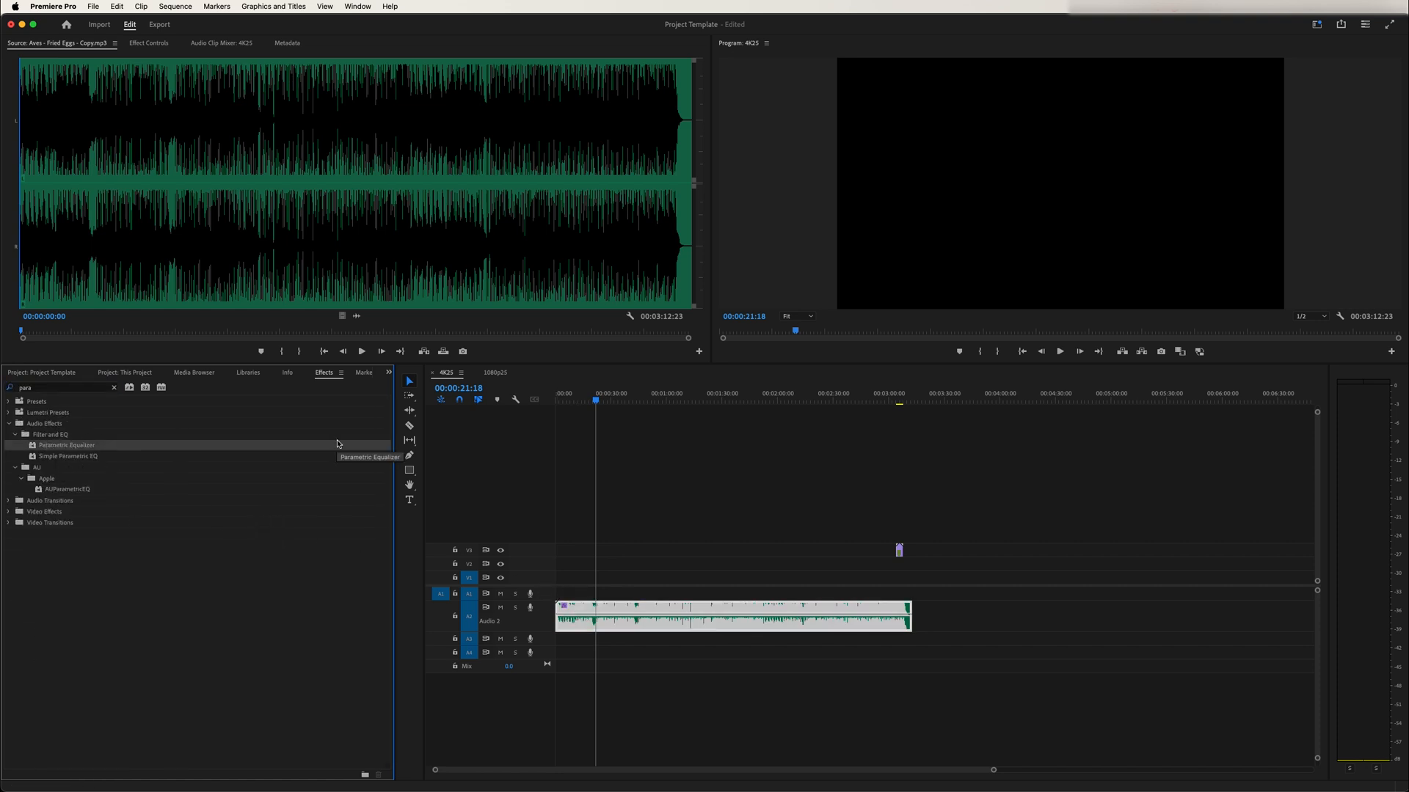
mouse_move(553, 496)
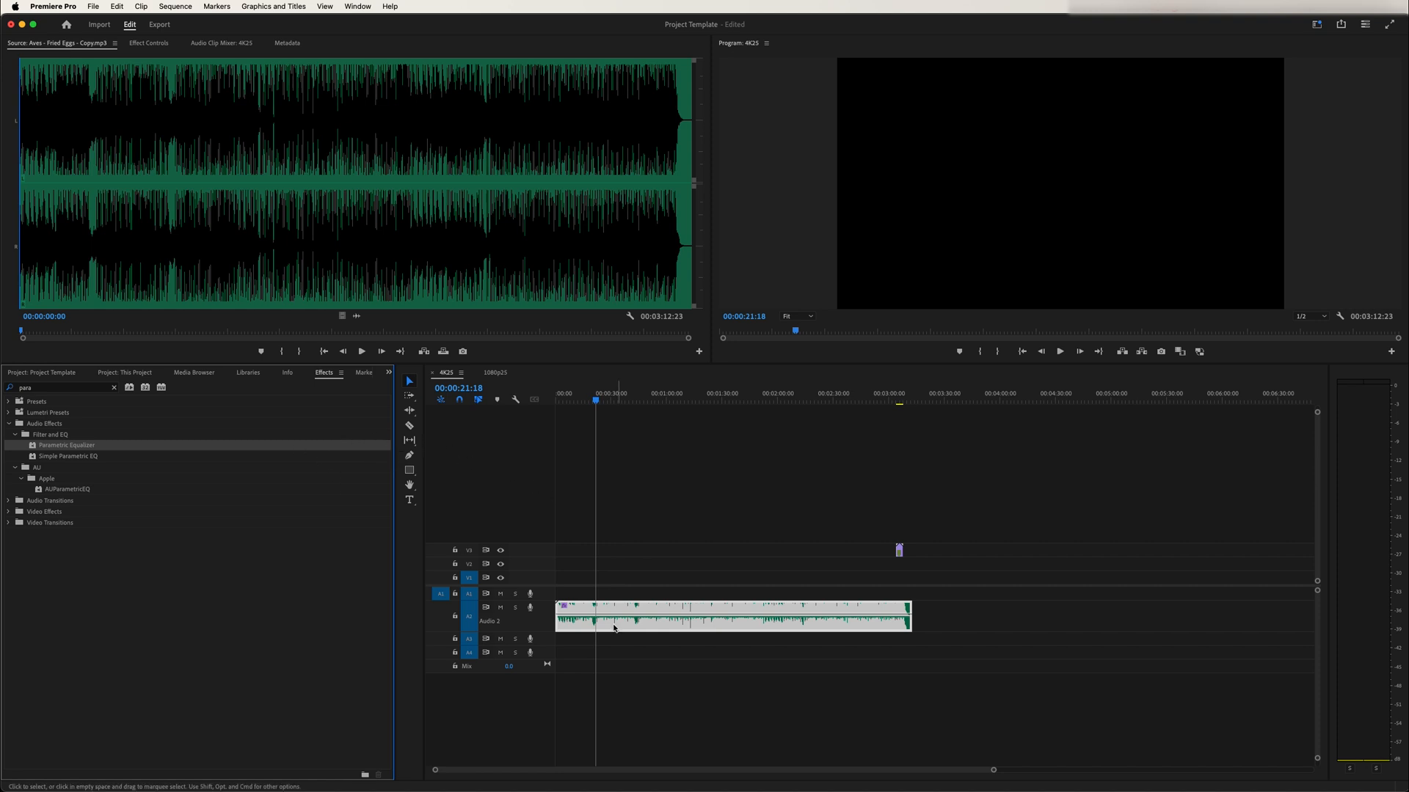
mouse_move(580, 221)
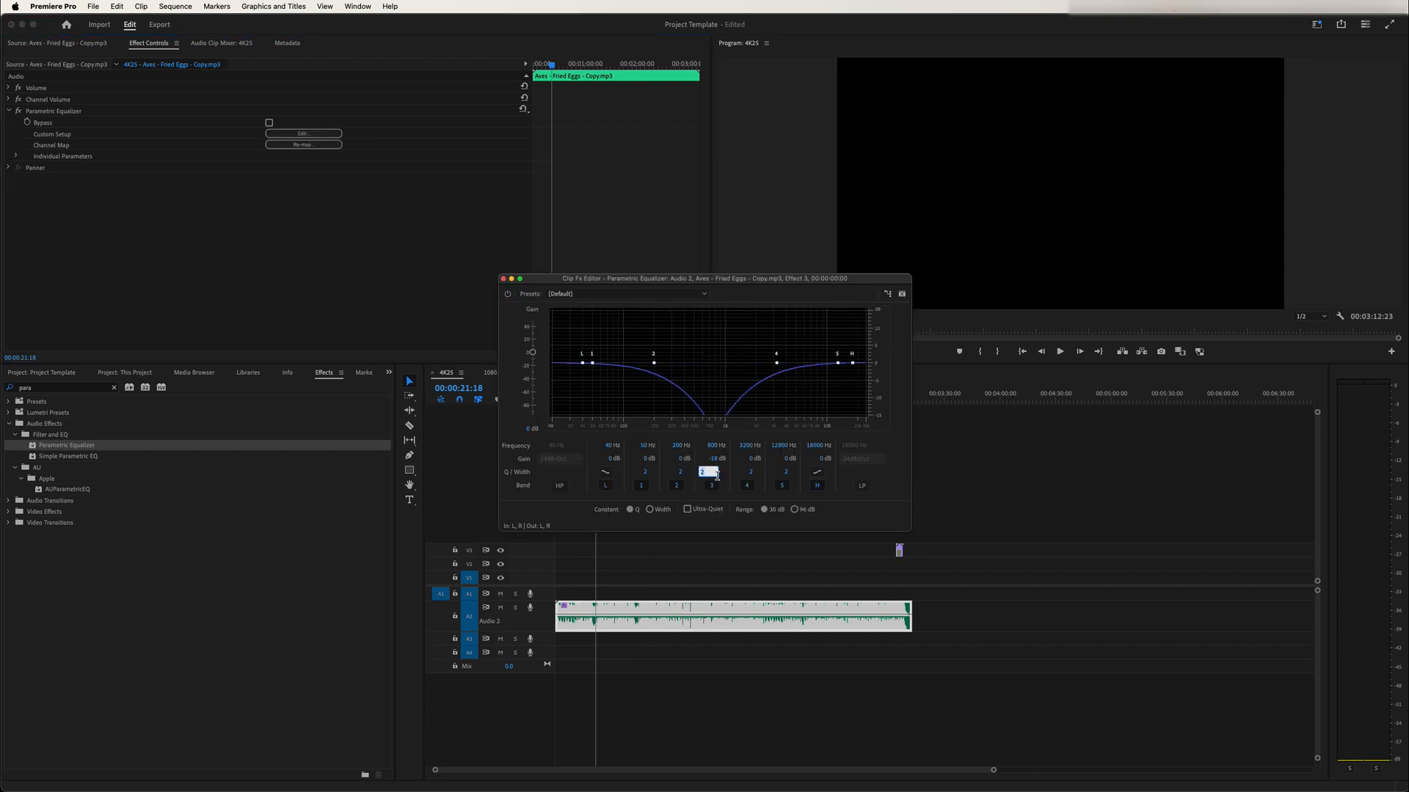
- Narrow band 3's width for a deep 800 Hz cut, then close the Clip Fx Editor
triple_click(710, 471)
text(1.5)
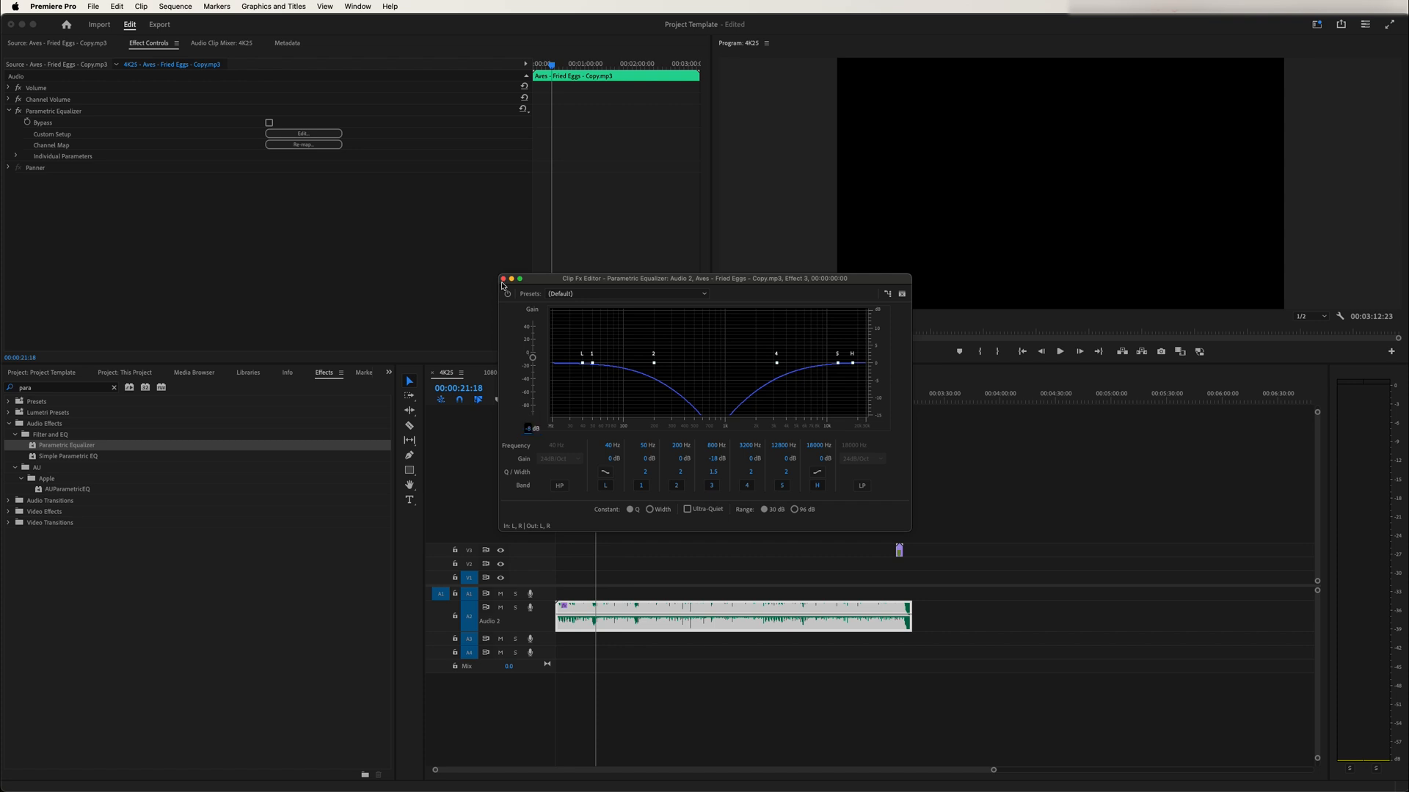
click(503, 279)
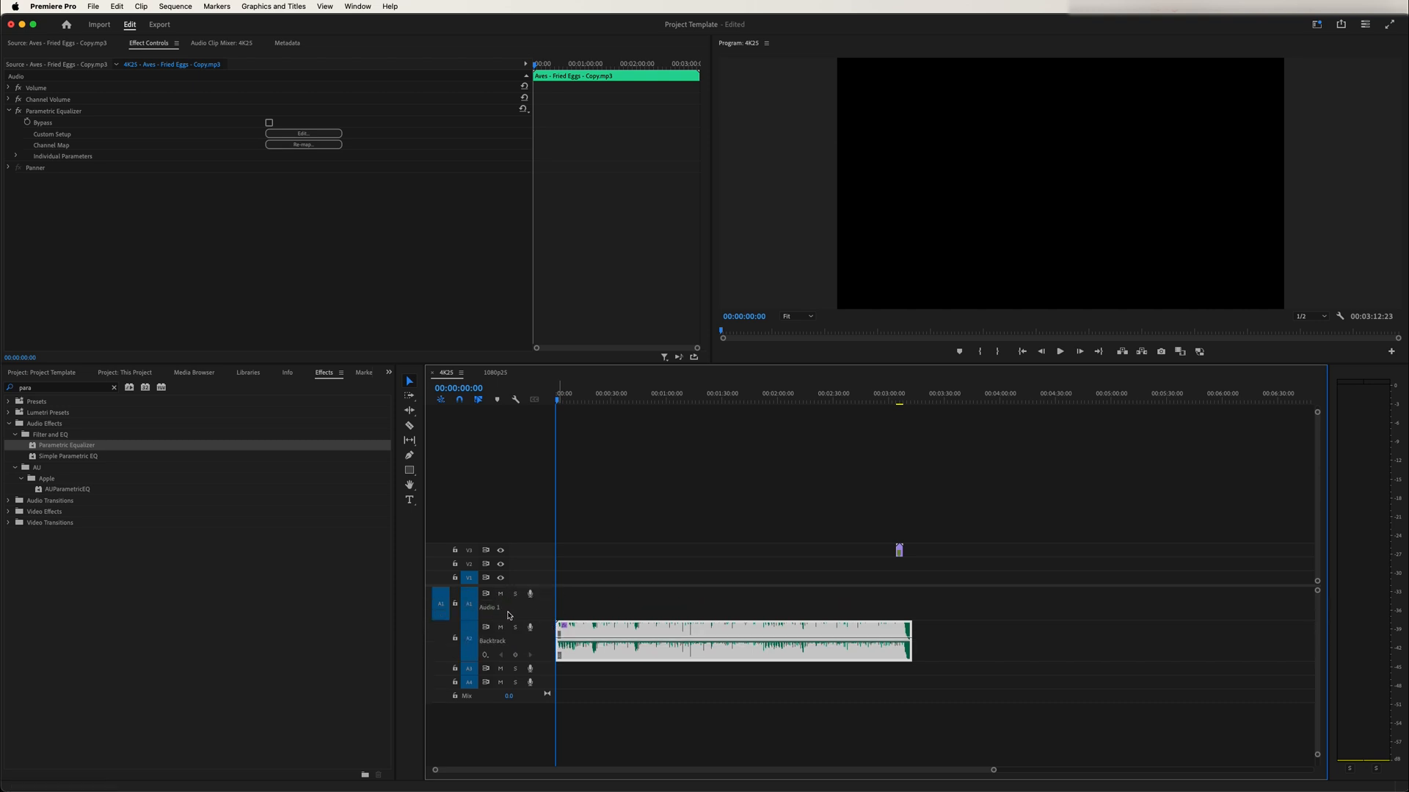
- Rename the upper audio track to Voice Over
double_click(489, 608)
text(Voice Over)
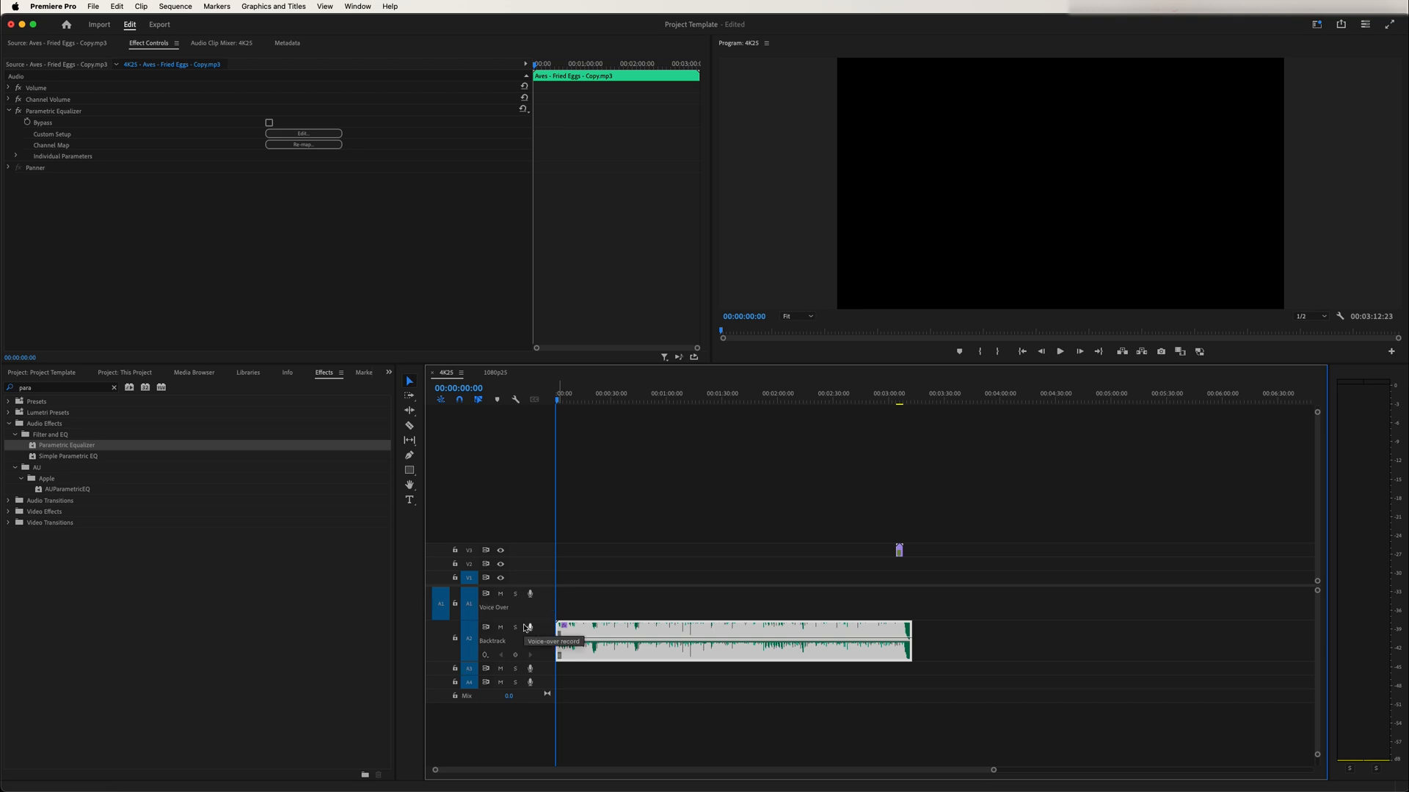
mouse_move(315, 35)
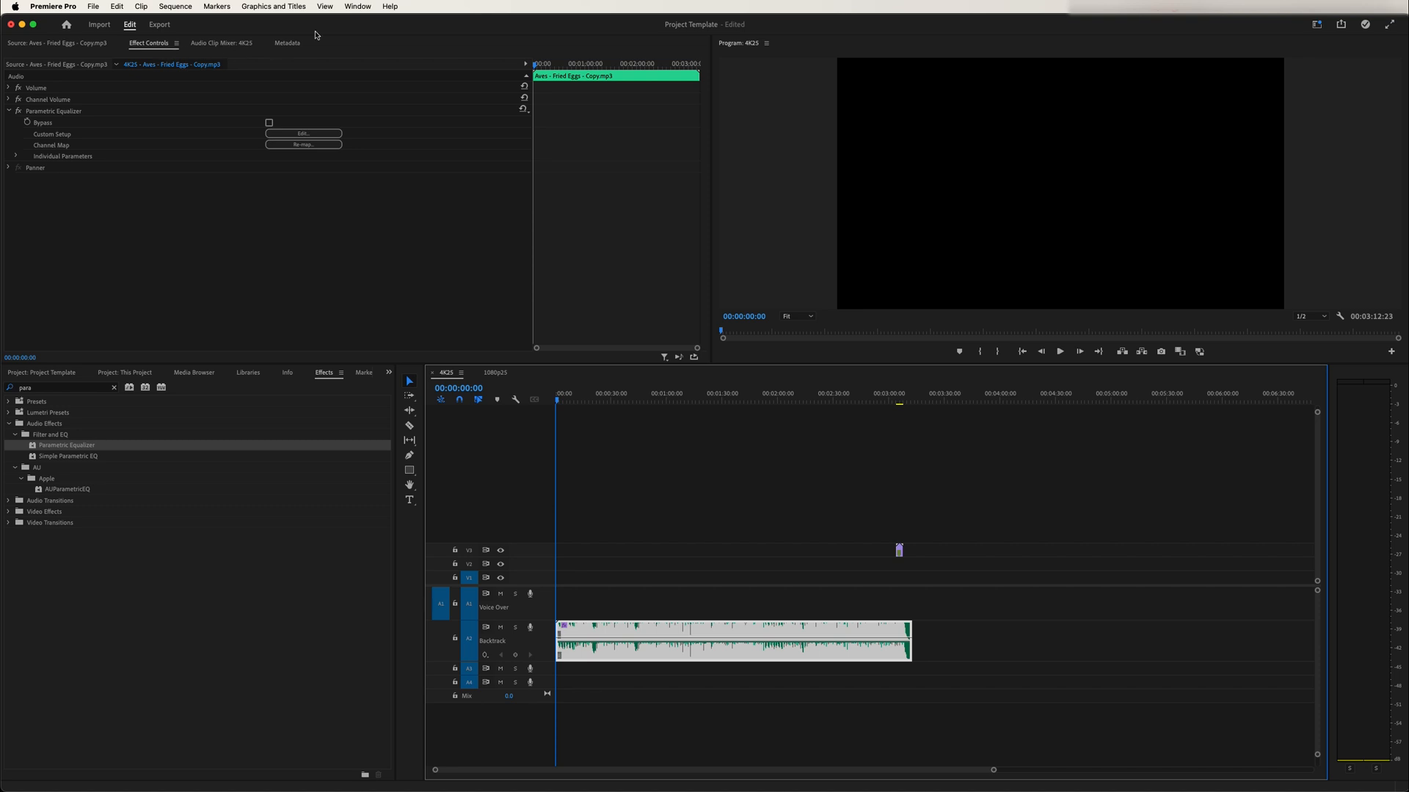
- Add DeNoise and a Multiband Compressor preset to Voice Over, closing the DeNoise and DeReverb editors
click(353, 42)
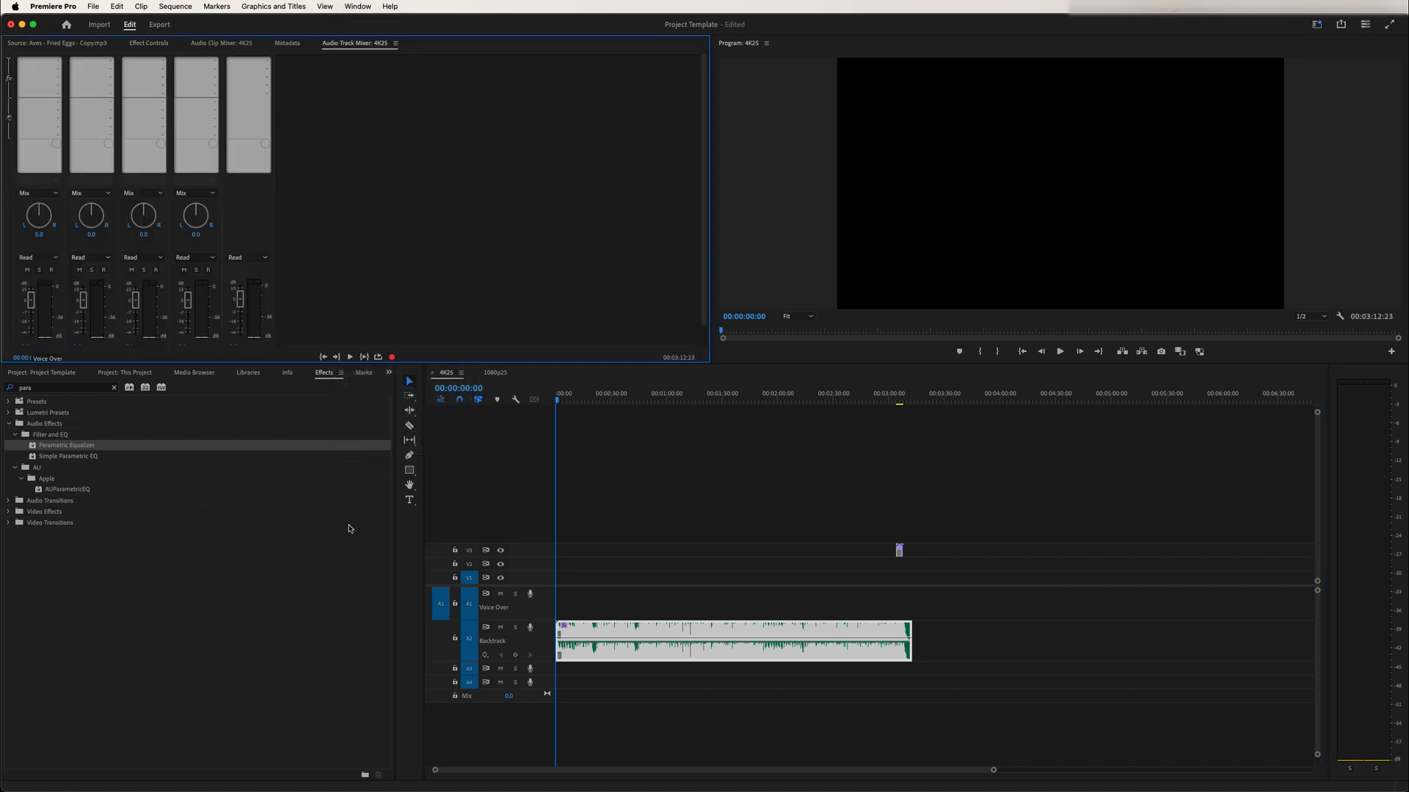
mouse_move(555, 593)
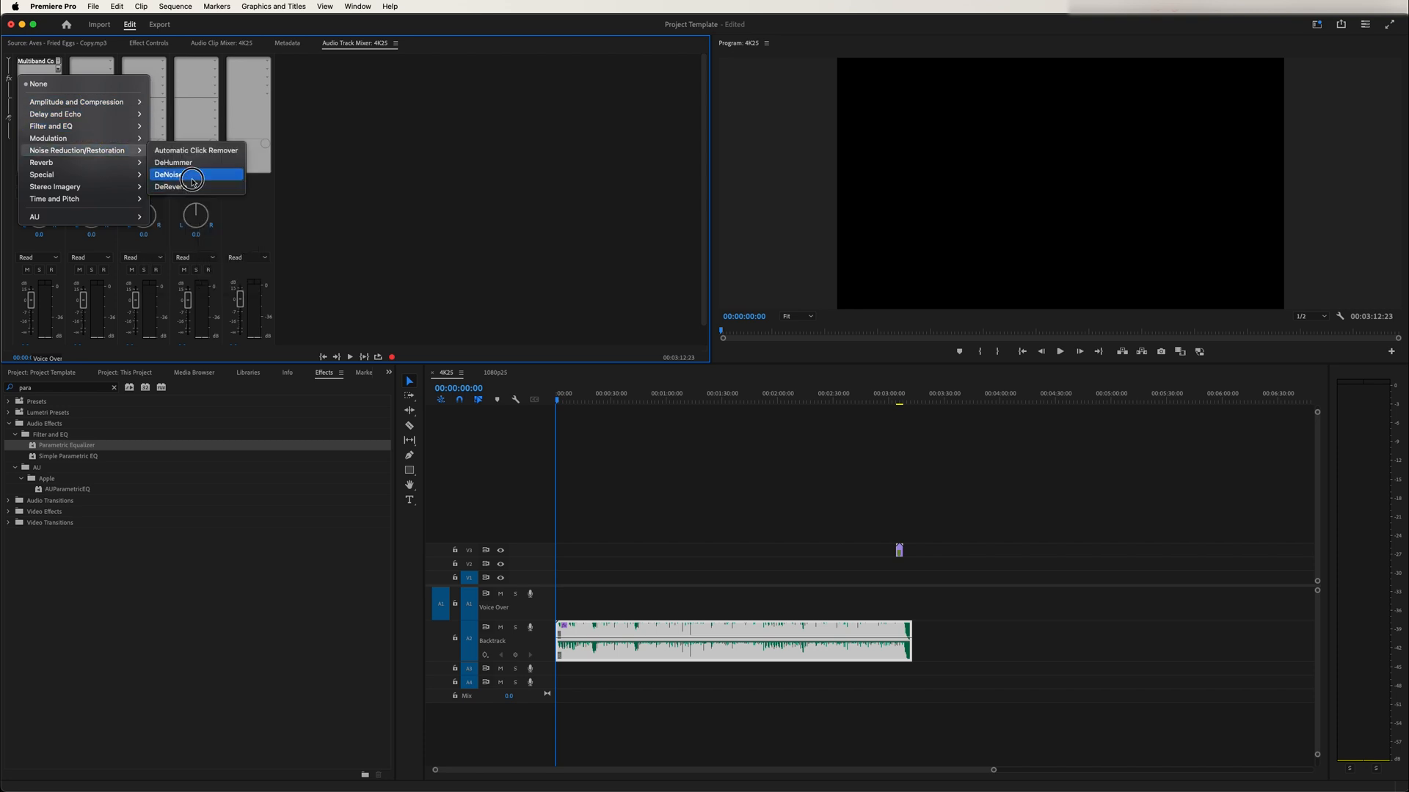
click(169, 174)
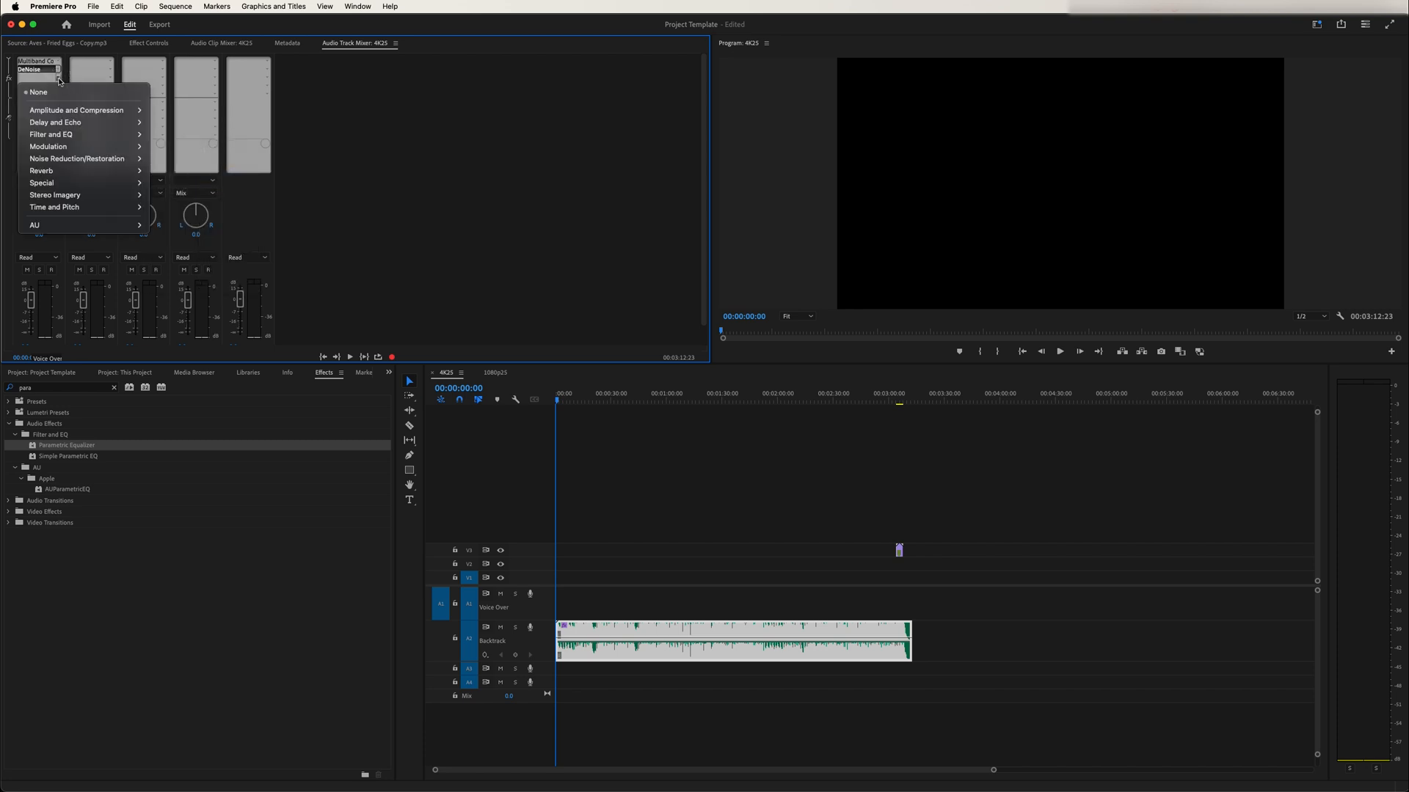
mouse_move(83, 146)
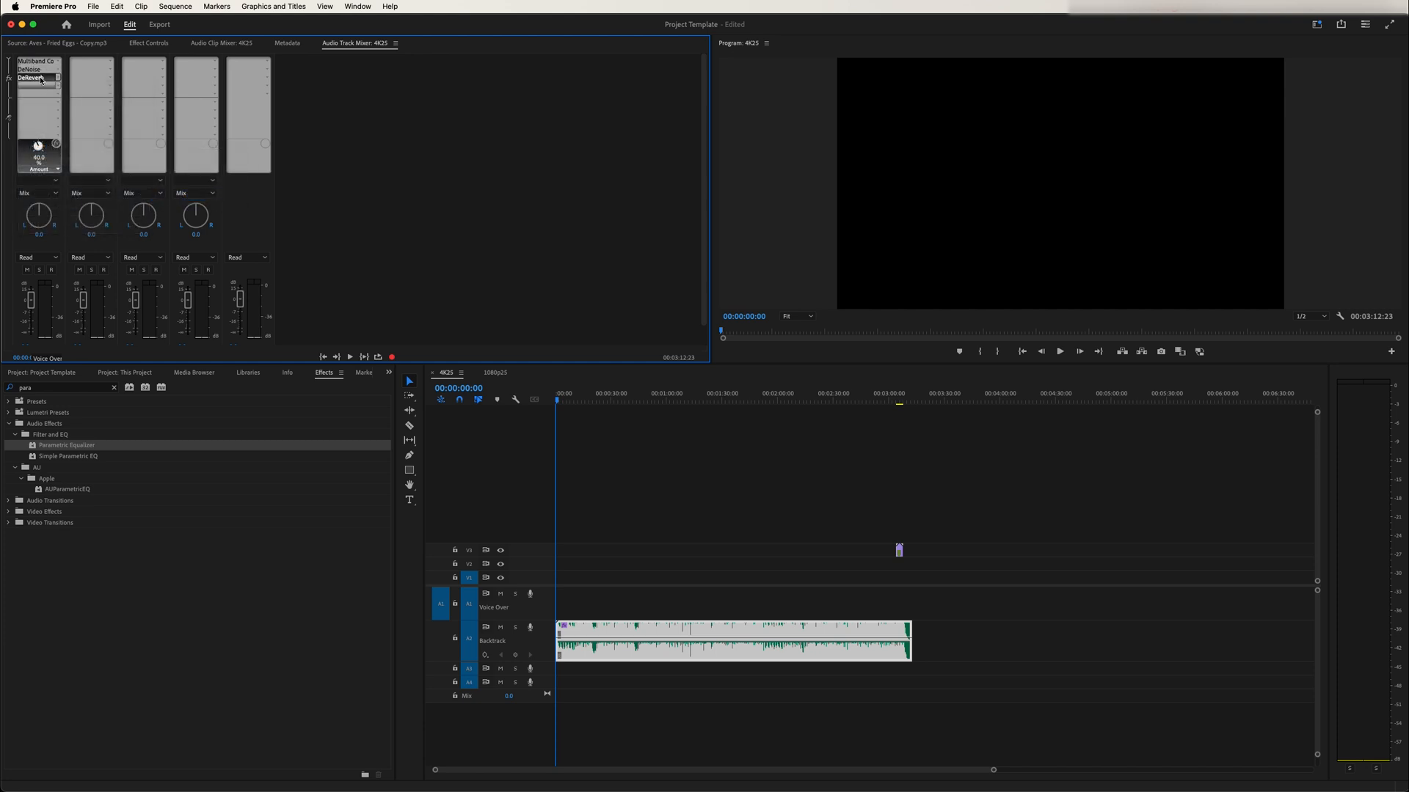
double_click(36, 68)
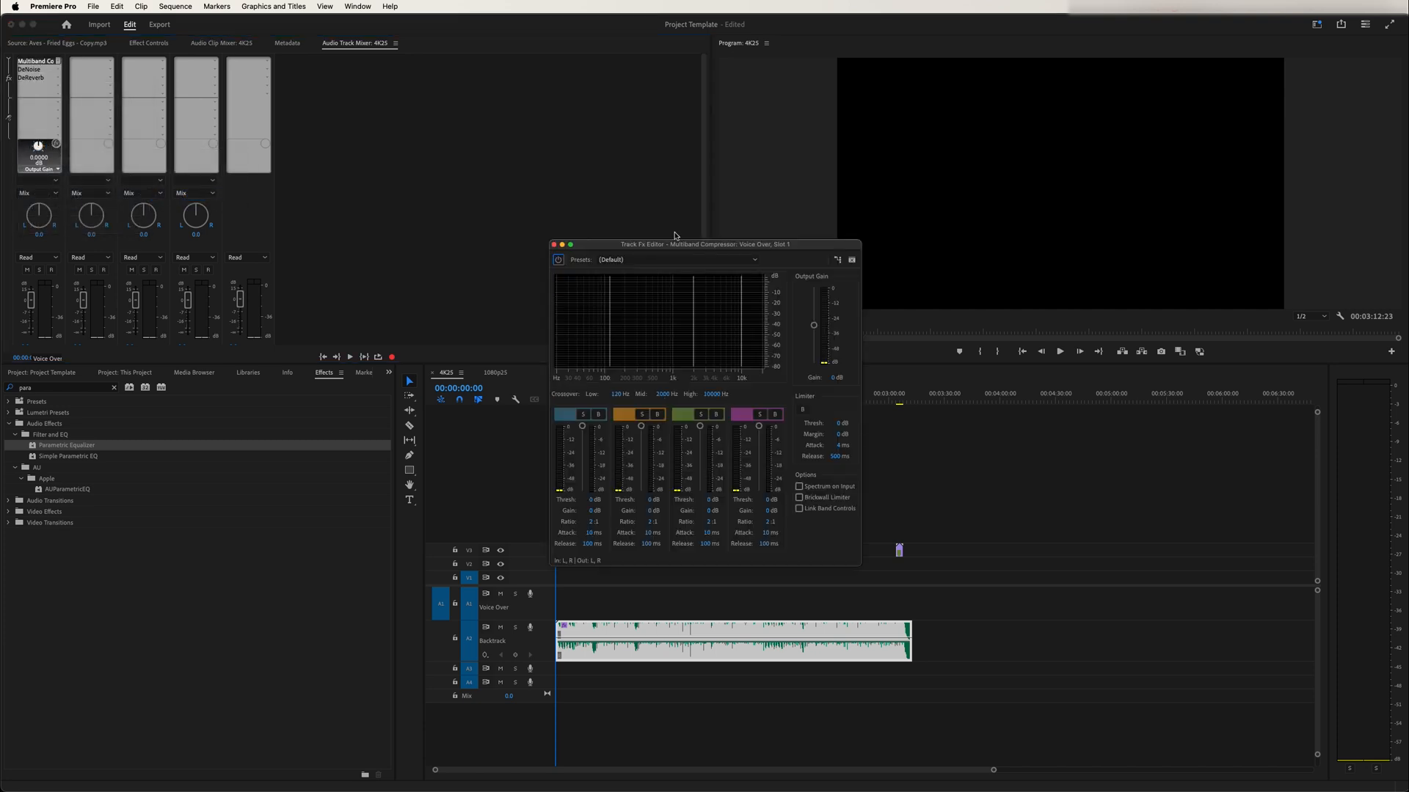
click(755, 260)
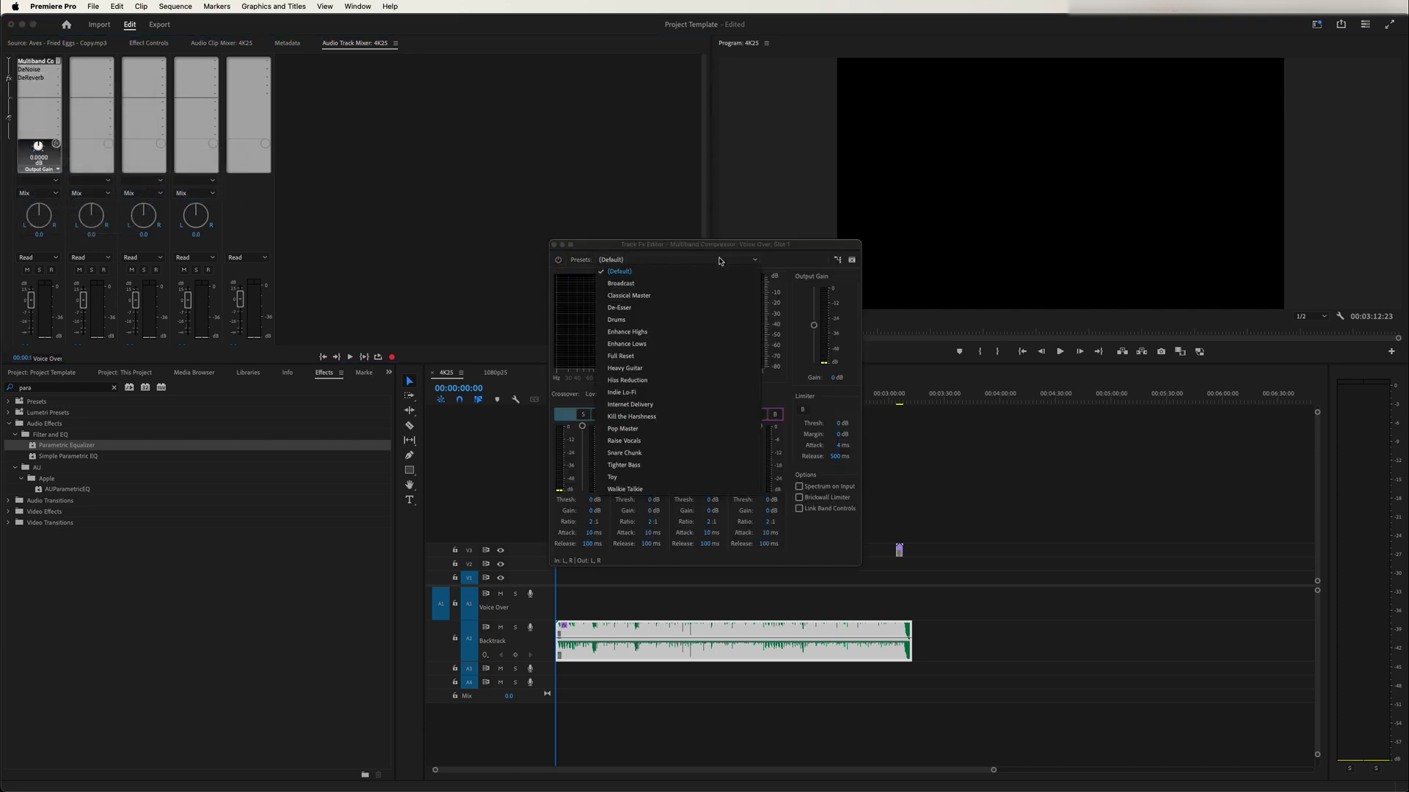
mouse_move(663, 260)
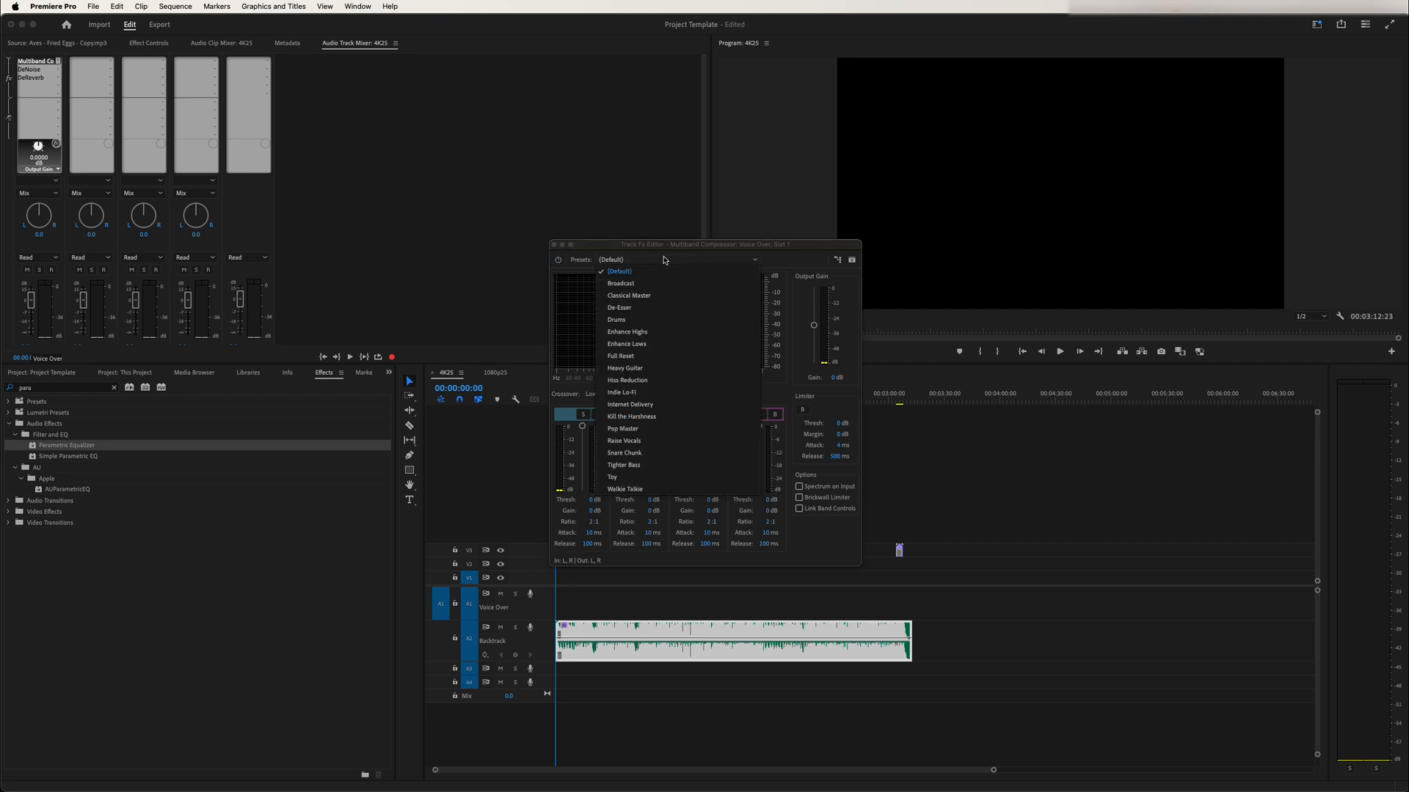
click(620, 283)
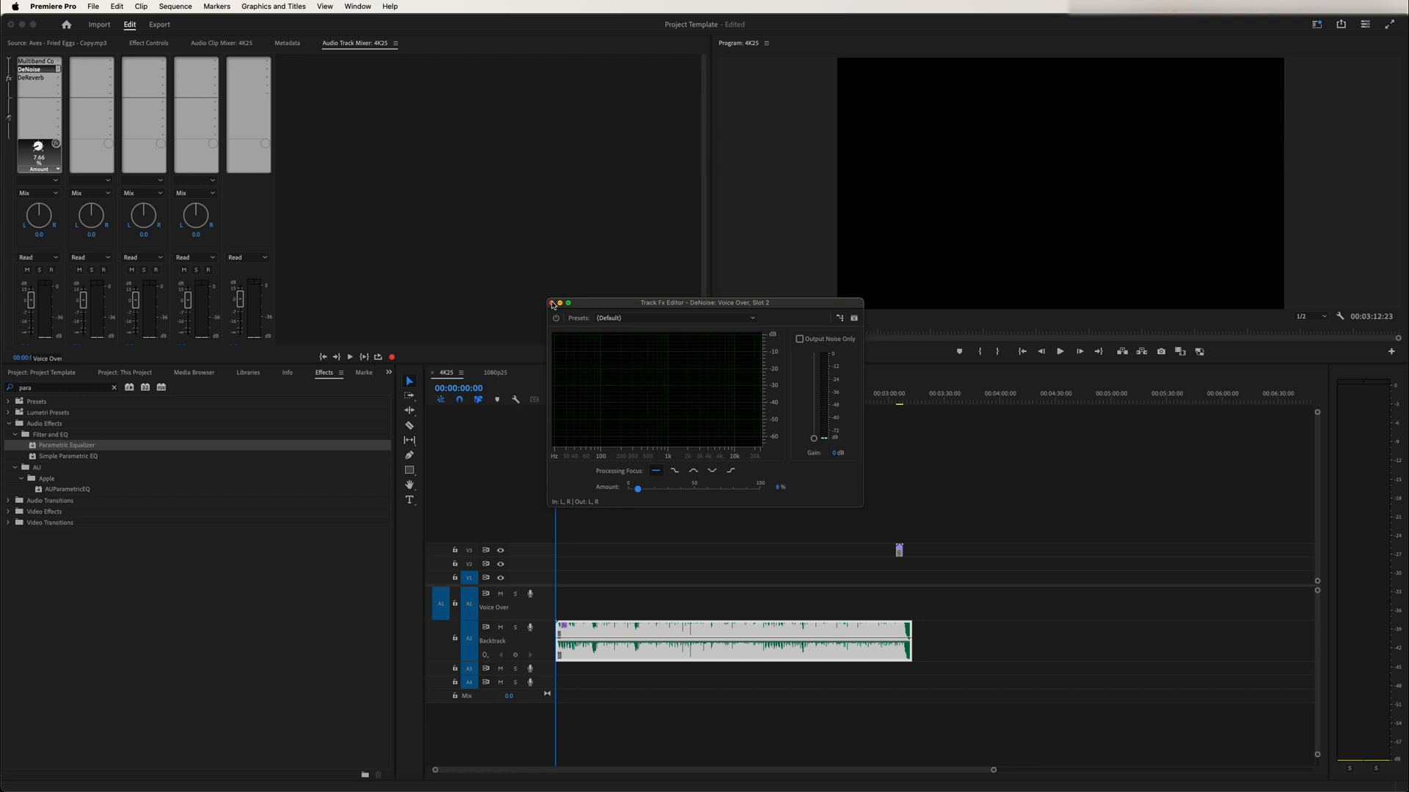
click(28, 69)
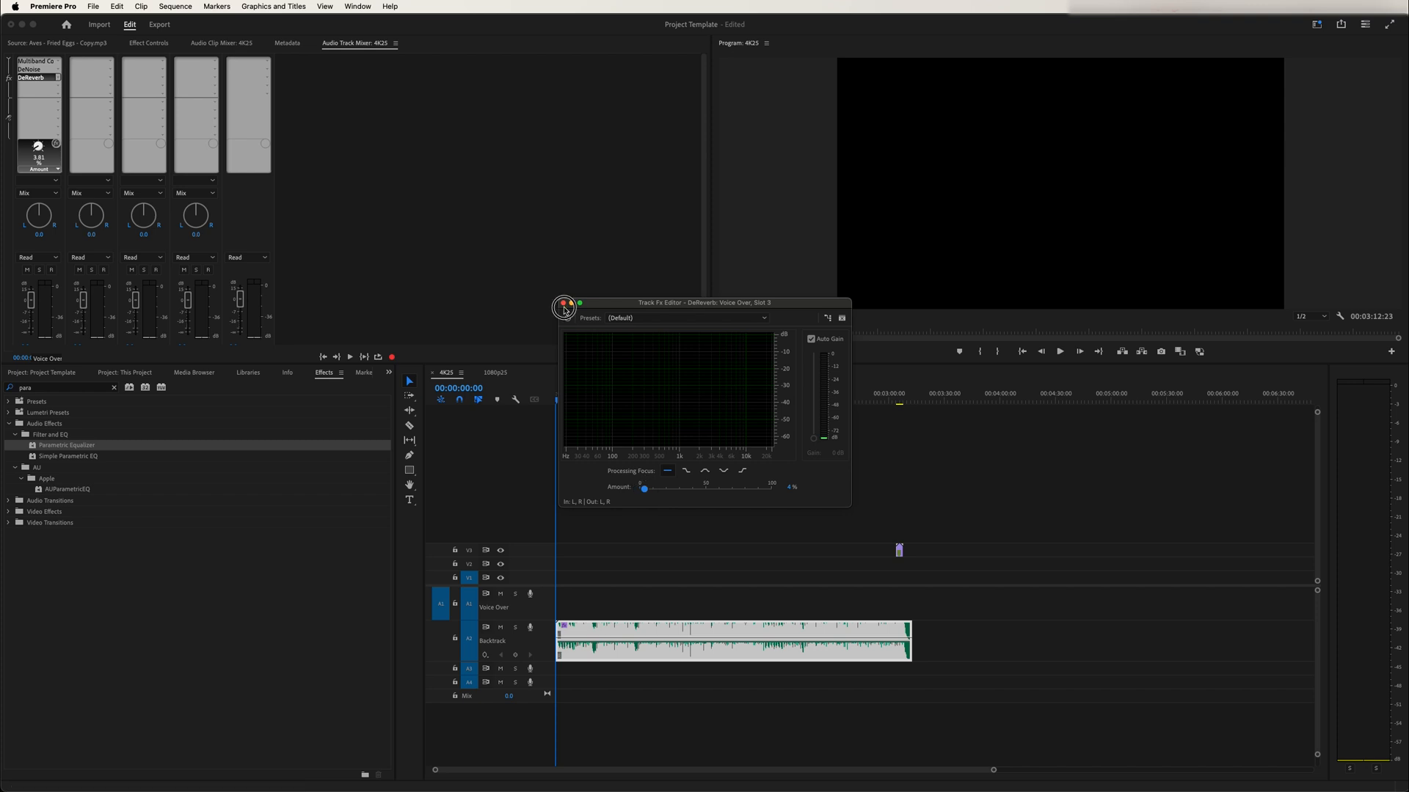
click(564, 307)
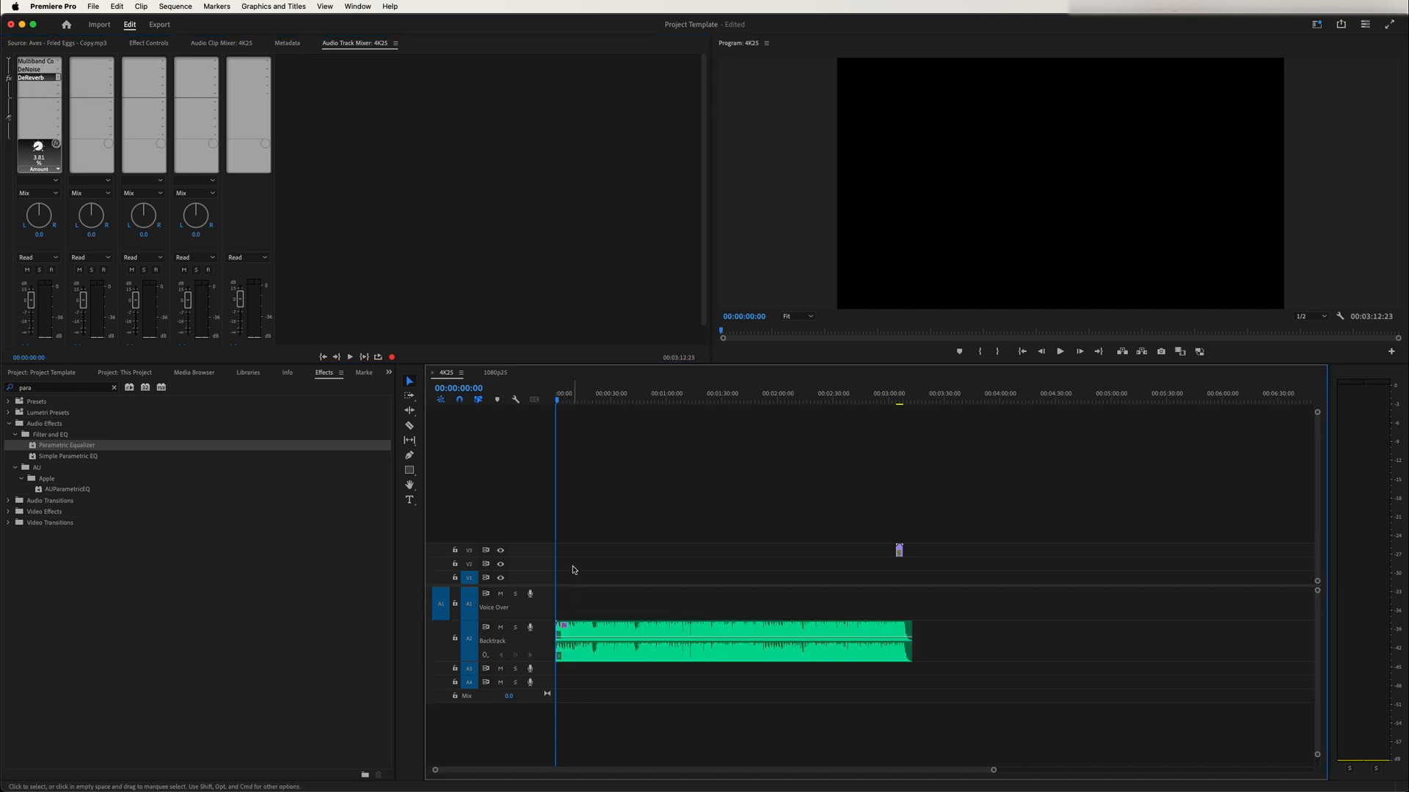
mouse_move(504, 479)
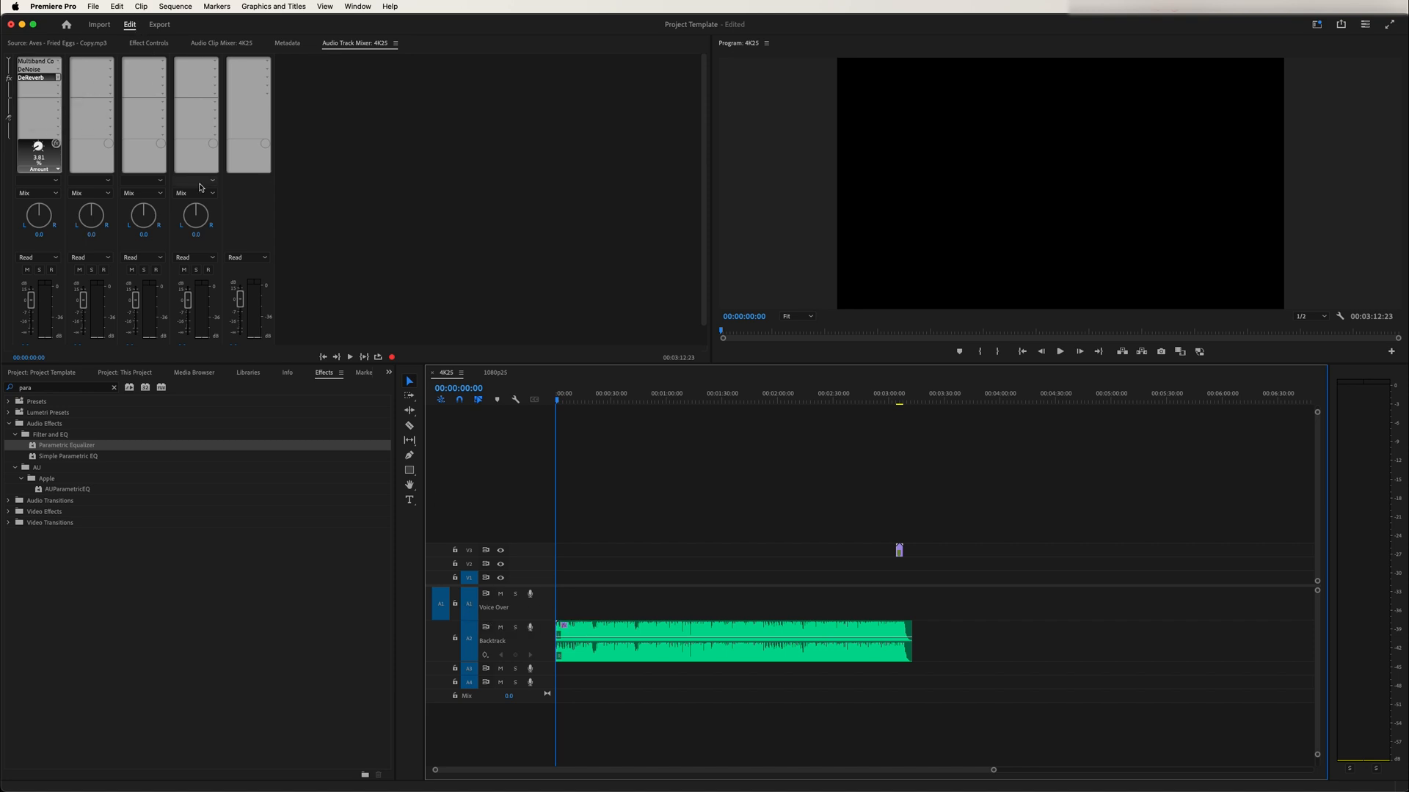
- Show the Project panel and collapse the BackTracks and Audio bins
click(41, 372)
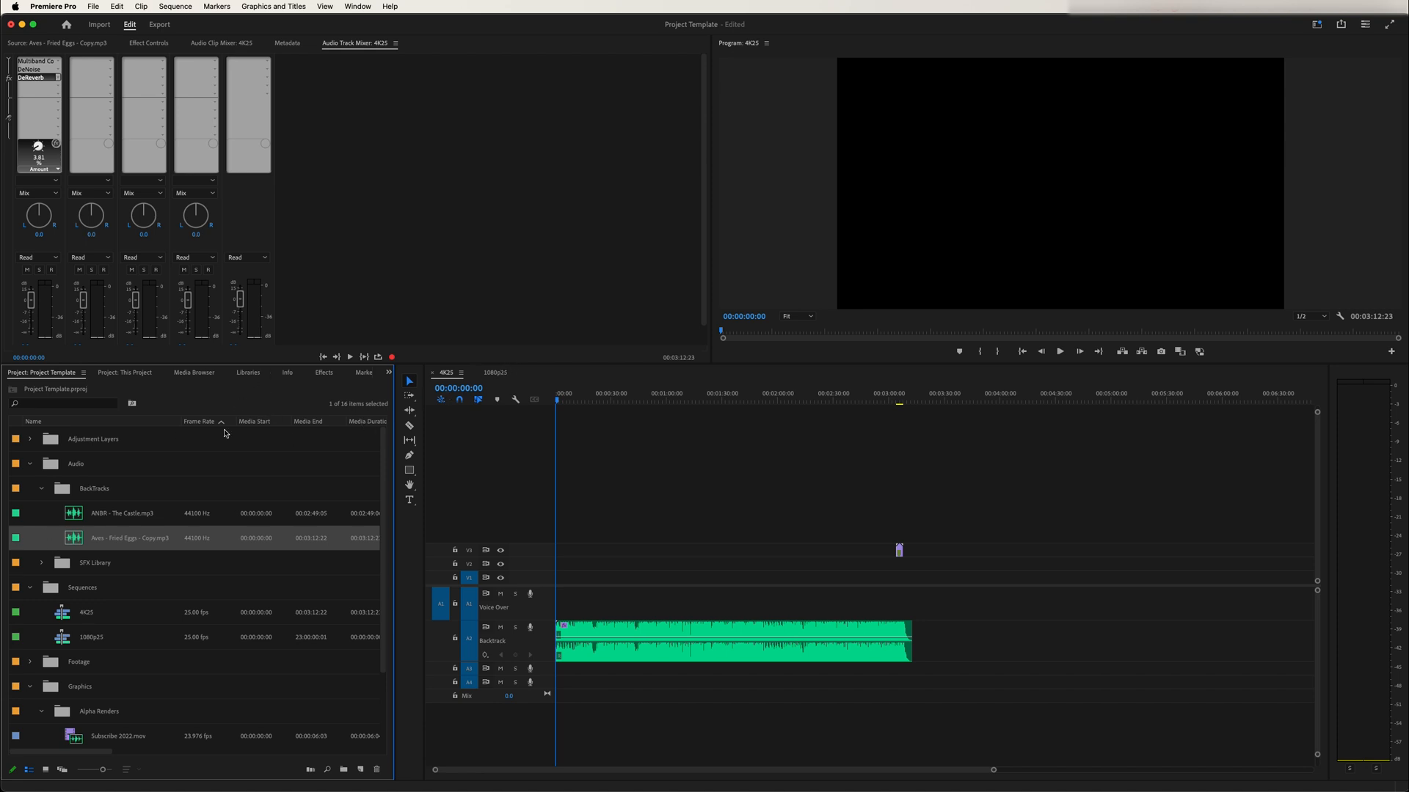
click(29, 463)
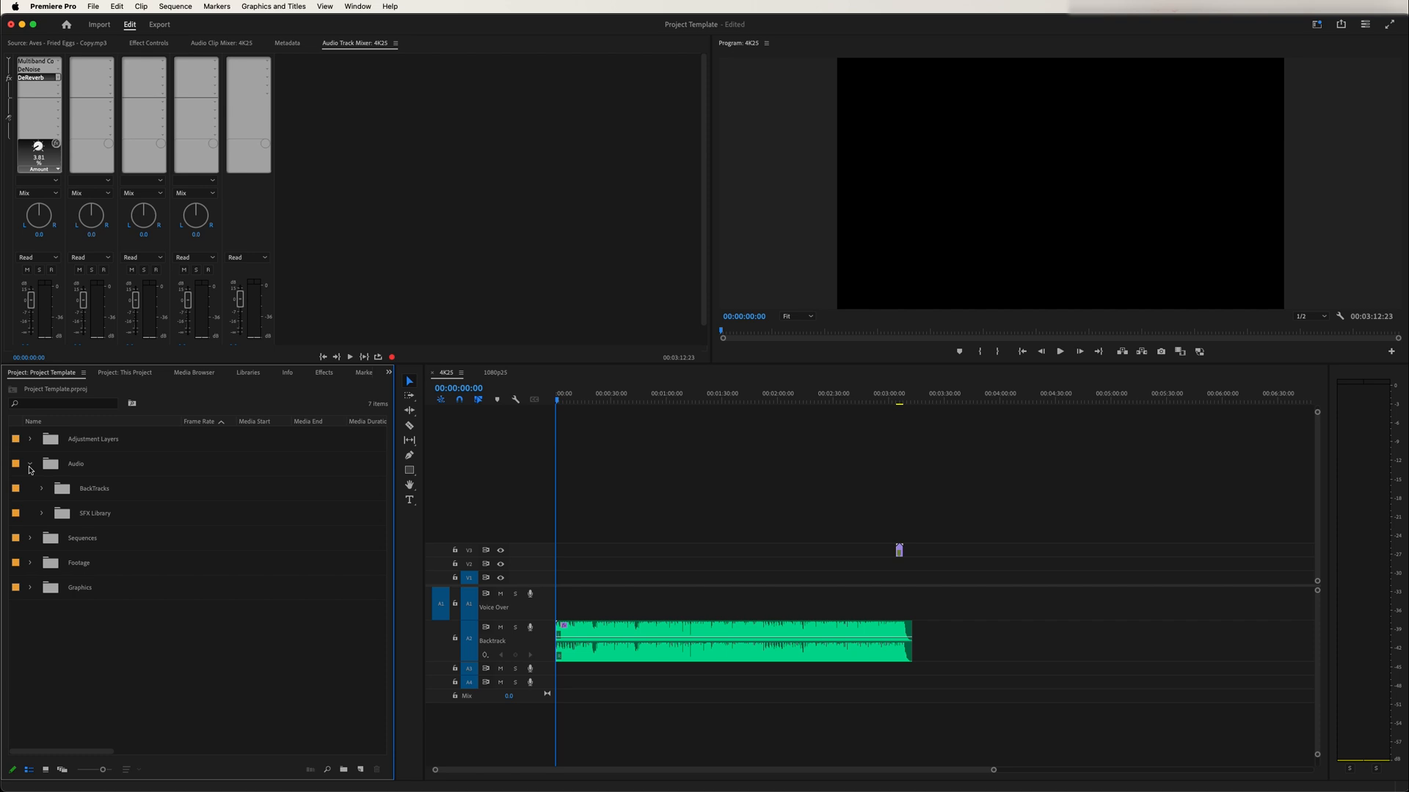
click(29, 464)
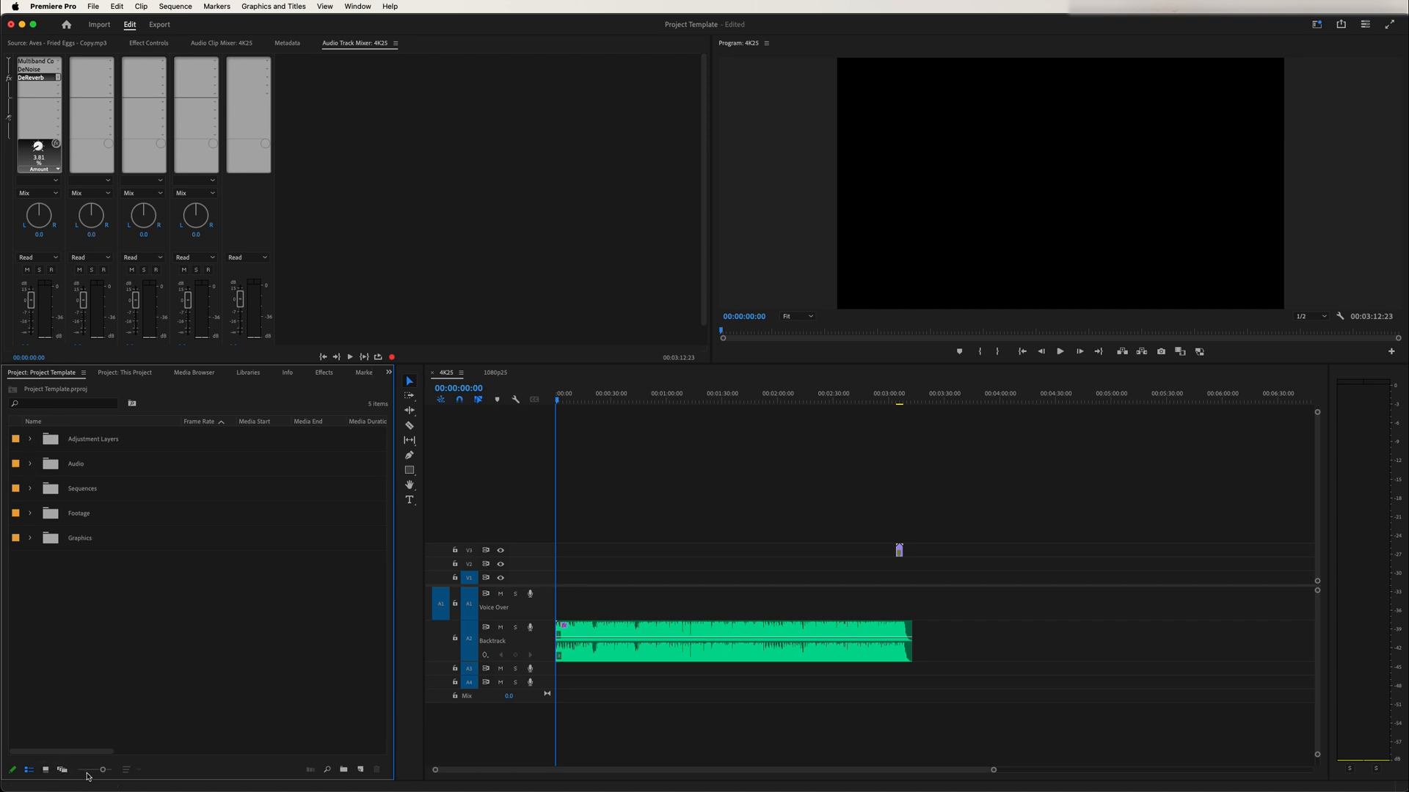
mouse_move(74, 471)
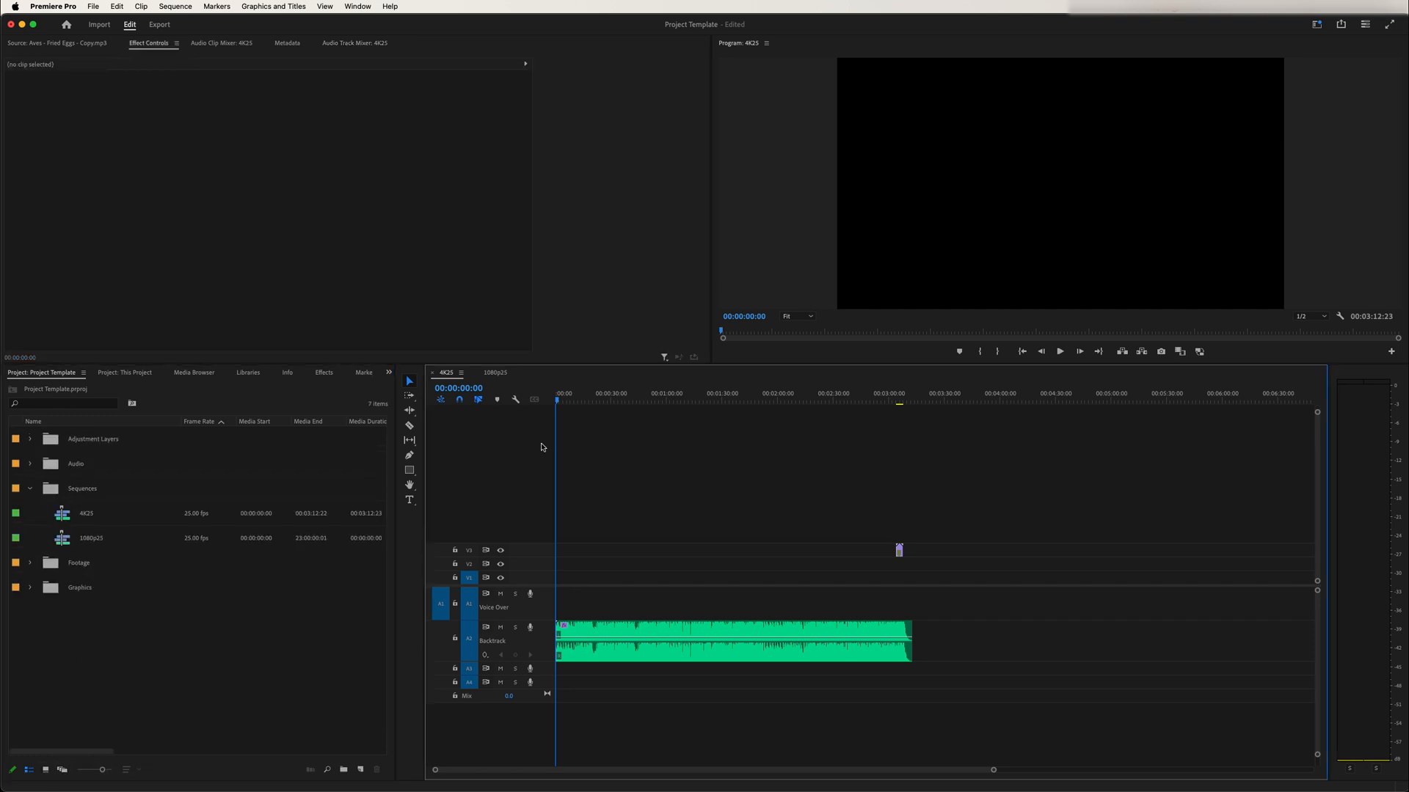
mouse_move(1210, 93)
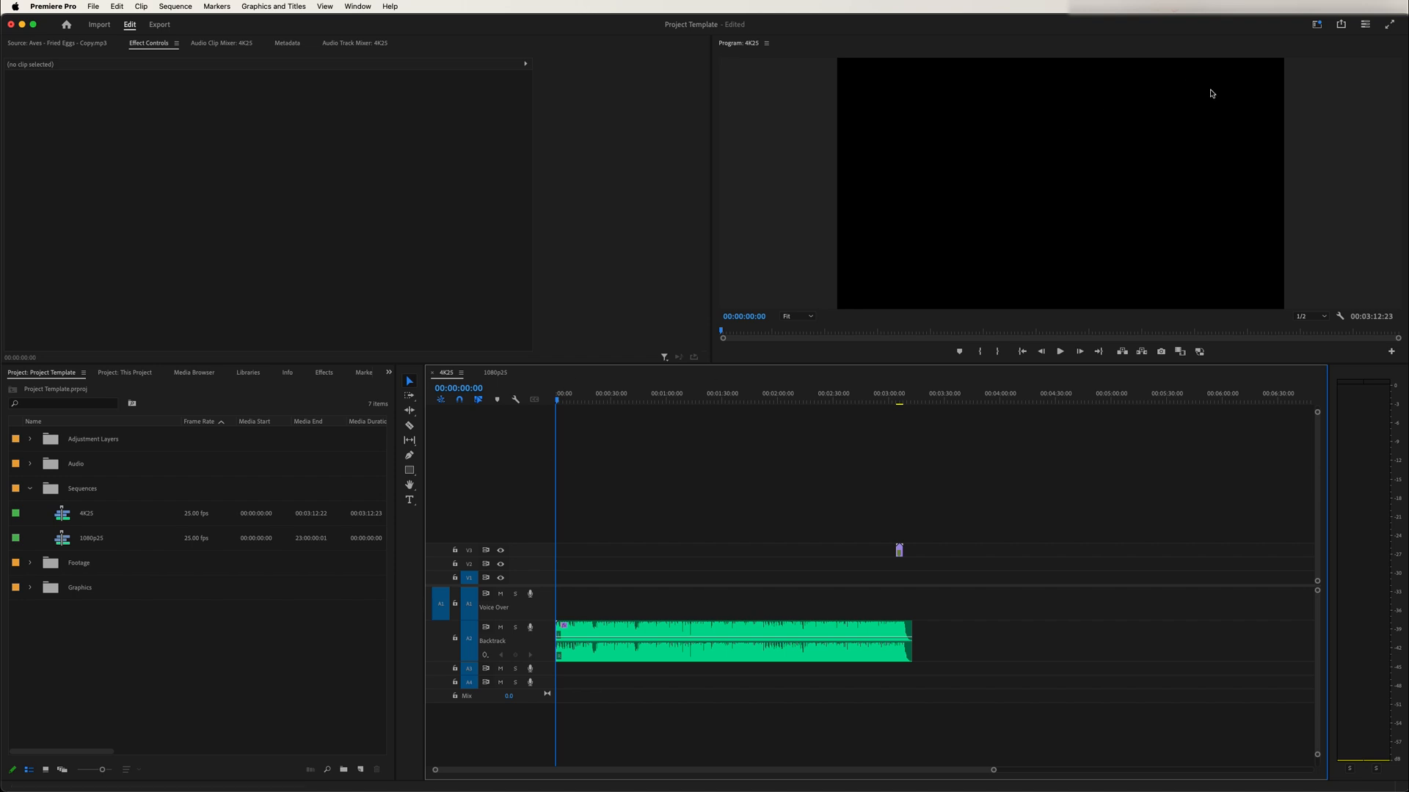
mouse_move(912, 346)
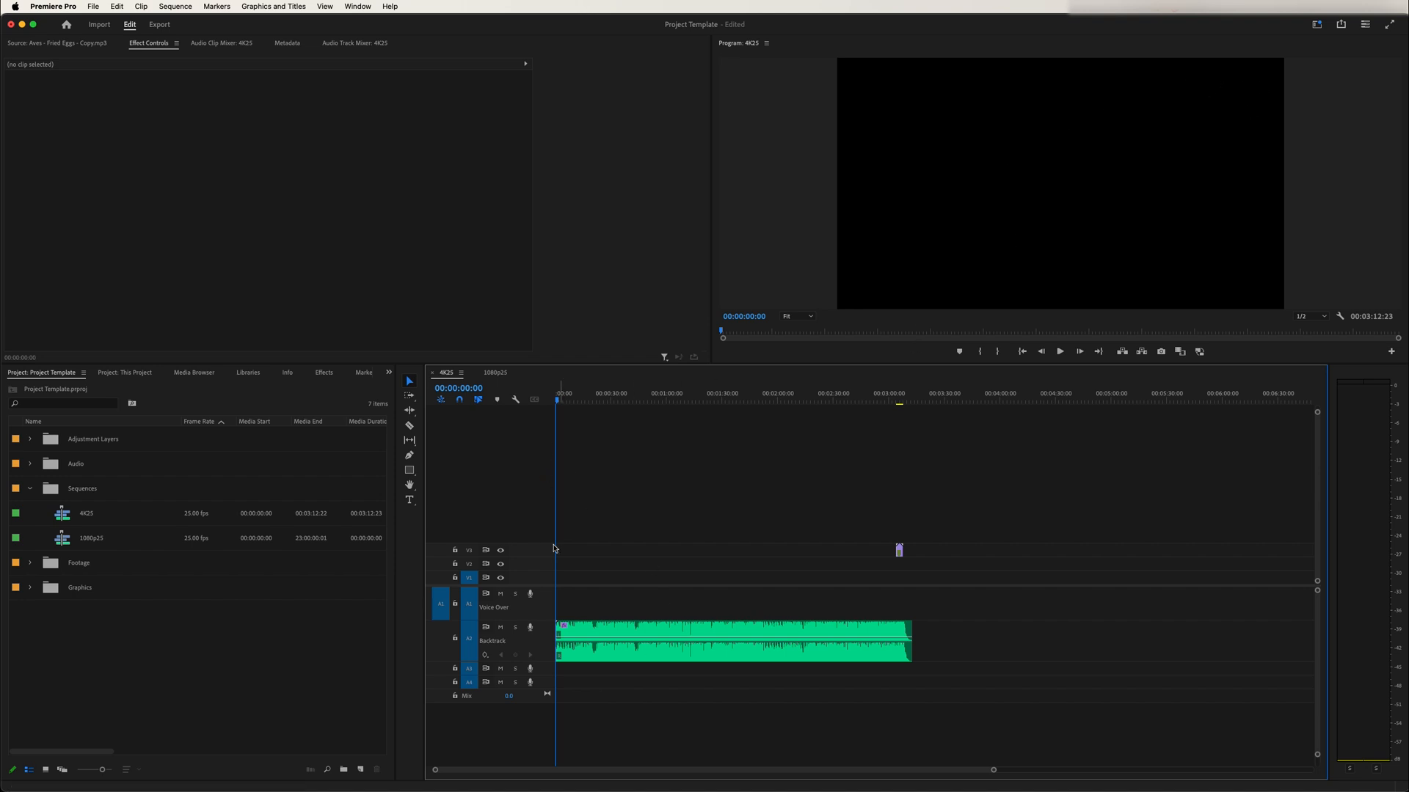
mouse_move(860, 527)
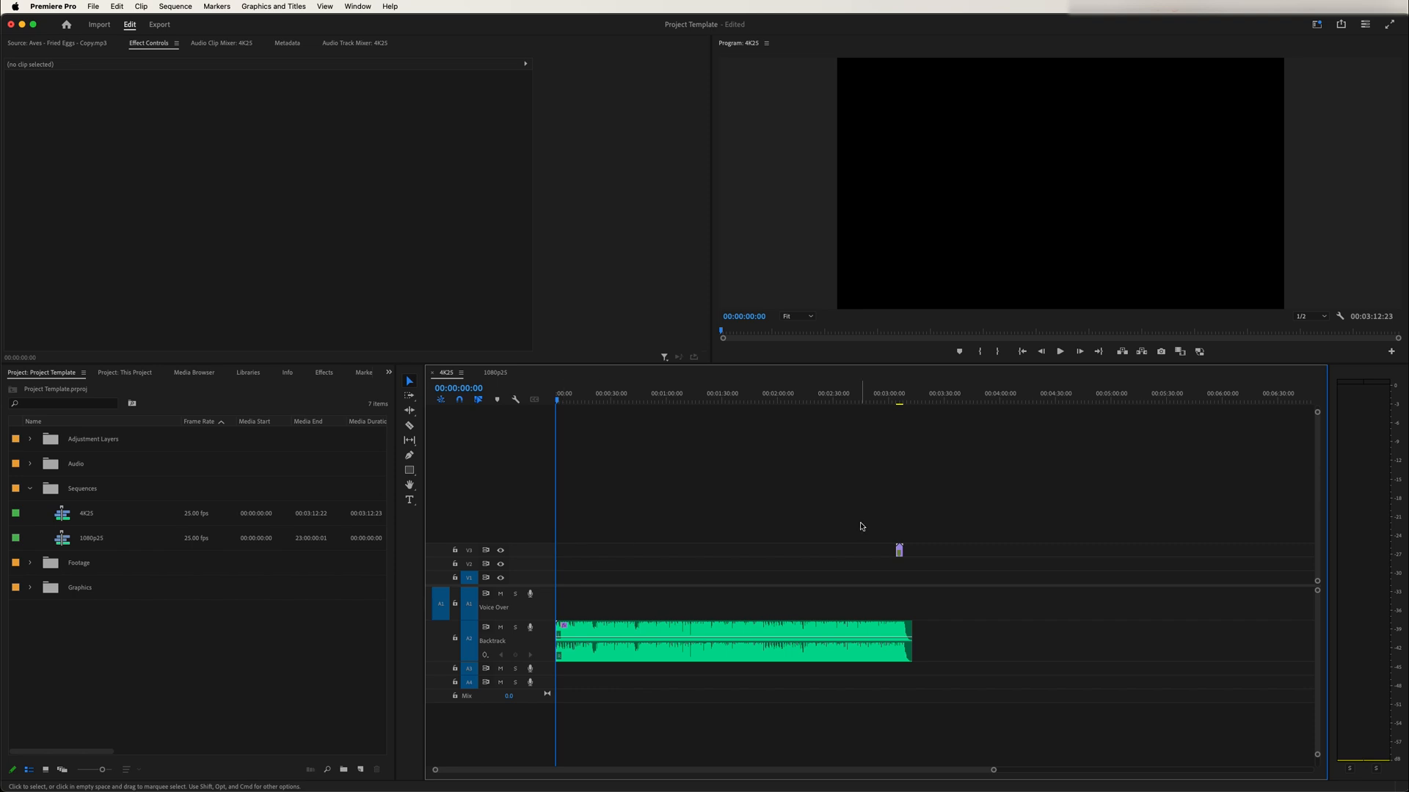
mouse_move(113, 4)
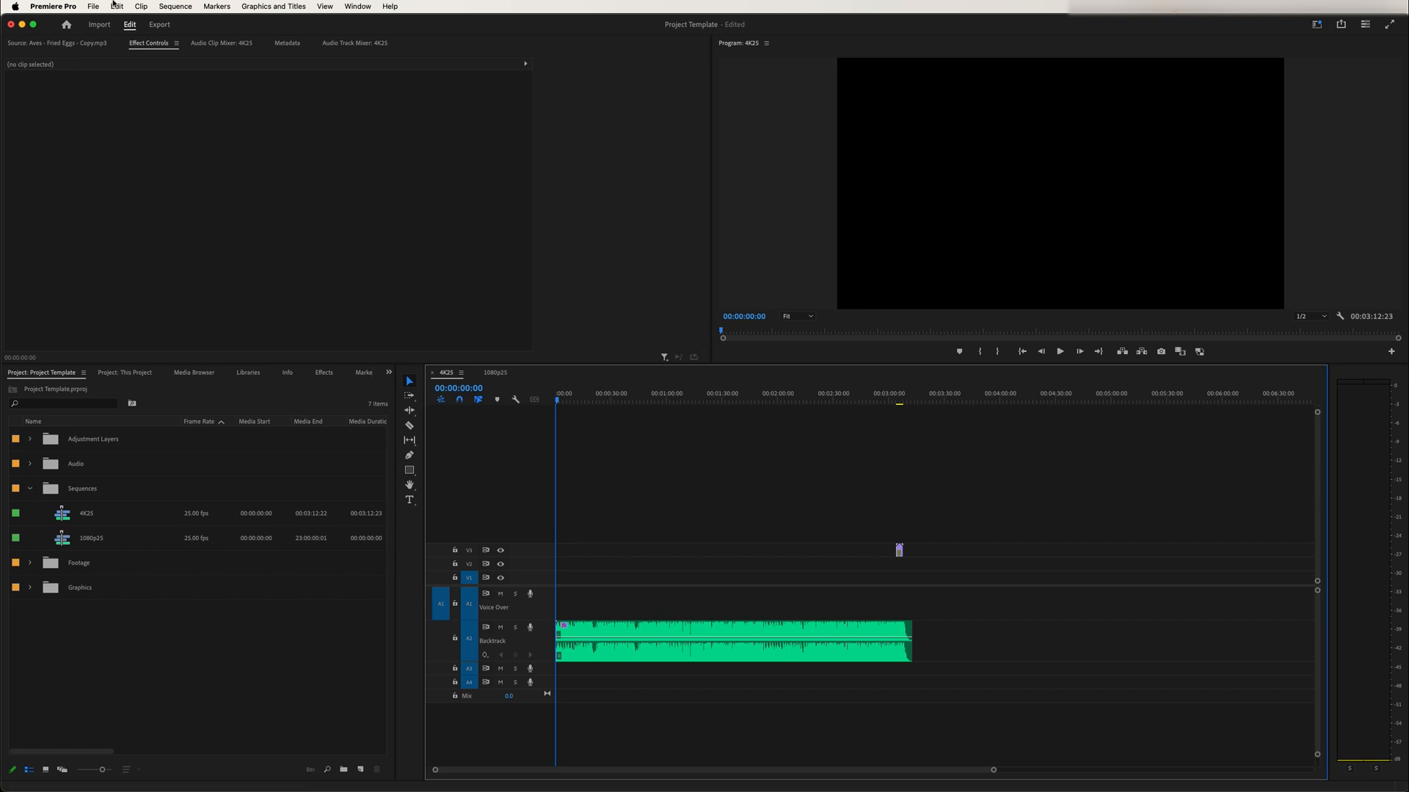
- Save the project as a template named 'My Video Template'
click(92, 7)
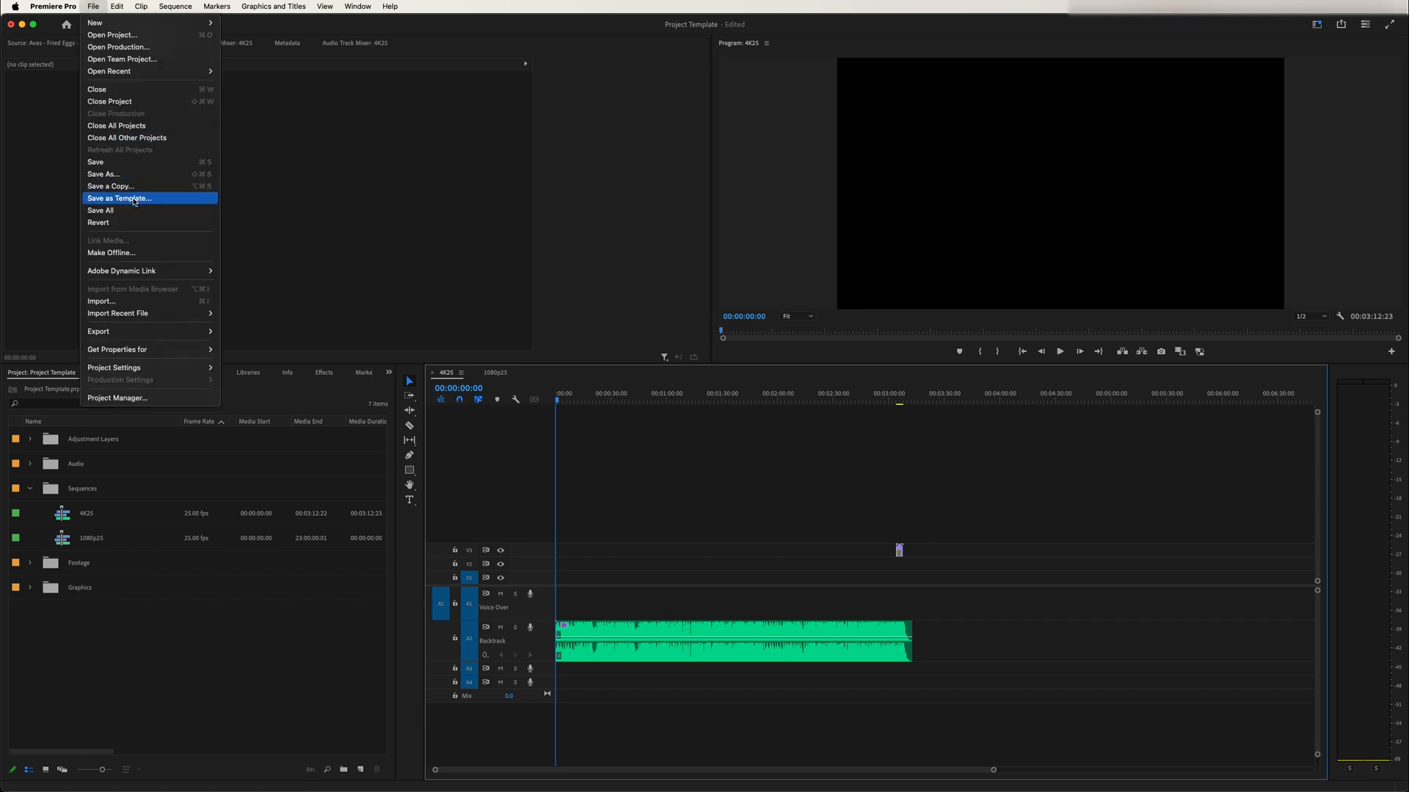
click(118, 199)
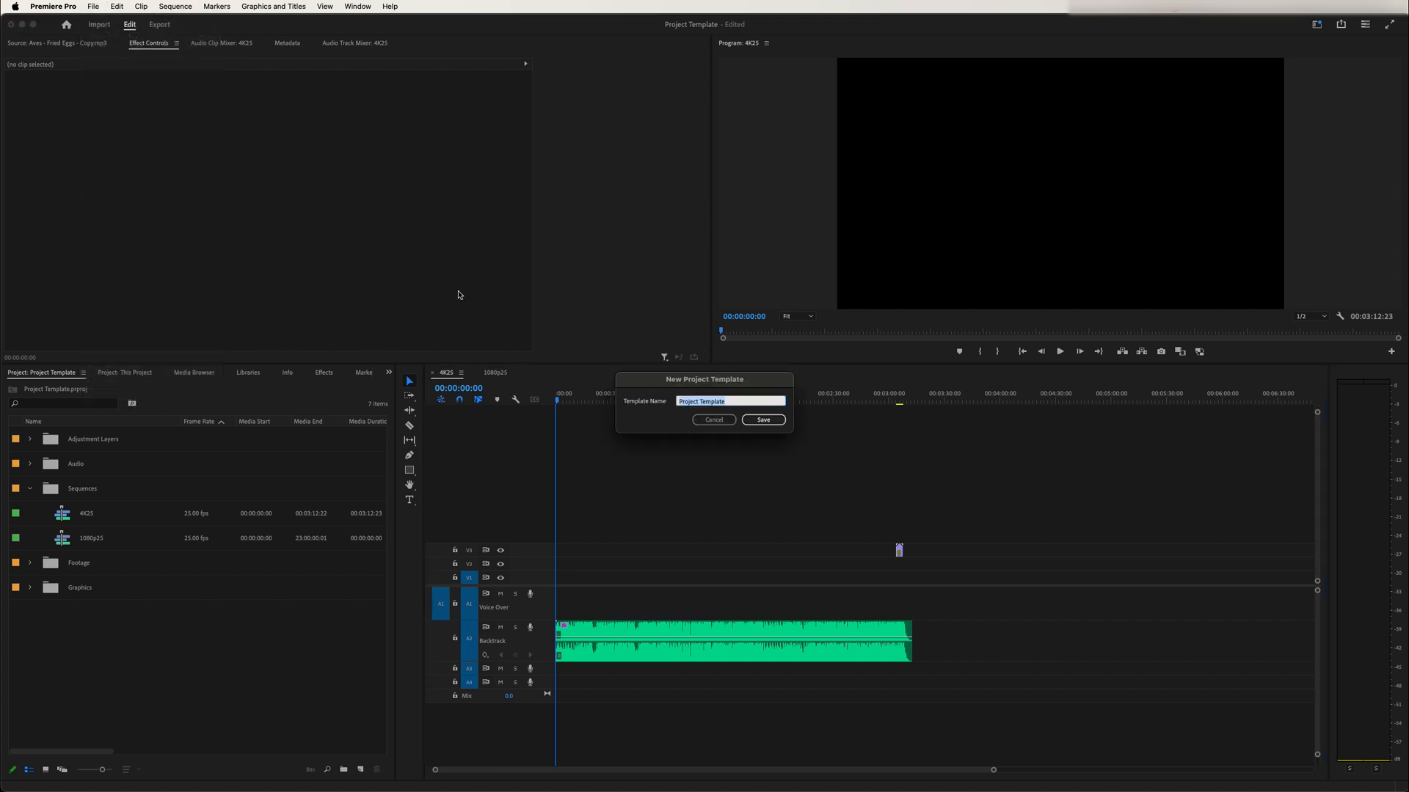
text(My)
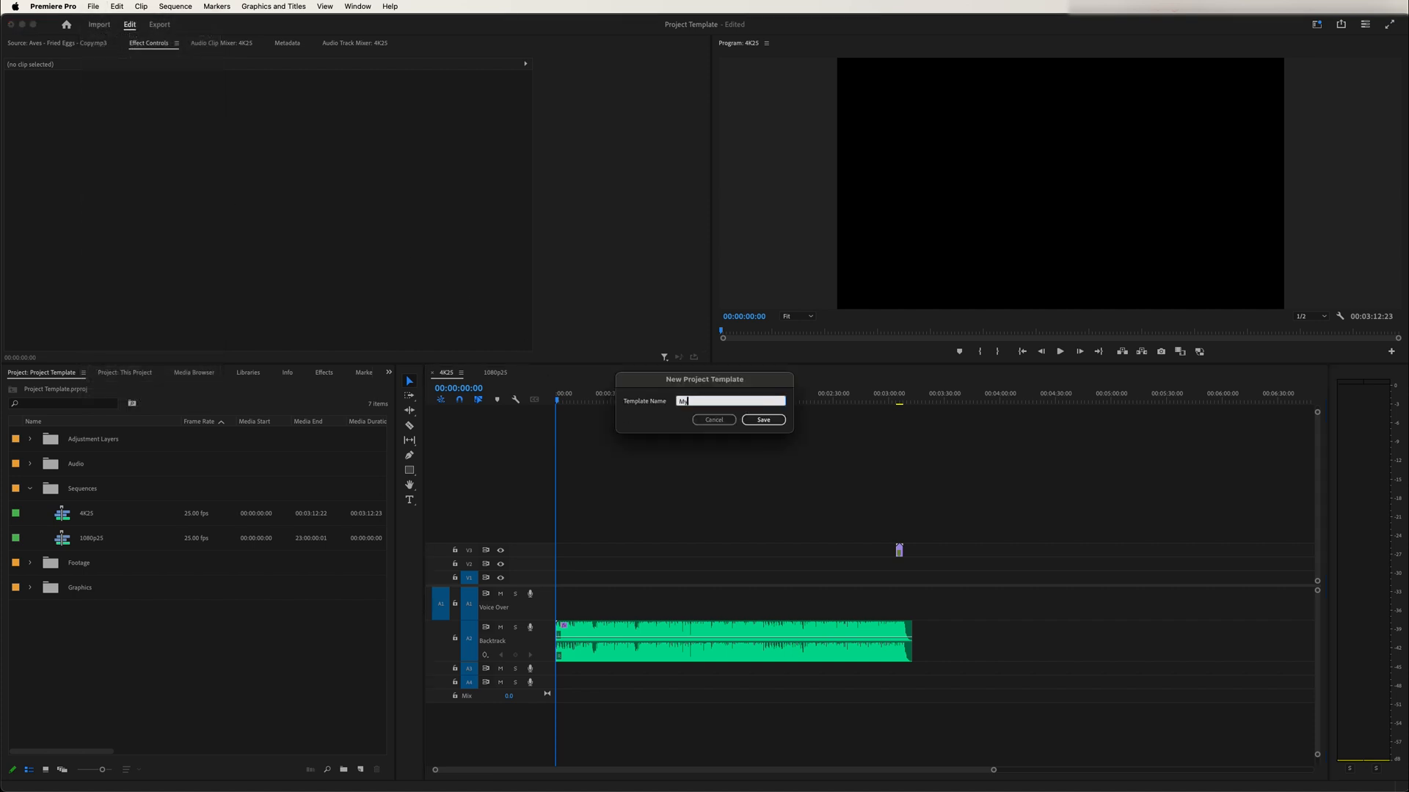
text(My Video Template)
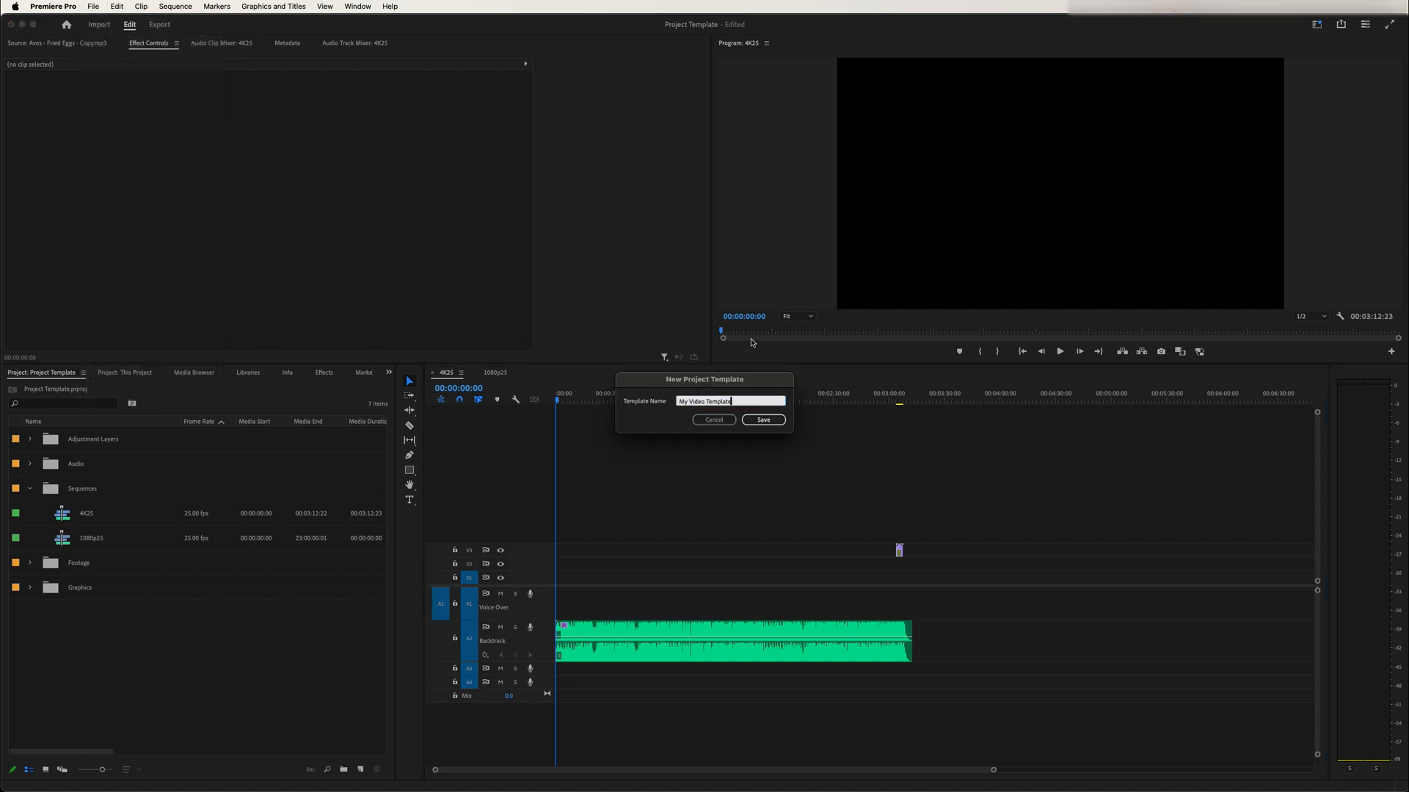
click(762, 420)
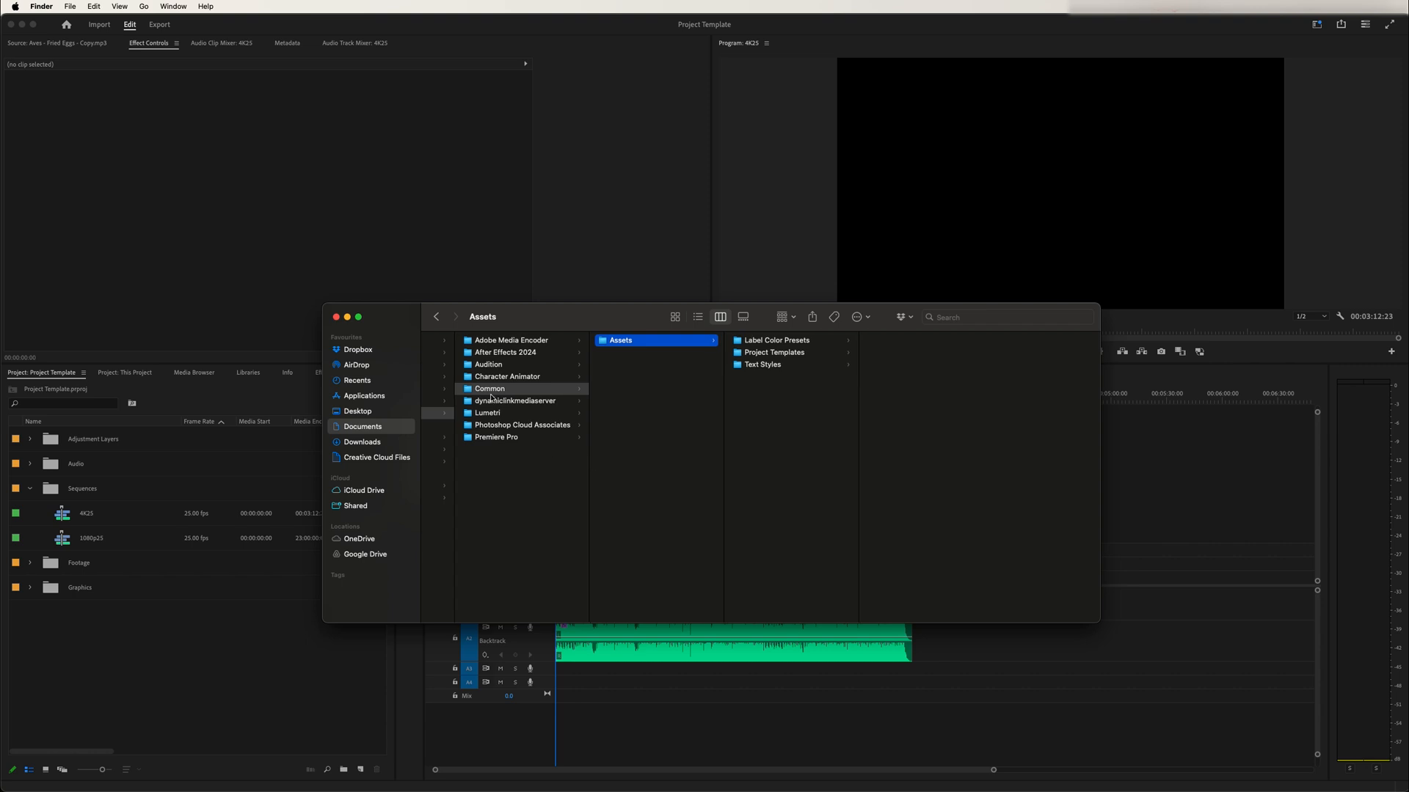
mouse_move(625, 353)
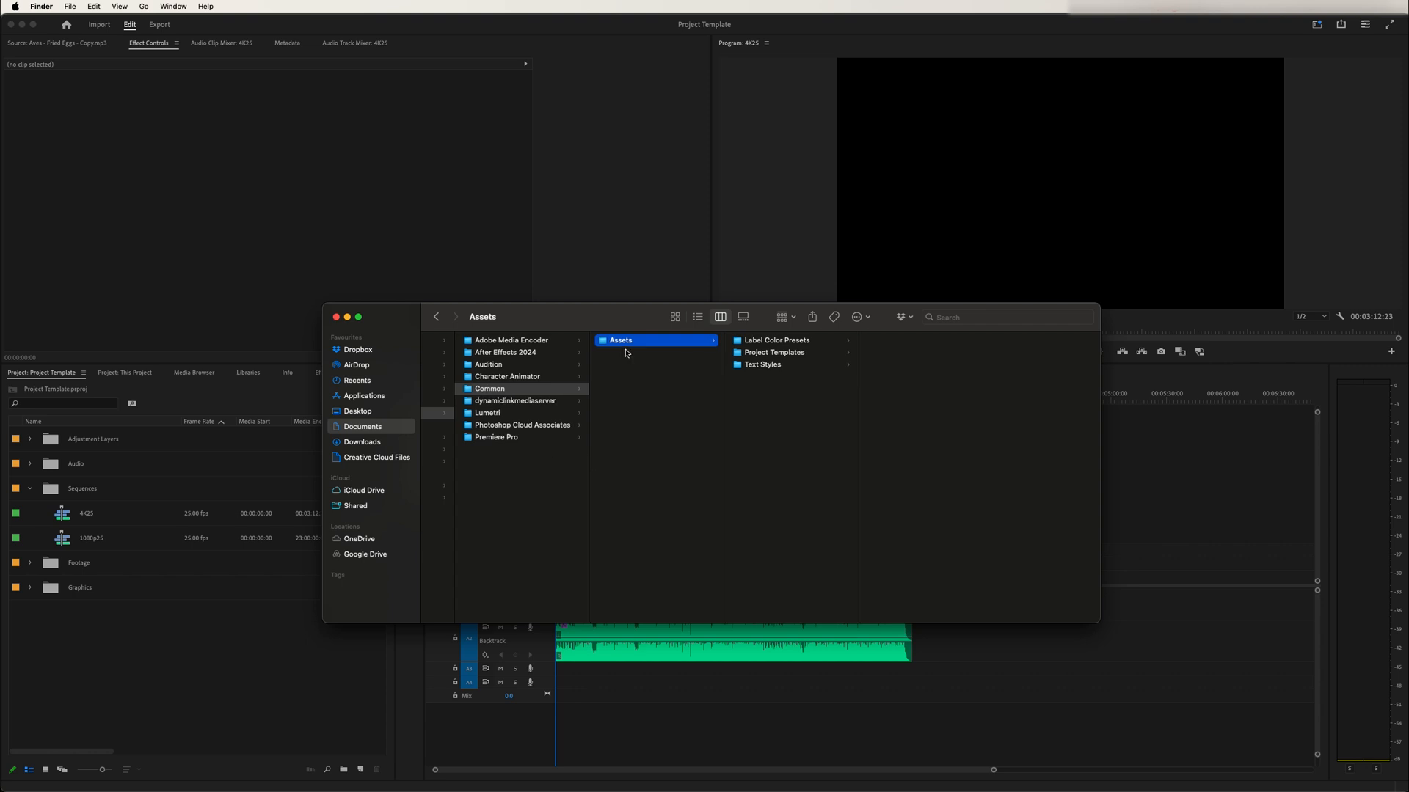
- Open the Project Templates folder and select My Video Template.prproj
click(774, 352)
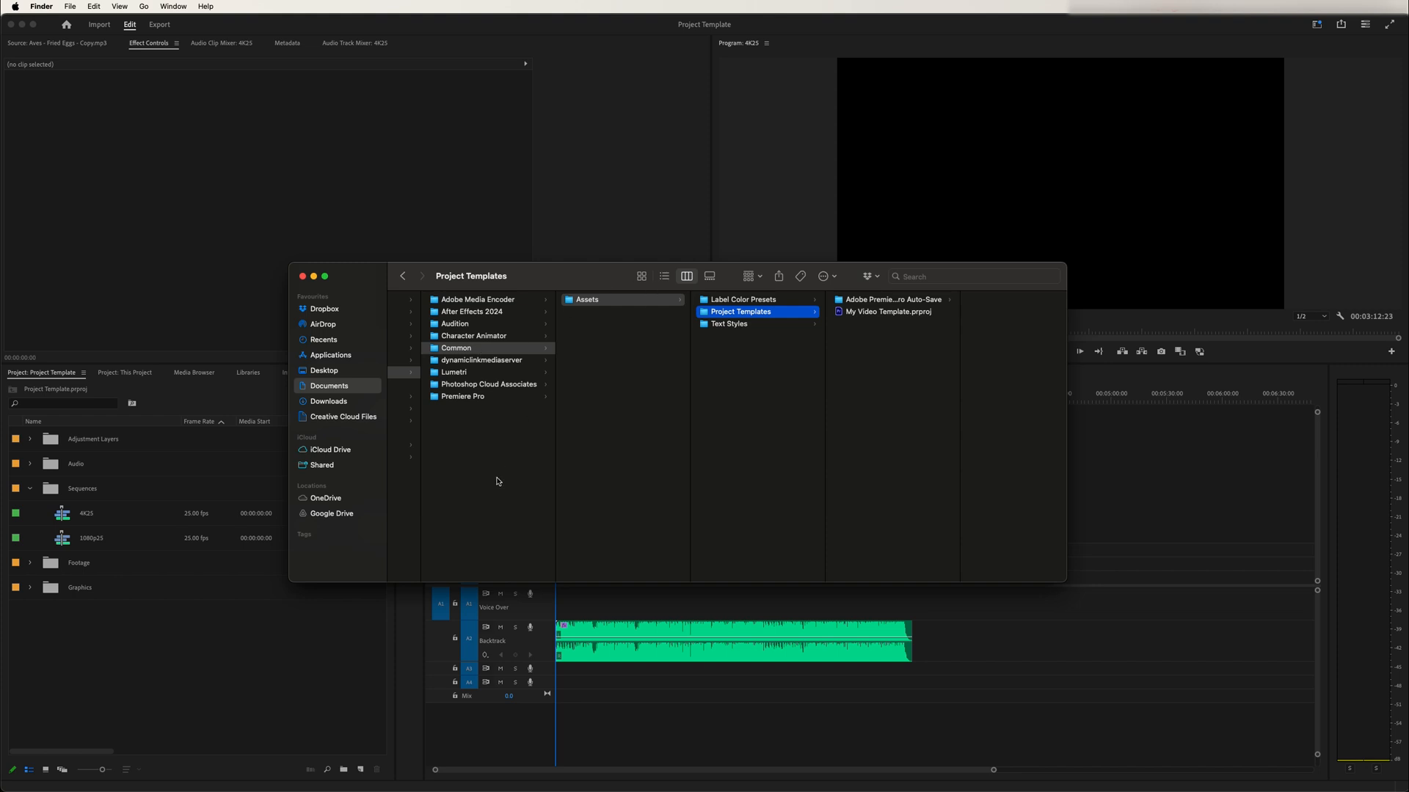
click(888, 312)
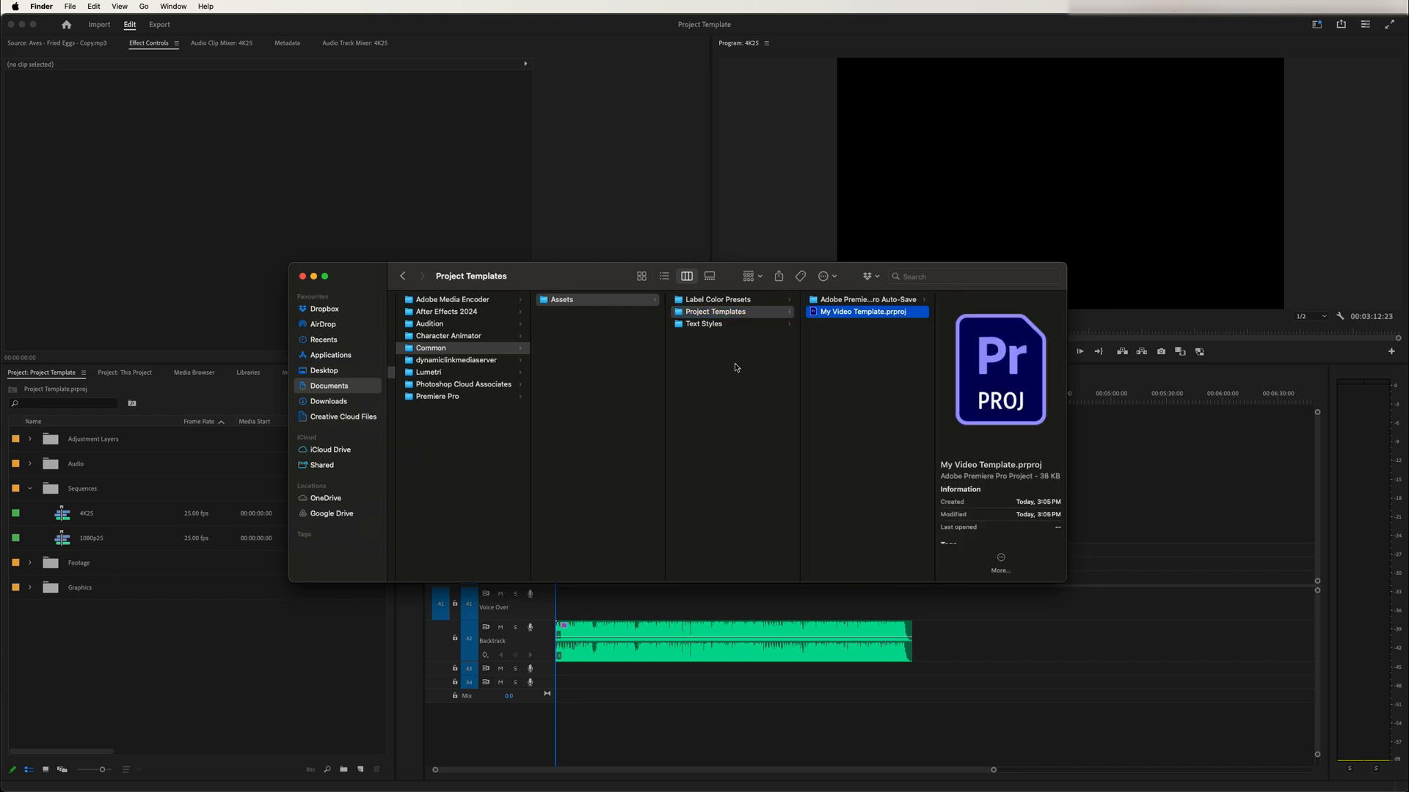
click(94, 7)
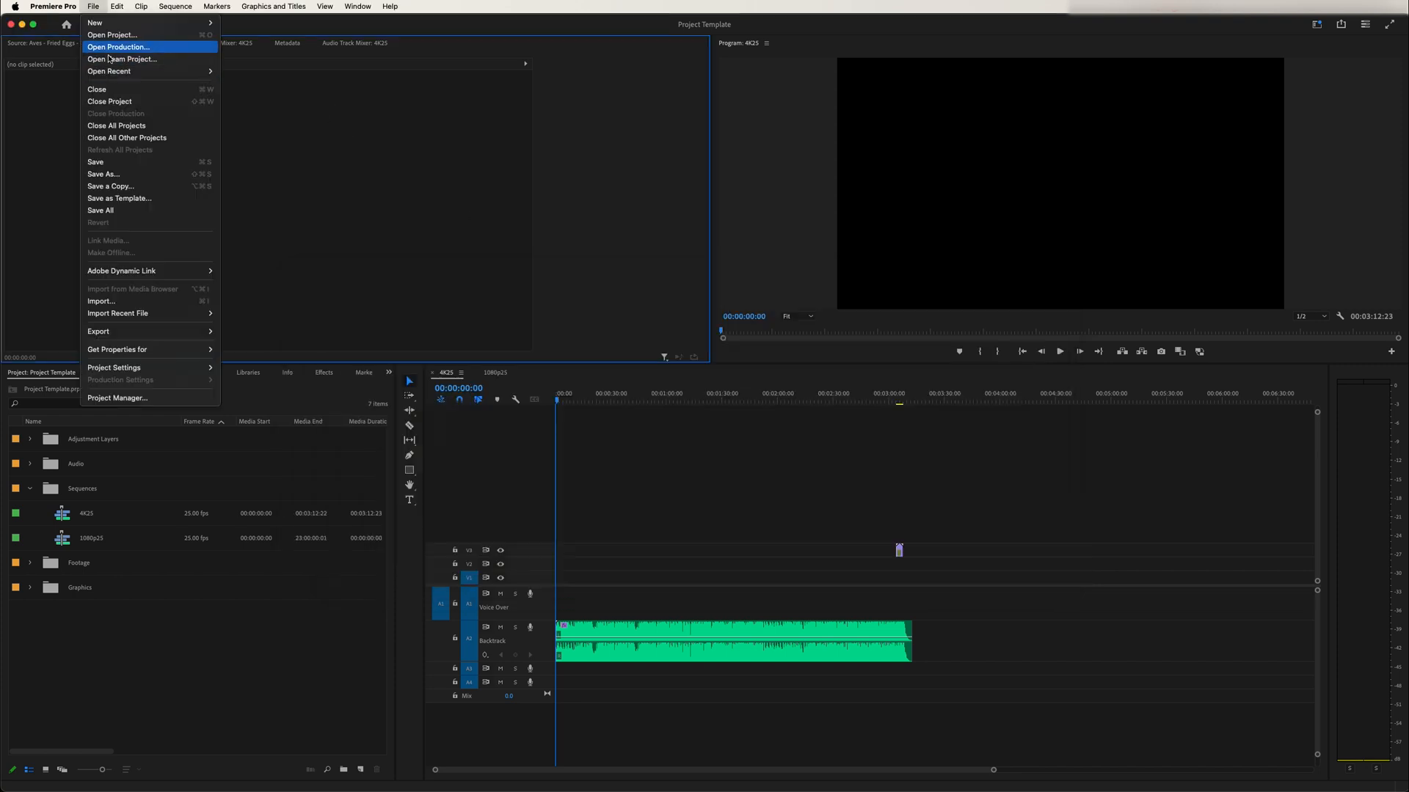
mouse_move(115, 101)
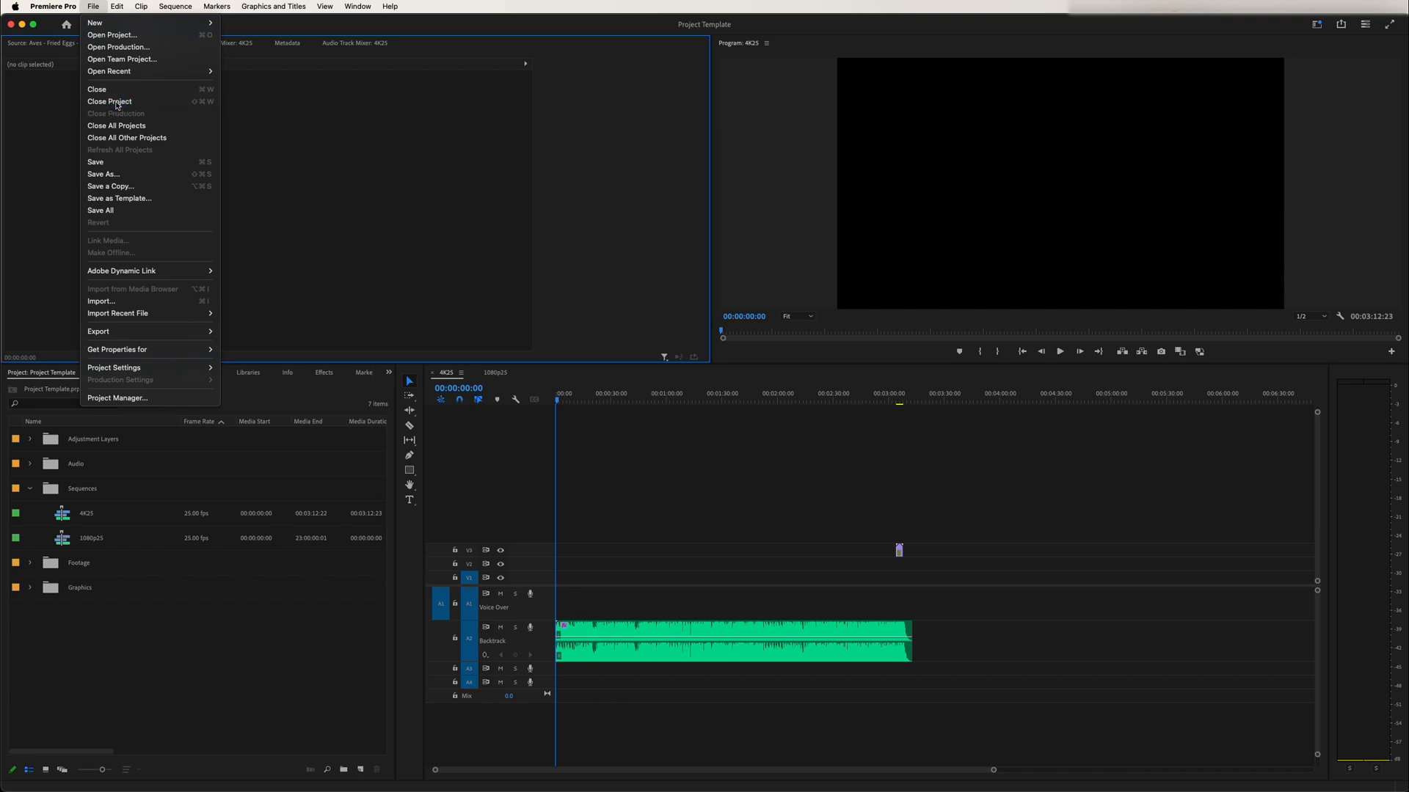
- Close the current project, open My Video Template.prproj to check it, then close it
click(110, 101)
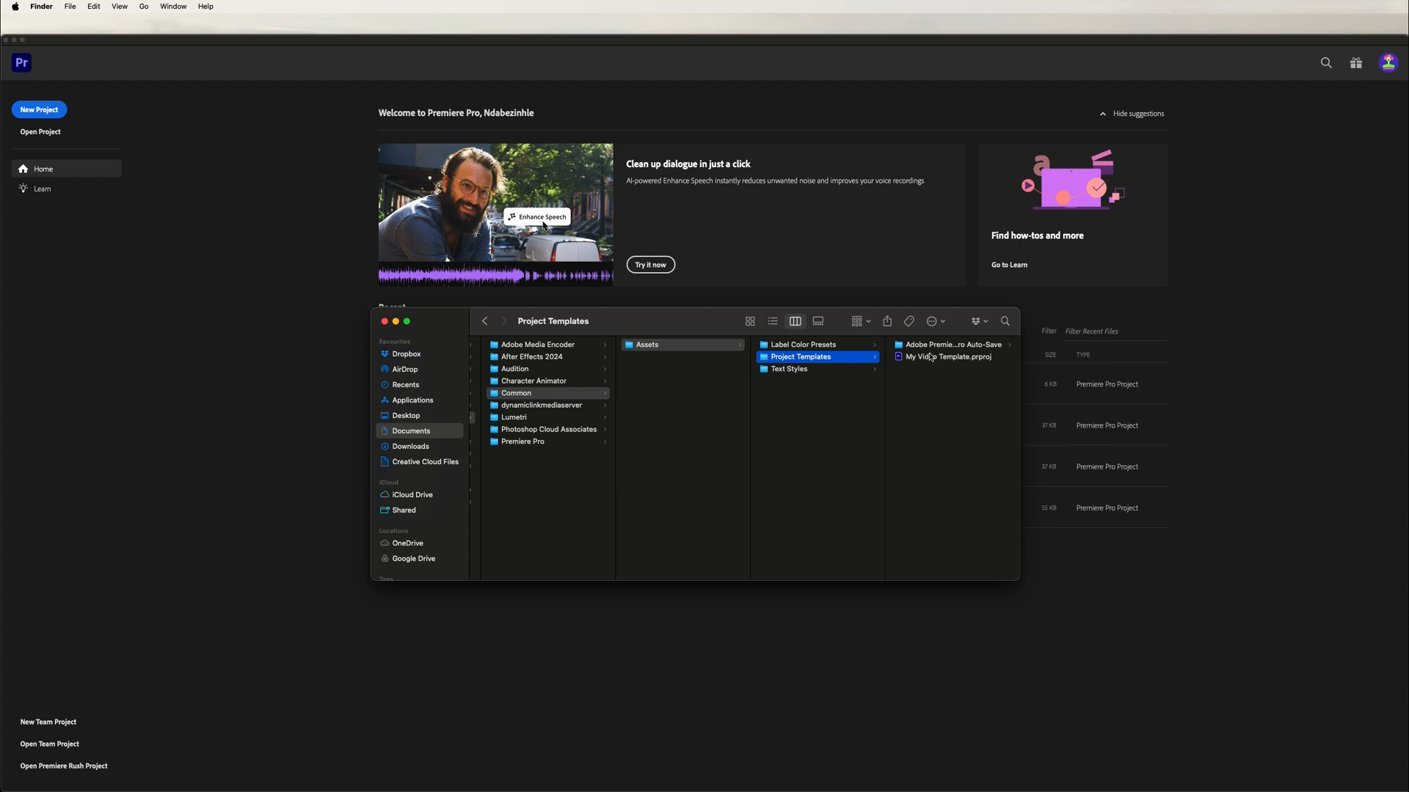
double_click(948, 356)
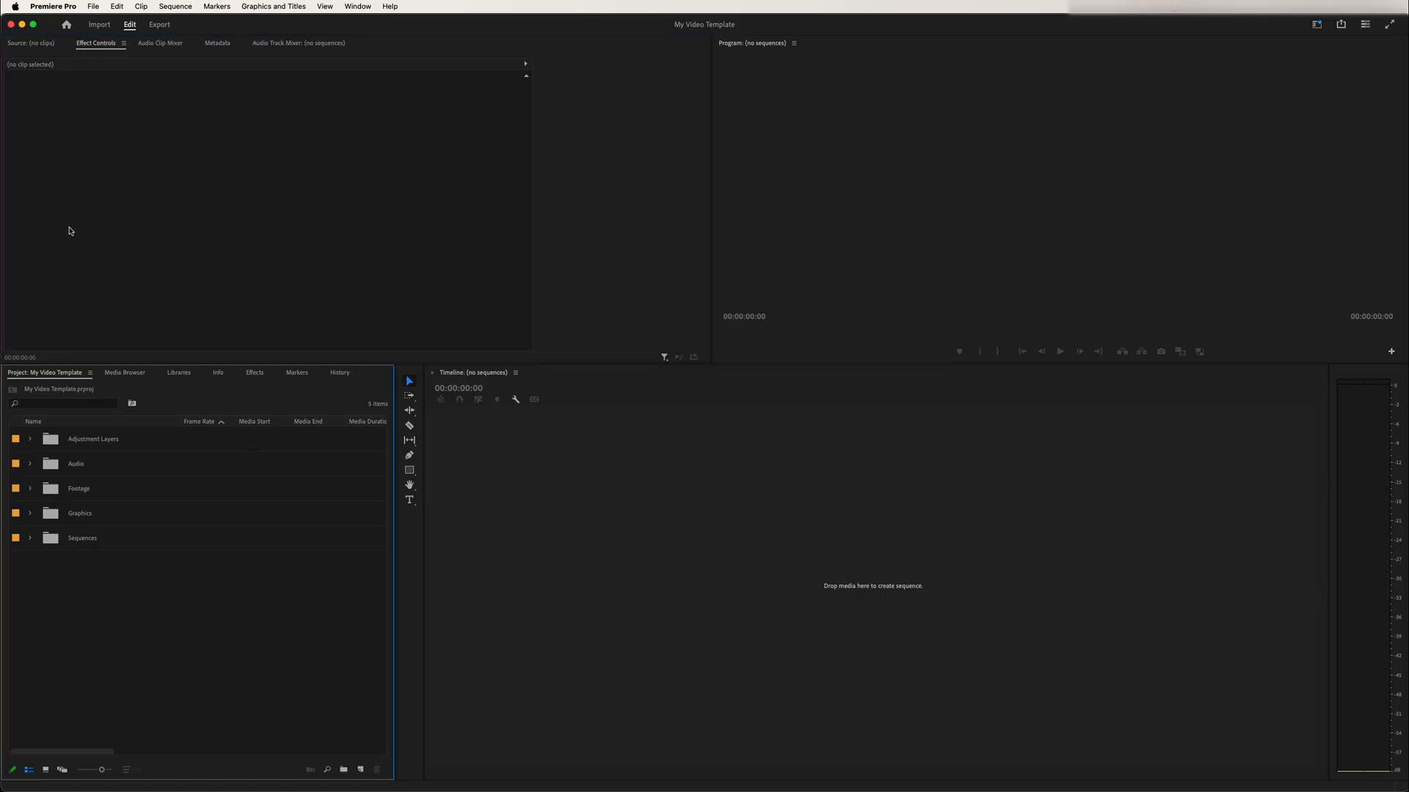
click(93, 6)
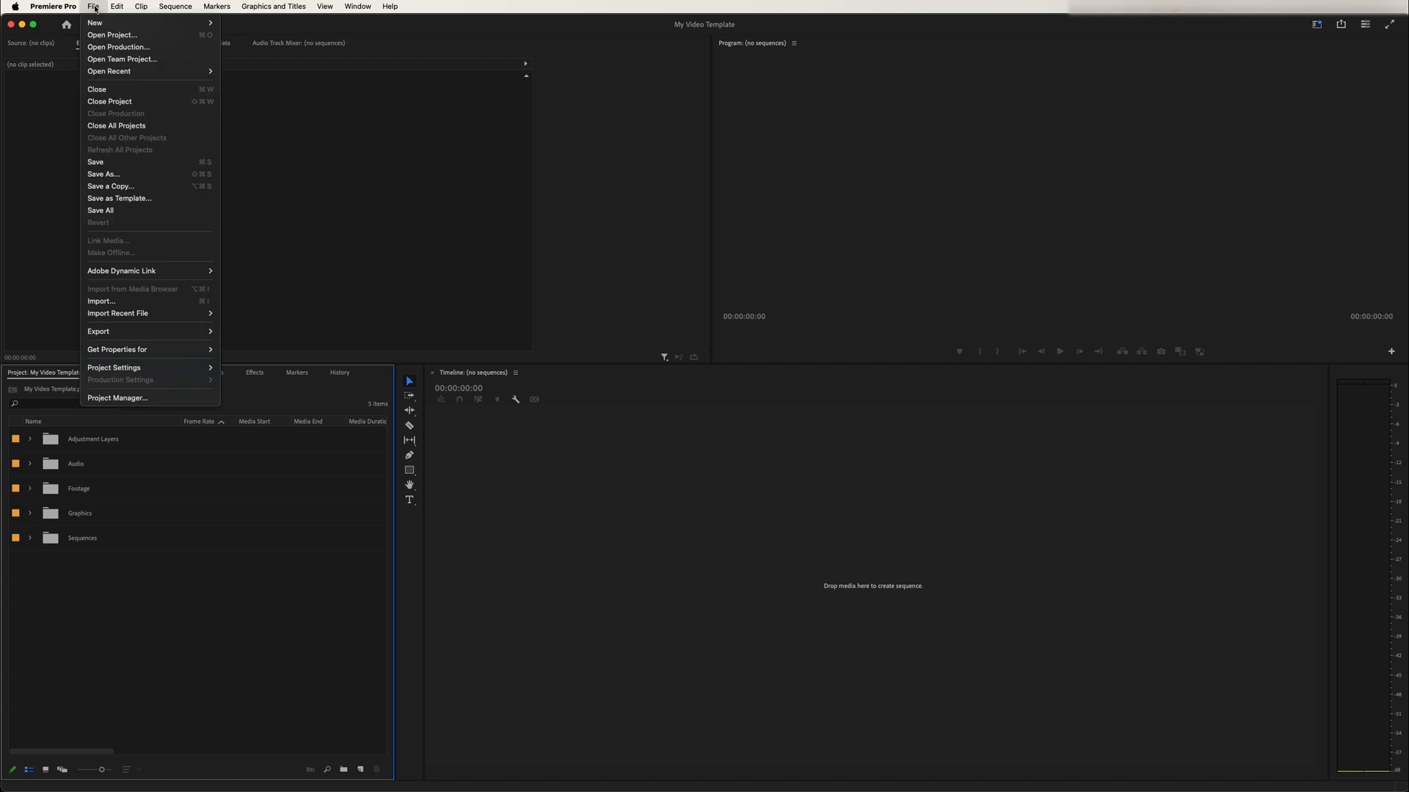
mouse_move(109, 101)
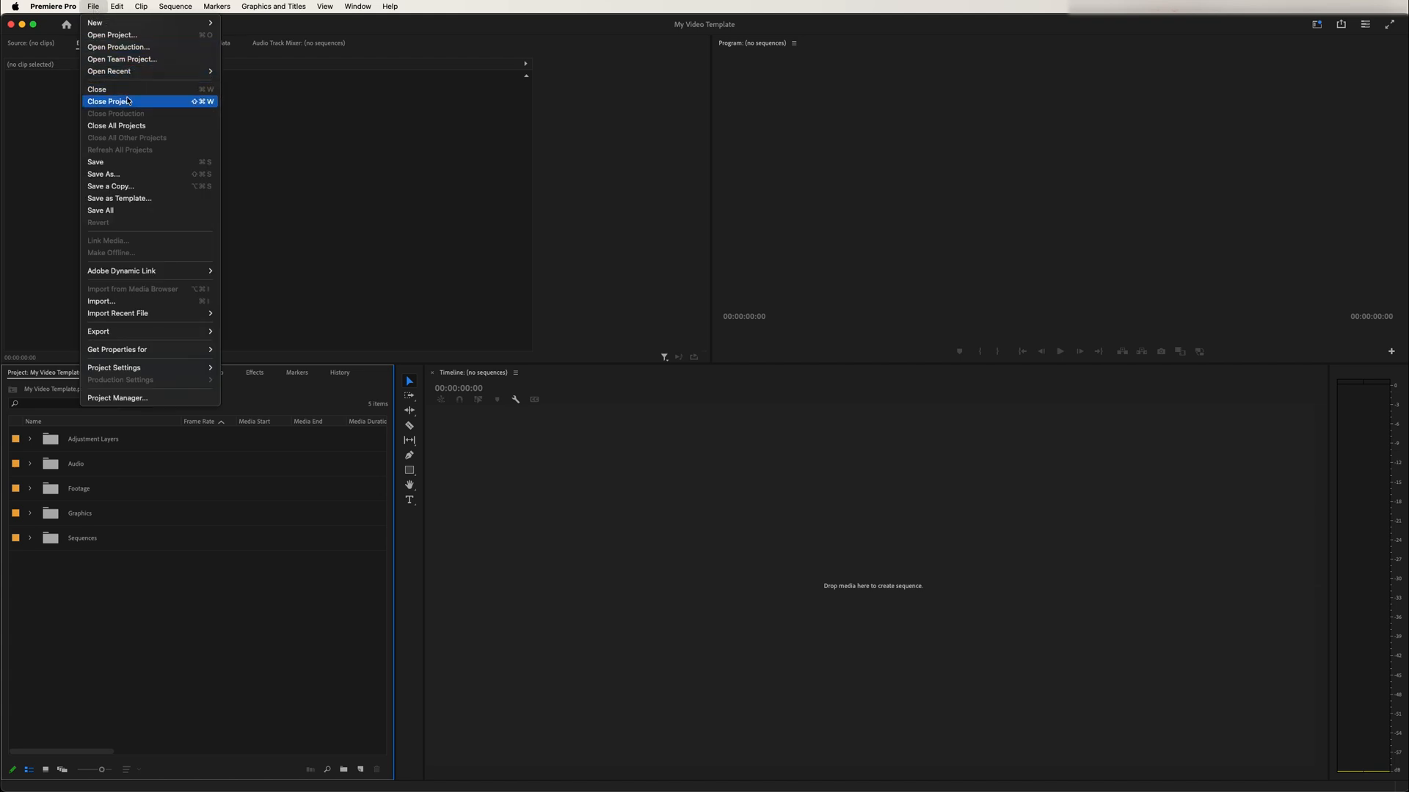
click(109, 101)
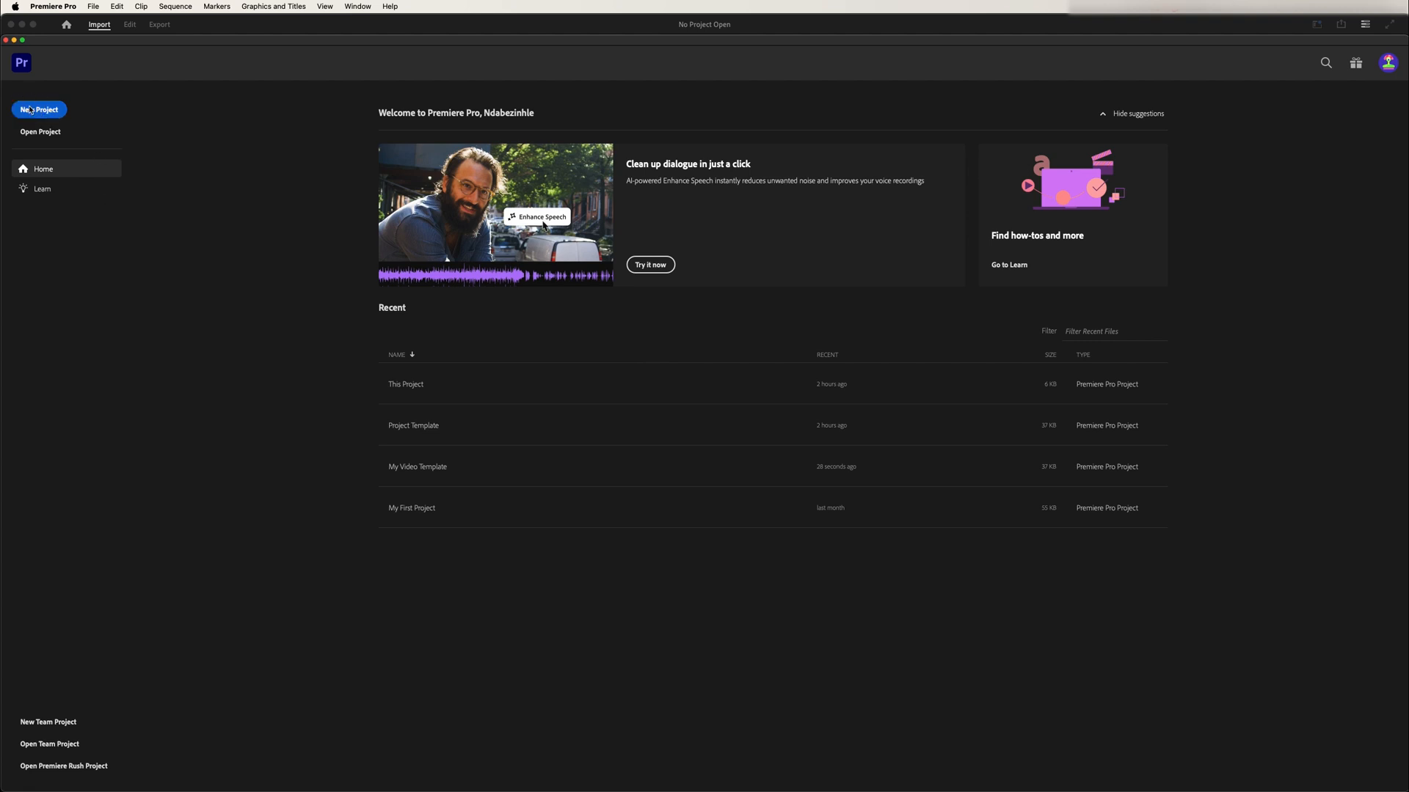
- Create a project named 'New Youtube Video' from the My Video Template template
click(38, 109)
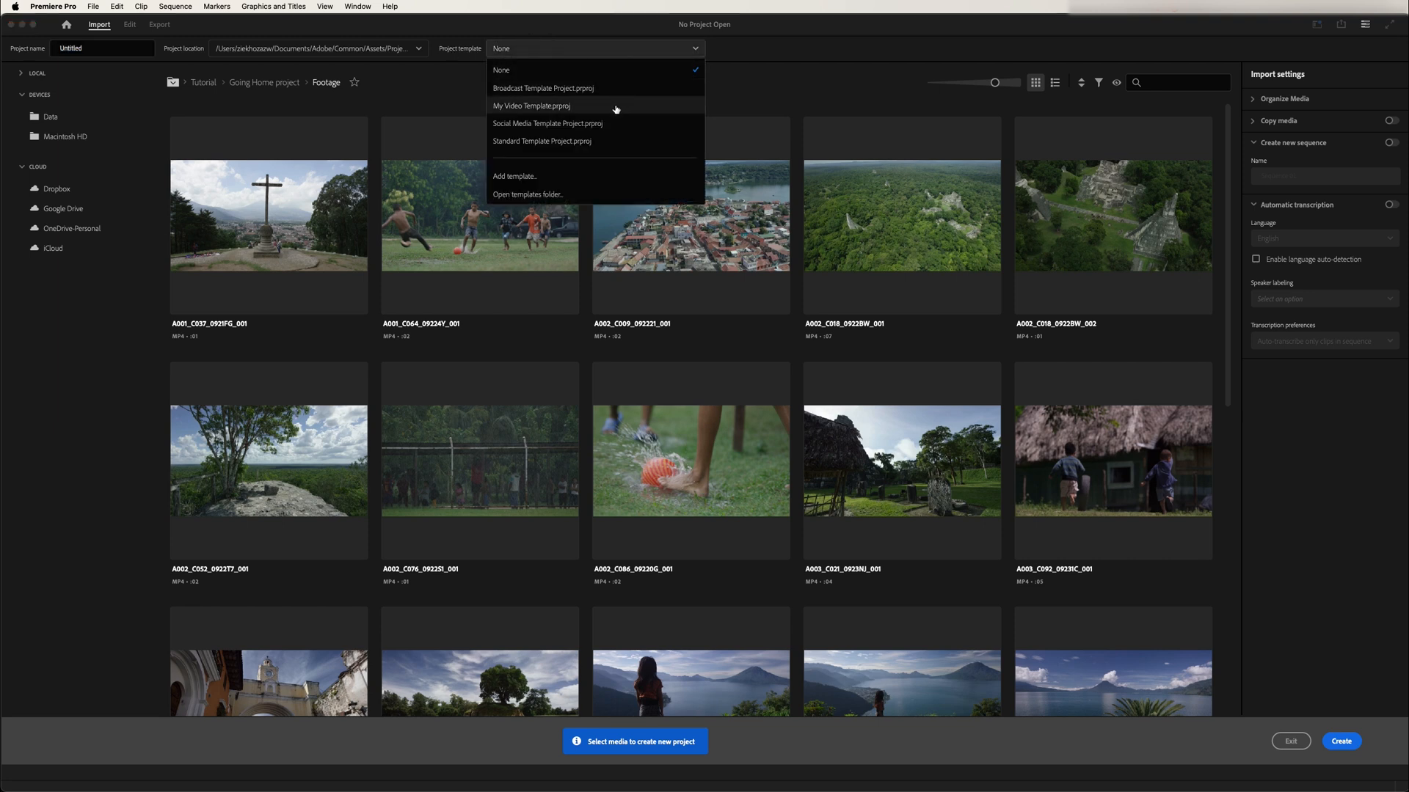
mouse_move(592, 143)
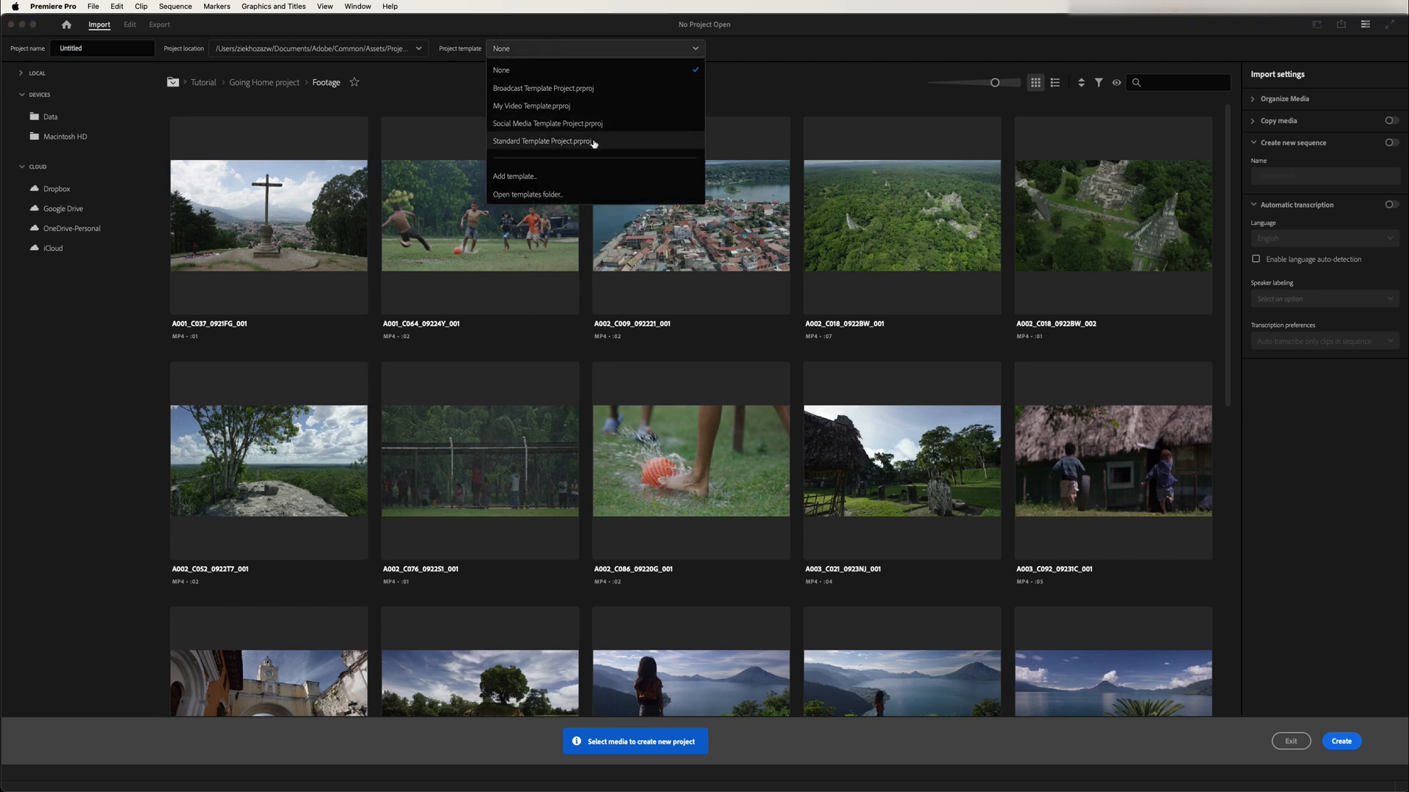
mouse_move(561, 107)
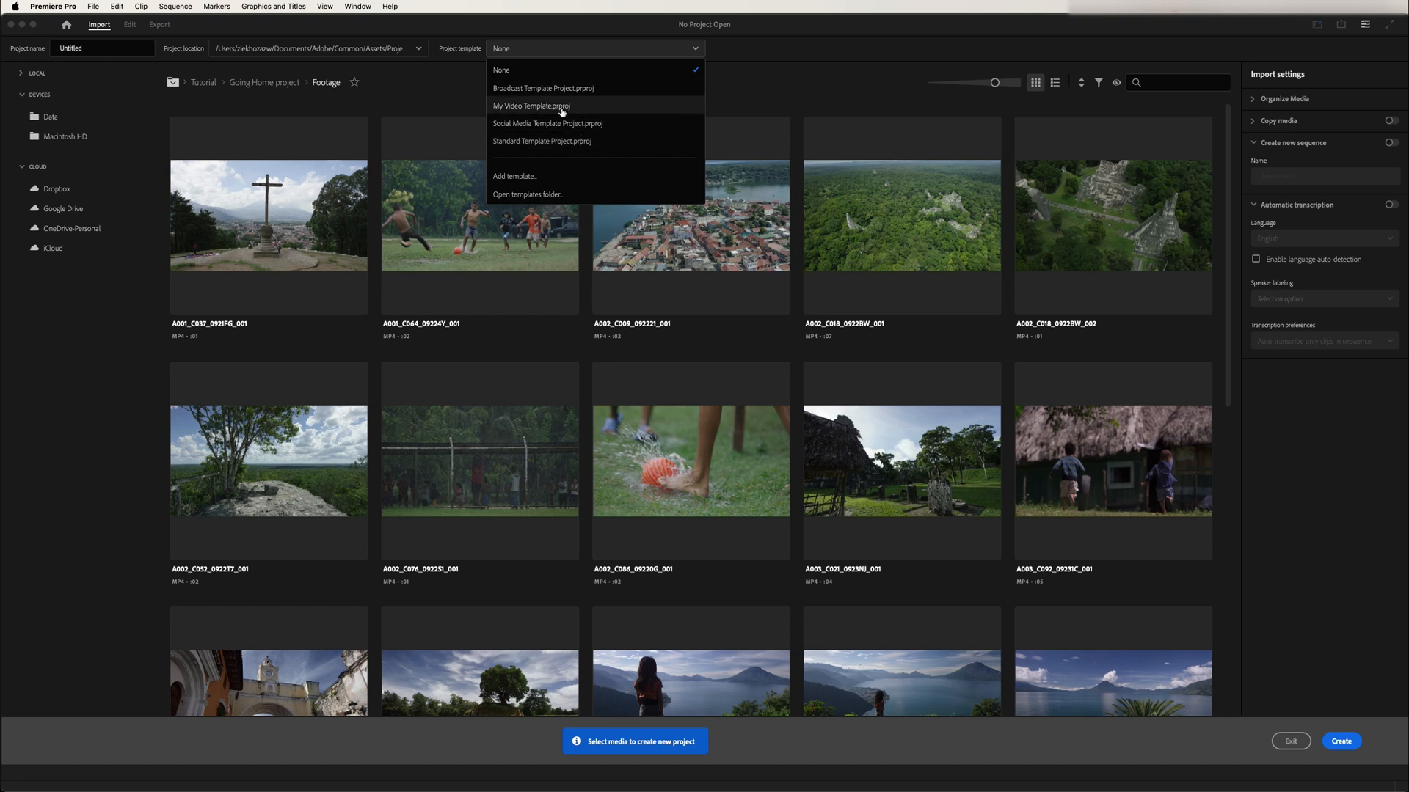
mouse_move(562, 111)
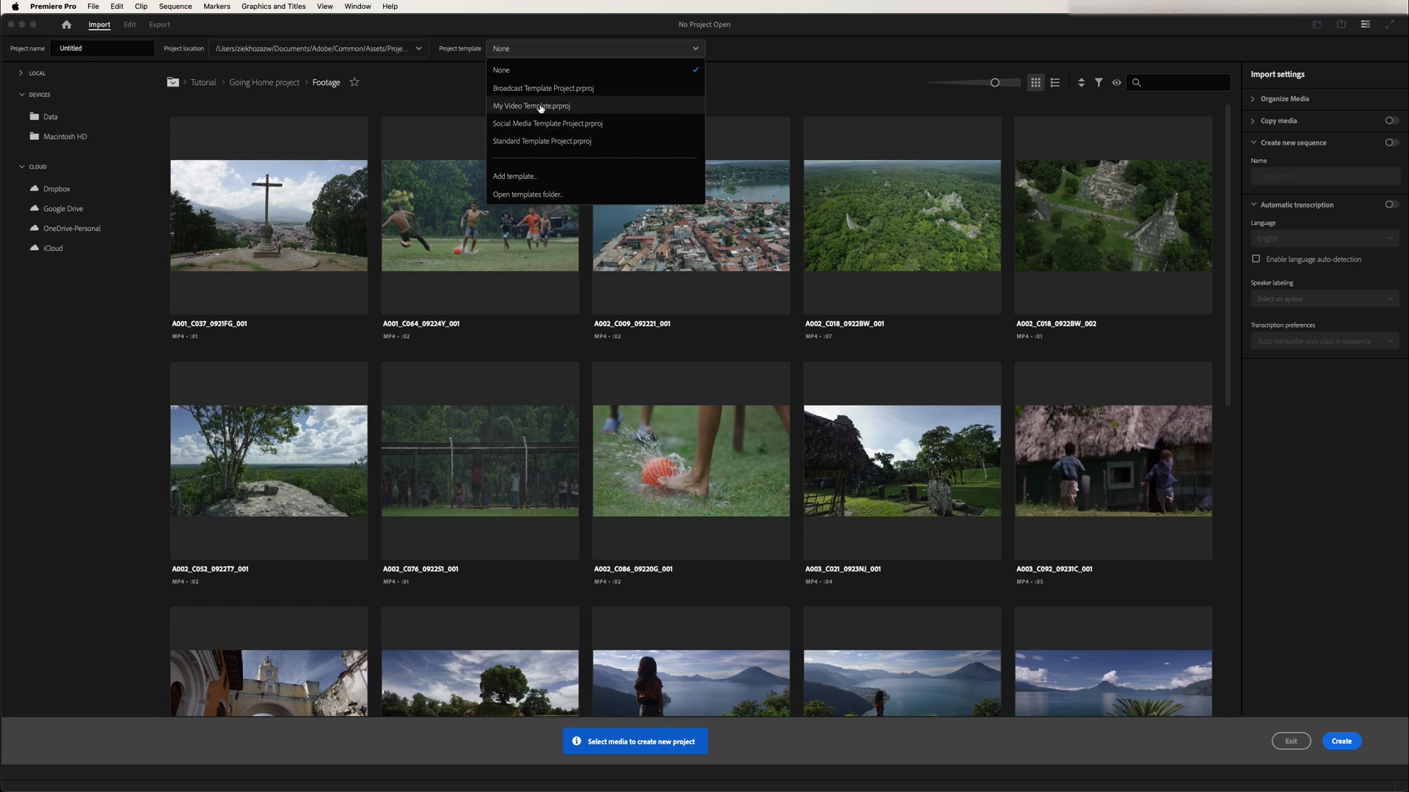
click(532, 106)
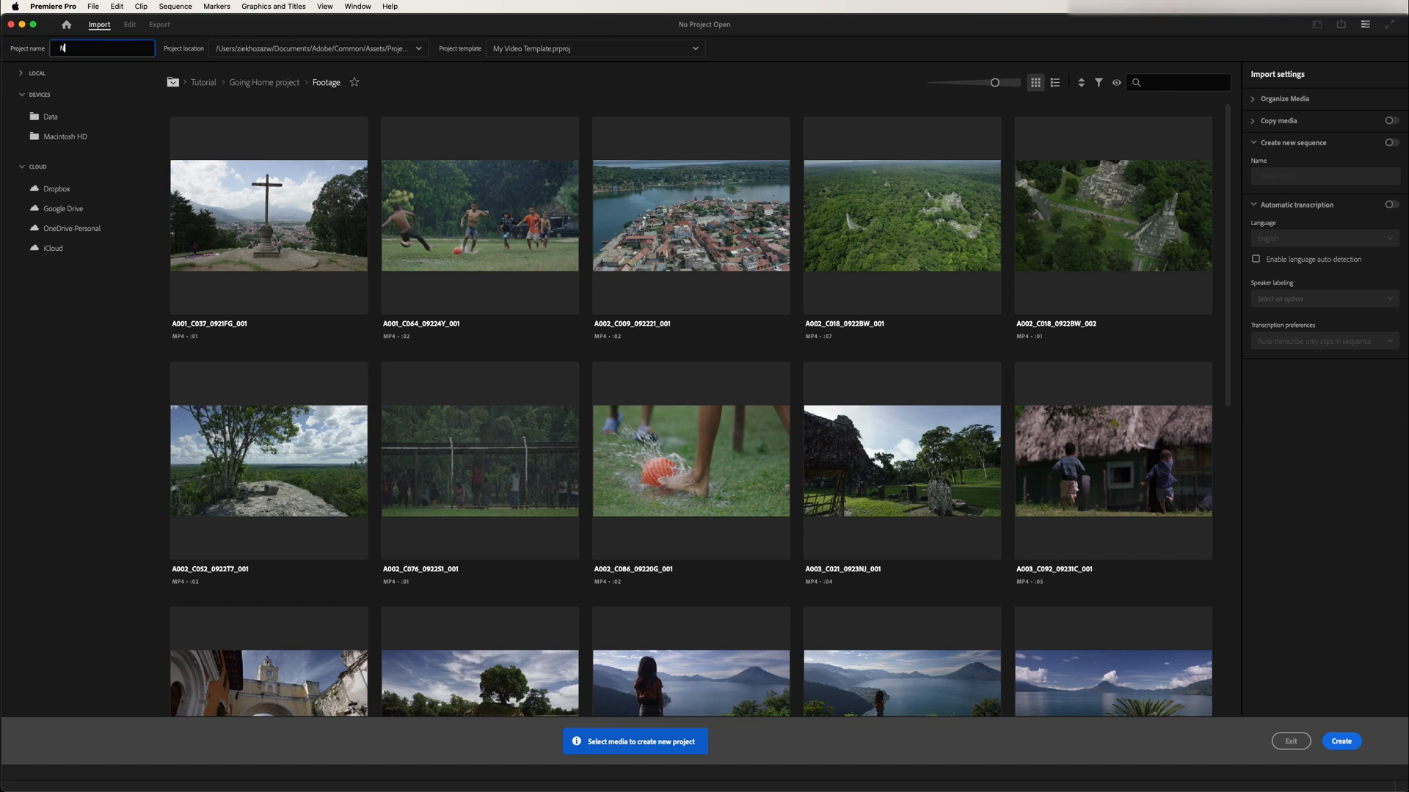
text(New Youtube Video)
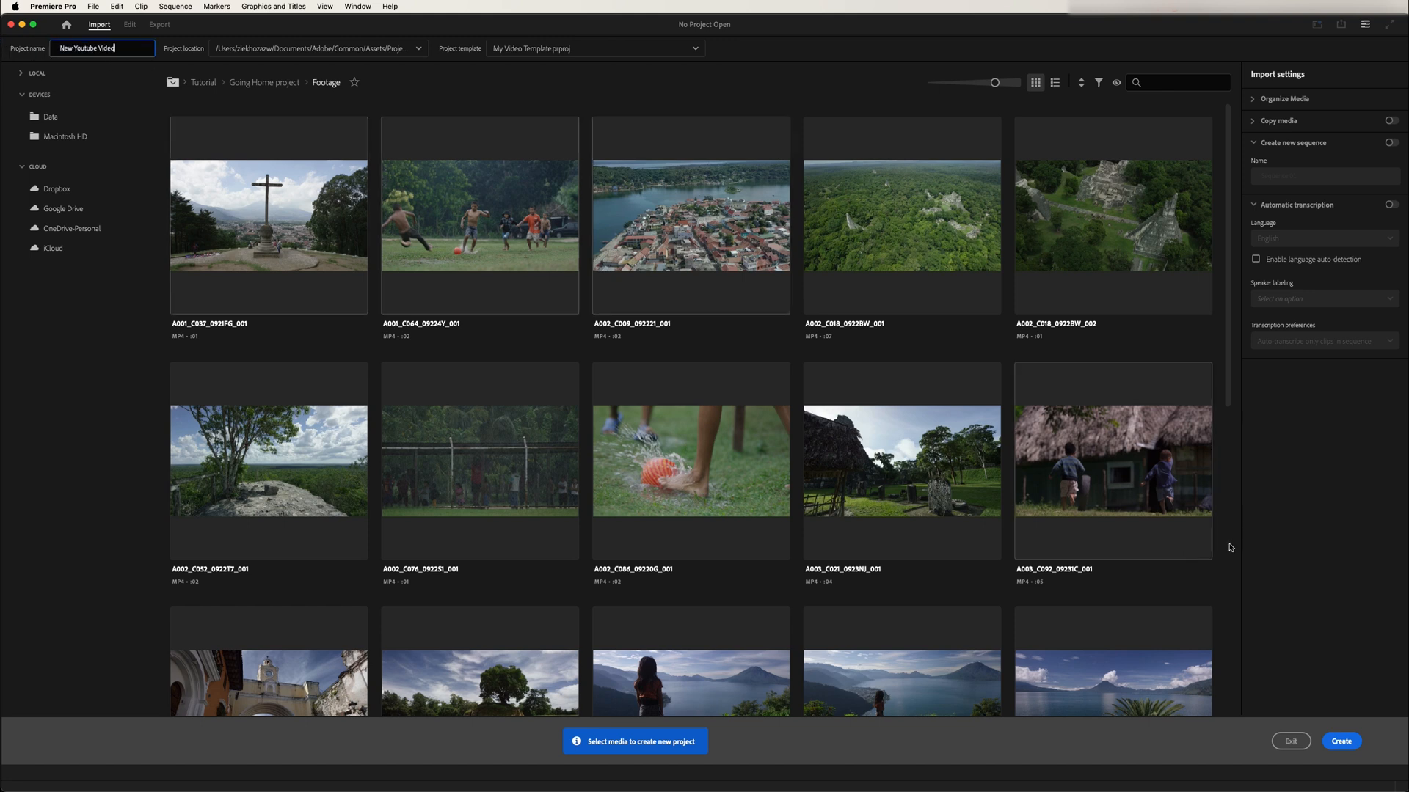
click(1339, 741)
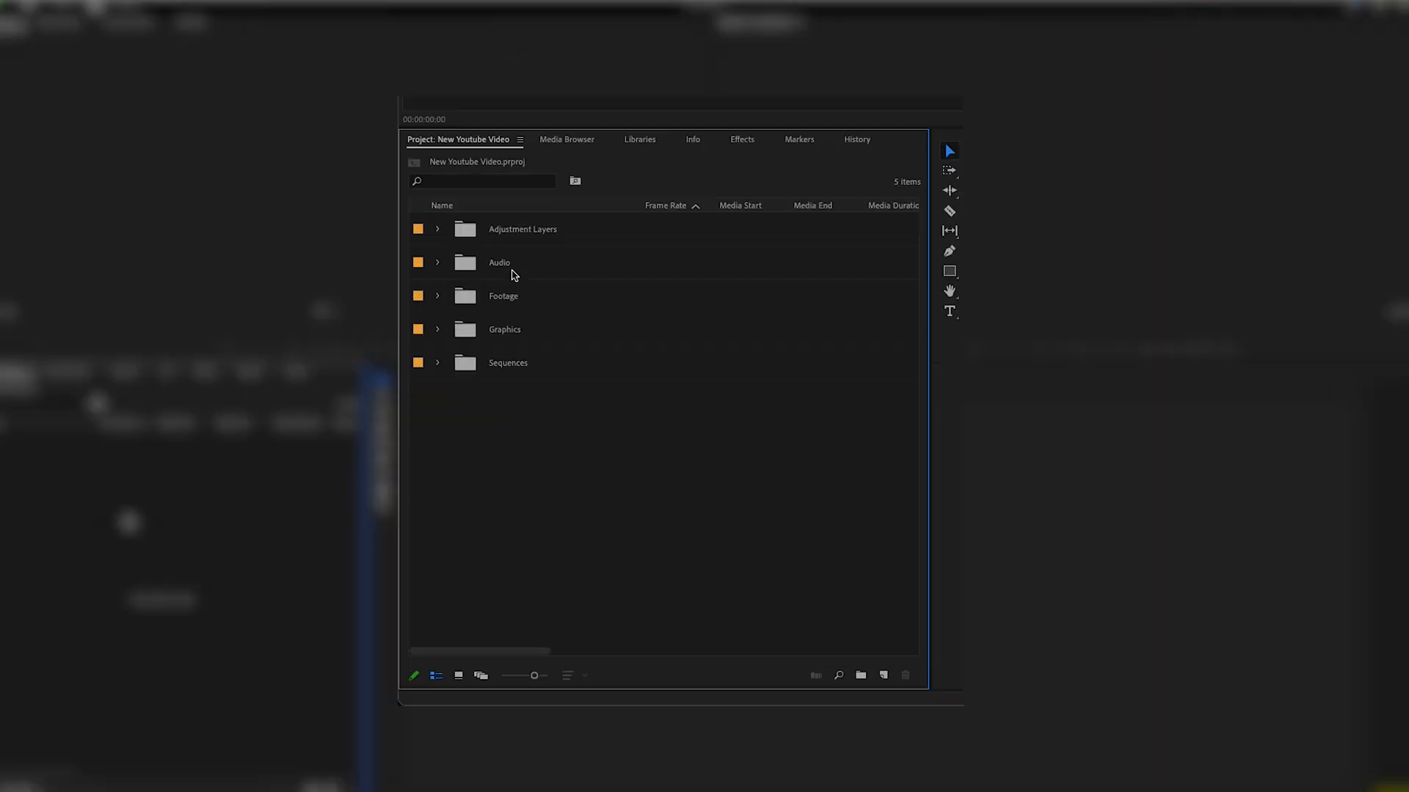
mouse_move(505, 251)
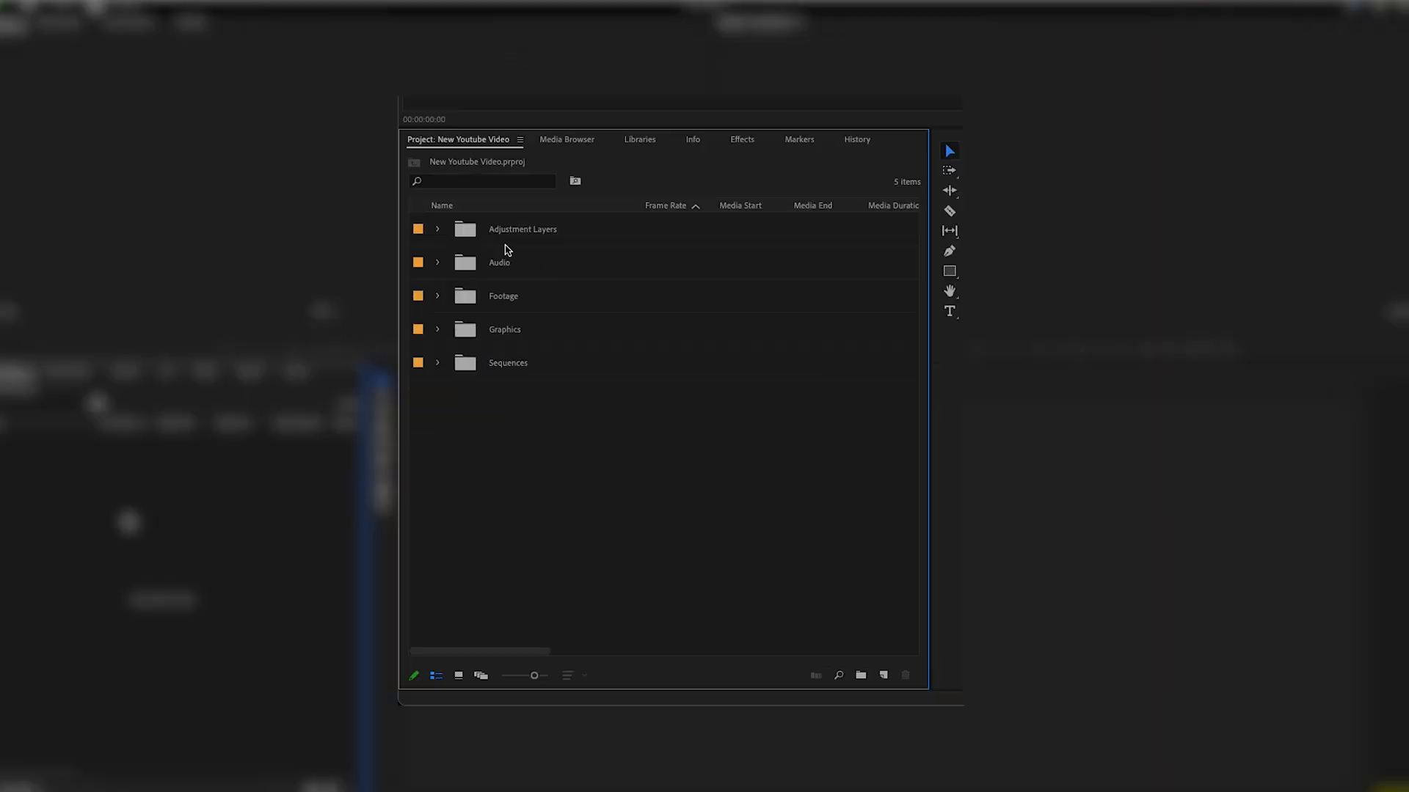
mouse_move(521, 229)
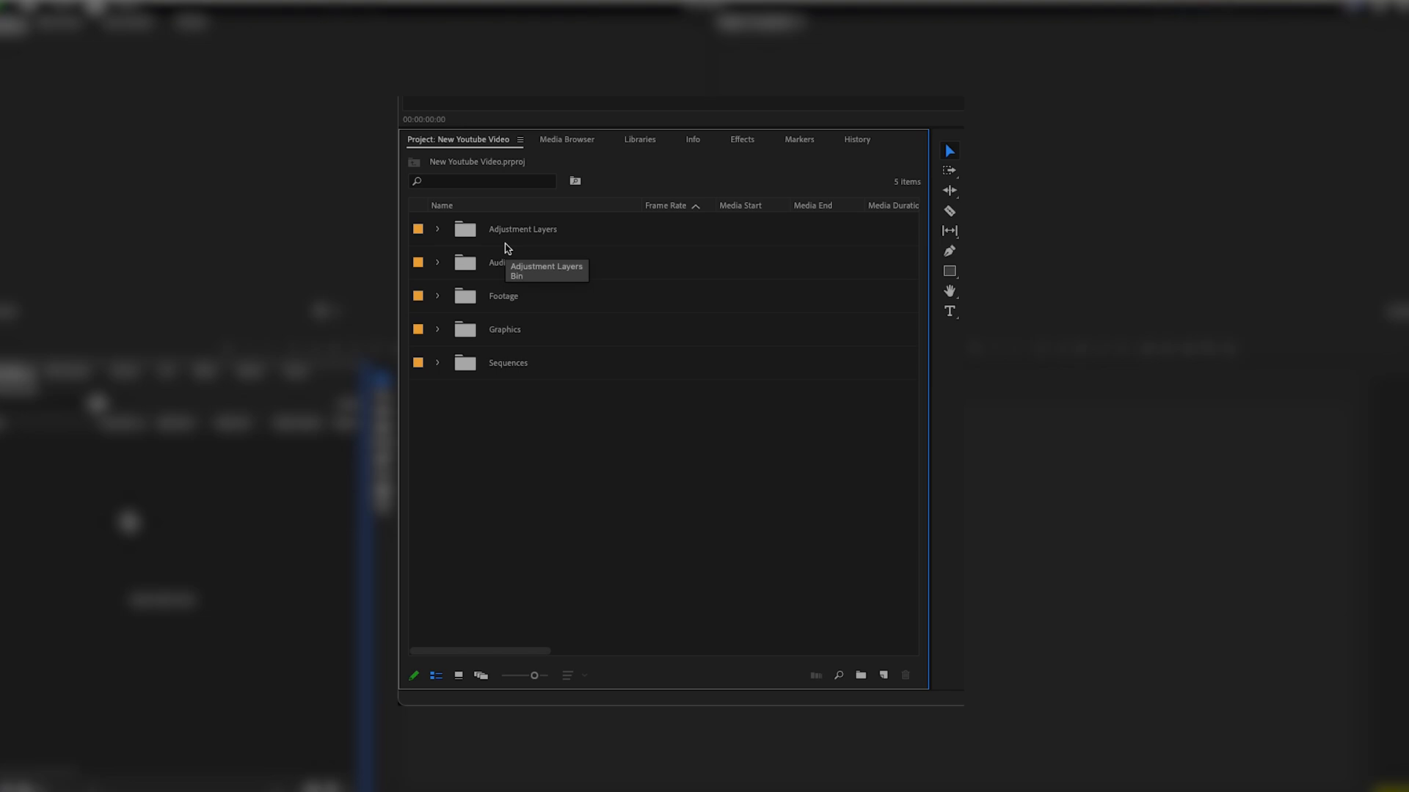
mouse_move(492, 279)
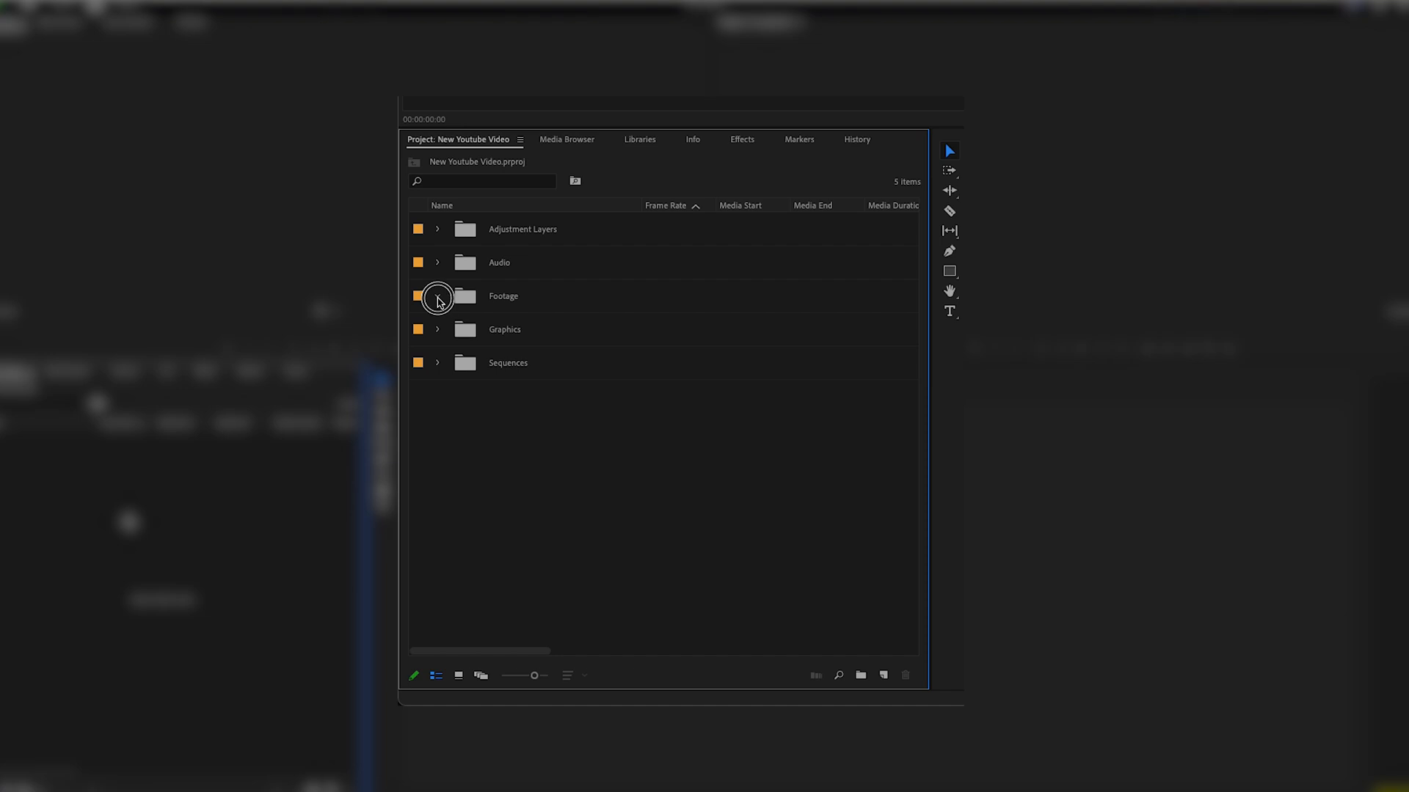
- Inspect the Footage and Audio bins, confirming BackTracks and SFX Library, then fold them
click(437, 296)
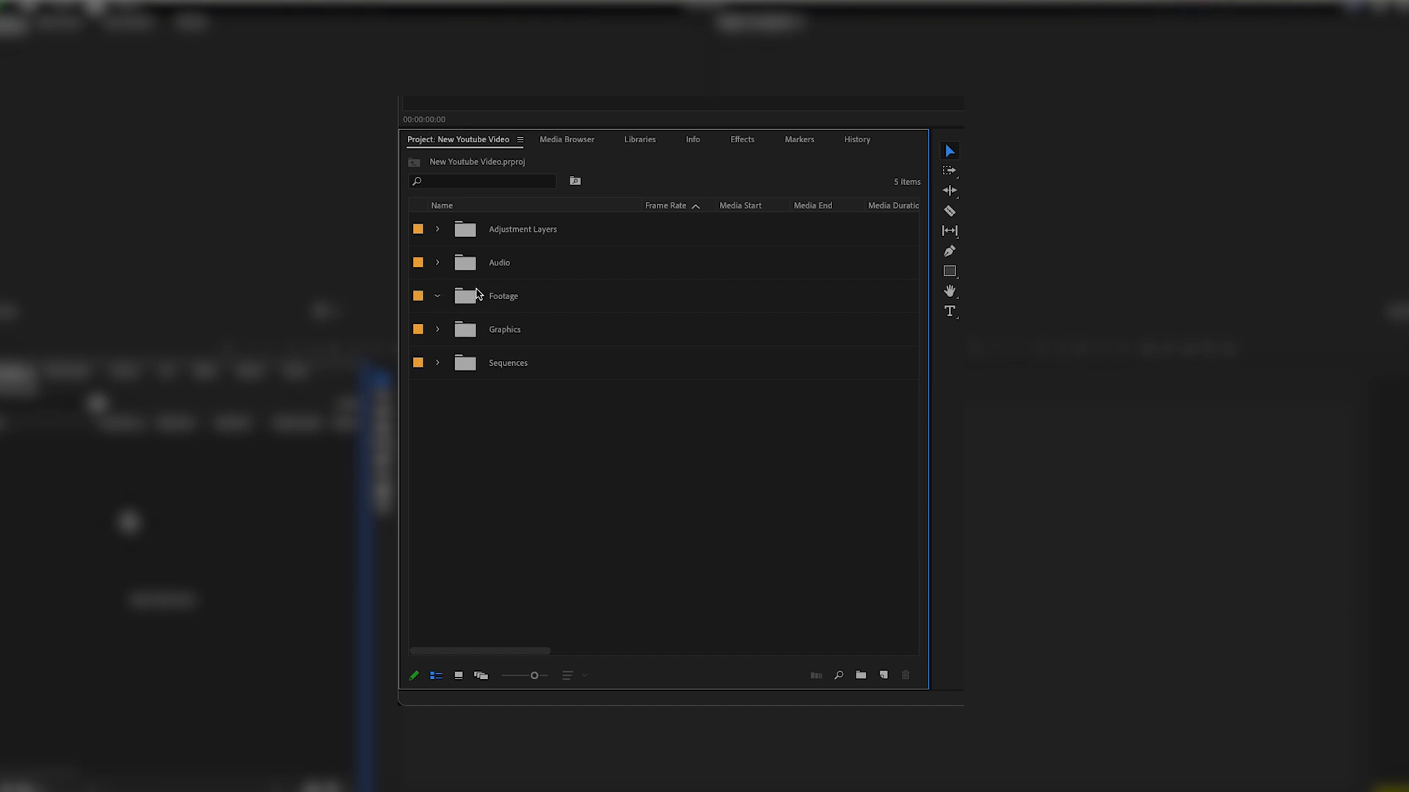
click(503, 296)
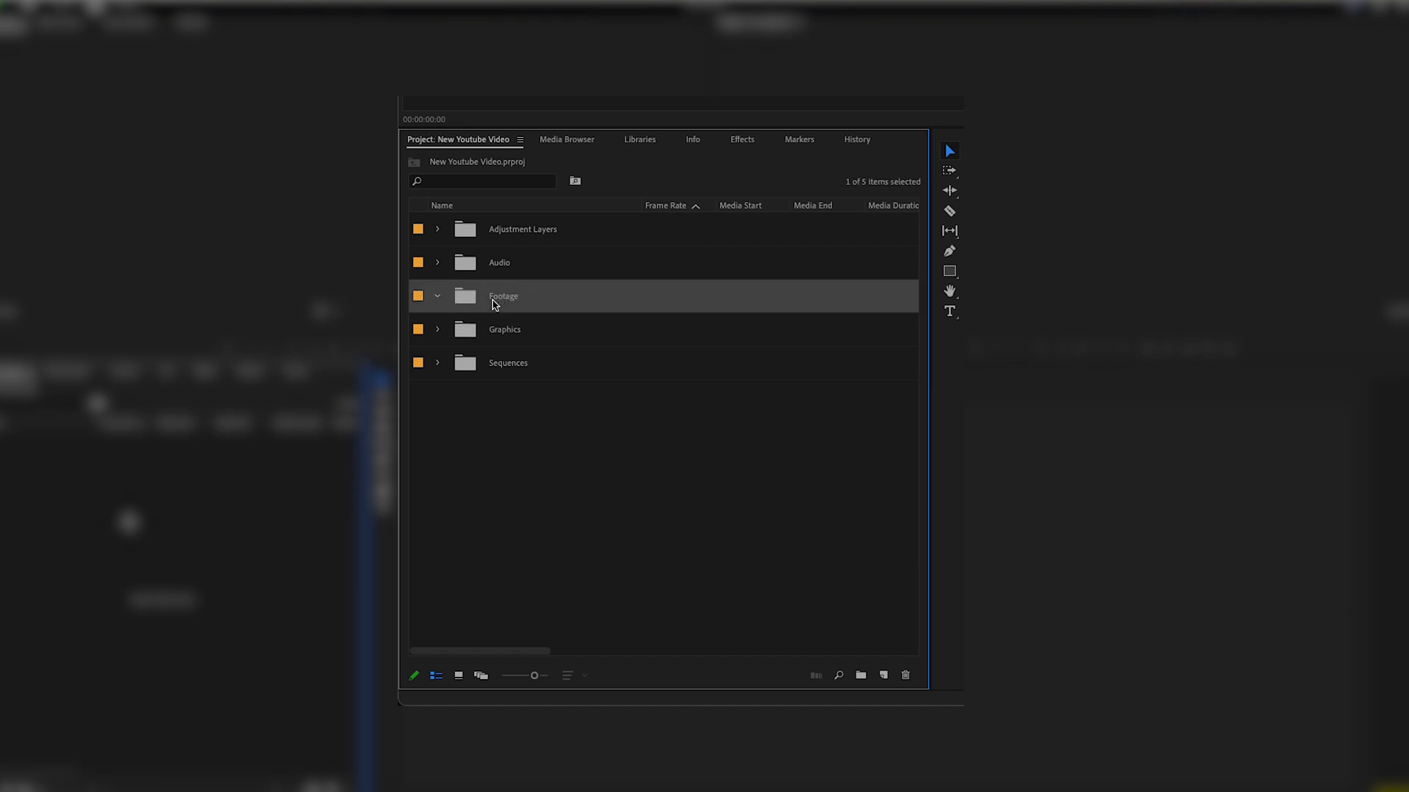
mouse_move(441, 267)
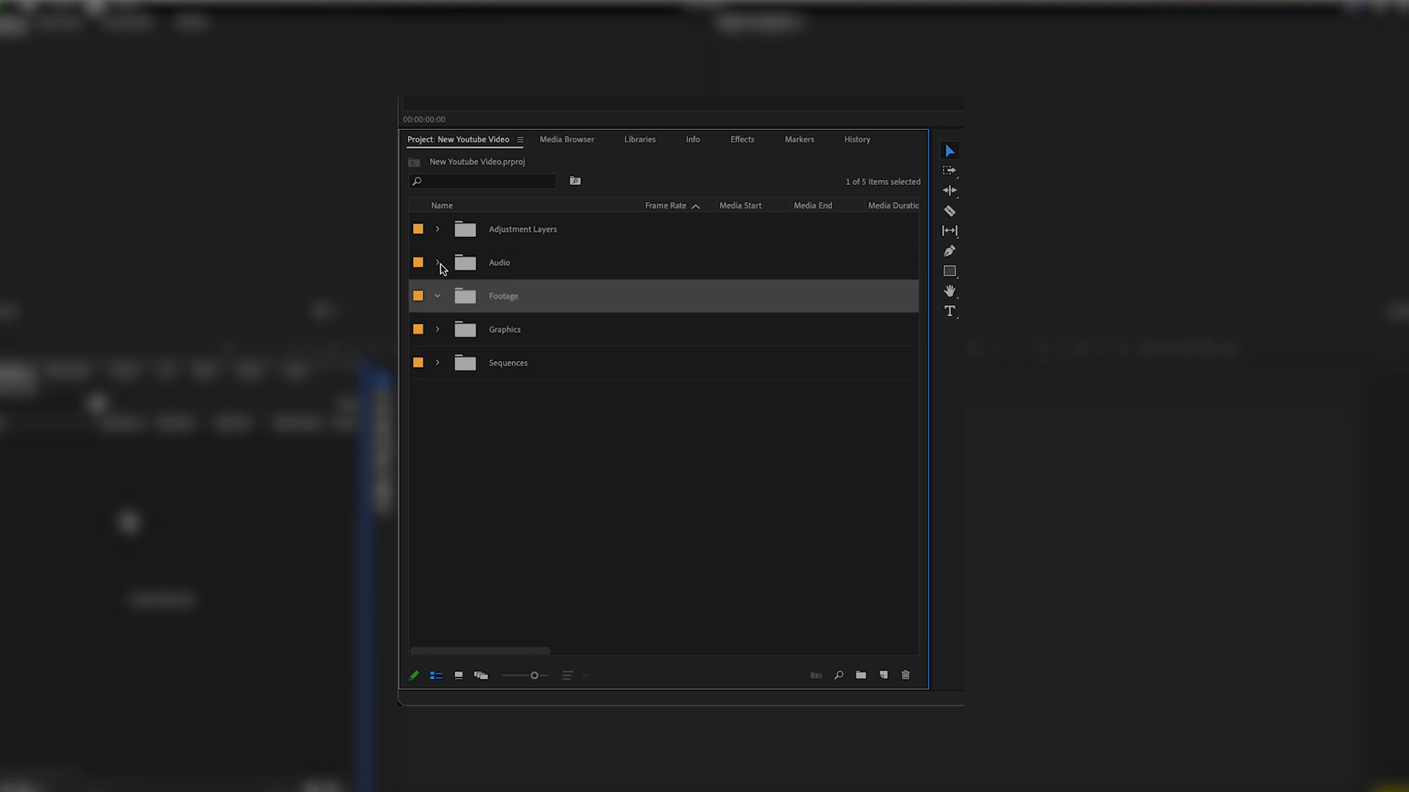
click(437, 263)
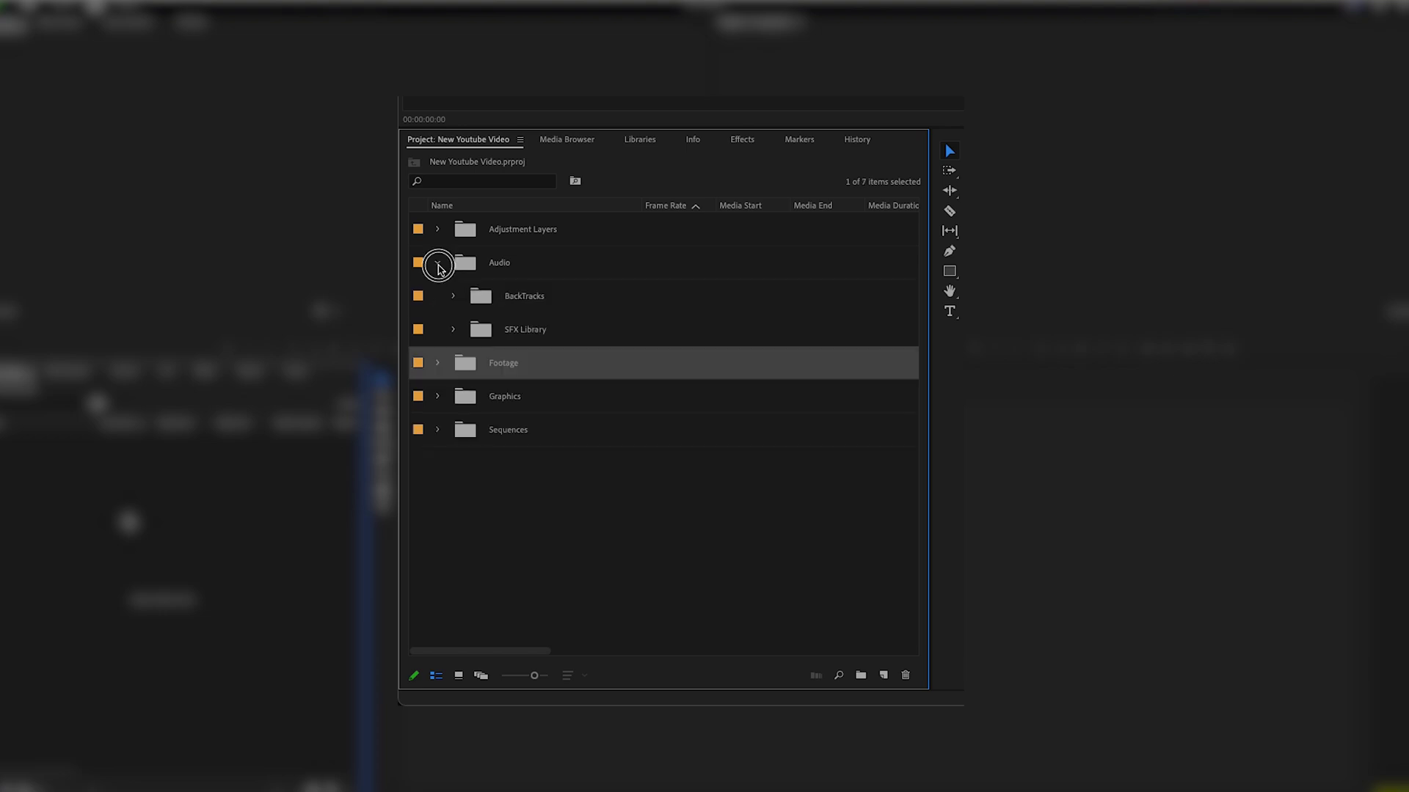
click(437, 263)
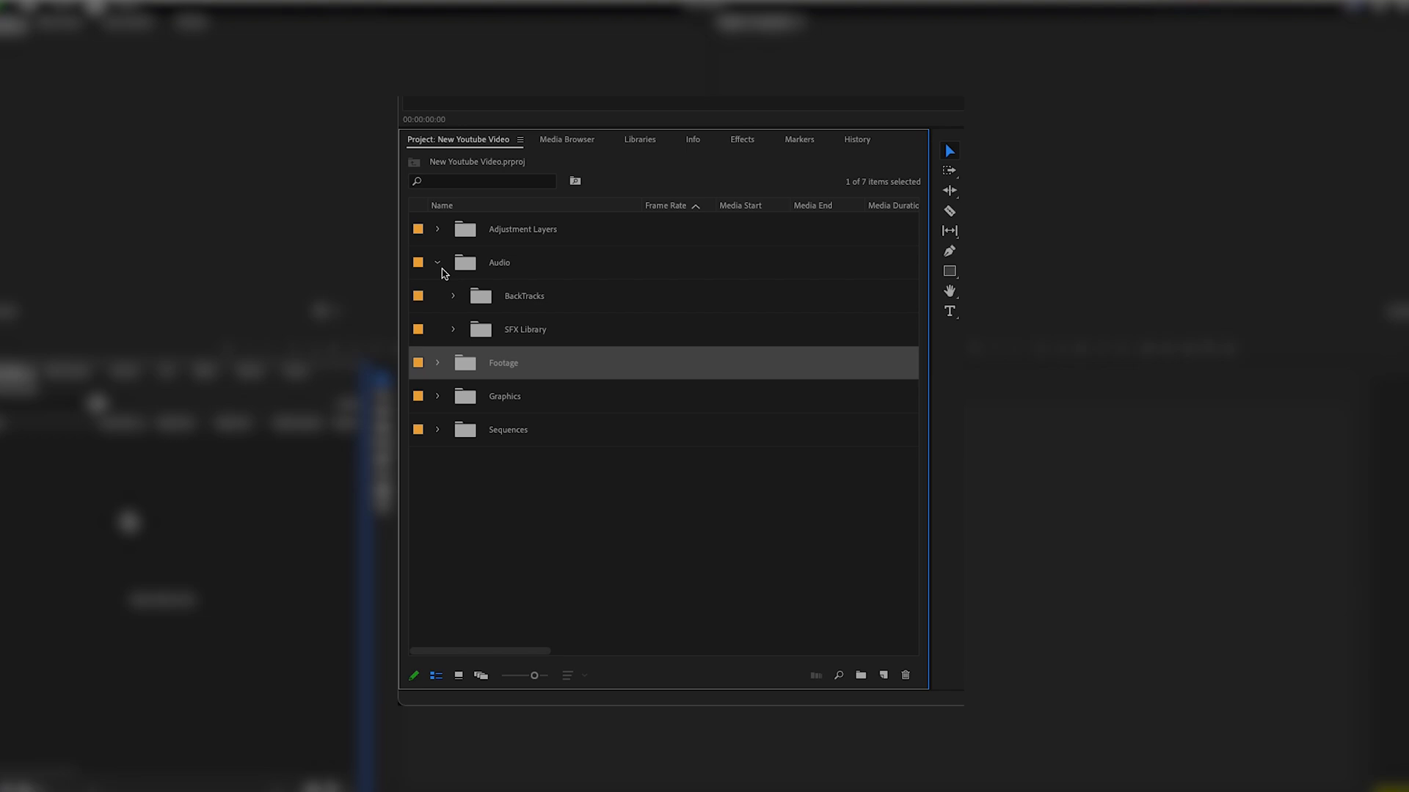
click(437, 263)
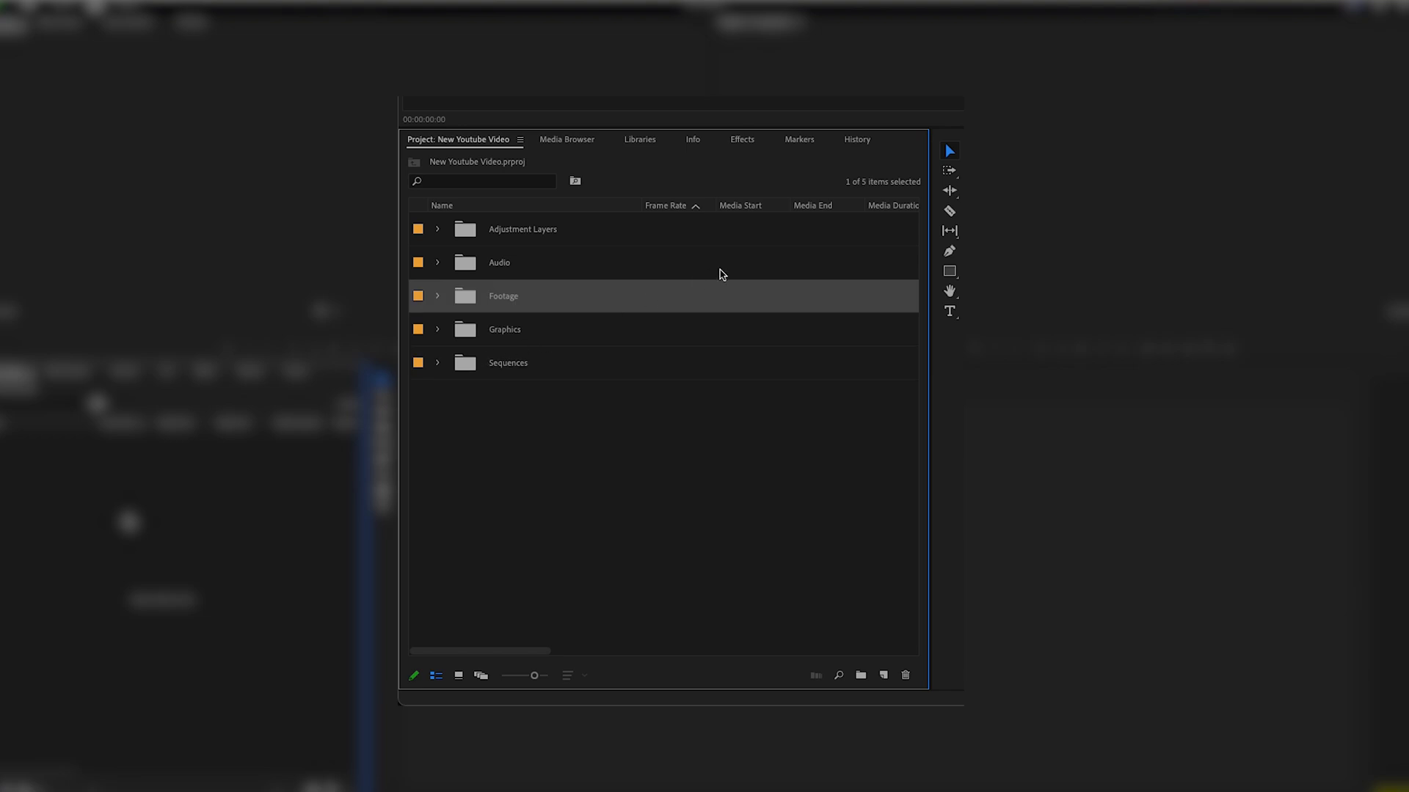
mouse_move(719, 274)
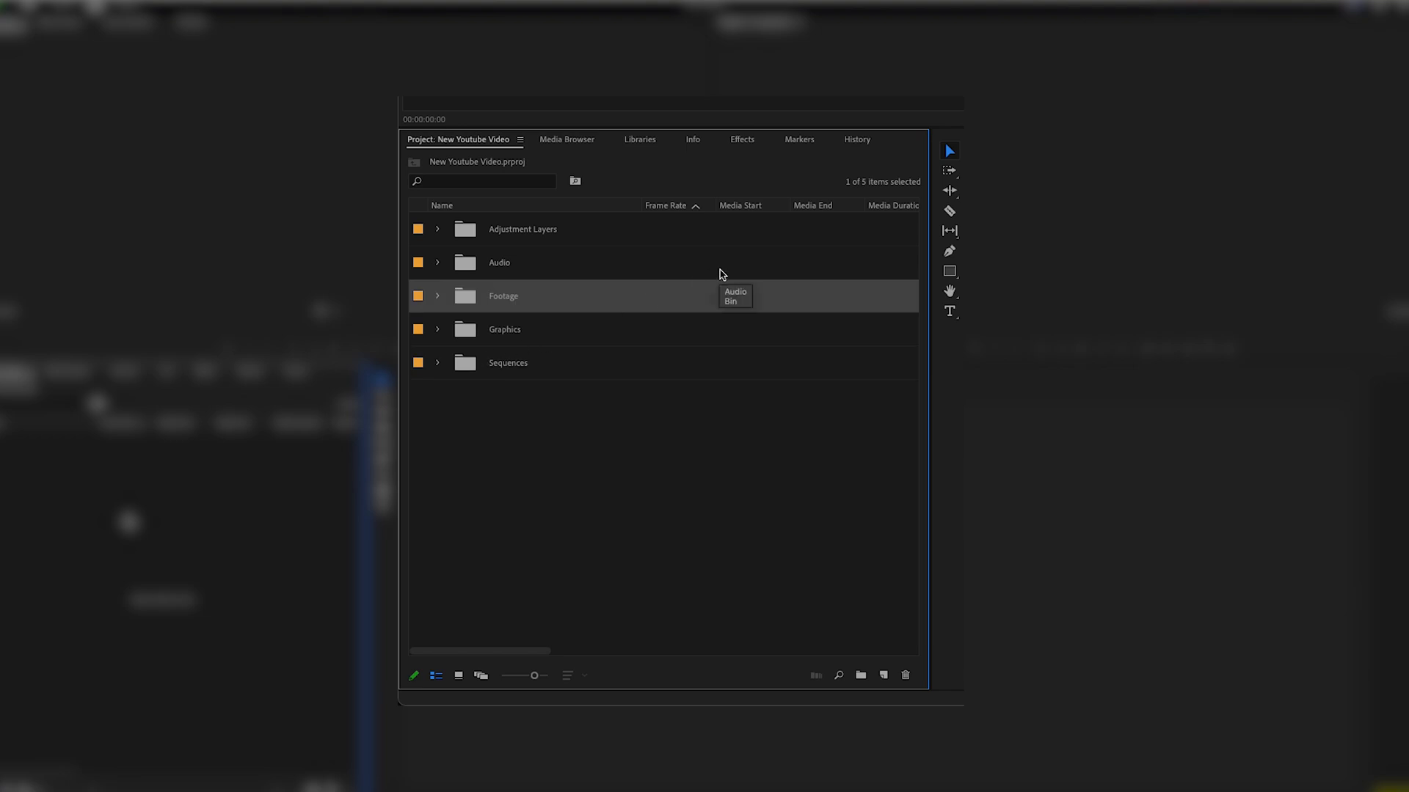
mouse_move(472, 336)
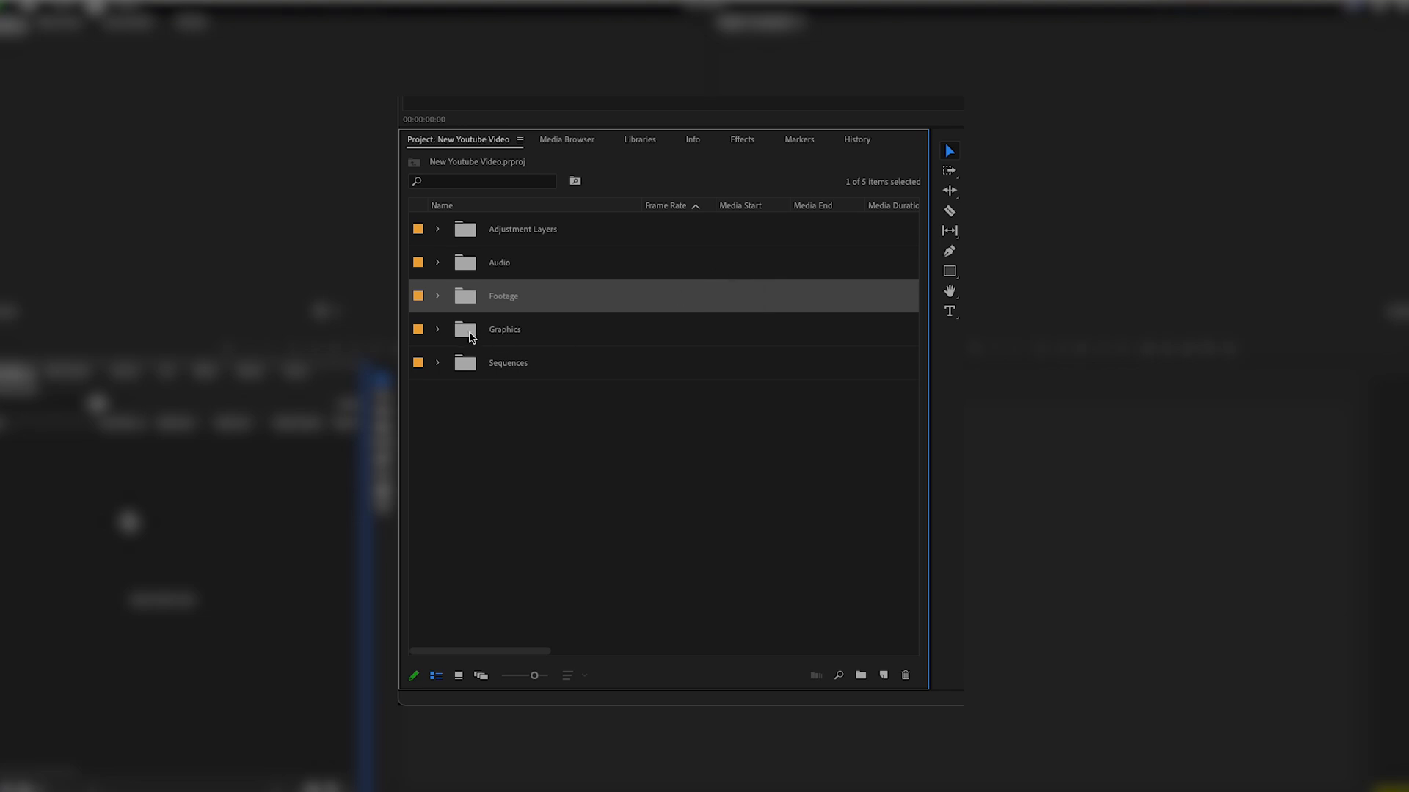
mouse_move(442, 333)
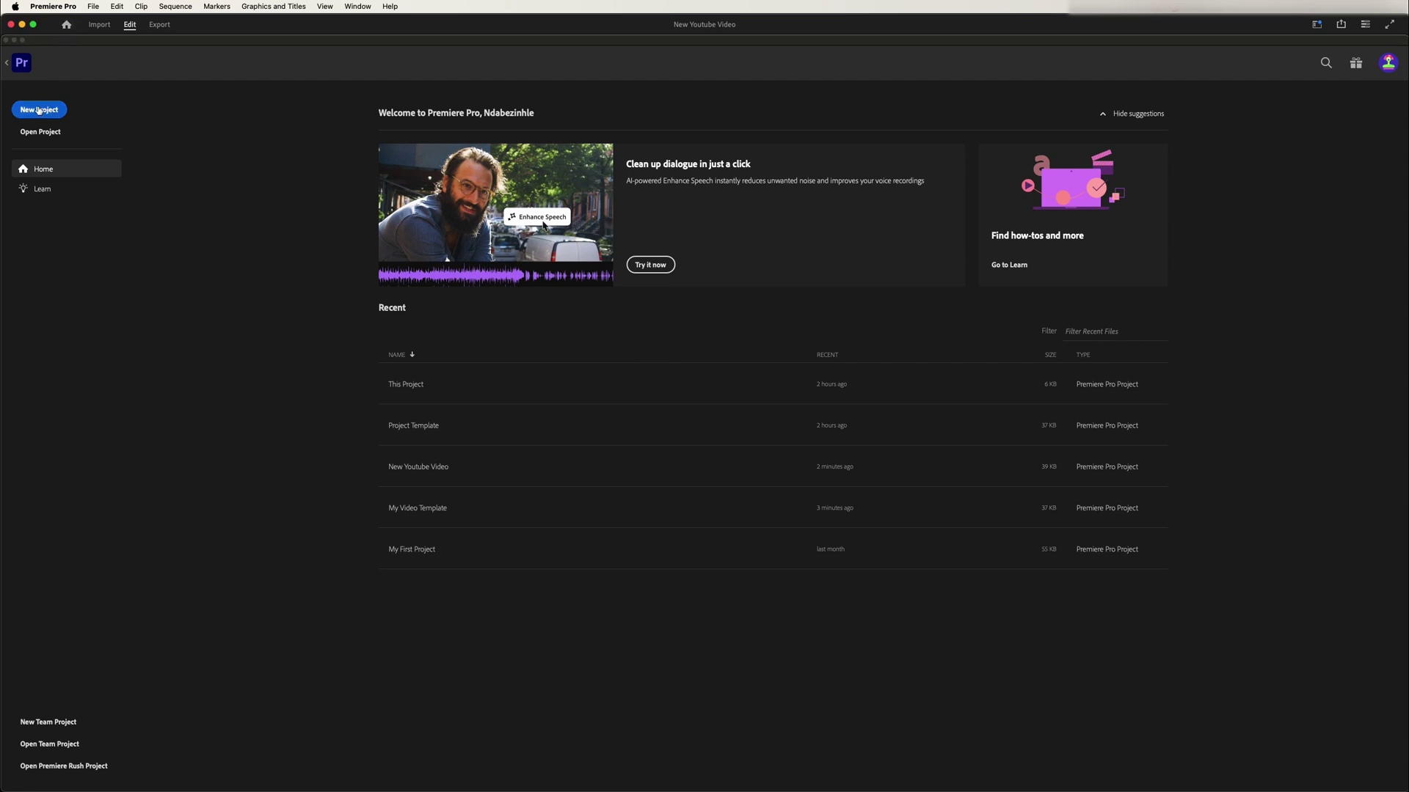
- Start a new project and open 'New Youtube Video' in the Edit workspace
click(39, 110)
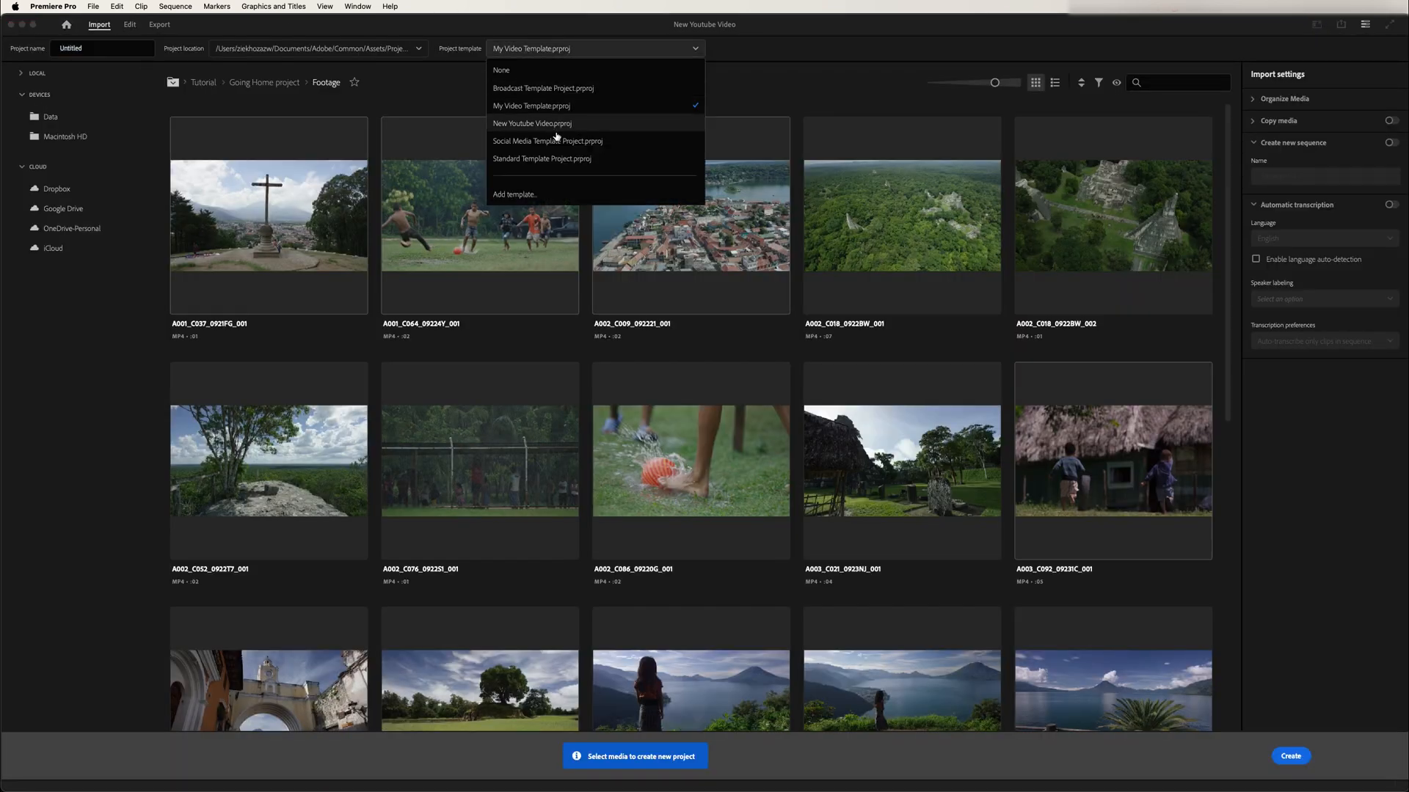
mouse_move(568, 143)
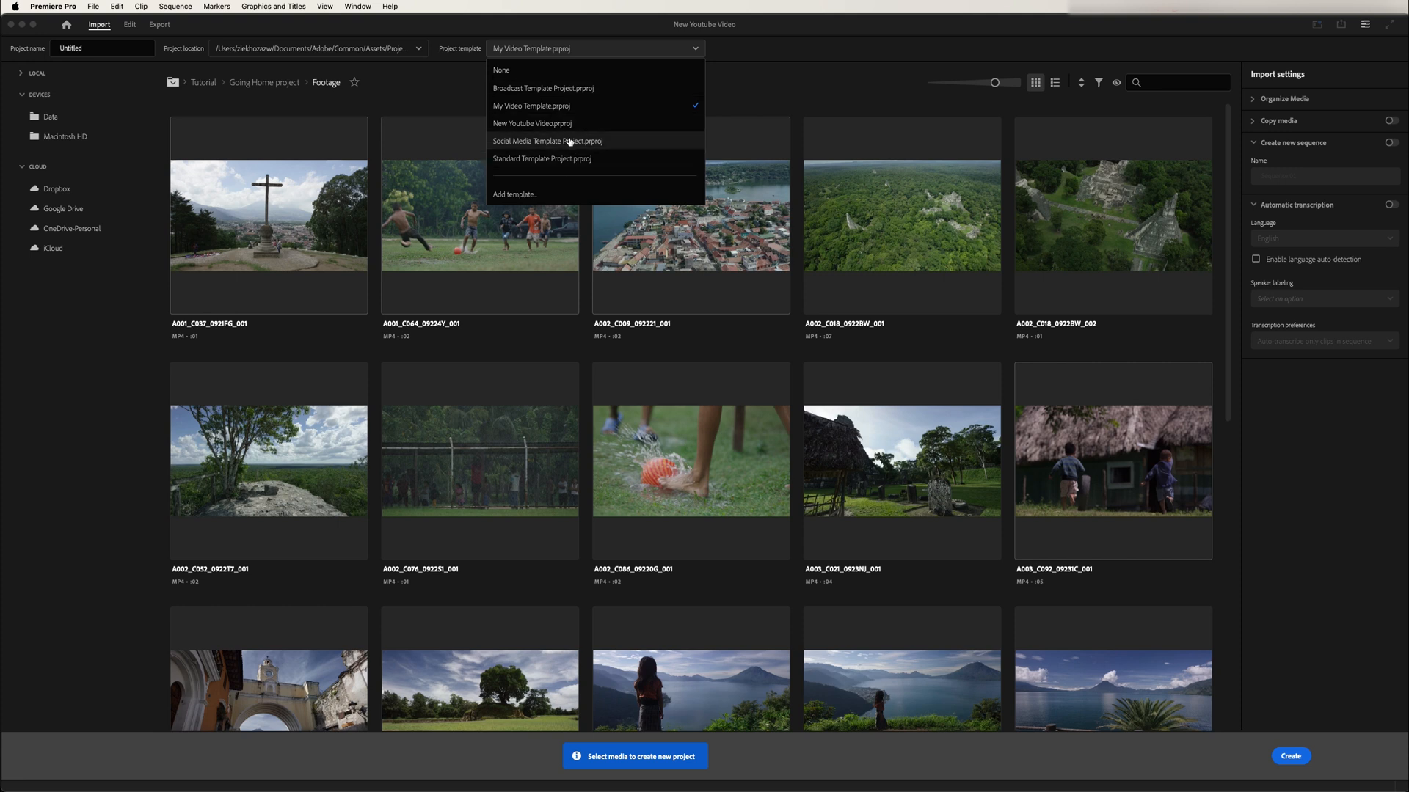
click(1289, 755)
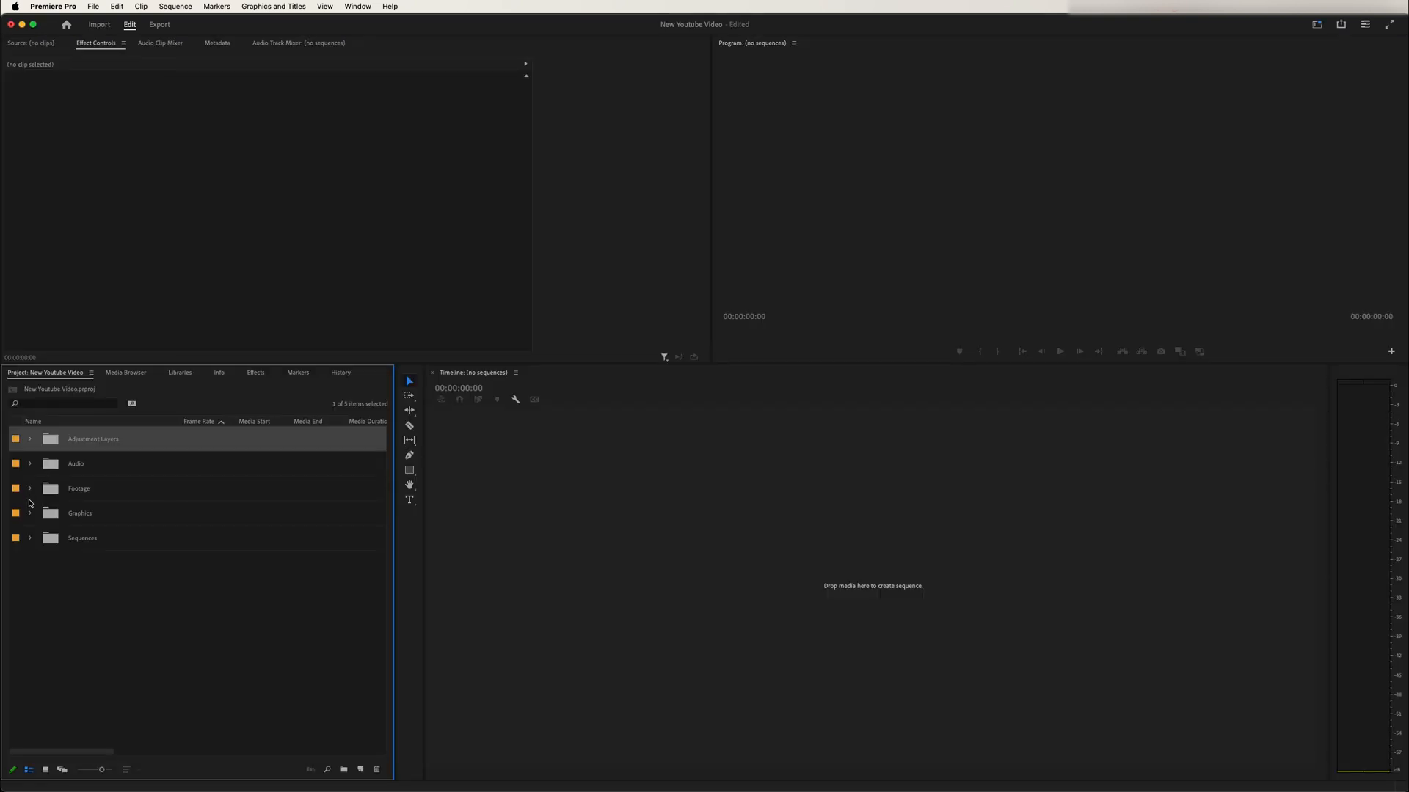
- Open the 4K25 sequence and select its Fried Eggs backtrack to view the Parametric Equalizer
click(29, 513)
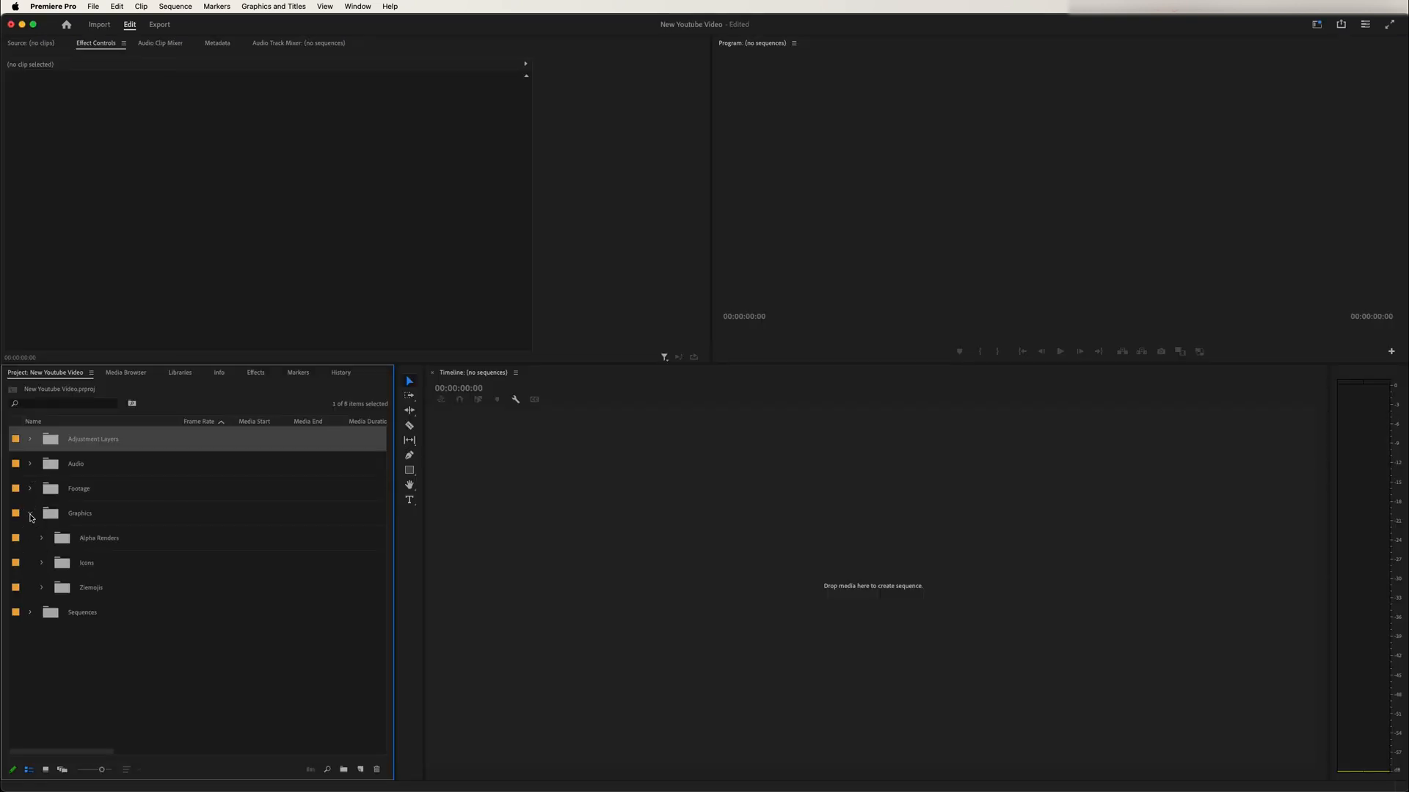
click(29, 612)
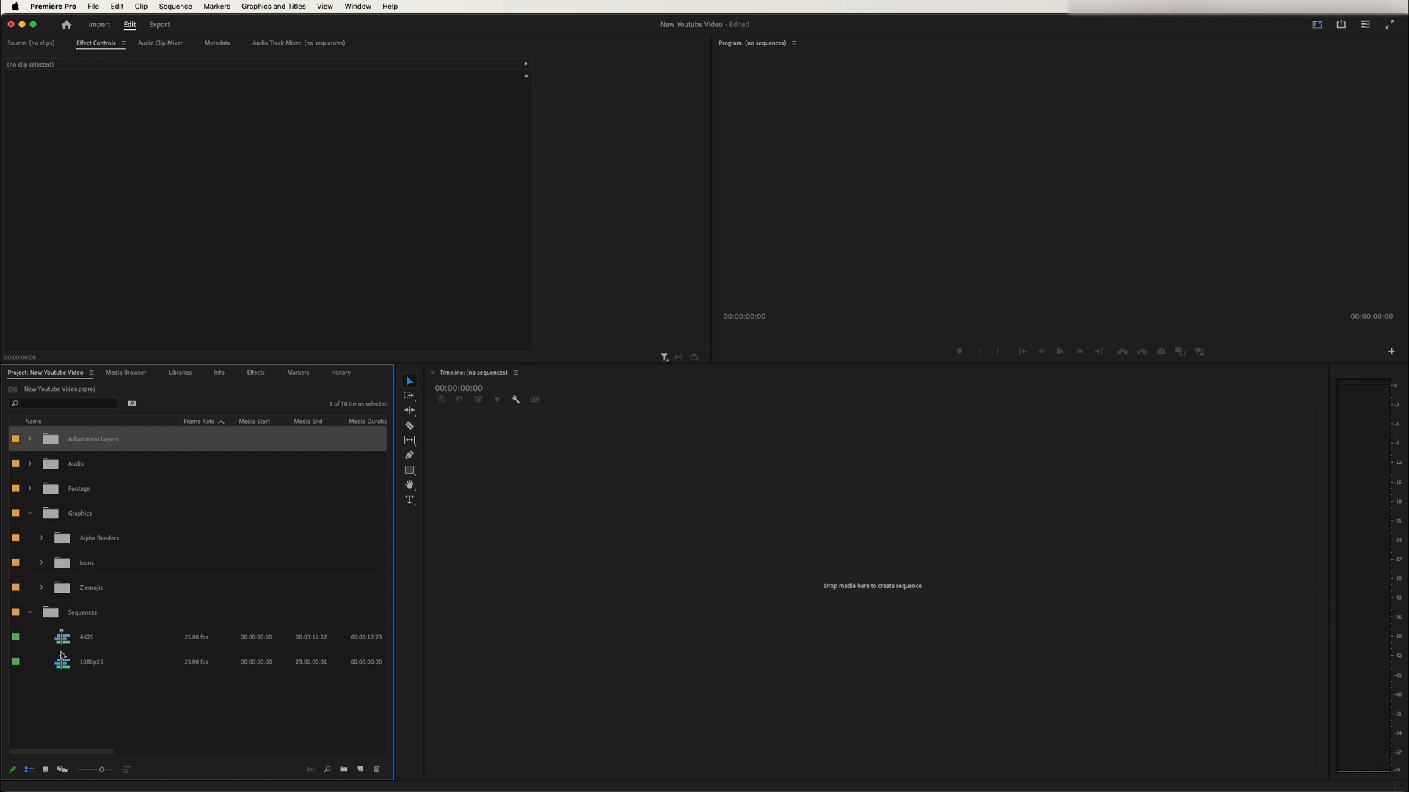
double_click(85, 636)
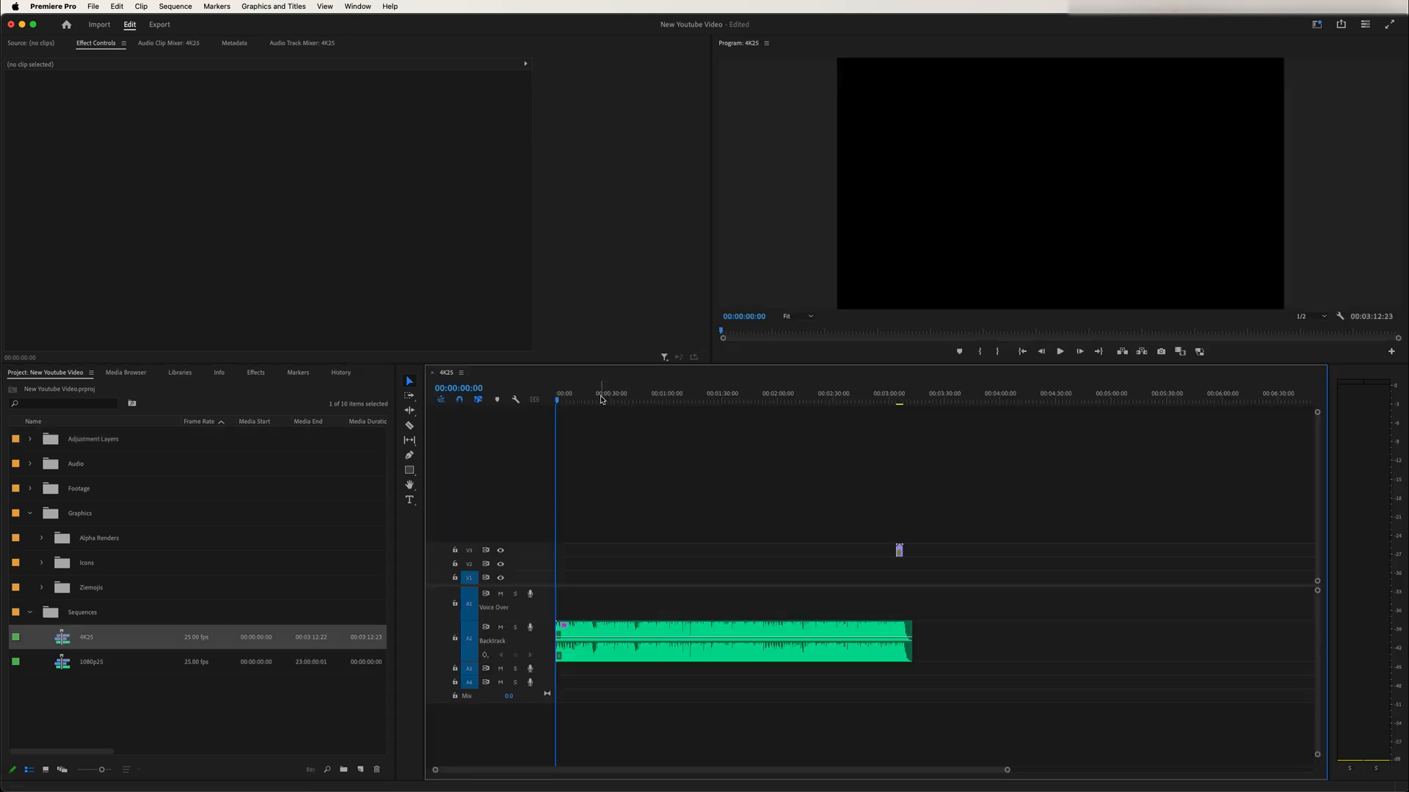
click(732, 643)
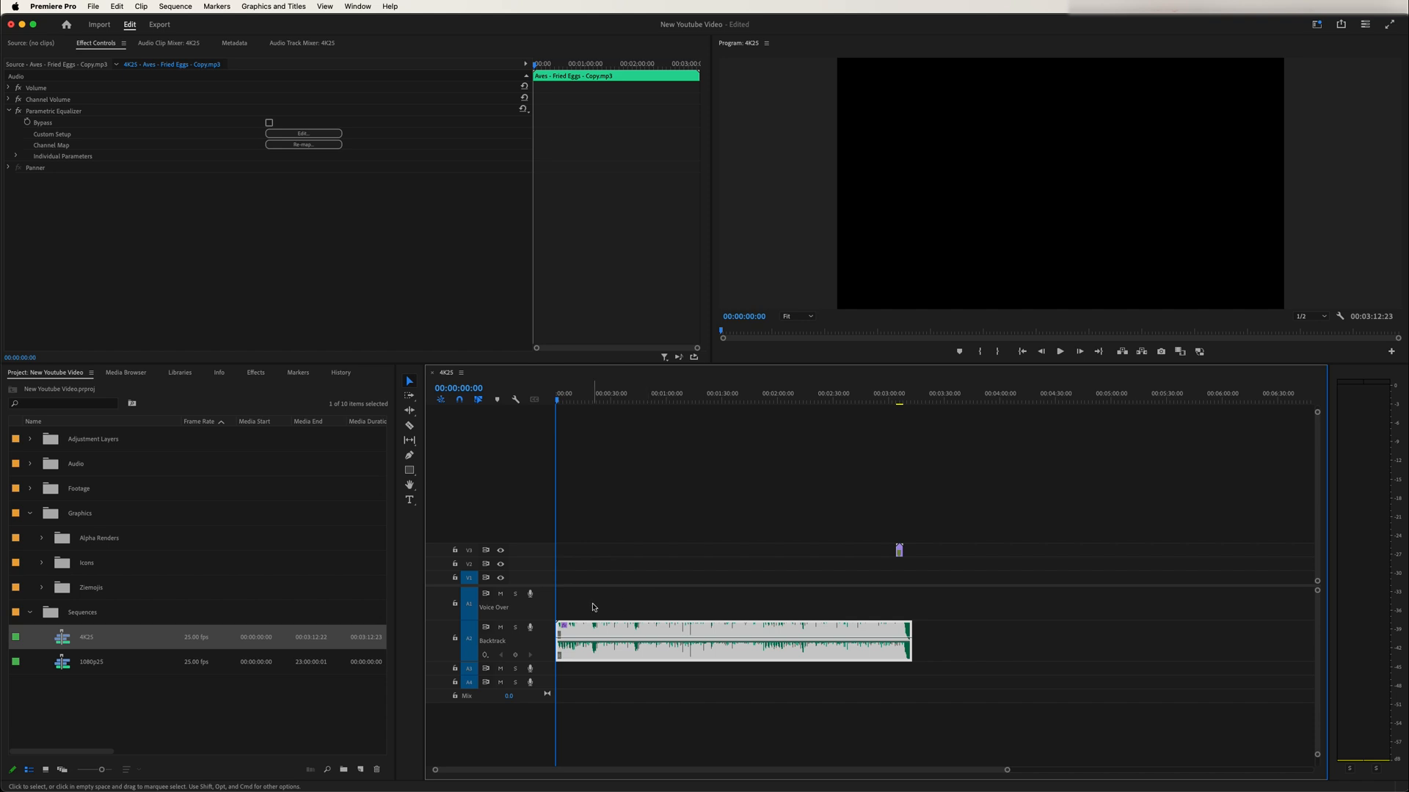
mouse_move(830, 511)
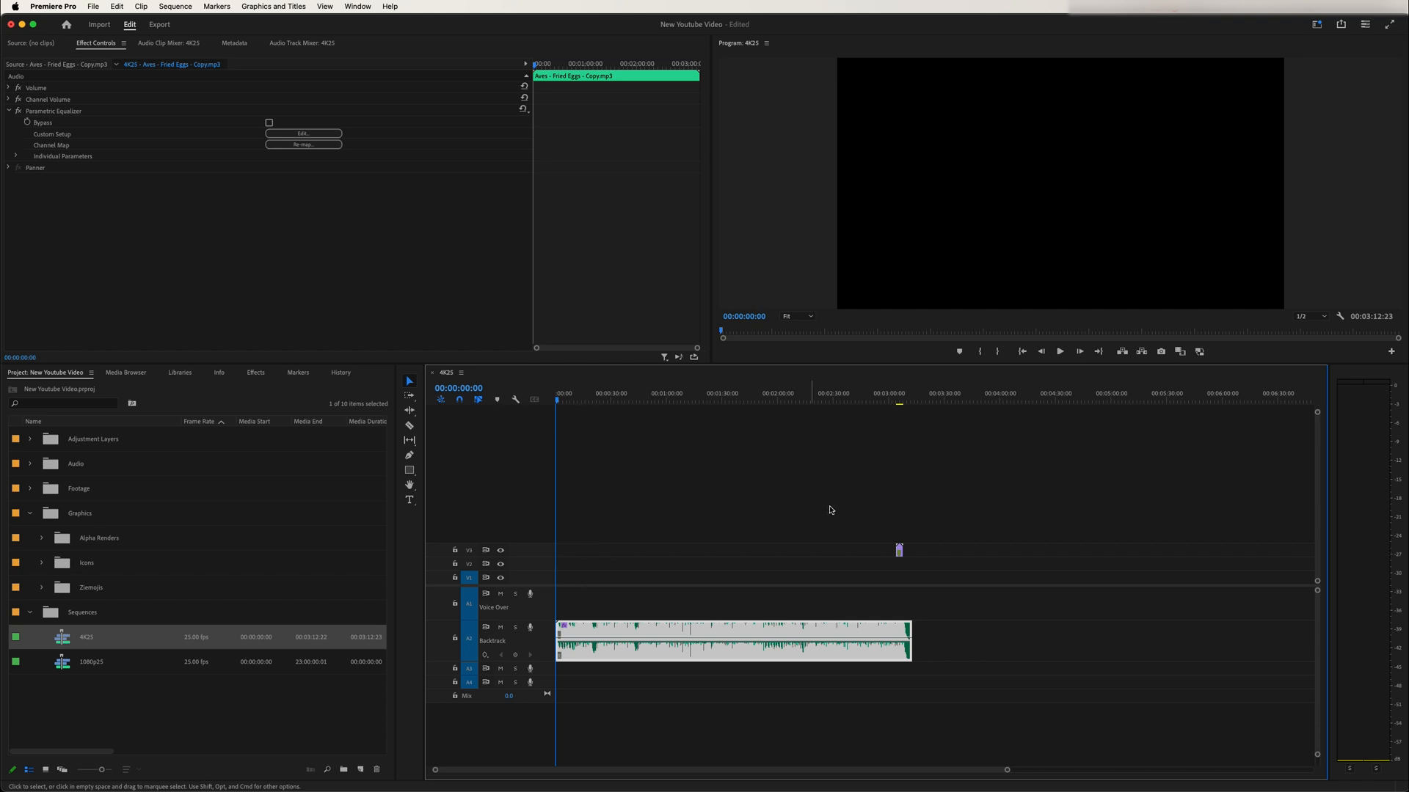